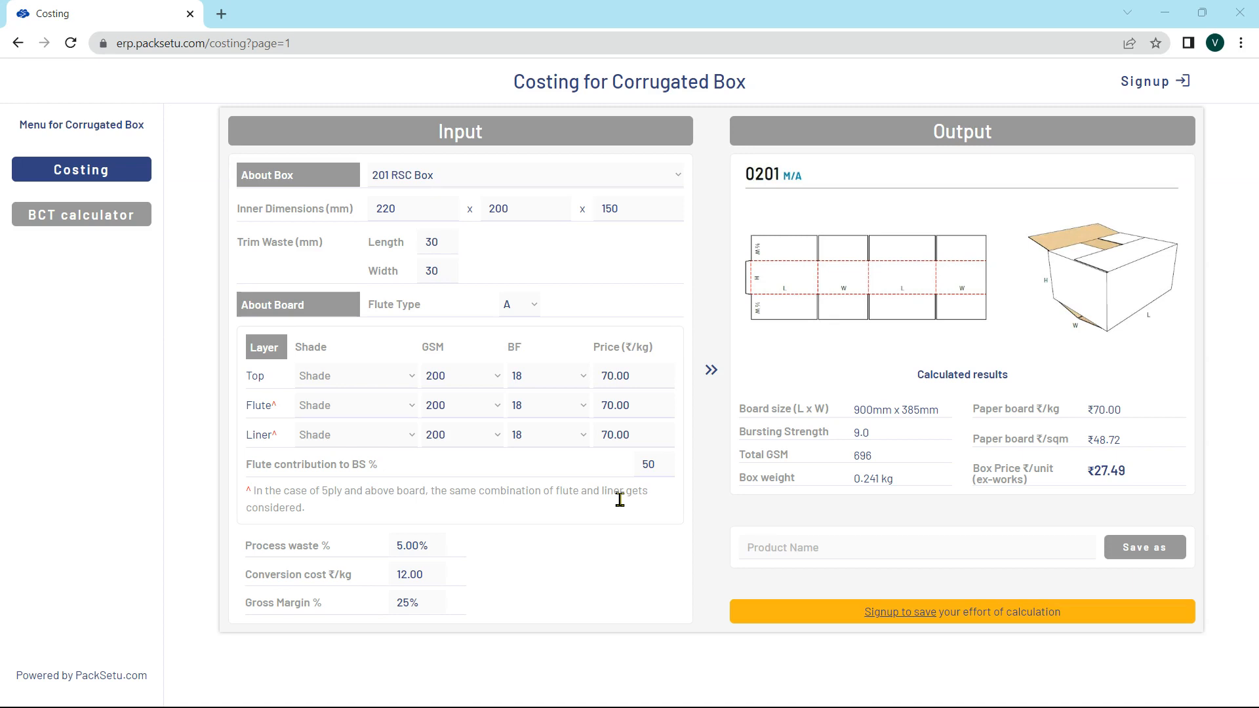
pyautogui.moveTo(87, 210)
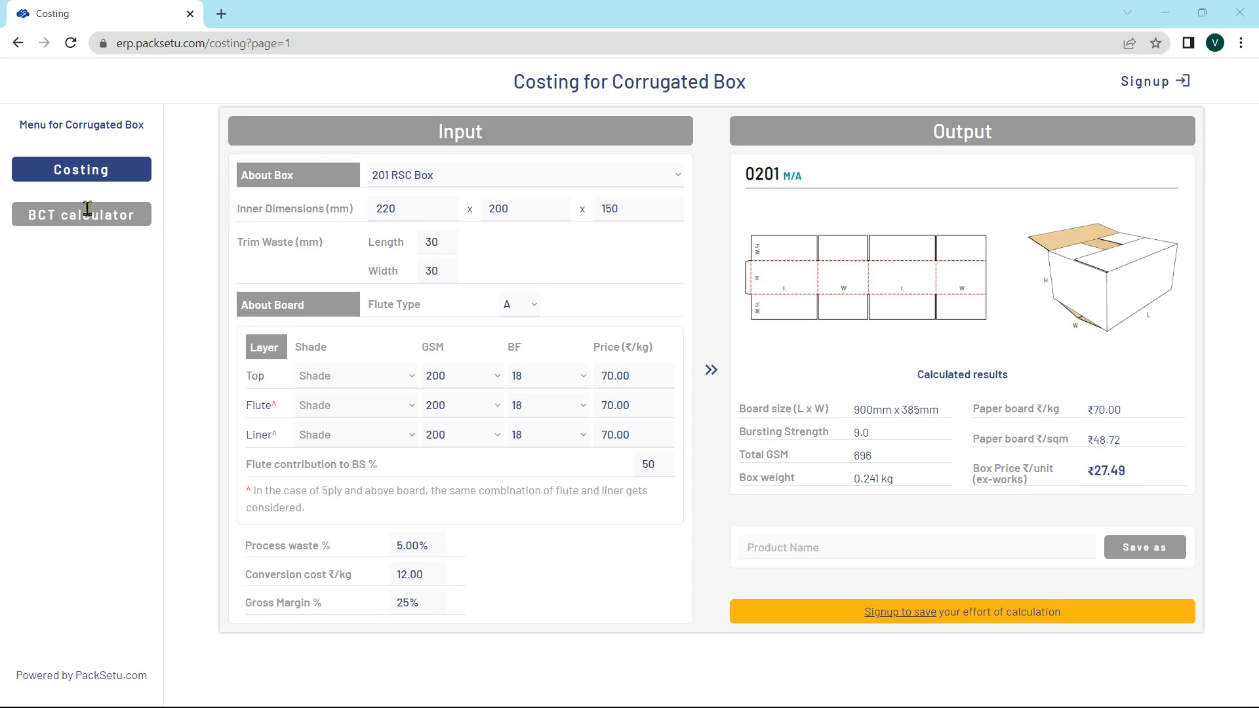
pyautogui.moveTo(547, 183)
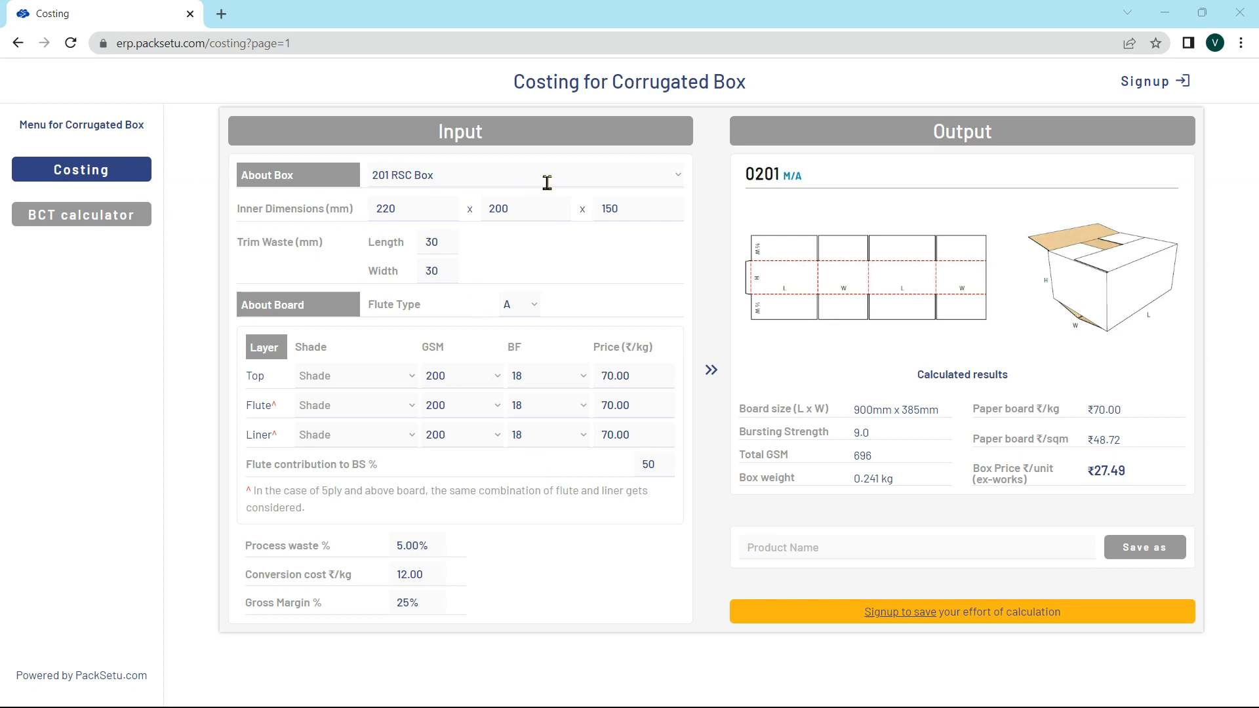
pyautogui.moveTo(100, 233)
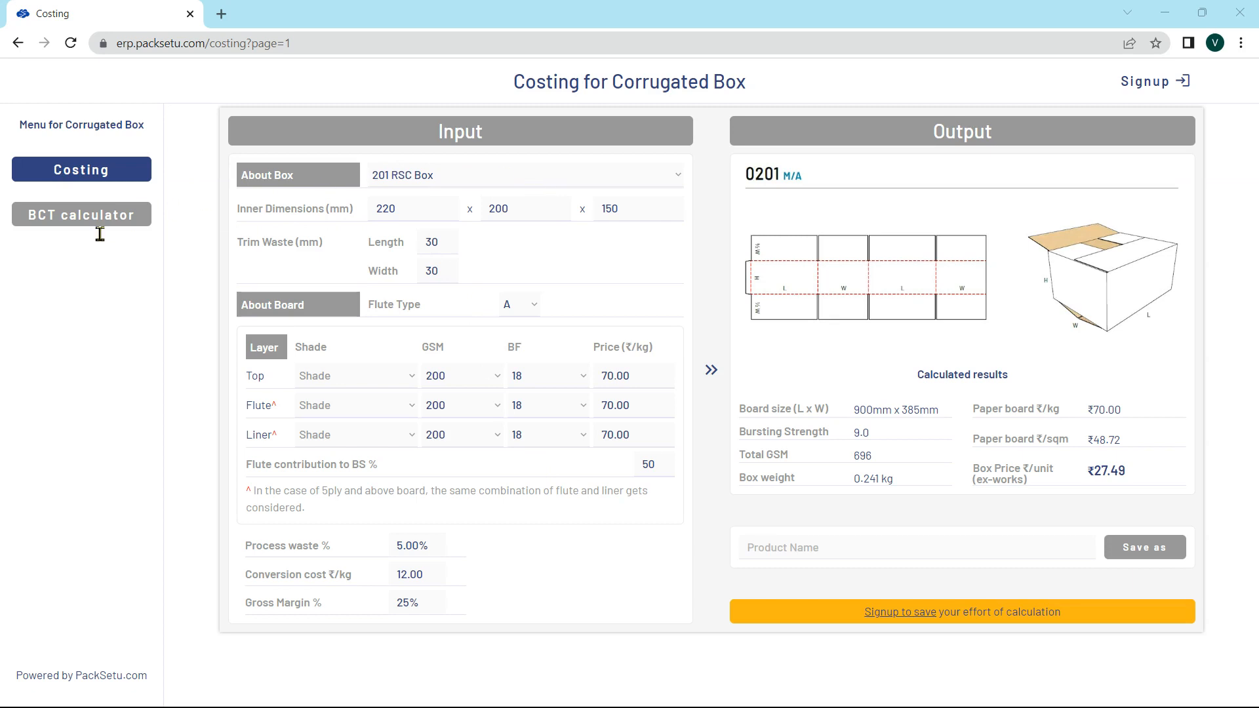
pyautogui.moveTo(100, 230)
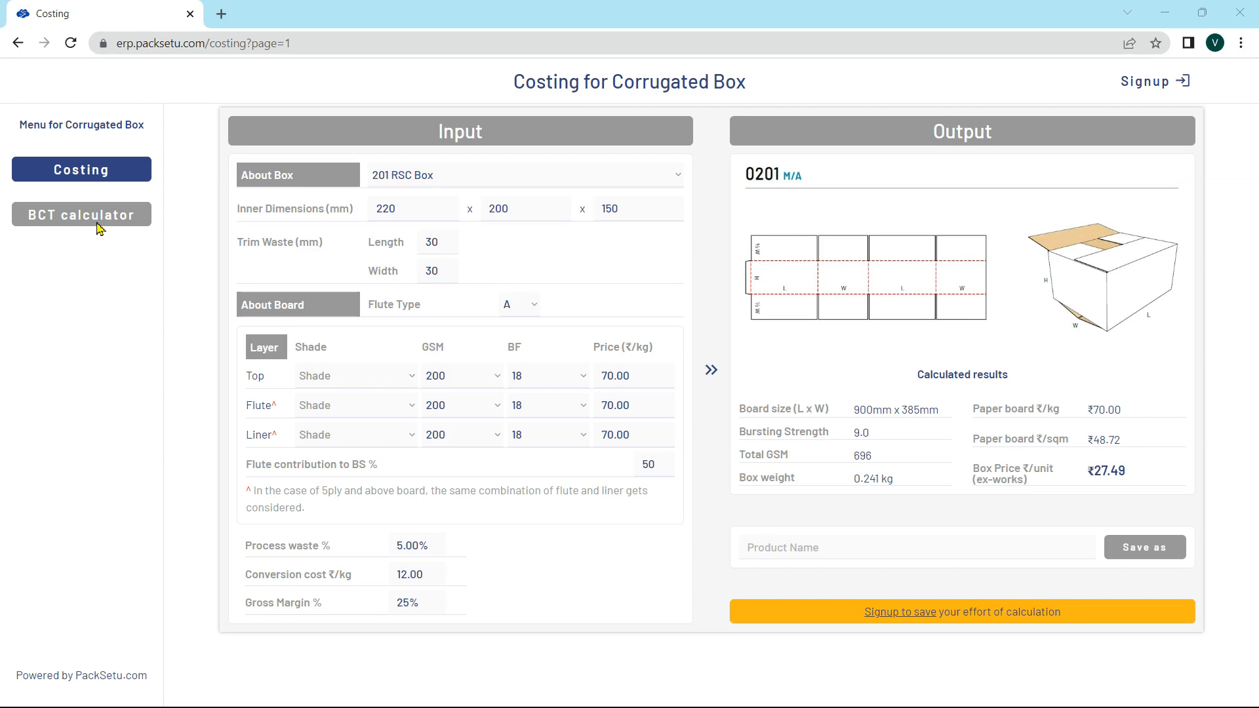
pyautogui.moveTo(96, 229)
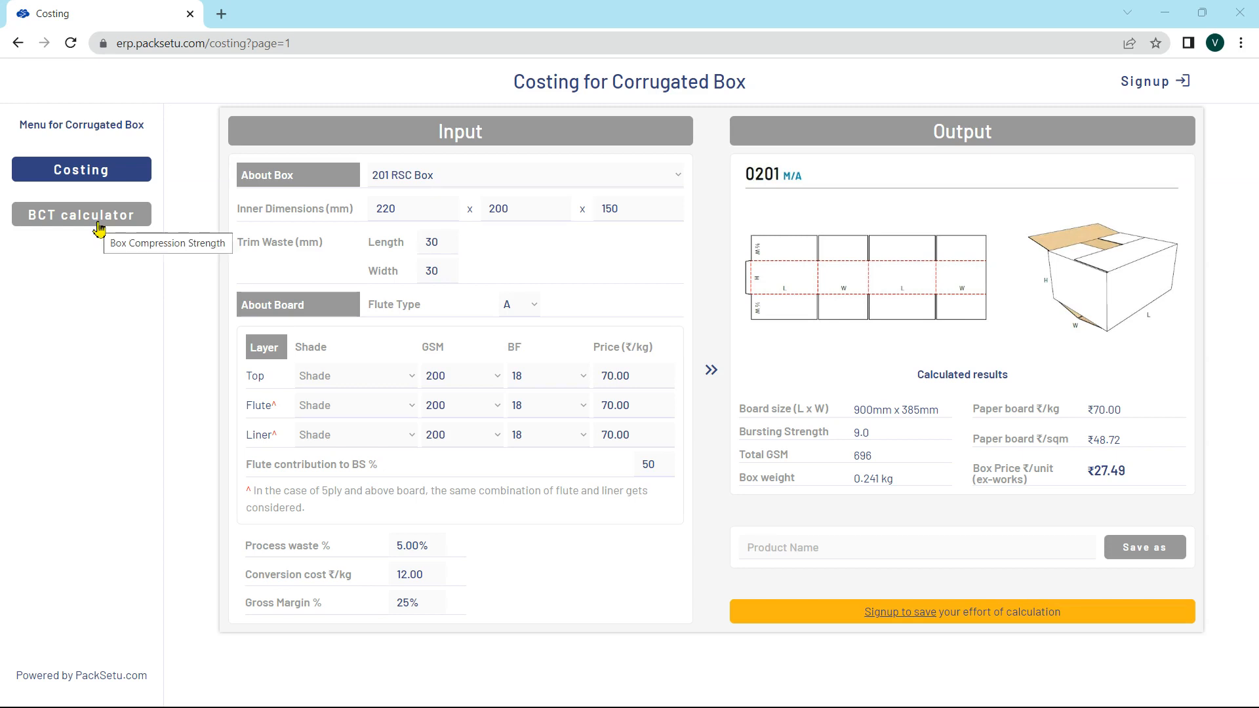
pyautogui.moveTo(80, 159)
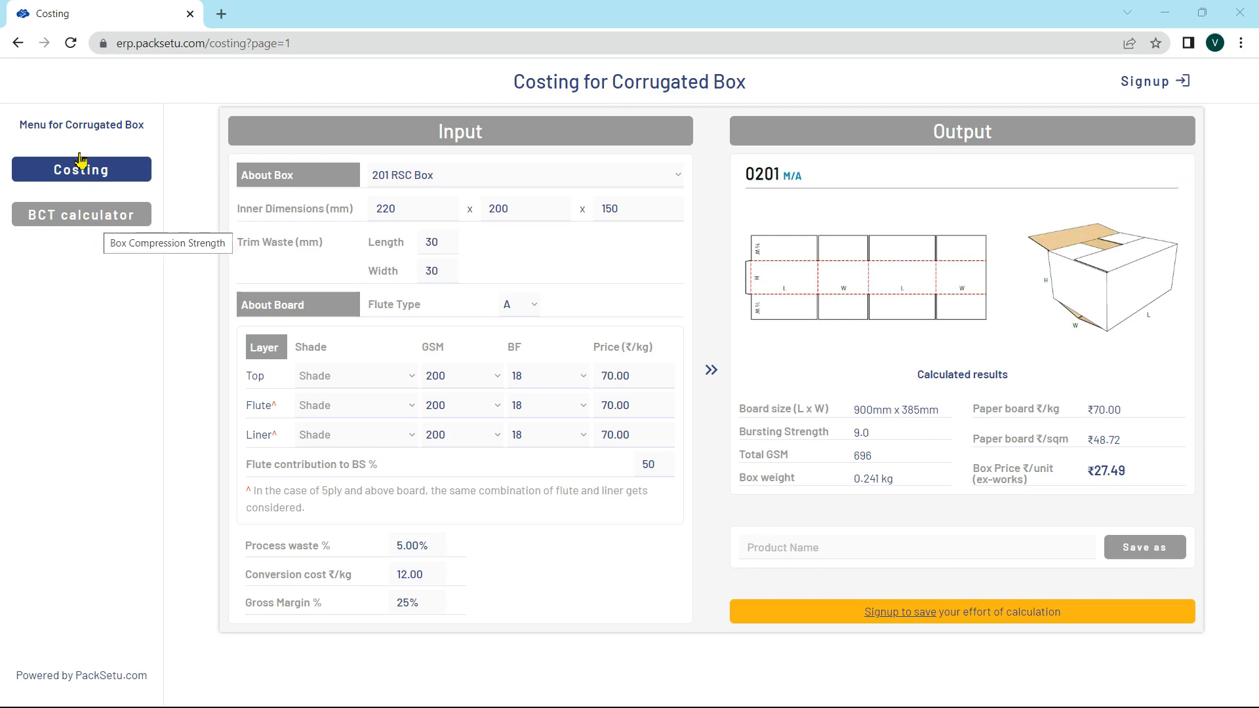
pyautogui.moveTo(418, 217)
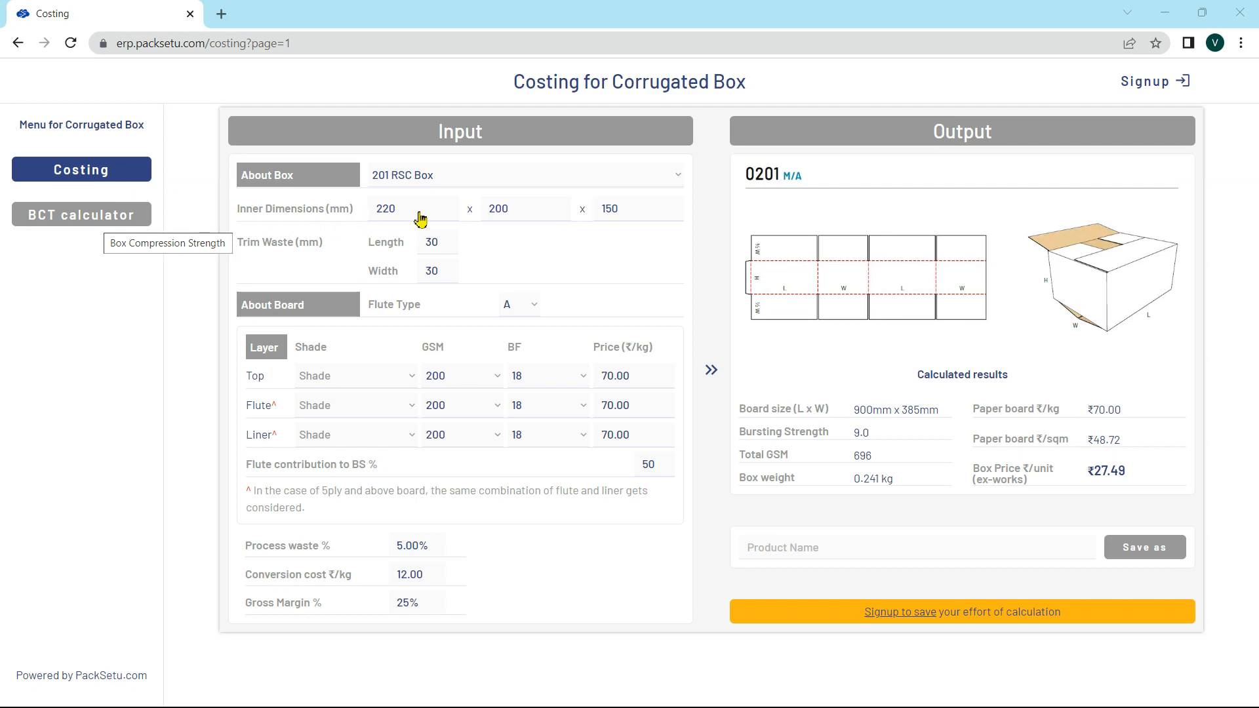
pyautogui.moveTo(420, 214)
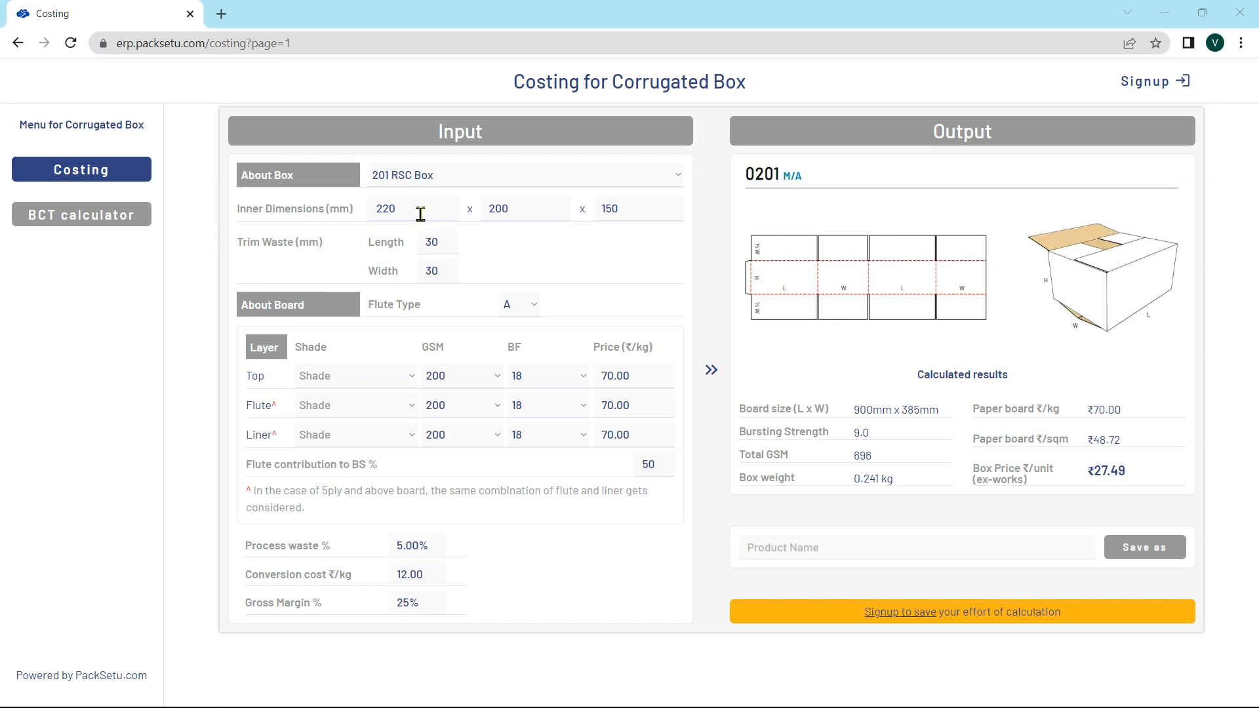
pyautogui.moveTo(555, 184)
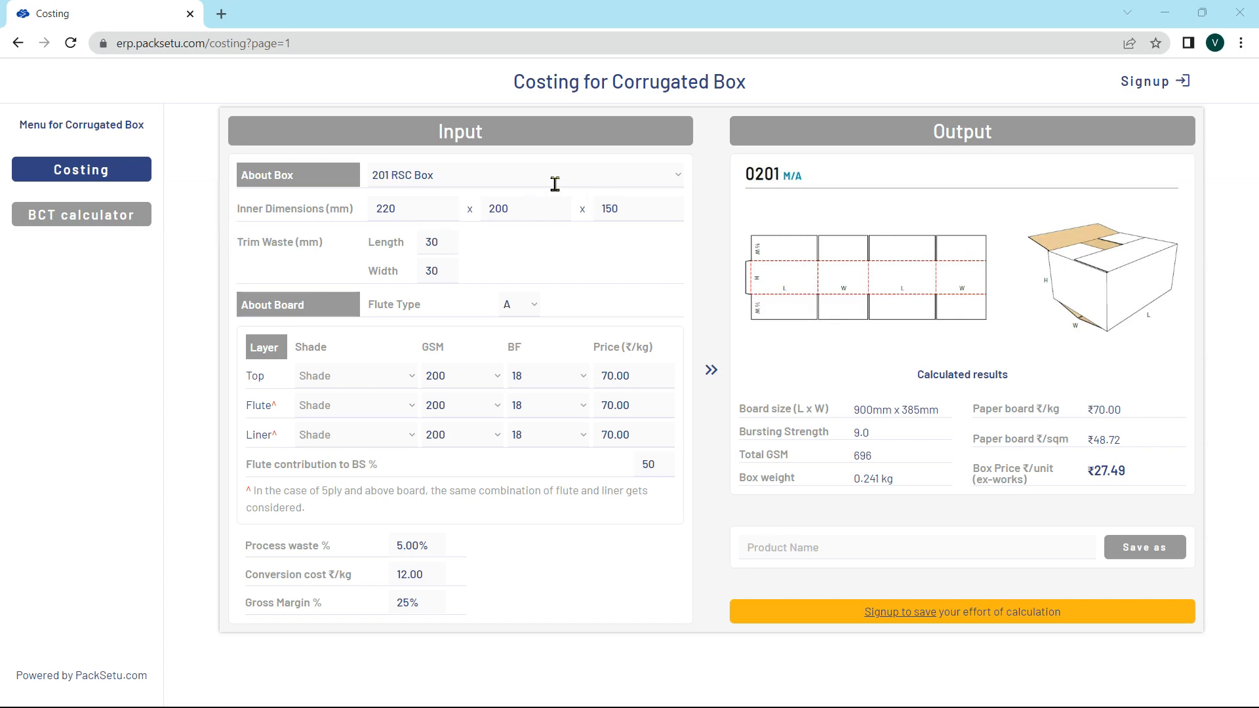
pyautogui.moveTo(550, 181)
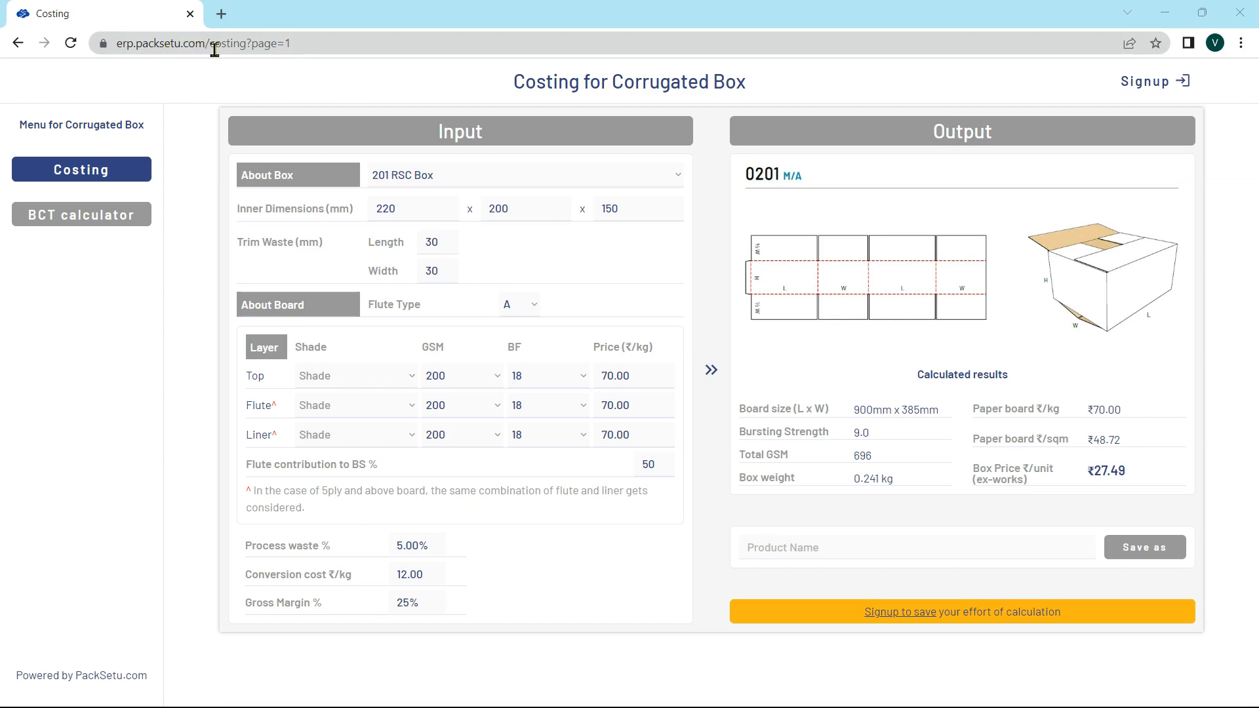
pyautogui.moveTo(248, 47)
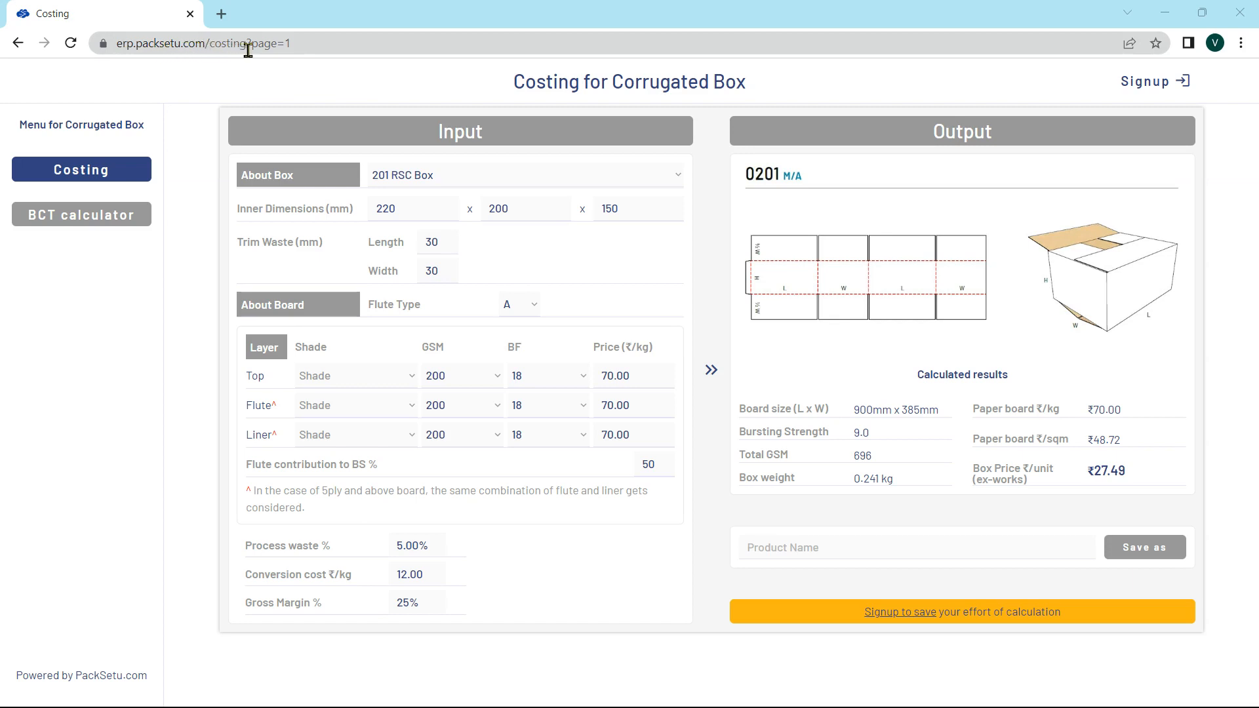
pyautogui.moveTo(559, 252)
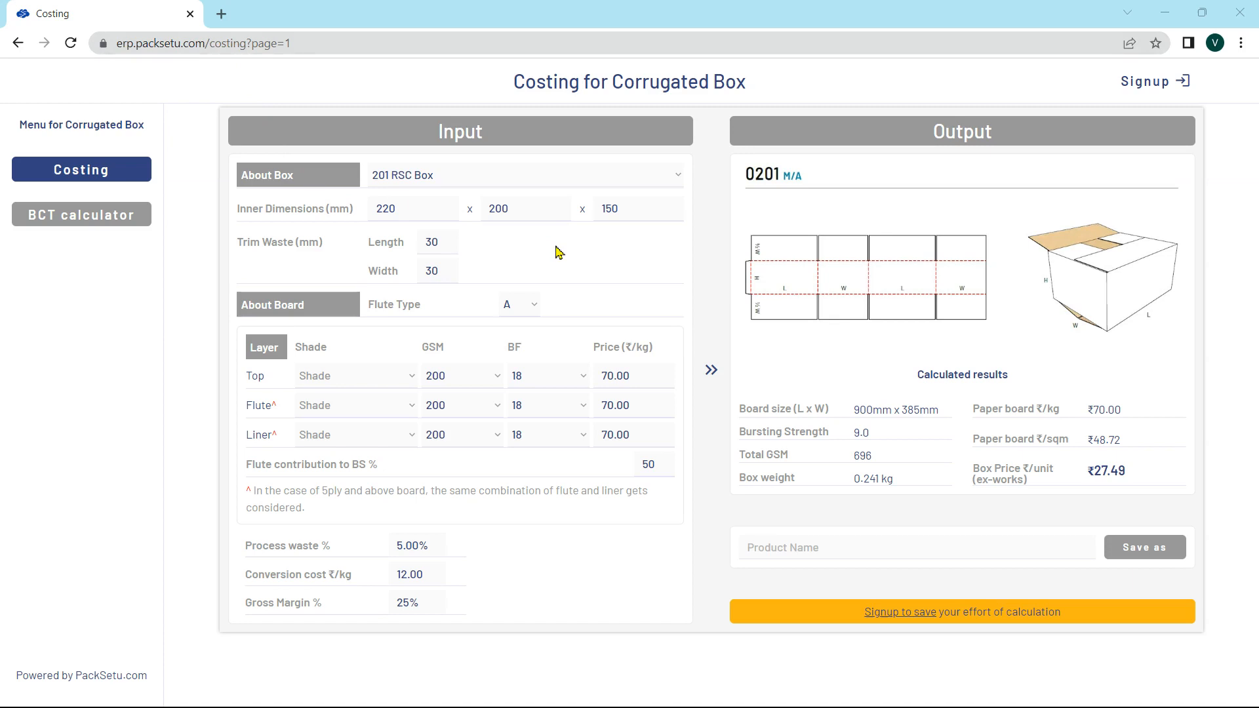
pyautogui.moveTo(815, 367)
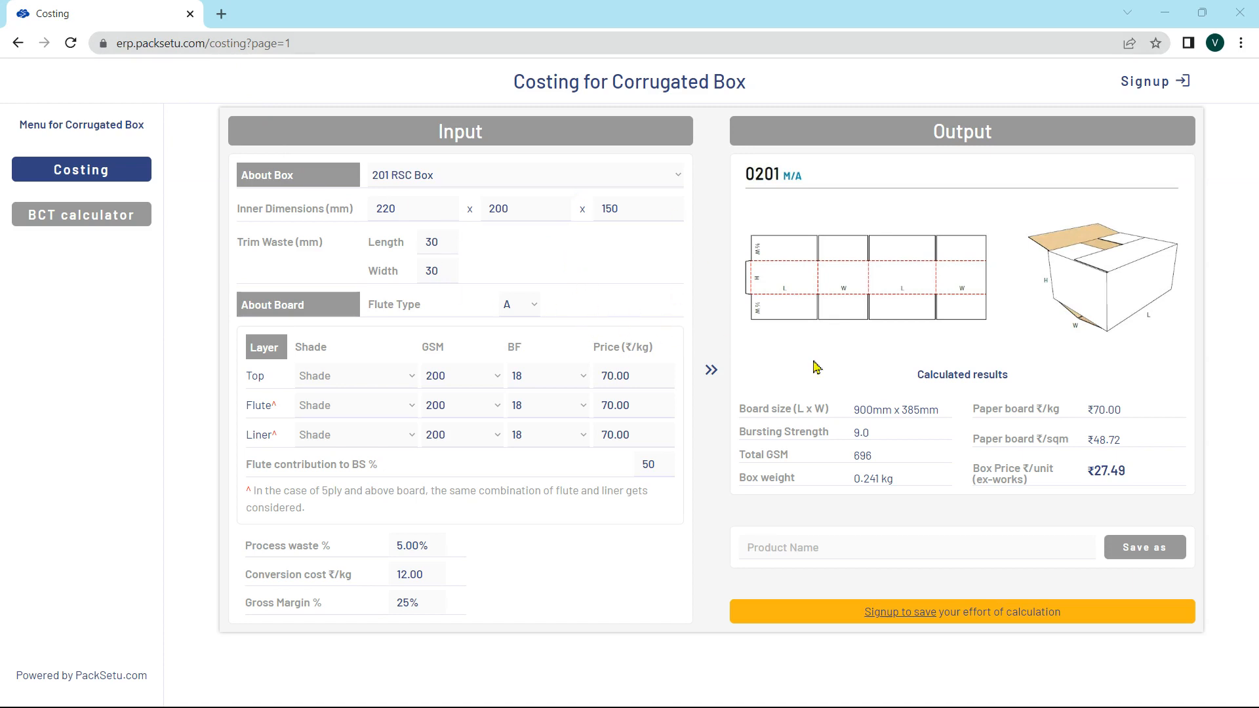
pyautogui.moveTo(587, 538)
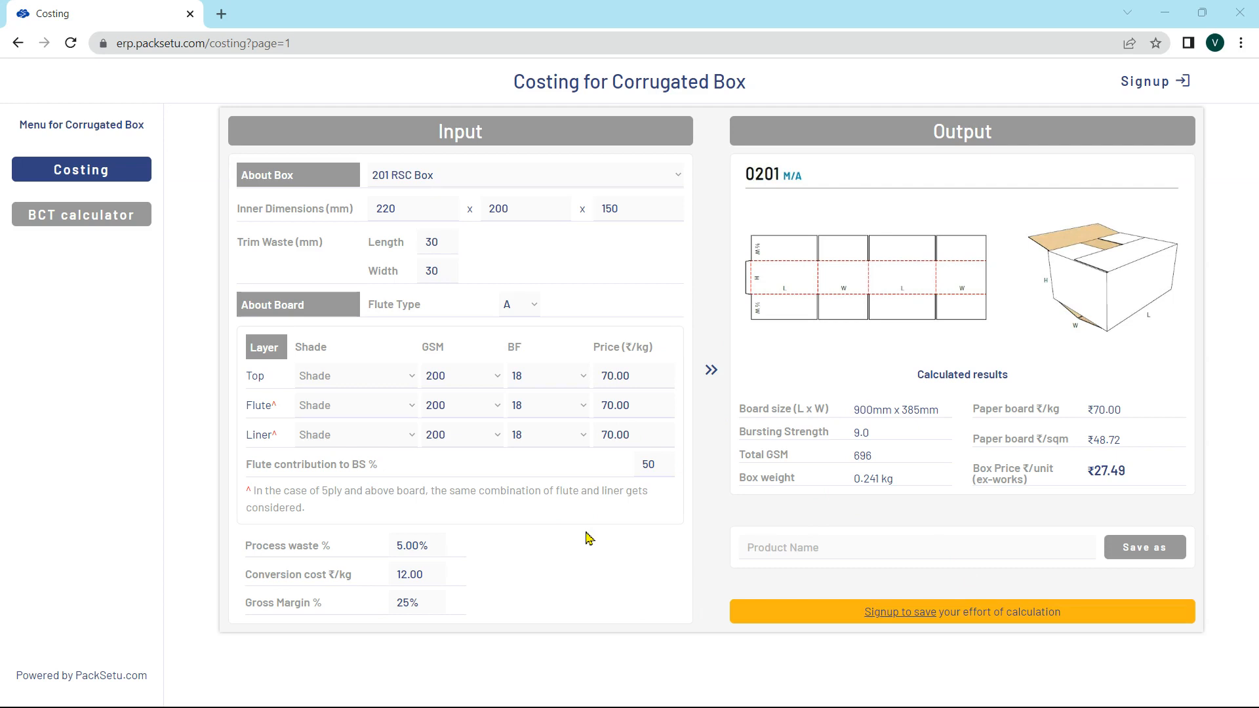
# - Try the 200 Semi RSC box style (₹20.17), then return to 201 RSC Box at ₹27.49
pyautogui.click(522, 175)
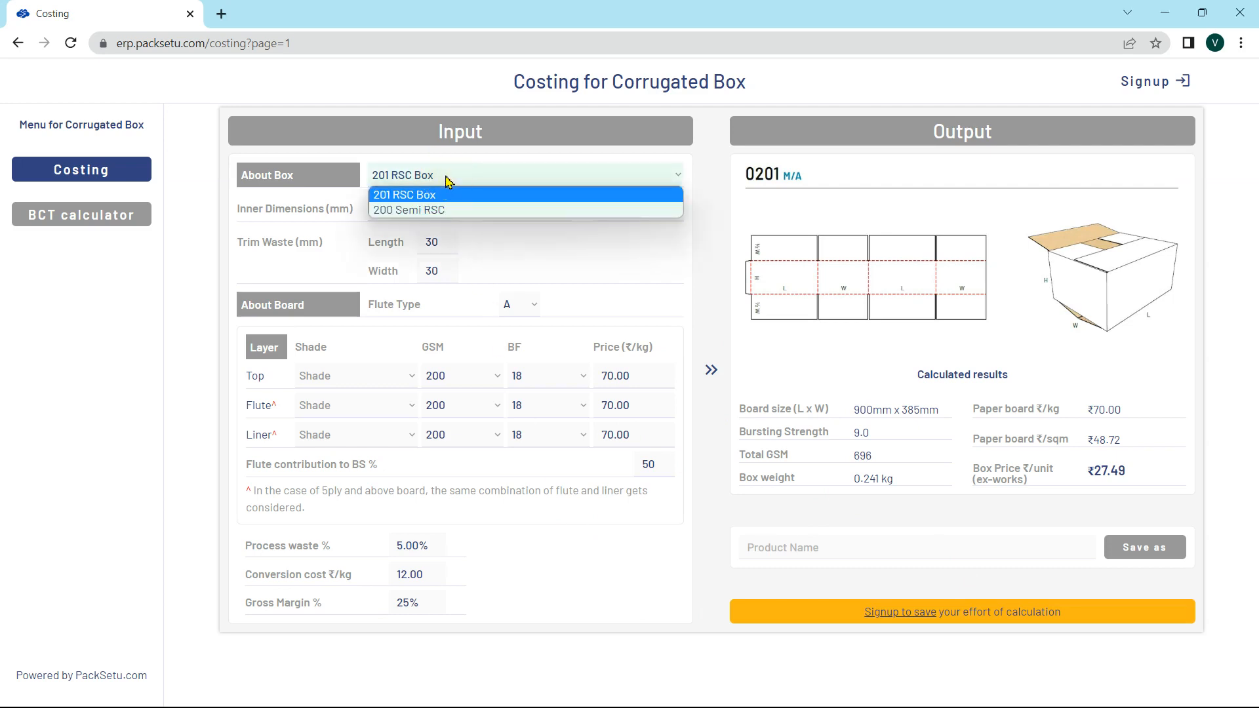
pyautogui.click(405, 194)
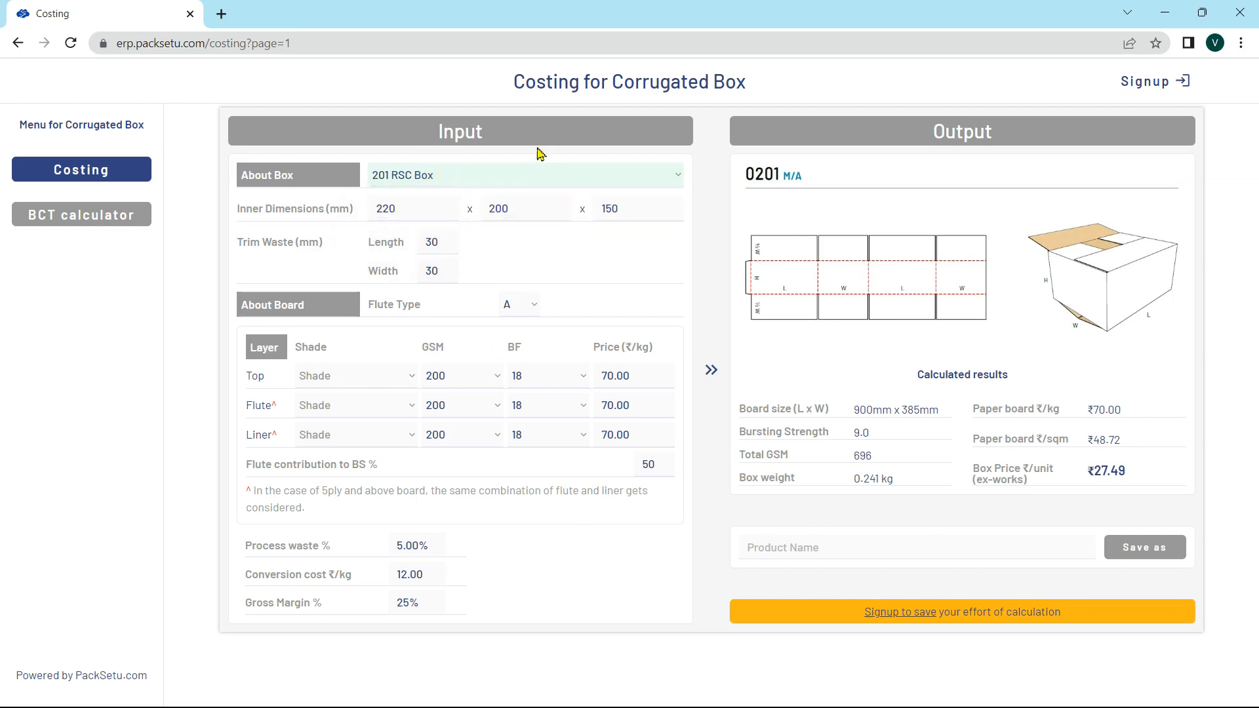
pyautogui.moveTo(545, 262)
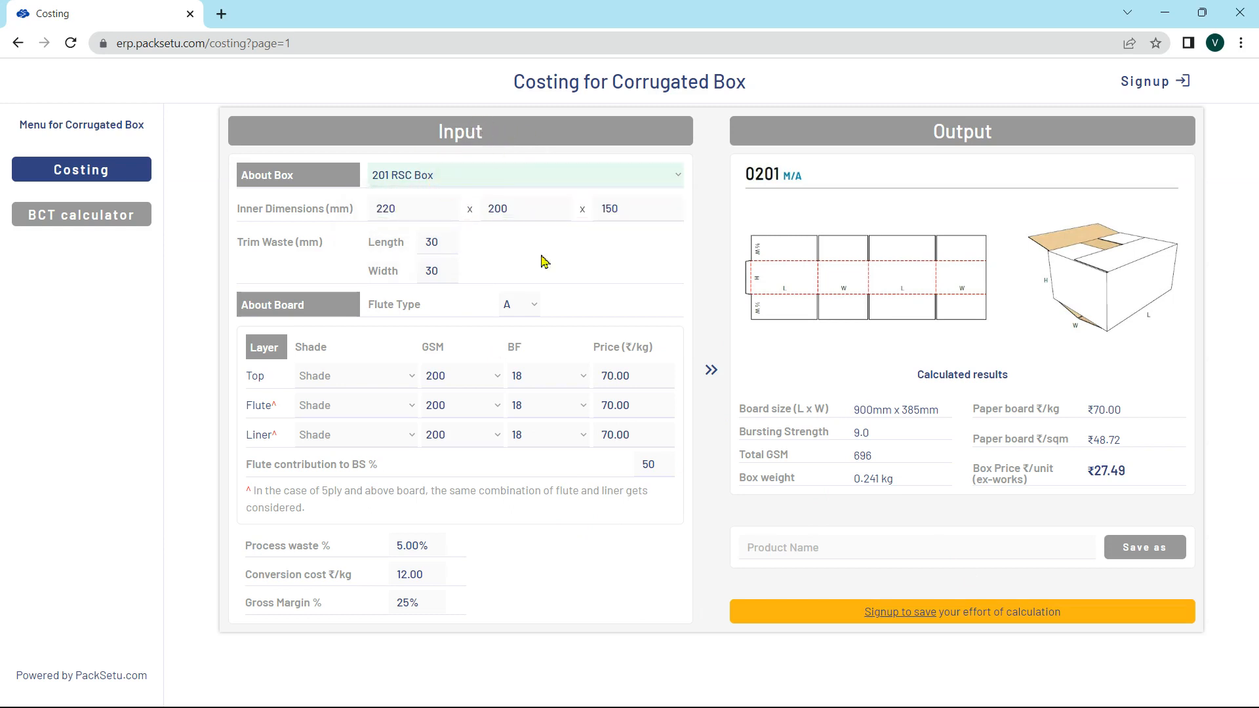
pyautogui.moveTo(500, 507)
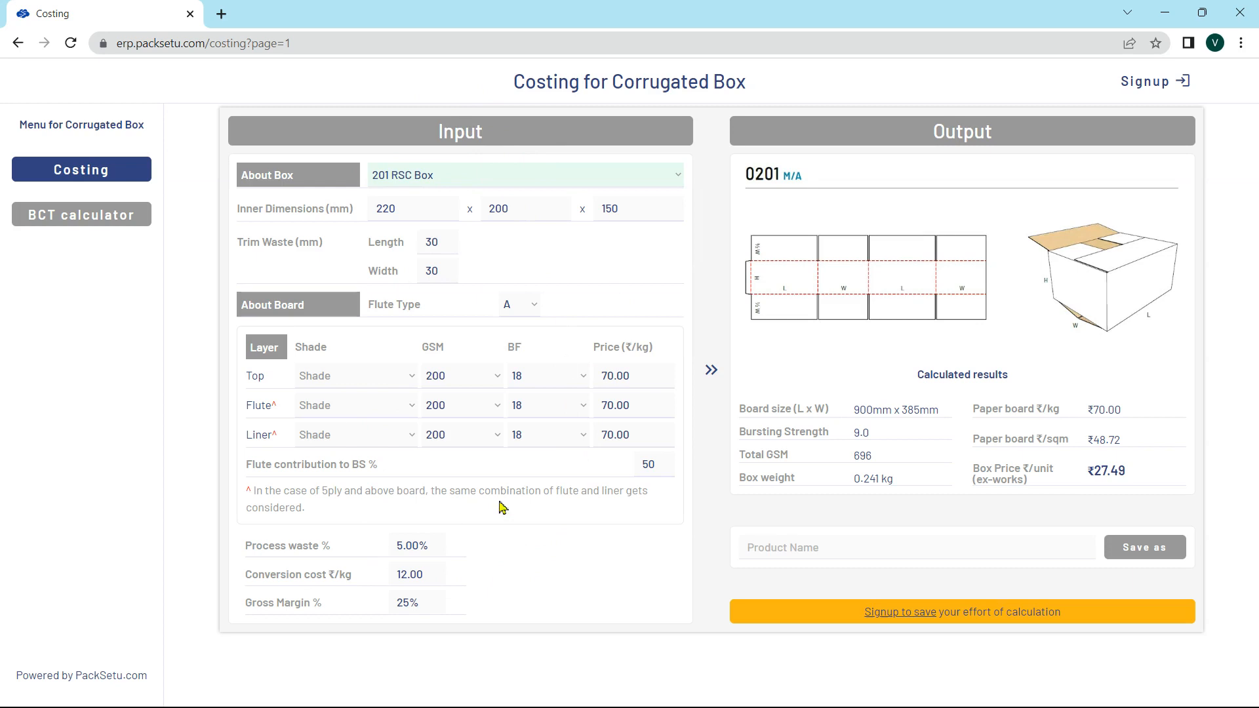
pyautogui.moveTo(1084, 367)
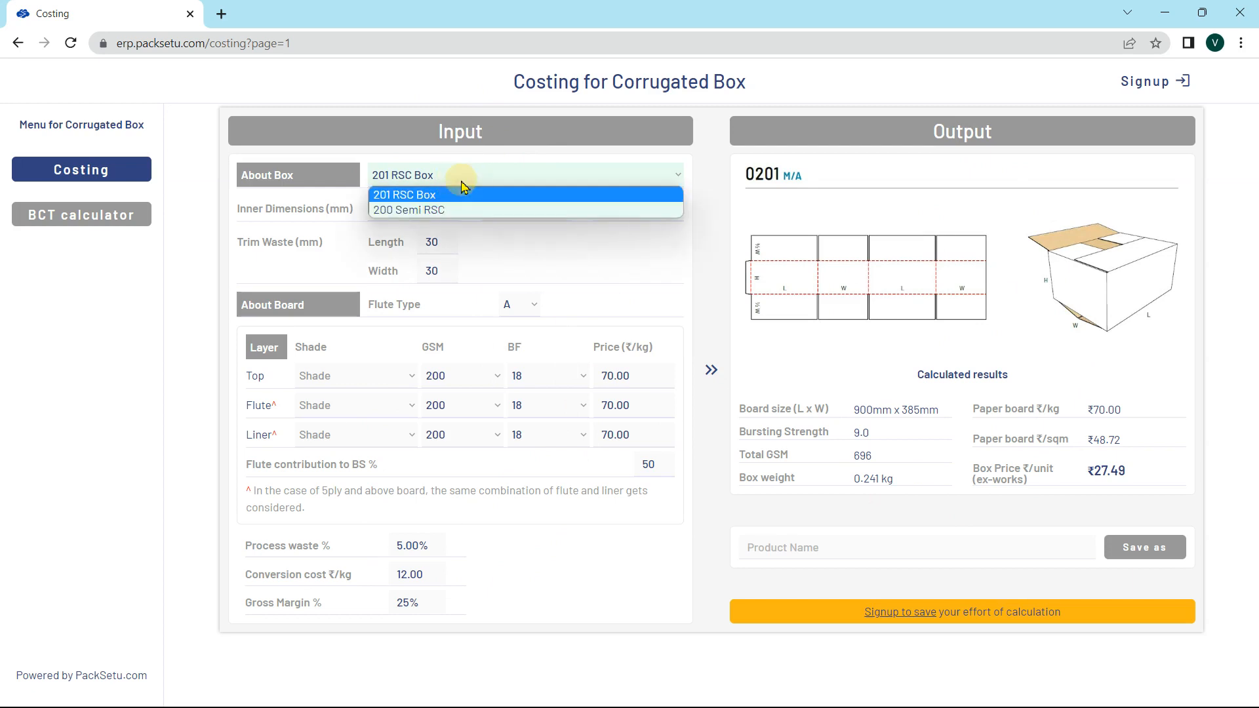
pyautogui.moveTo(458, 210)
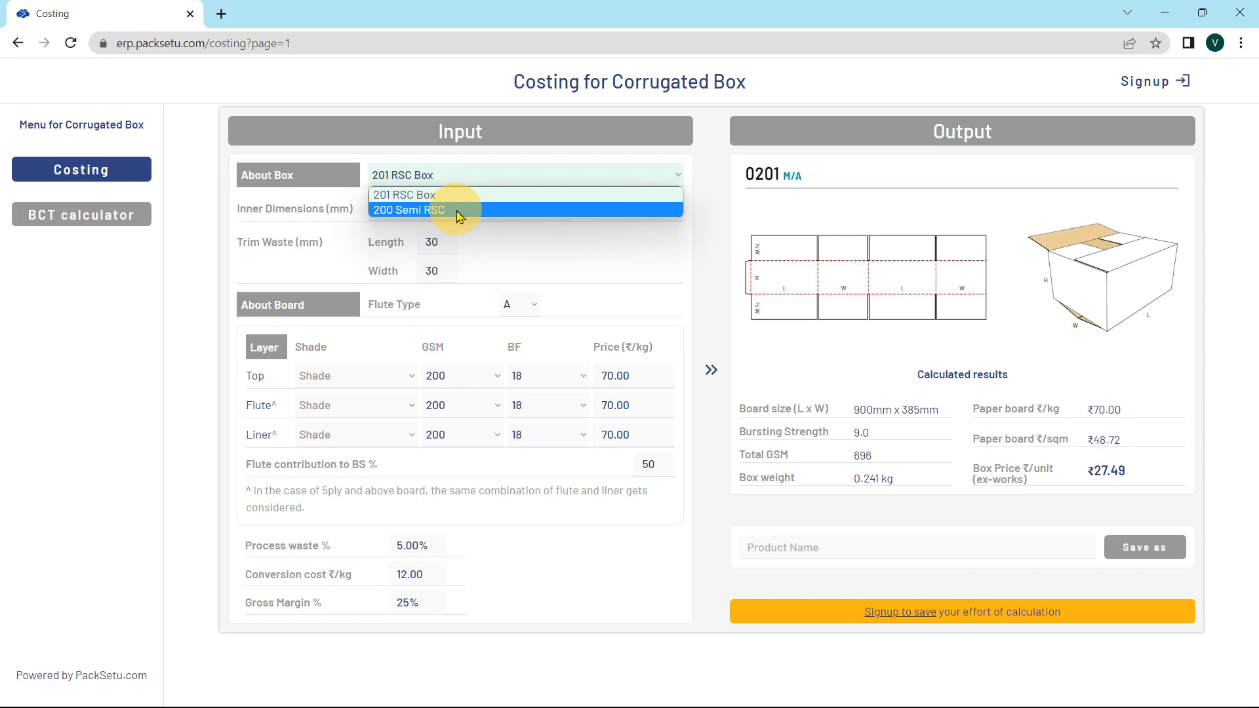
pyautogui.click(408, 210)
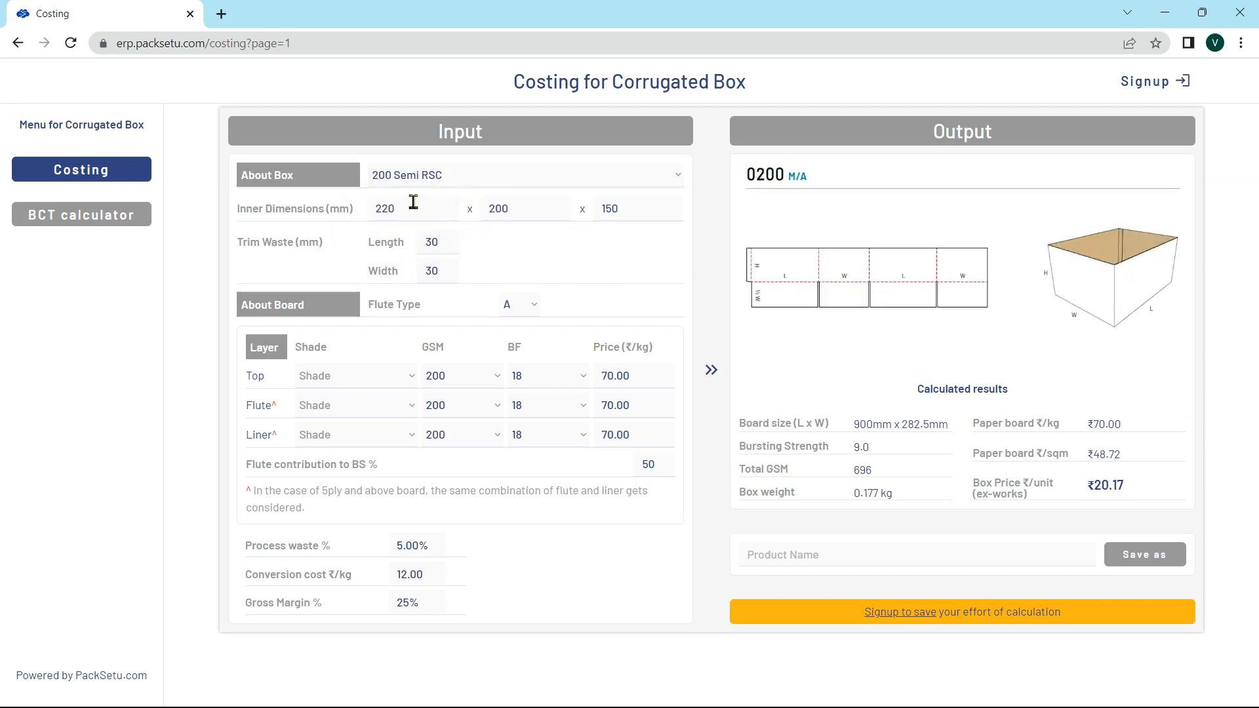
pyautogui.moveTo(1076, 420)
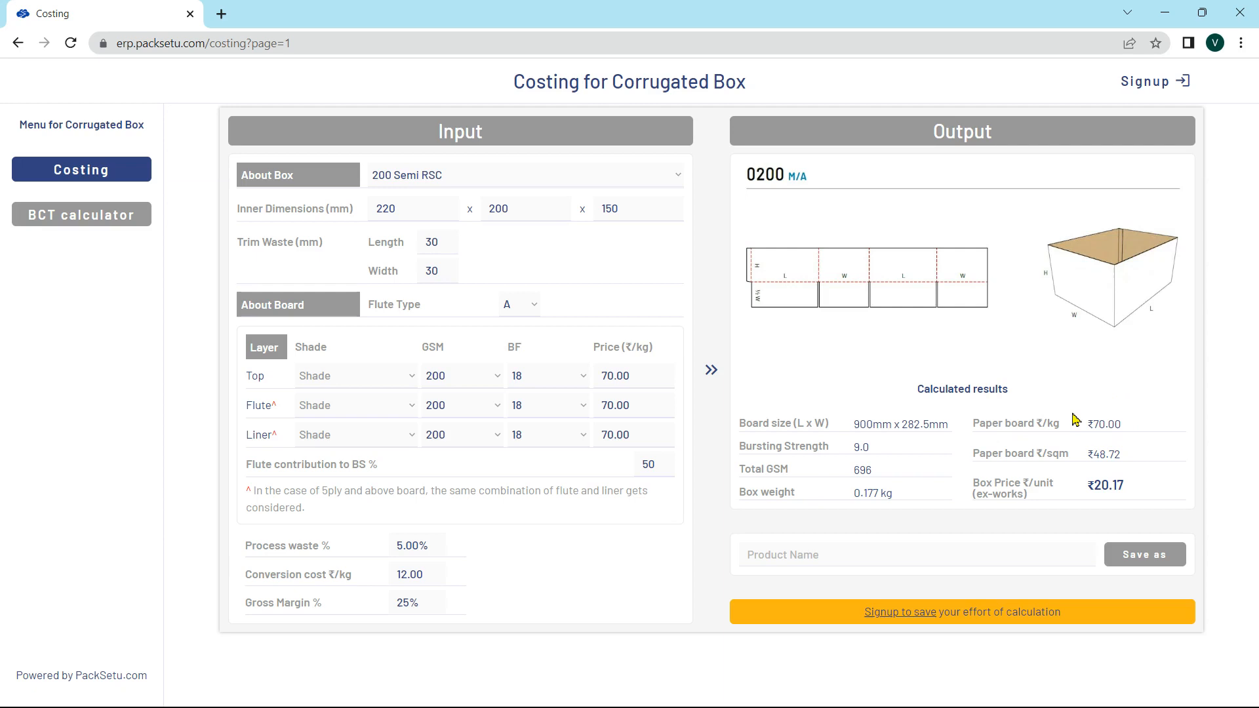
pyautogui.moveTo(726, 285)
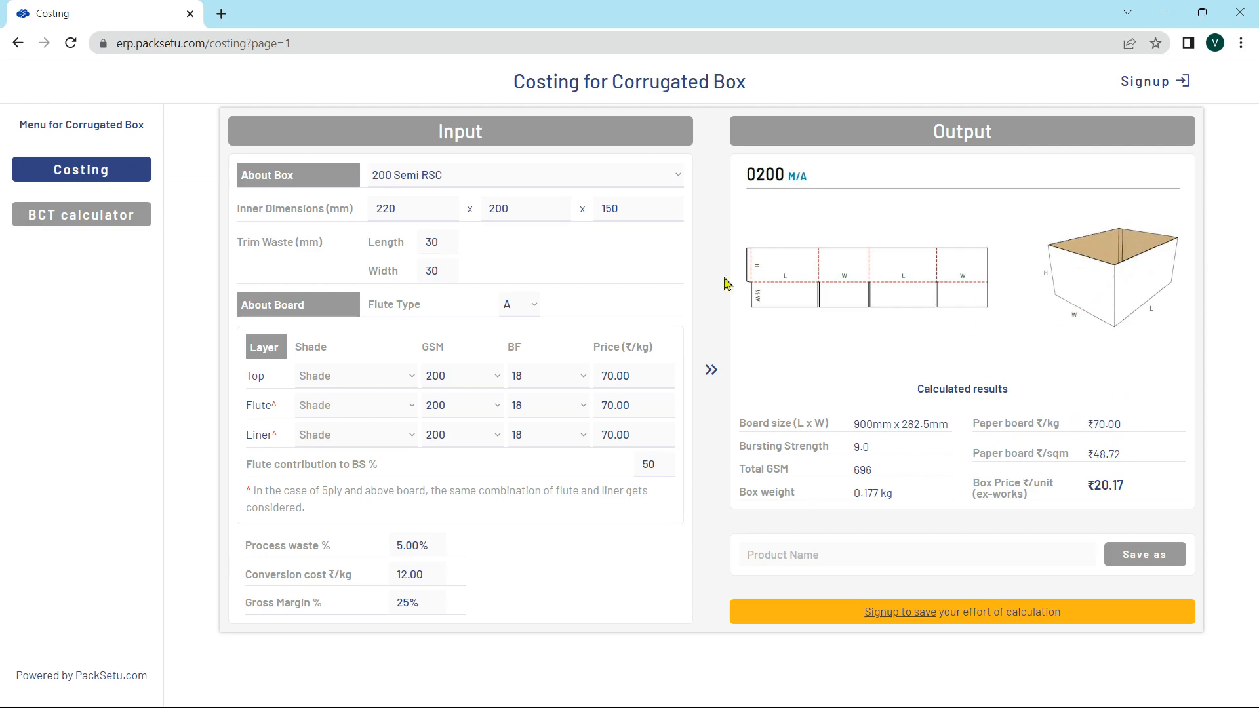
pyautogui.moveTo(357, 159)
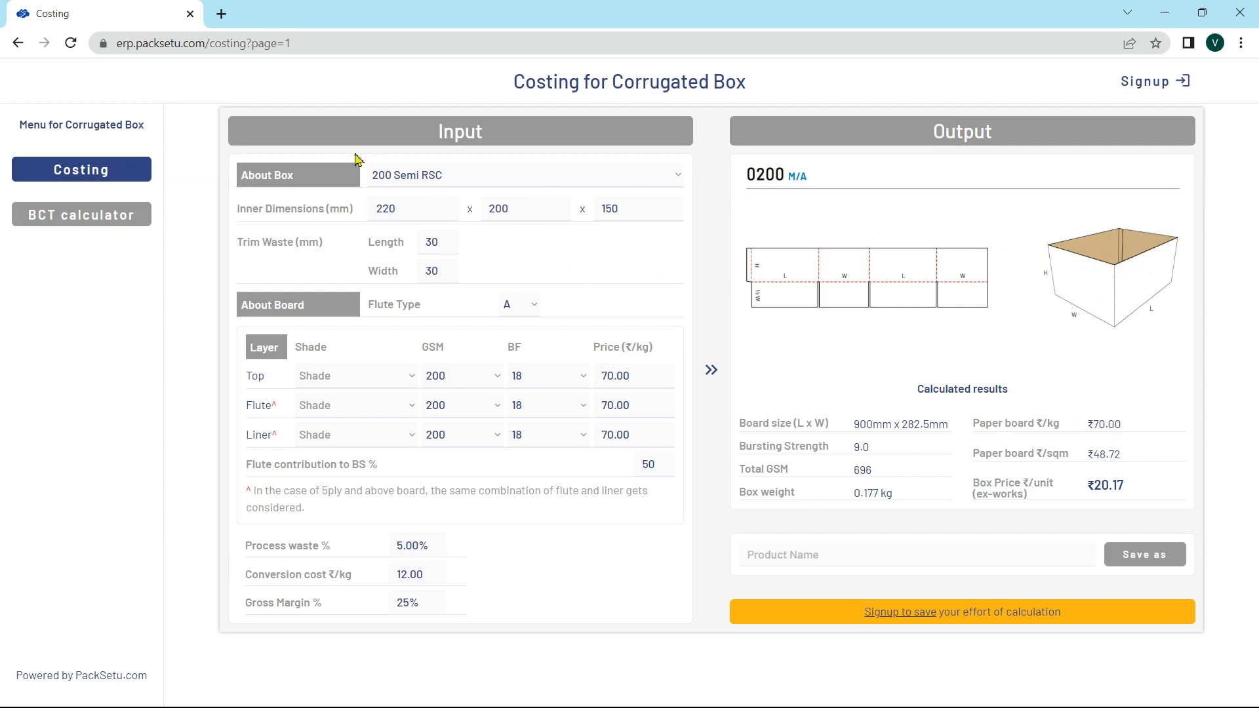
pyautogui.click(522, 174)
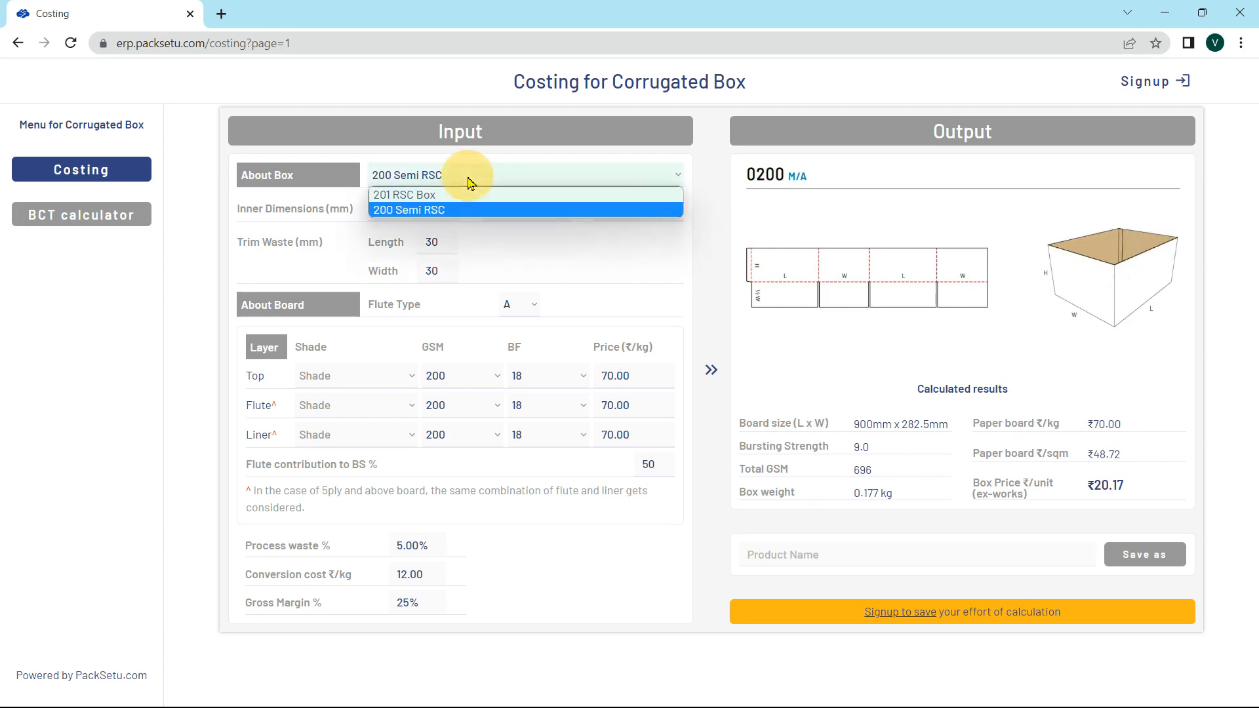
pyautogui.click(406, 195)
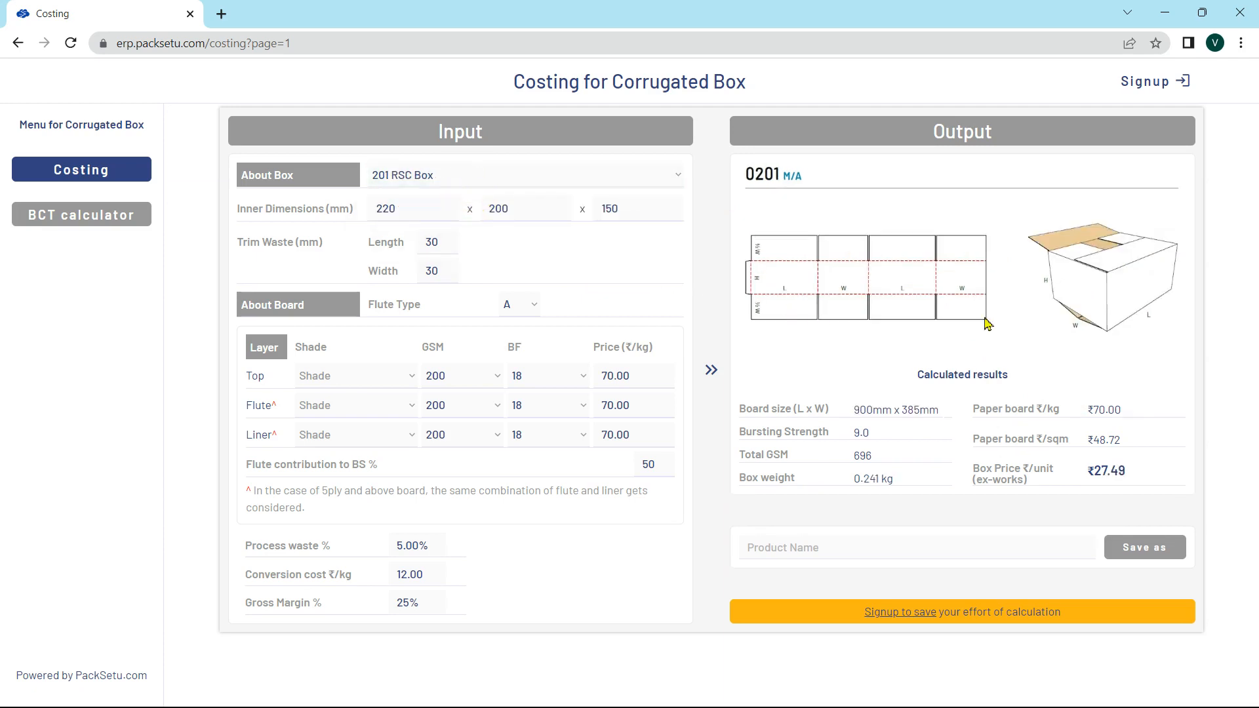
pyautogui.moveTo(432, 190)
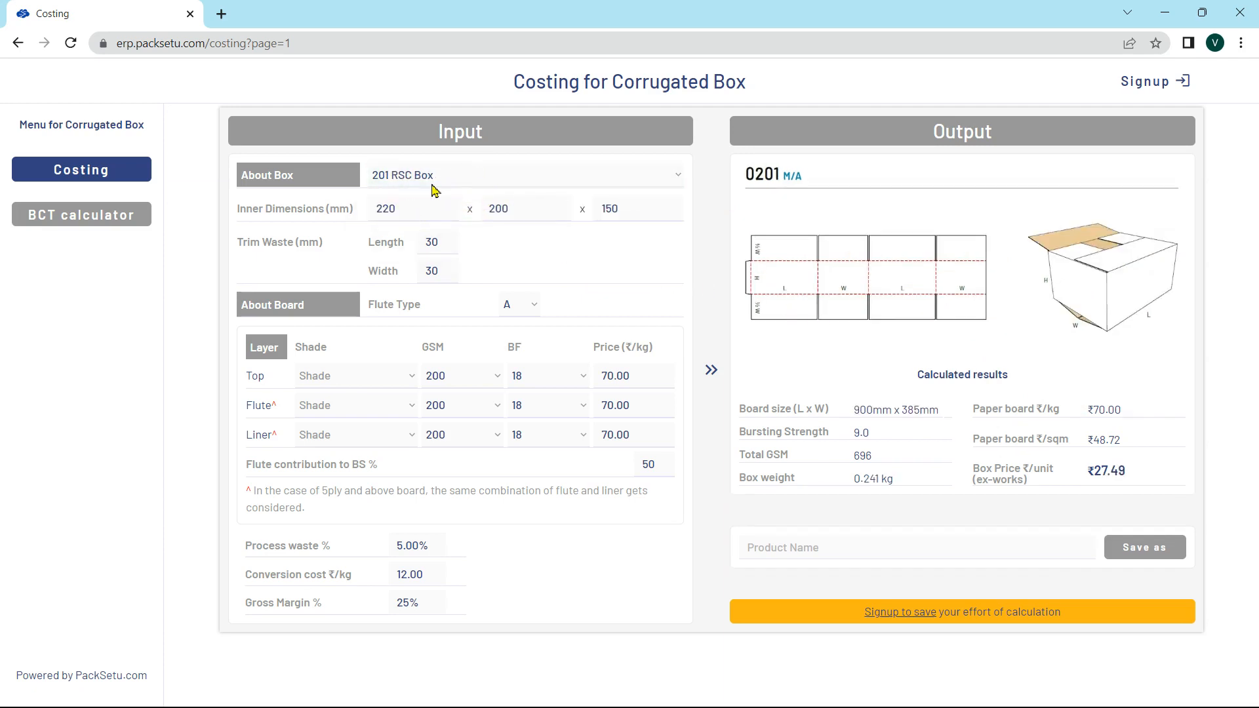
pyautogui.moveTo(256, 214)
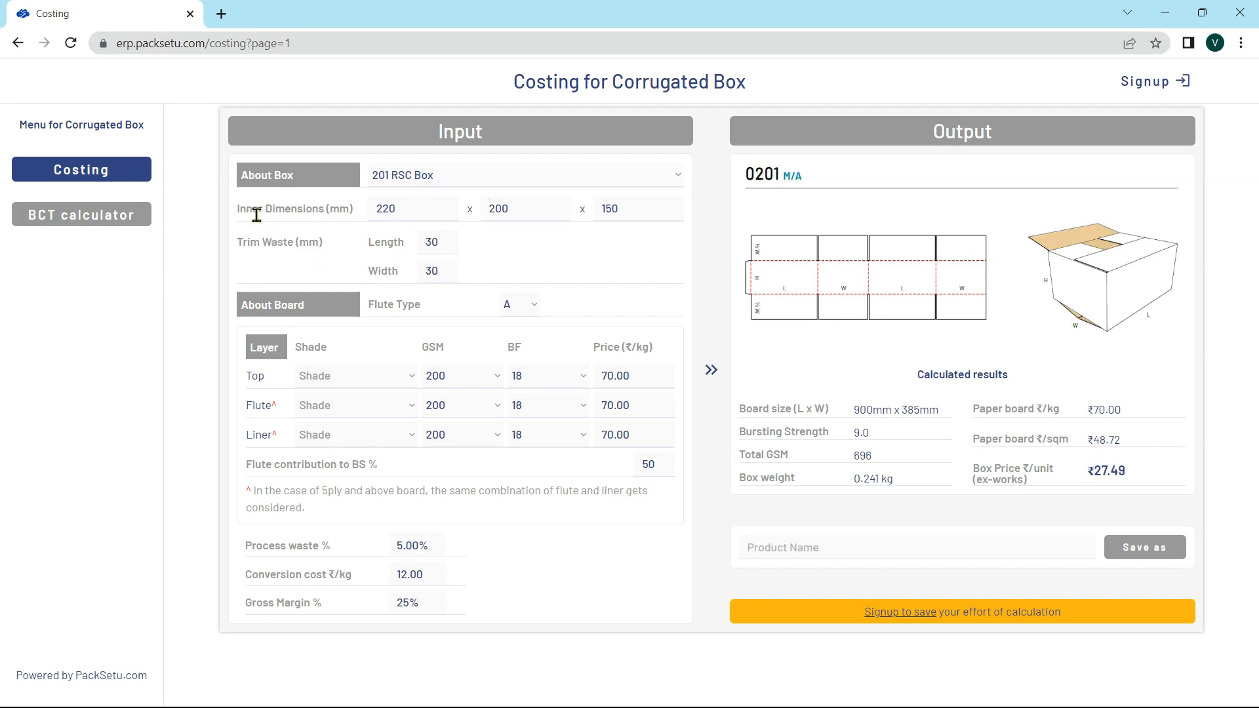
pyautogui.moveTo(553, 420)
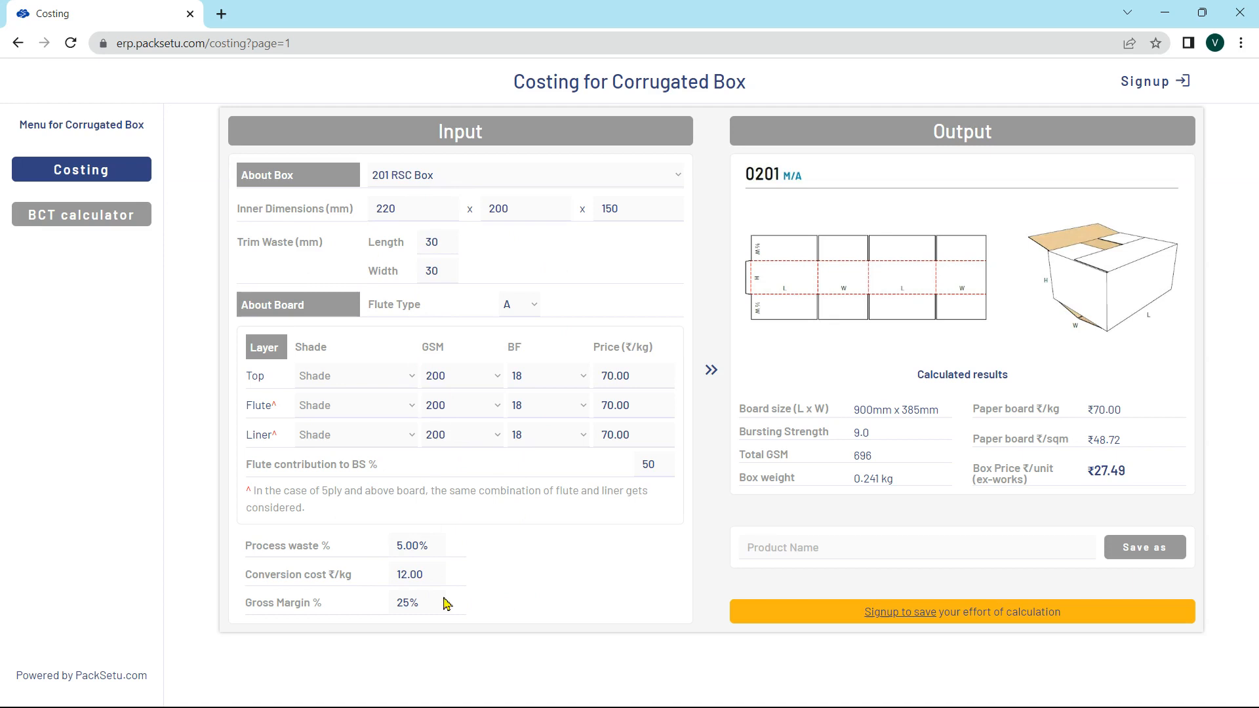
pyautogui.moveTo(1093, 475)
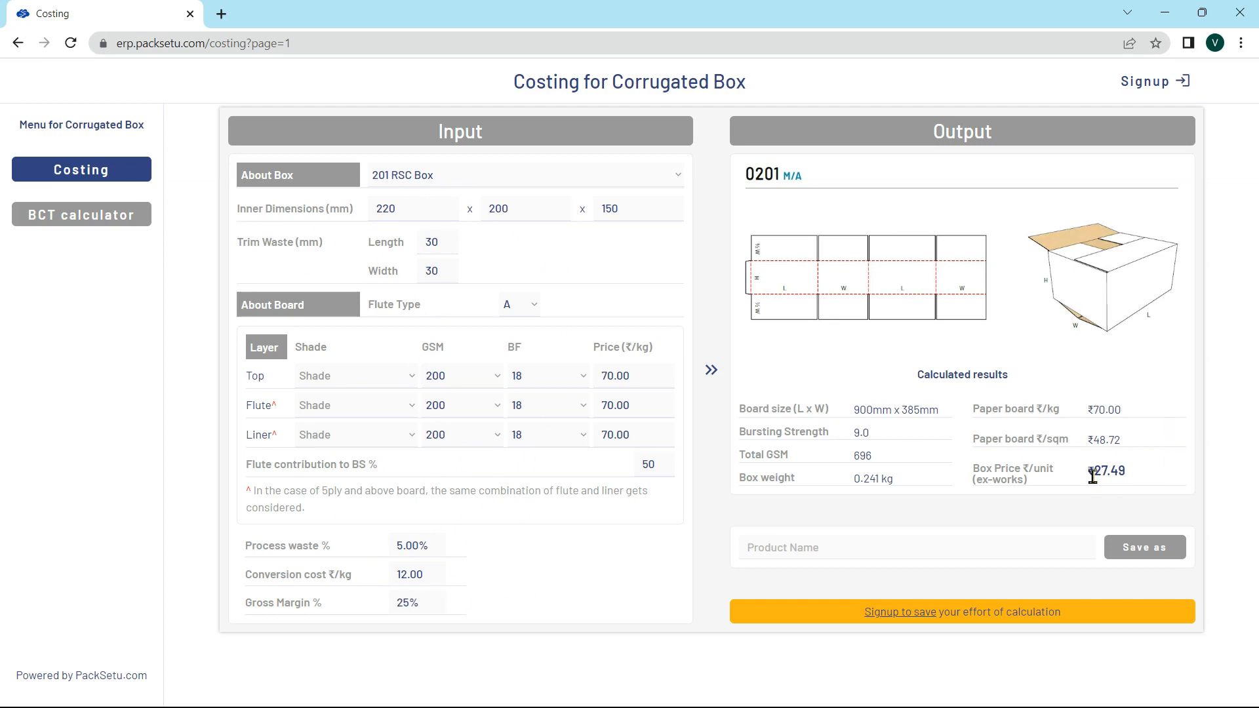
pyautogui.moveTo(571, 430)
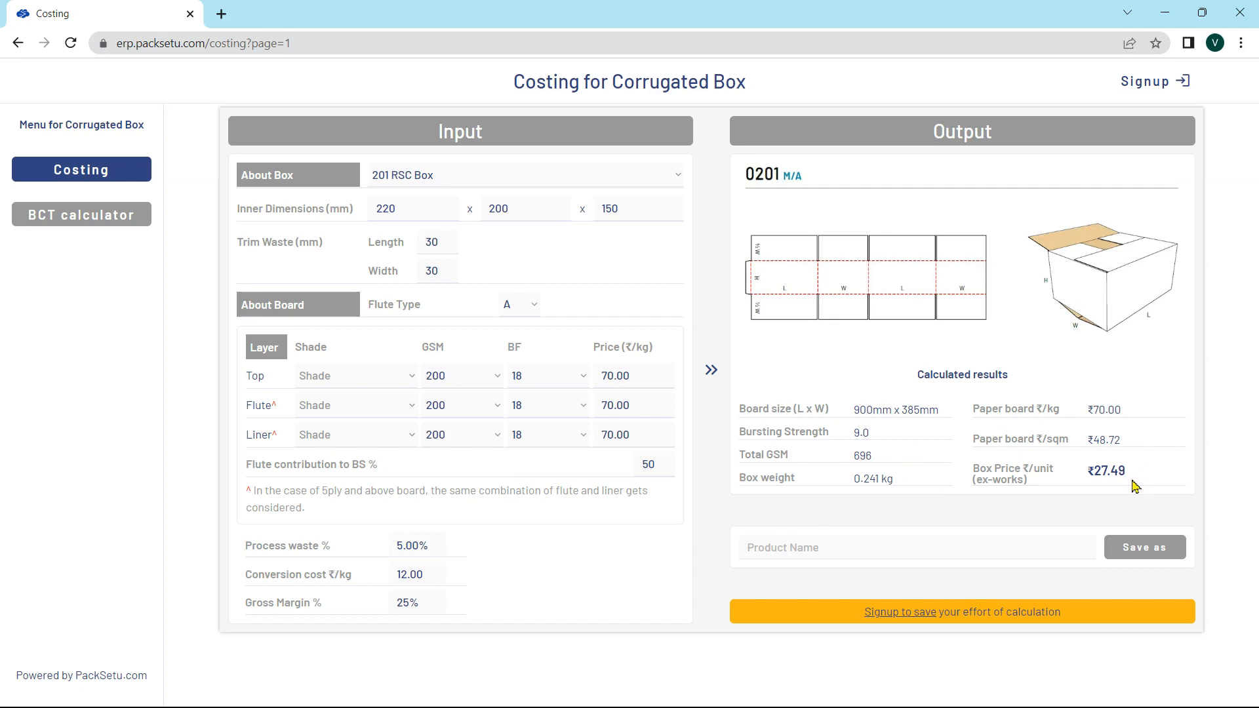
# - Change the box's inner dimensions to 450 × 420 × 300 mm, raising the price to ₹107.83
pyautogui.click(402, 208)
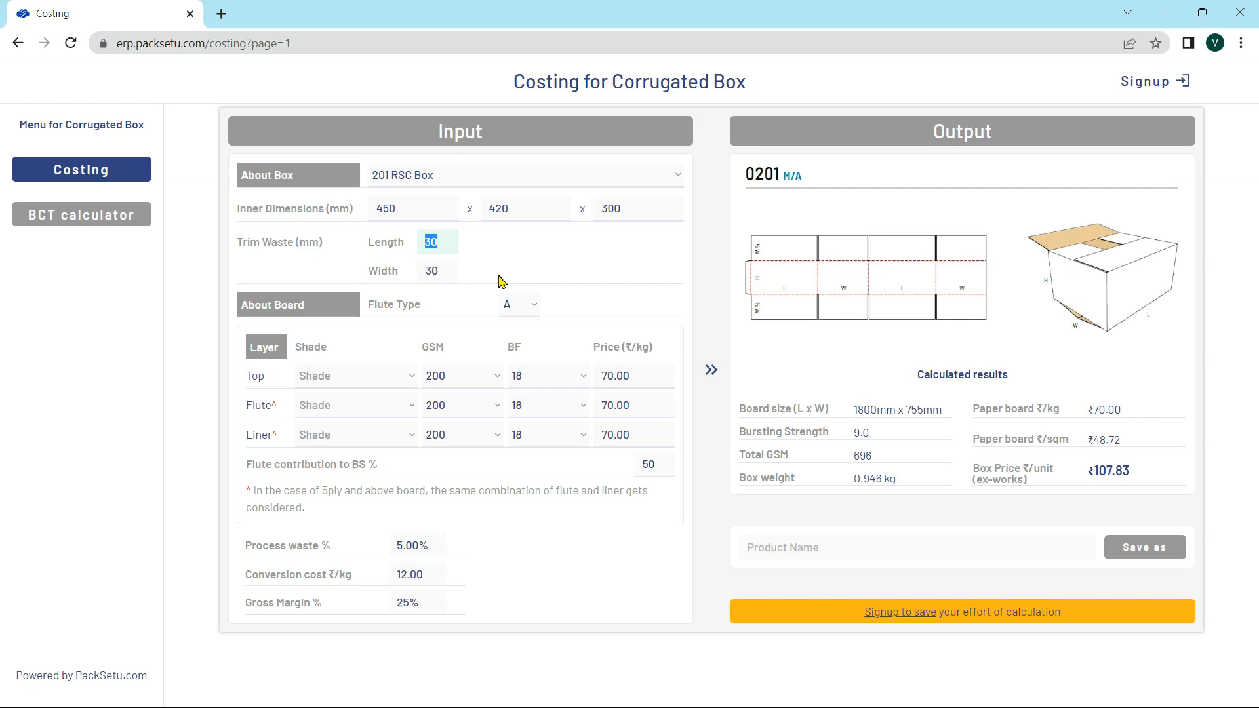
pyautogui.moveTo(460, 287)
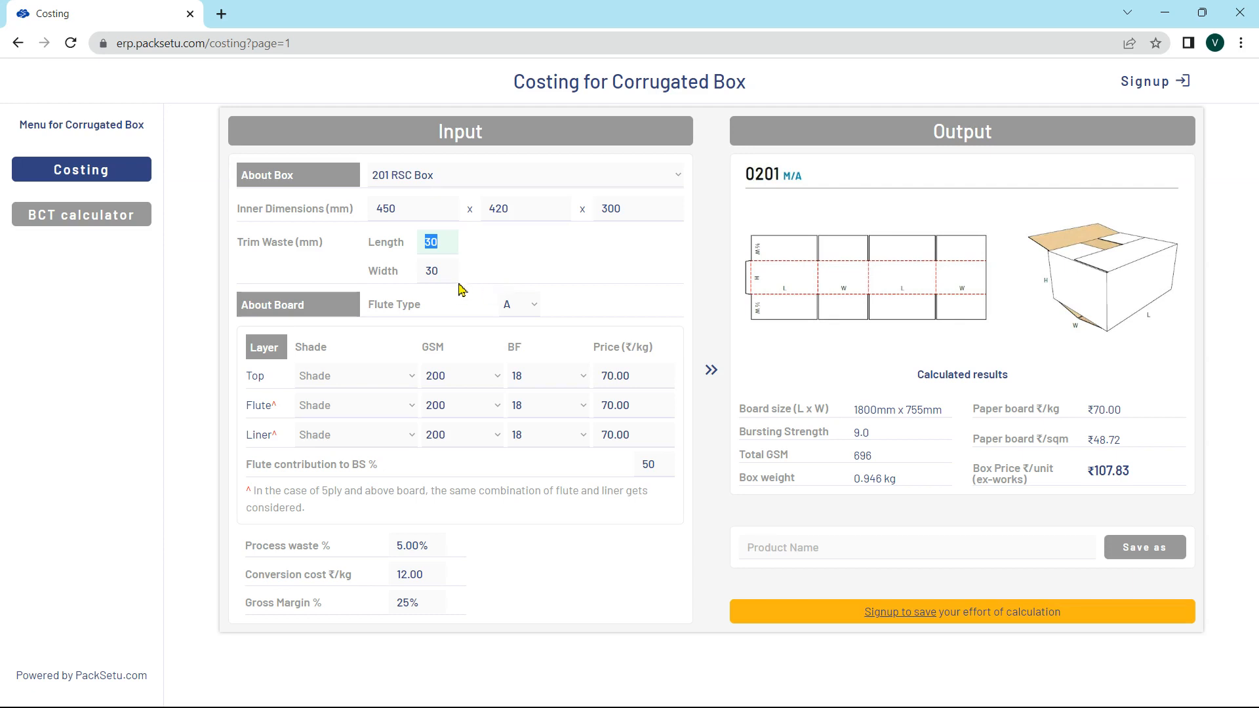
pyautogui.moveTo(396, 312)
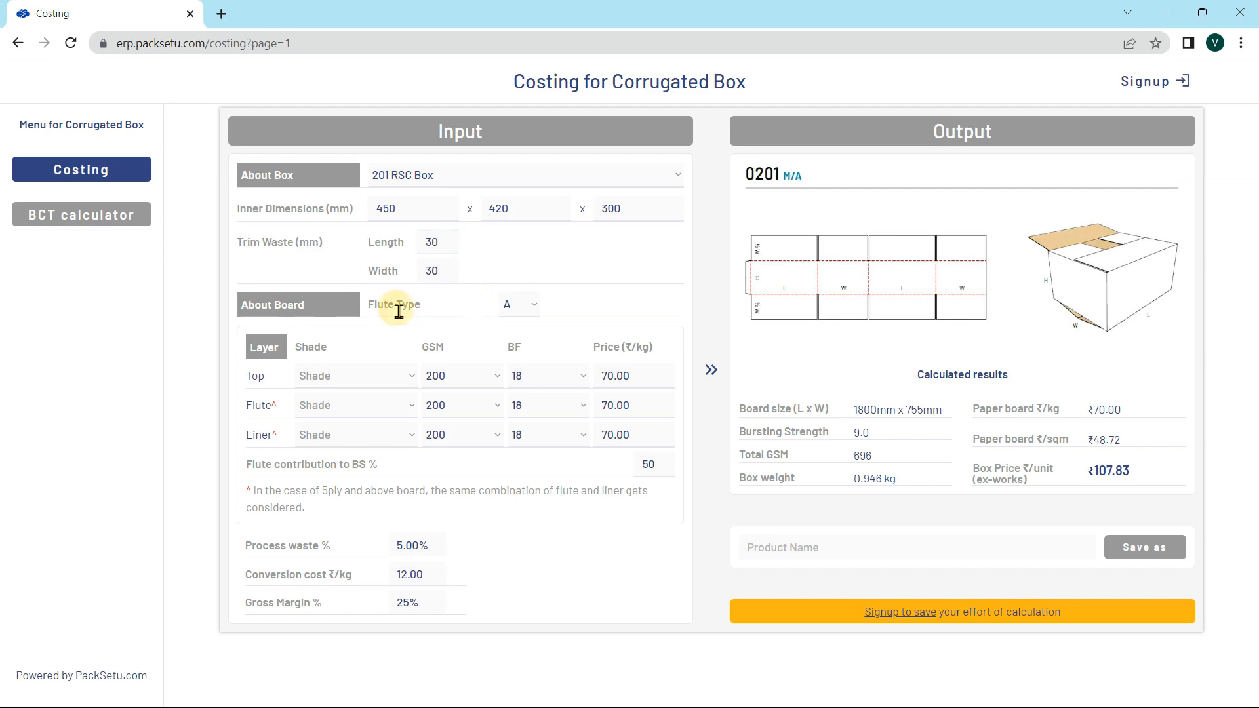
# - Choose AA flute, price the top layer at 55.00, with GOLDEN top and NATURAL flute shades
pyautogui.click(518, 303)
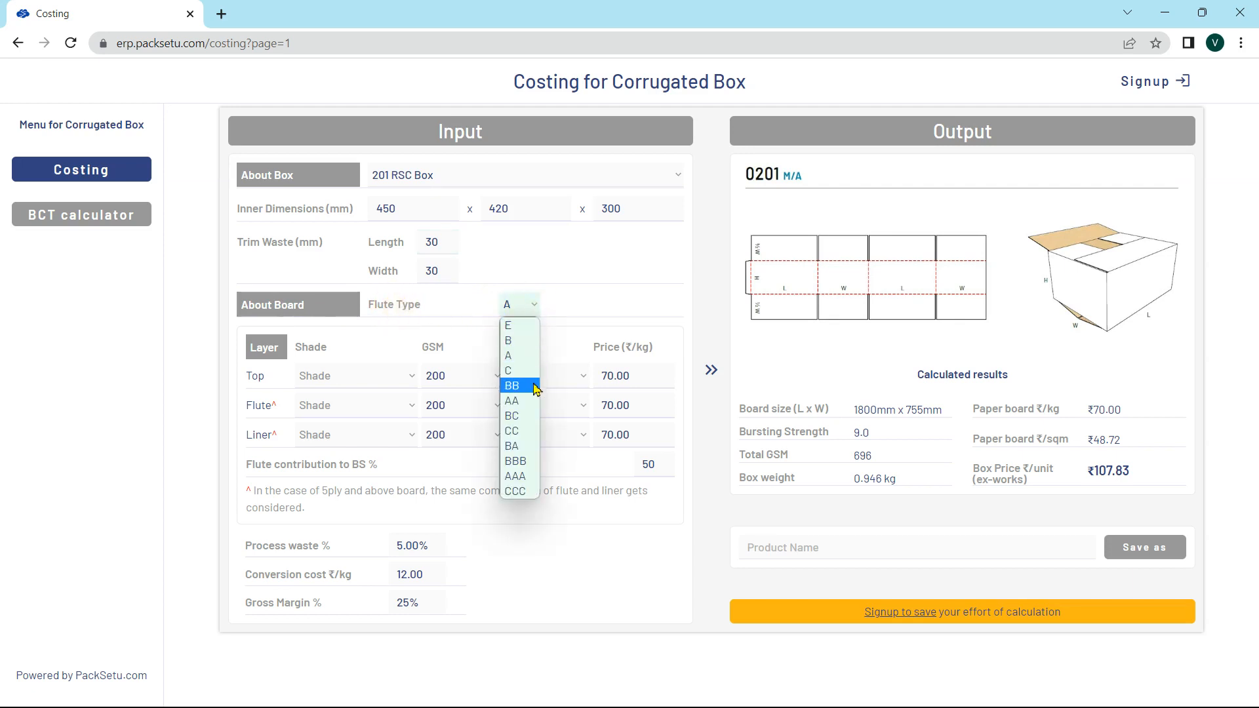
pyautogui.click(512, 400)
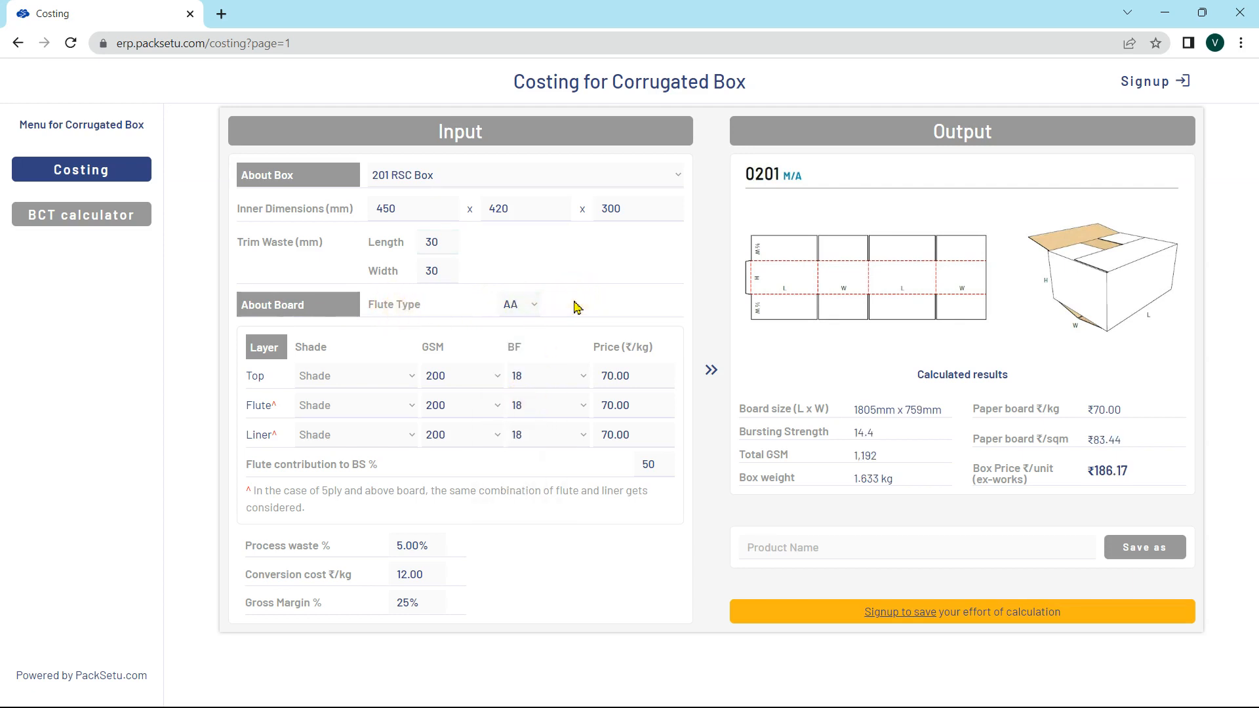
pyautogui.moveTo(324, 381)
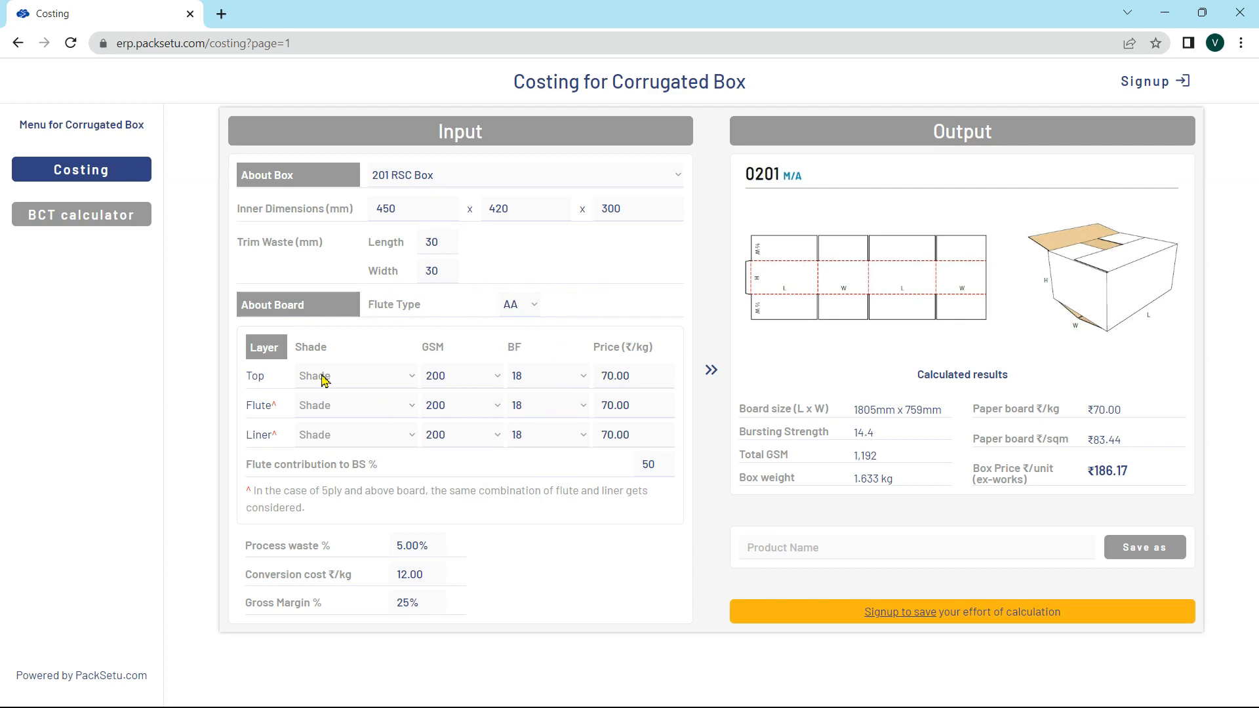
pyautogui.moveTo(268, 393)
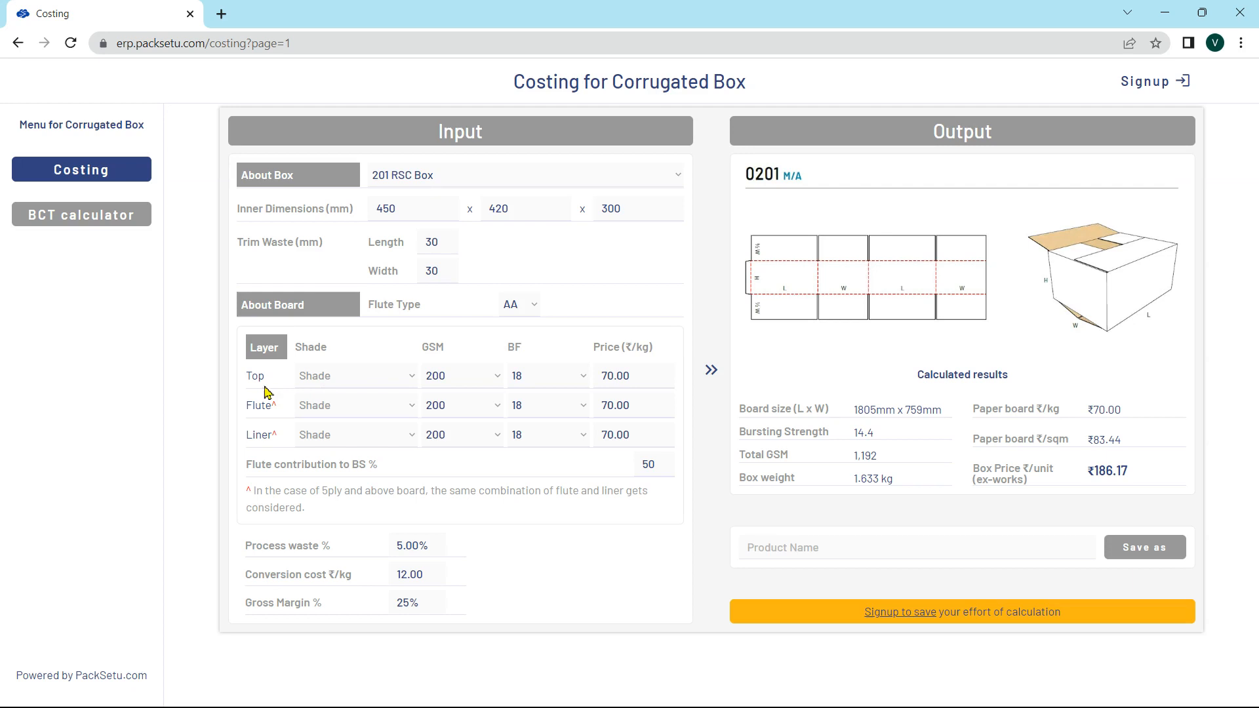
pyautogui.moveTo(556, 389)
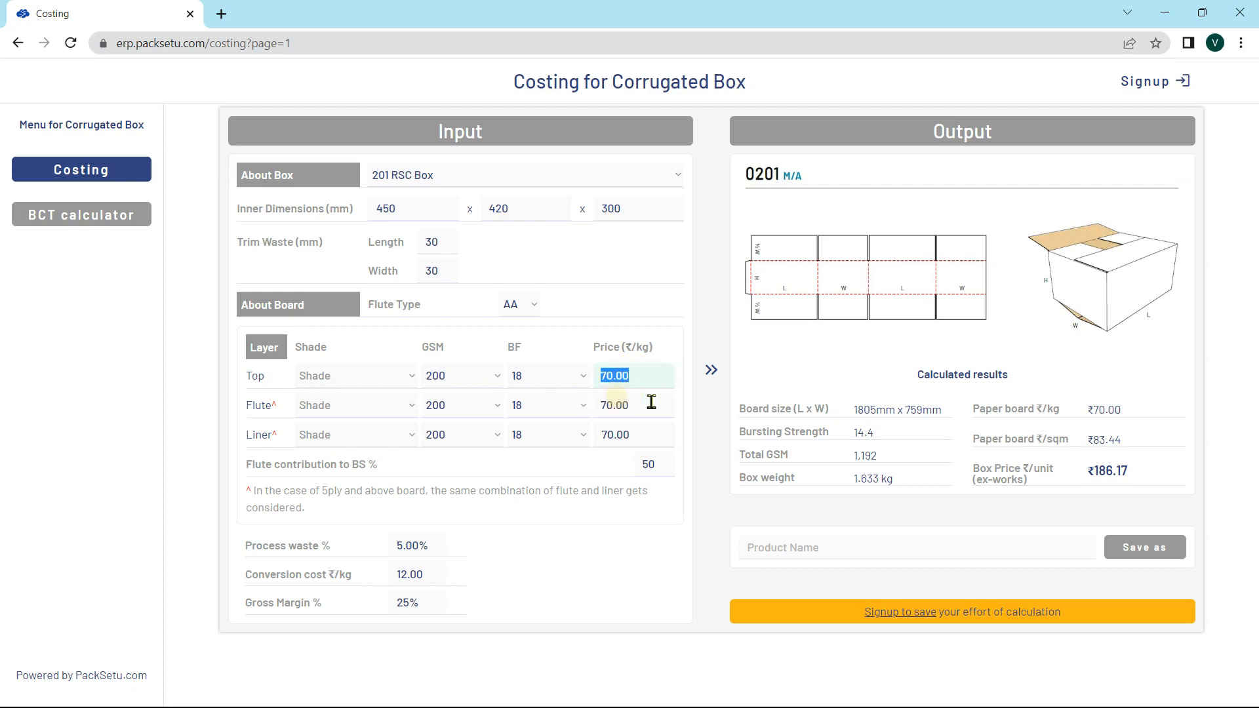
pyautogui.write('55.00')
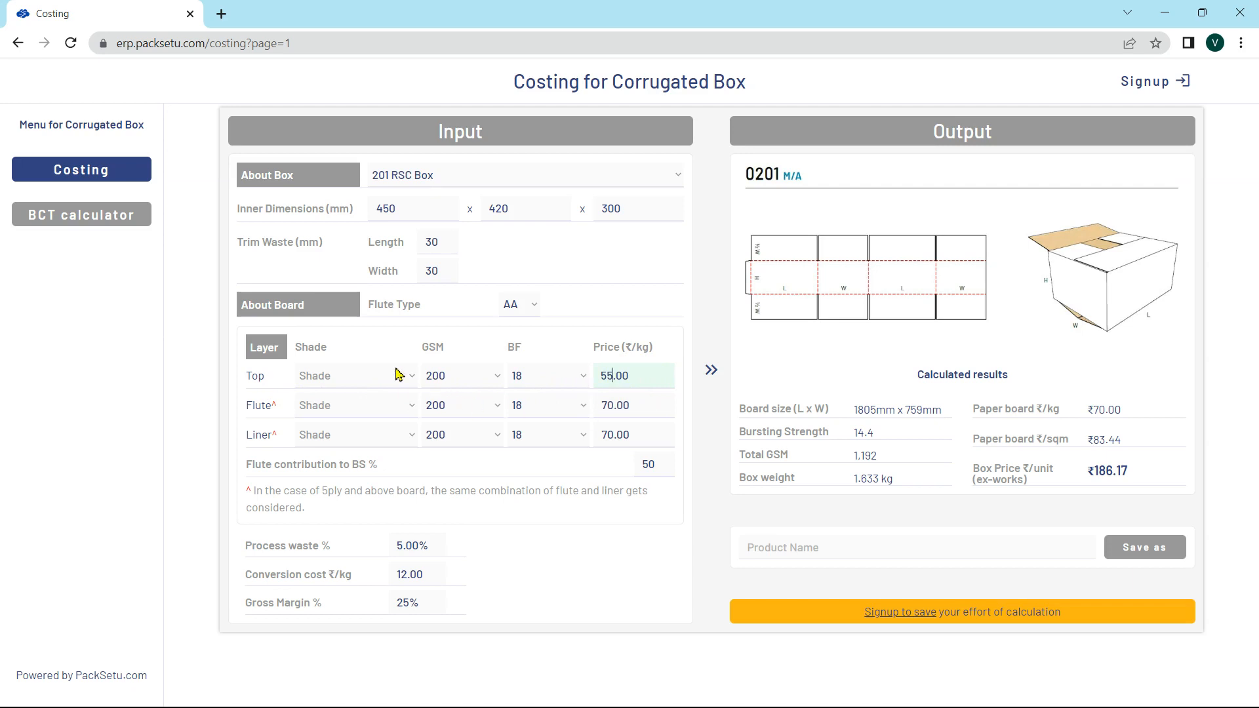
pyautogui.click(355, 405)
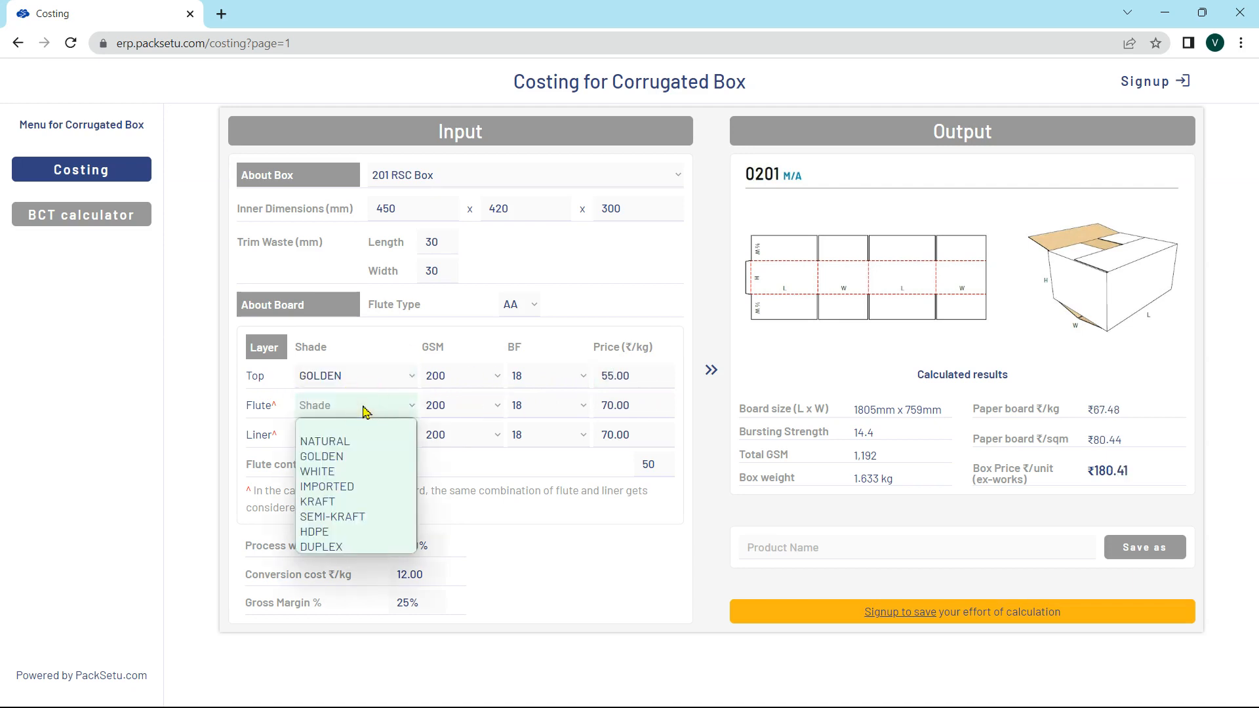
pyautogui.click(324, 441)
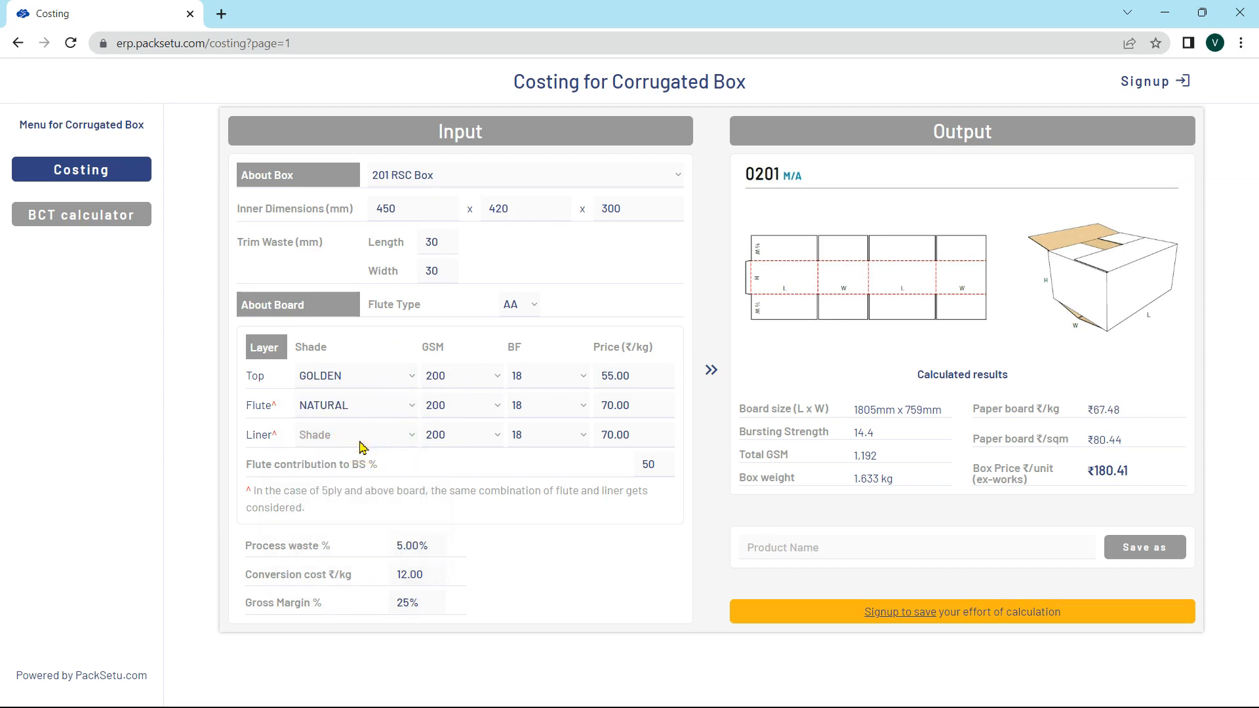
pyautogui.moveTo(649, 398)
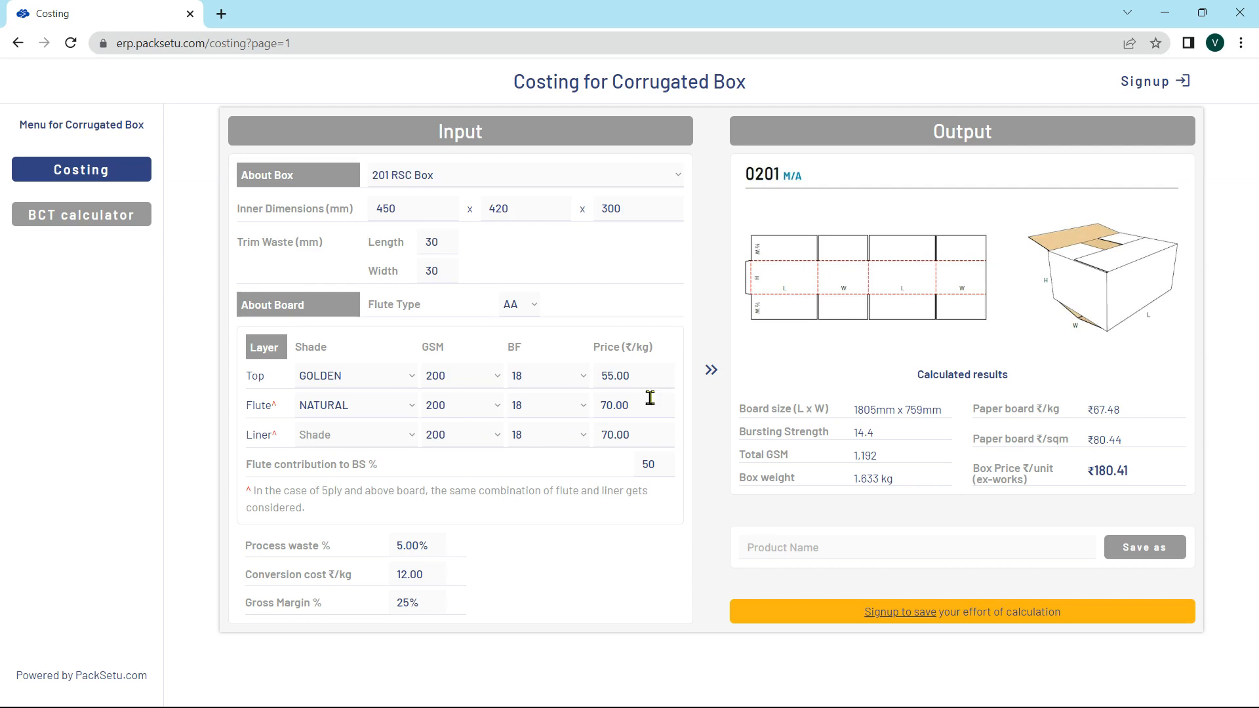
pyautogui.moveTo(345, 438)
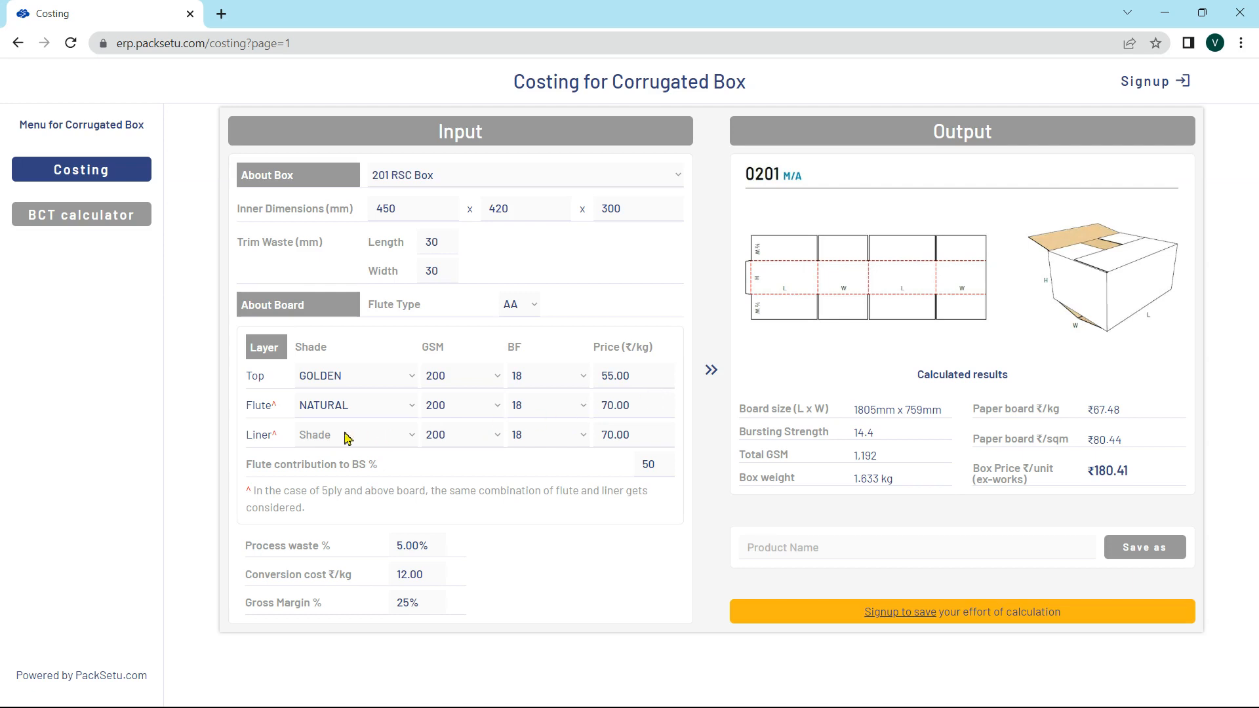
pyautogui.moveTo(591, 401)
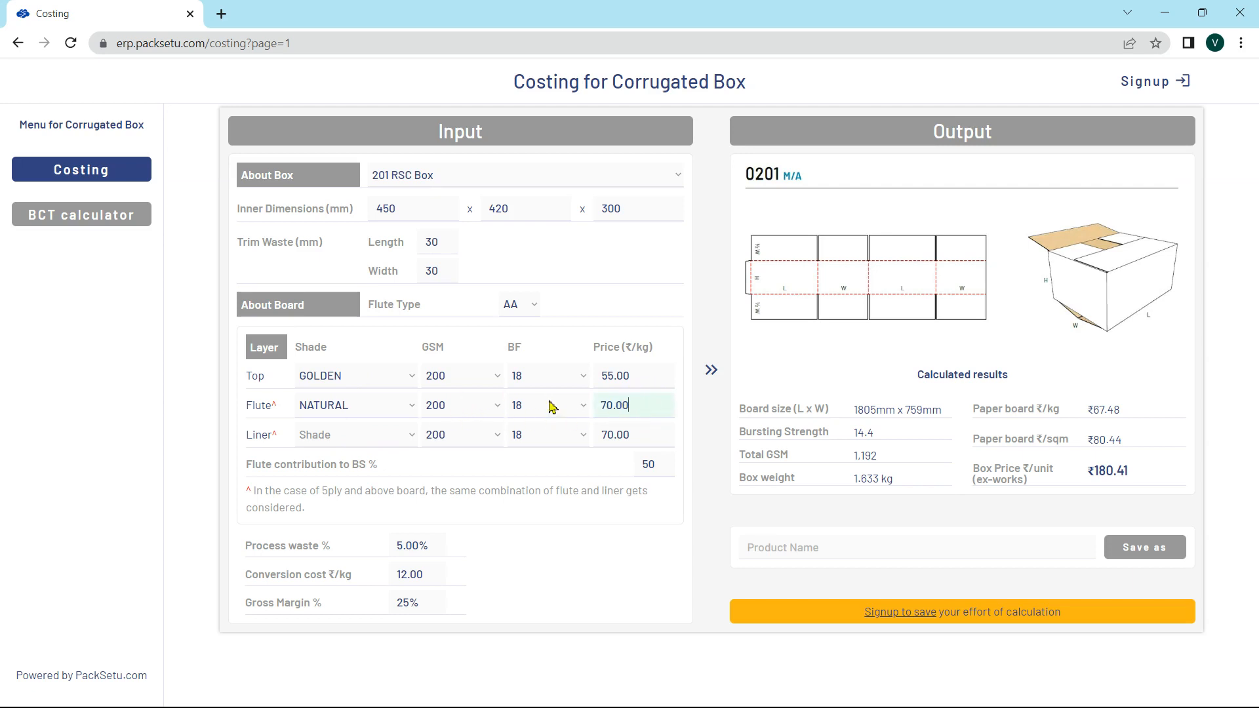
# - Set flute GSM 120, top BF 25, GOLDEN liner shade and a 45.00 price, giving ₹114.89
pyautogui.doubleClick(614, 406)
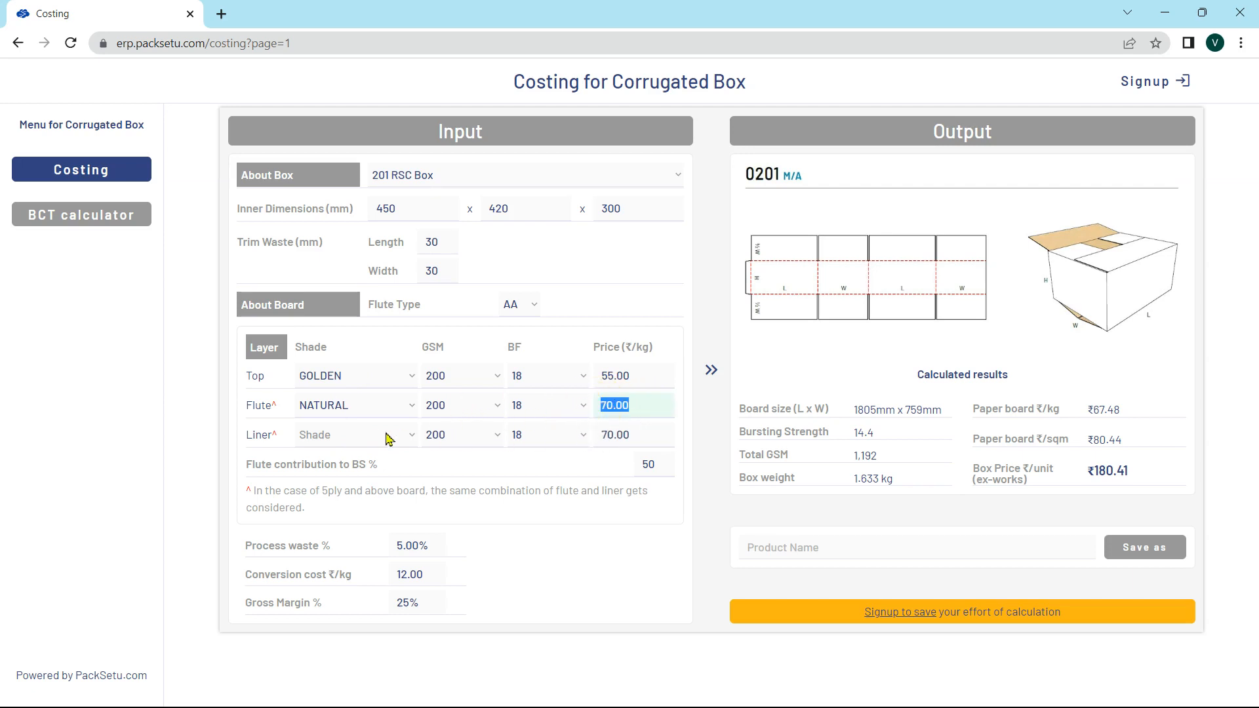
pyautogui.click(354, 434)
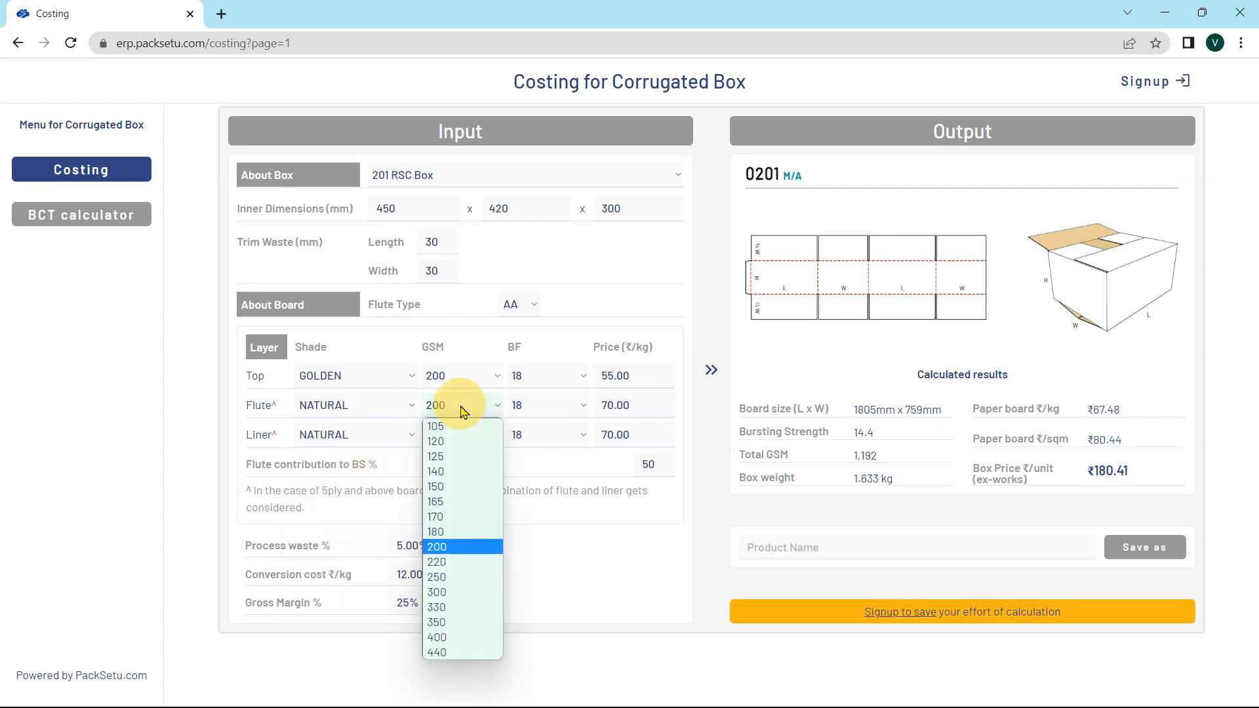
pyautogui.click(436, 546)
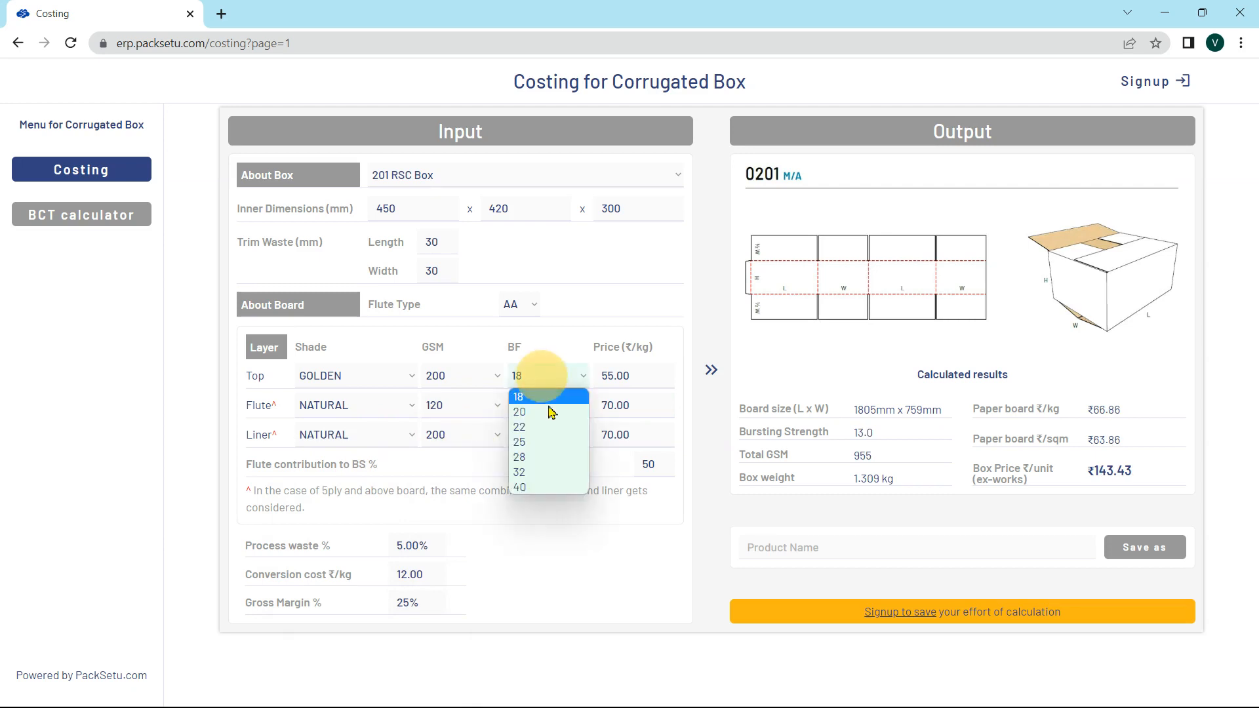
pyautogui.click(520, 442)
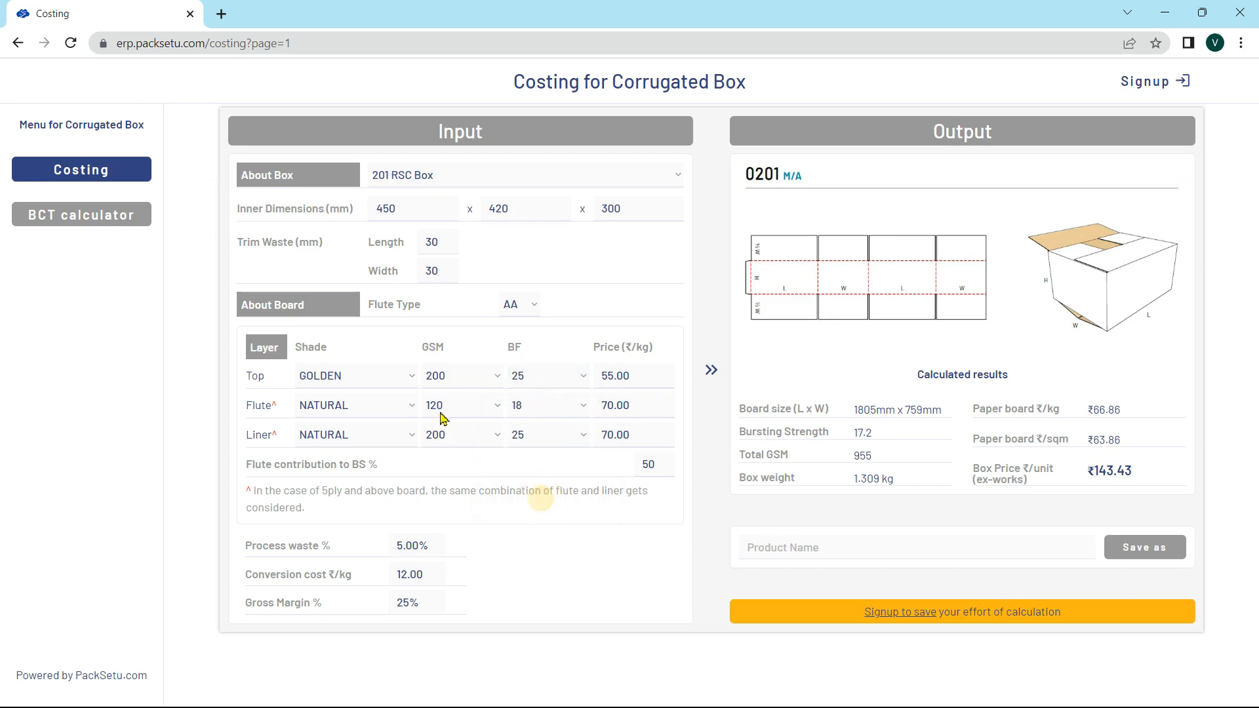
pyautogui.moveTo(349, 444)
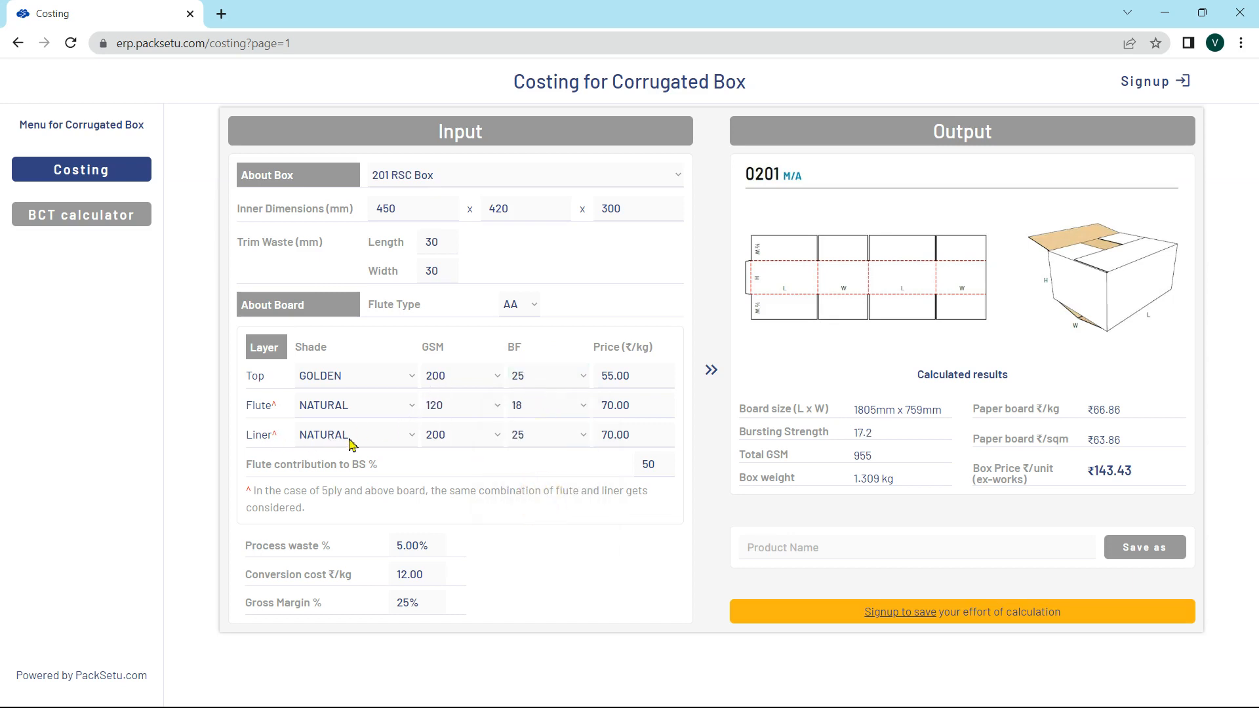
pyautogui.moveTo(461, 442)
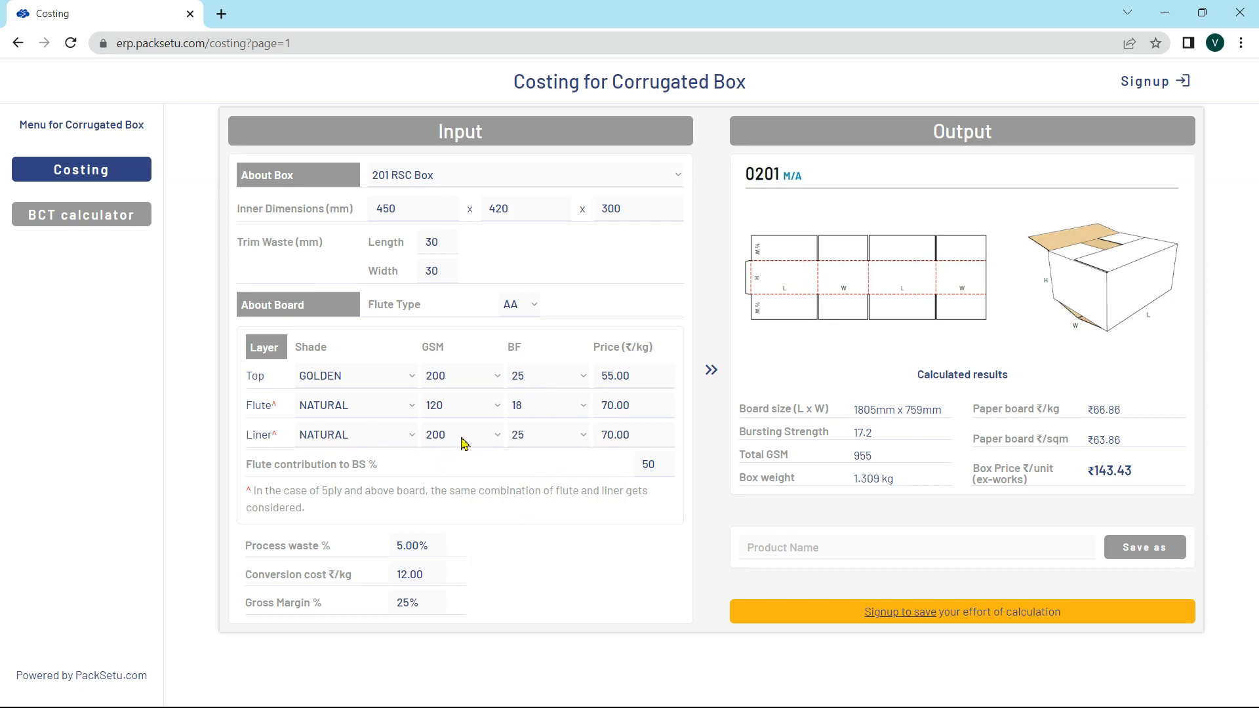
pyautogui.click(355, 434)
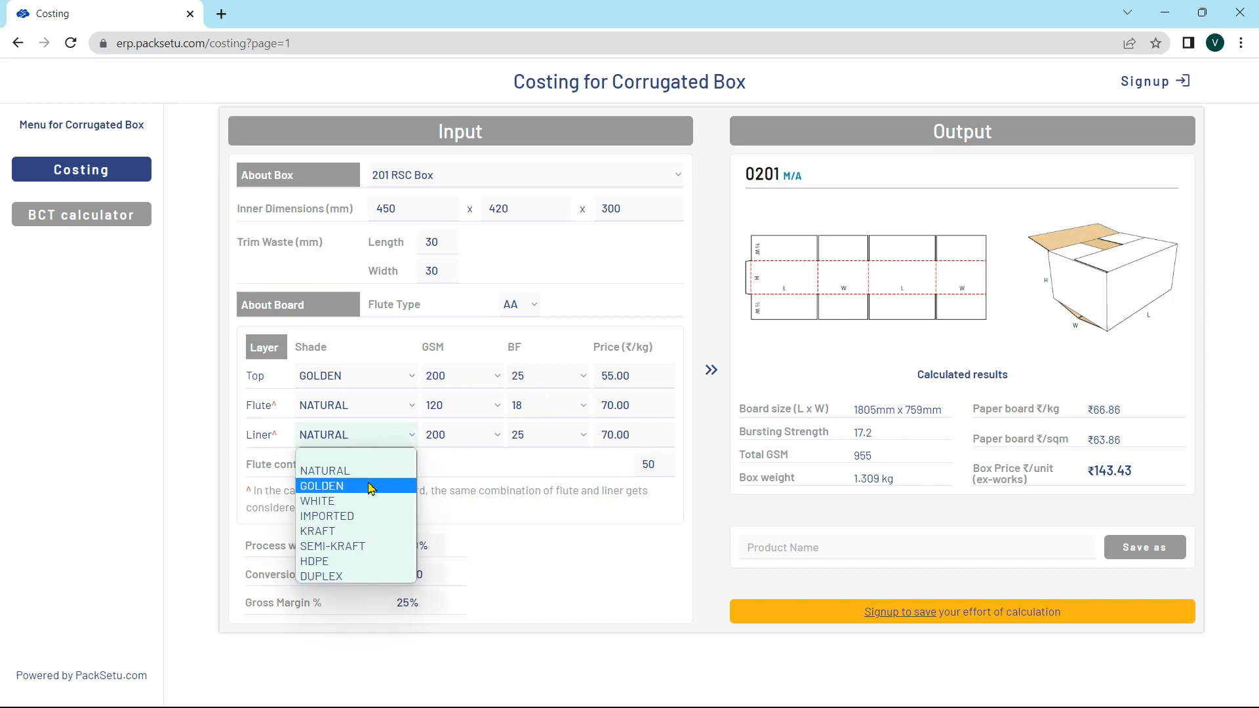
pyautogui.click(321, 486)
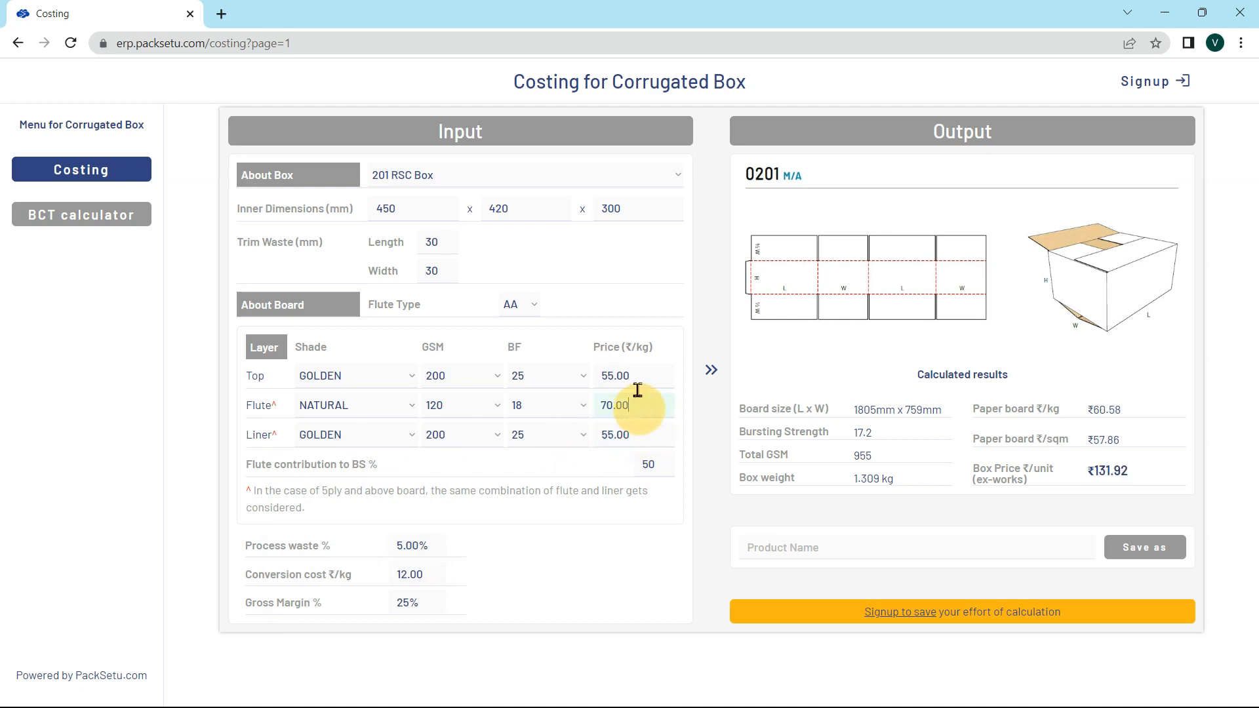
pyautogui.write('45.00')
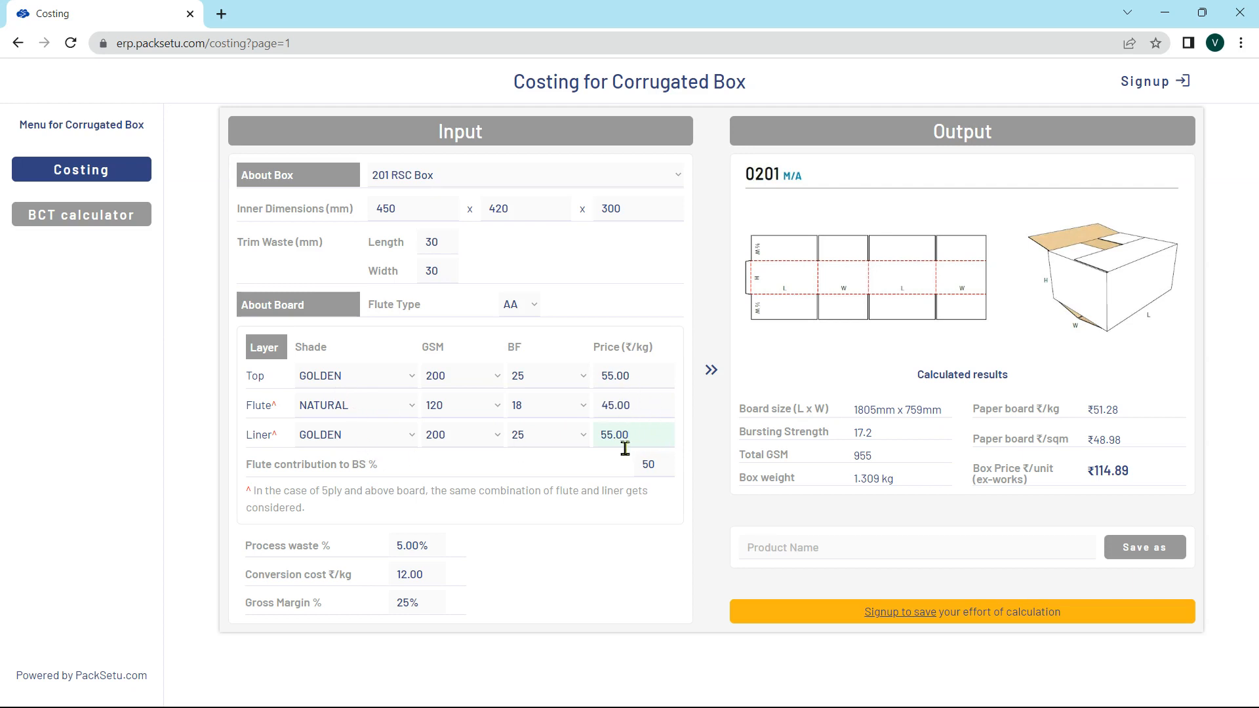
pyautogui.moveTo(1138, 484)
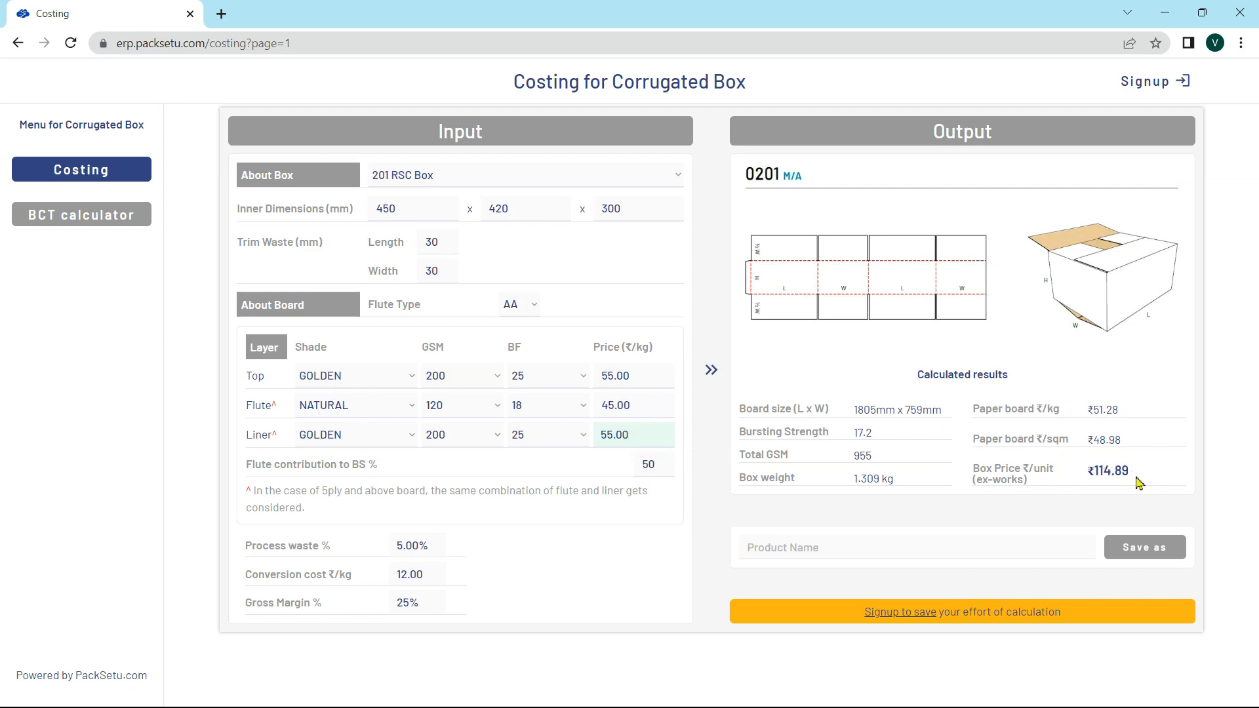
pyautogui.moveTo(1021, 440)
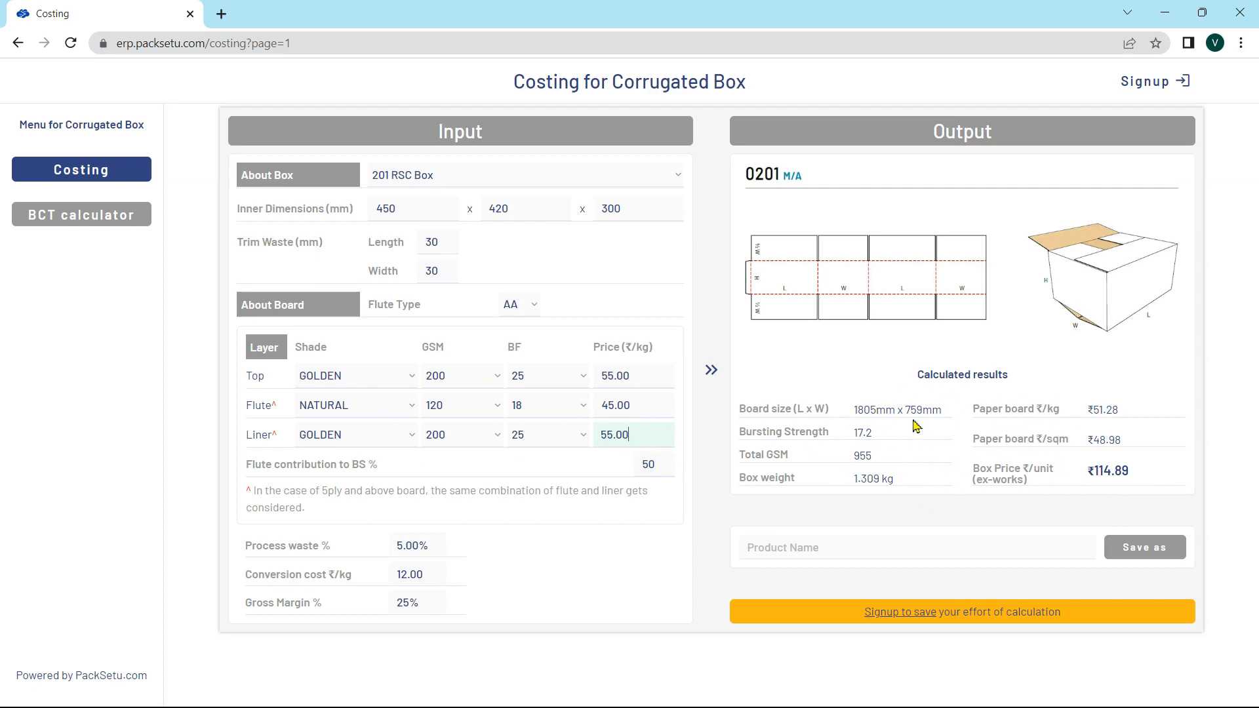
pyautogui.moveTo(281, 467)
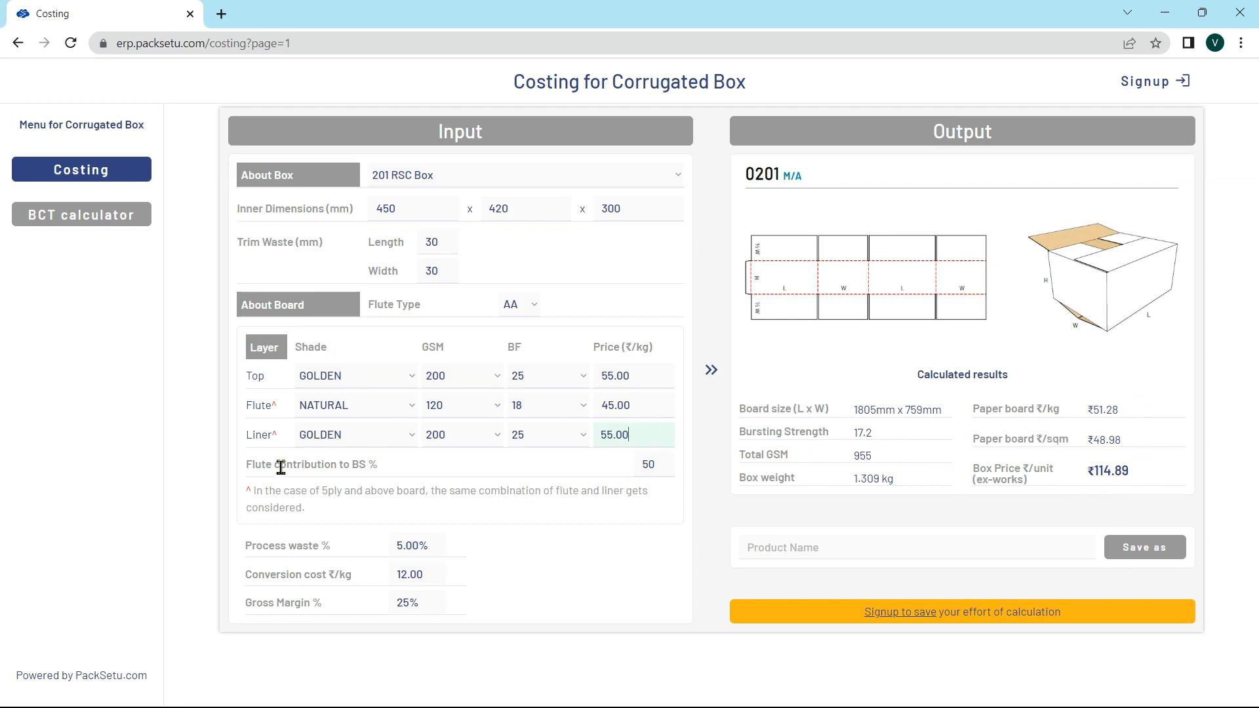
pyautogui.doubleClick(306, 465)
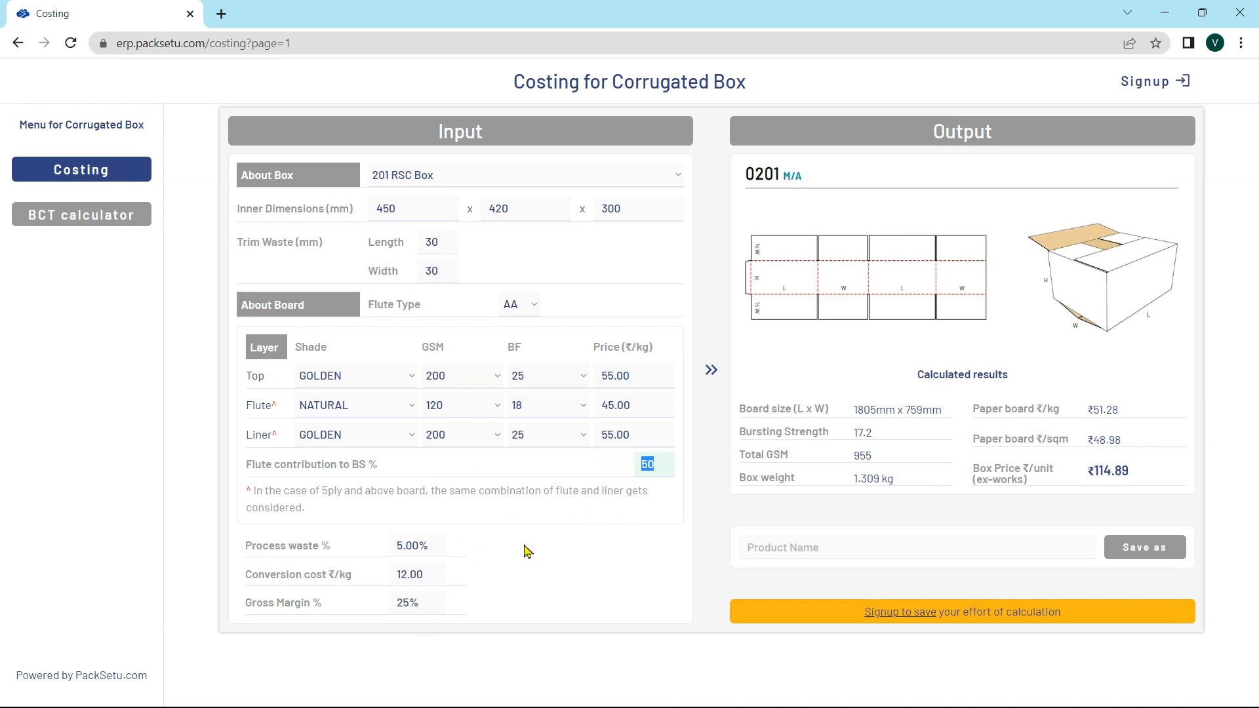
pyautogui.moveTo(315, 580)
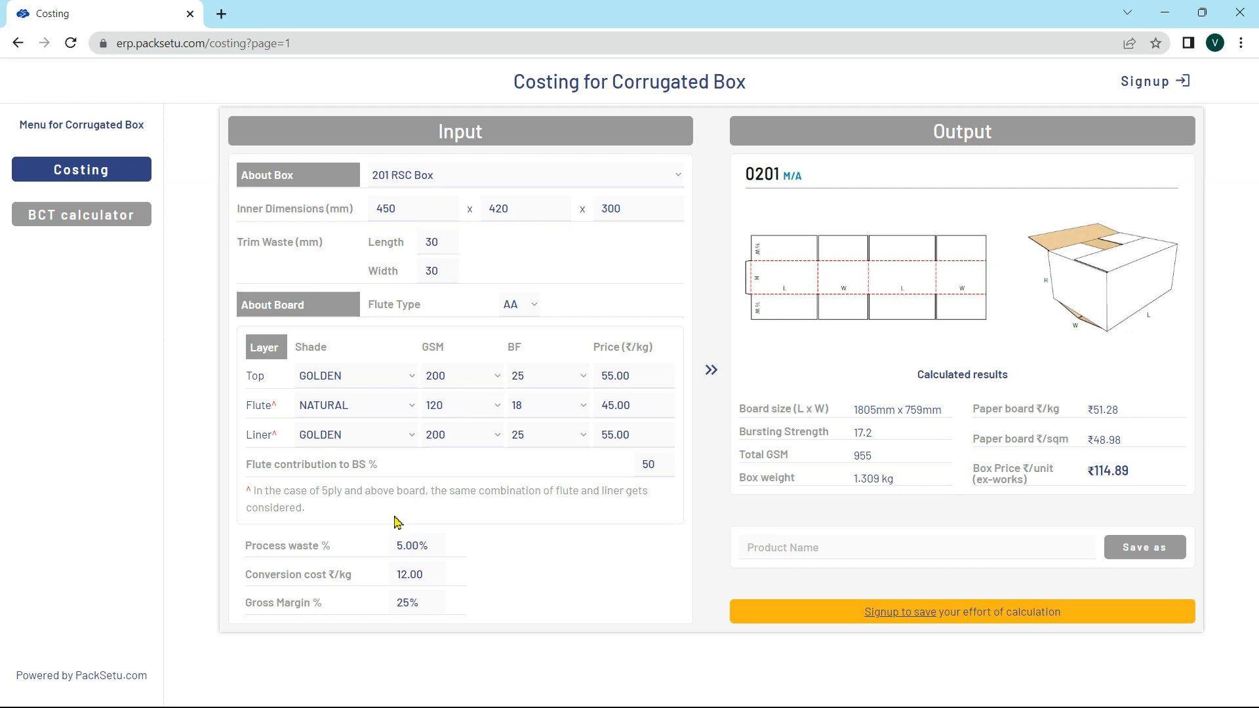
pyautogui.moveTo(250, 408)
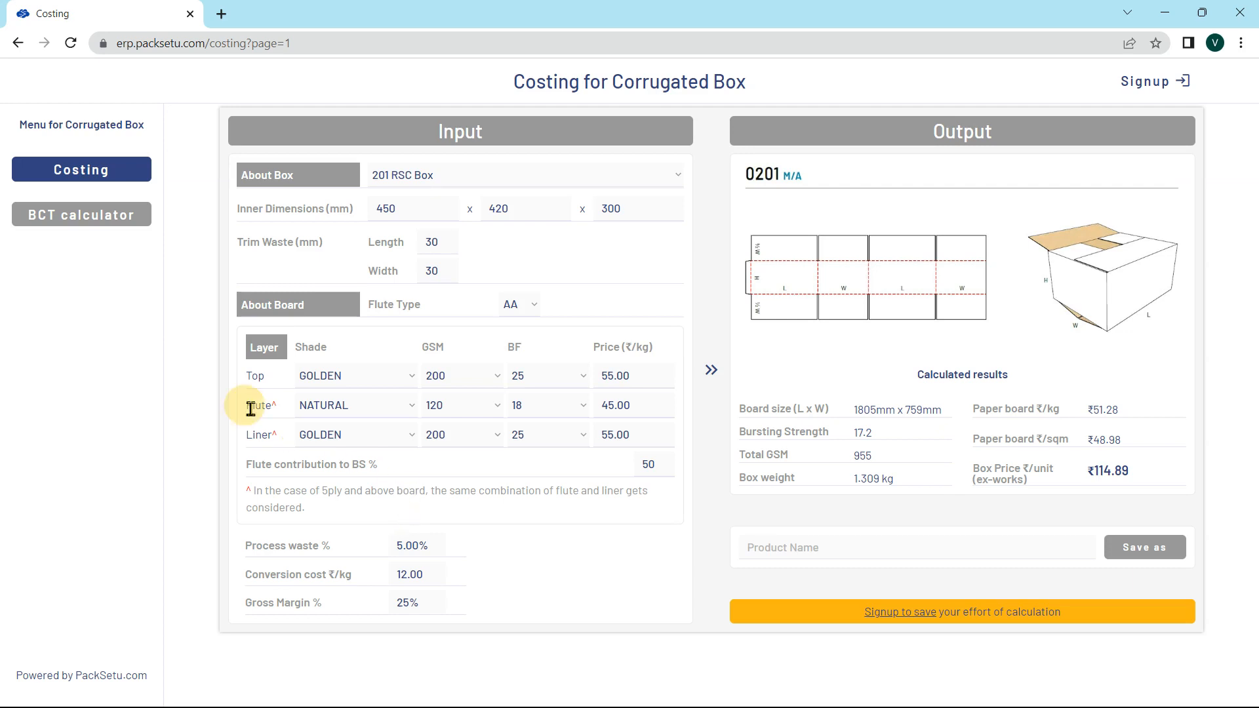
pyautogui.doubleClick(259, 405)
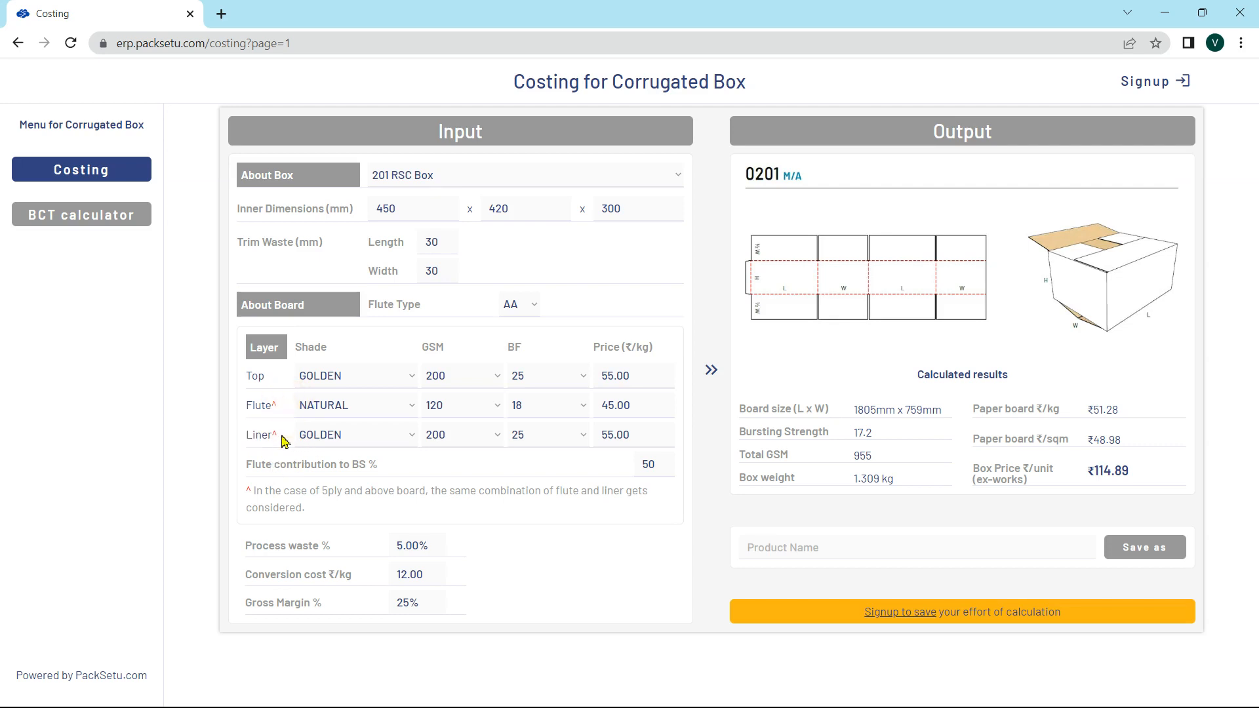
pyautogui.moveTo(478, 514)
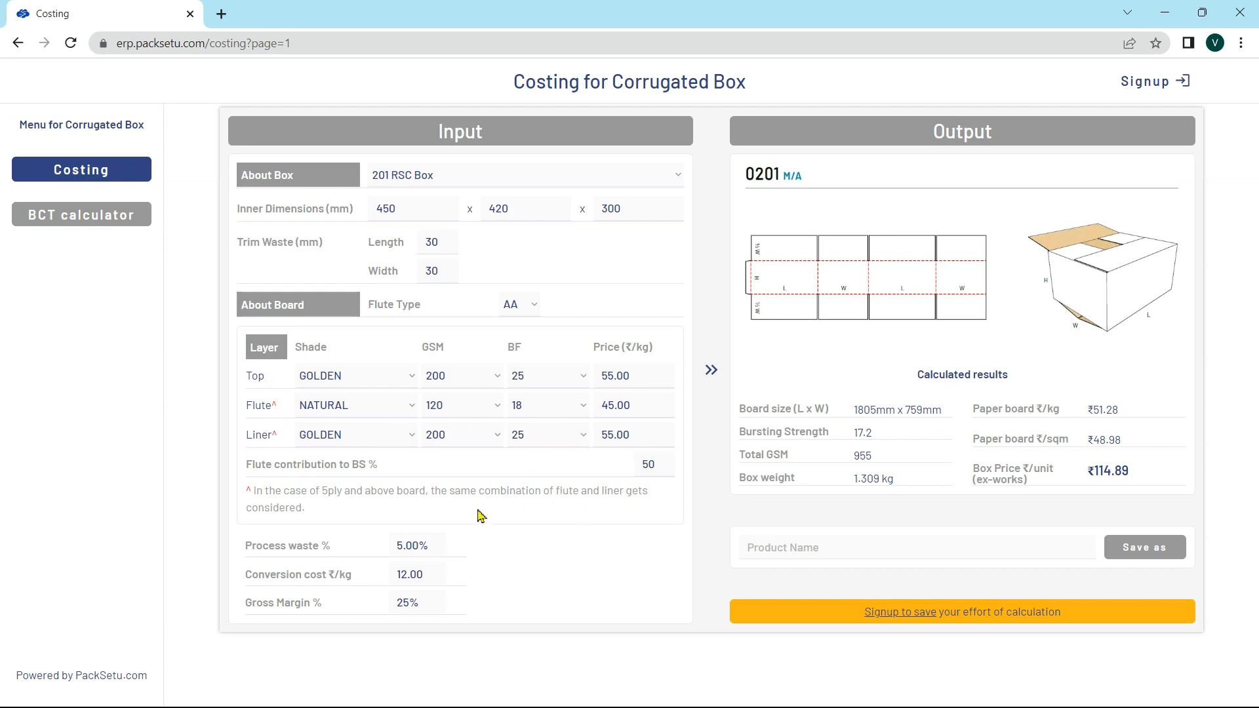
pyautogui.moveTo(281, 560)
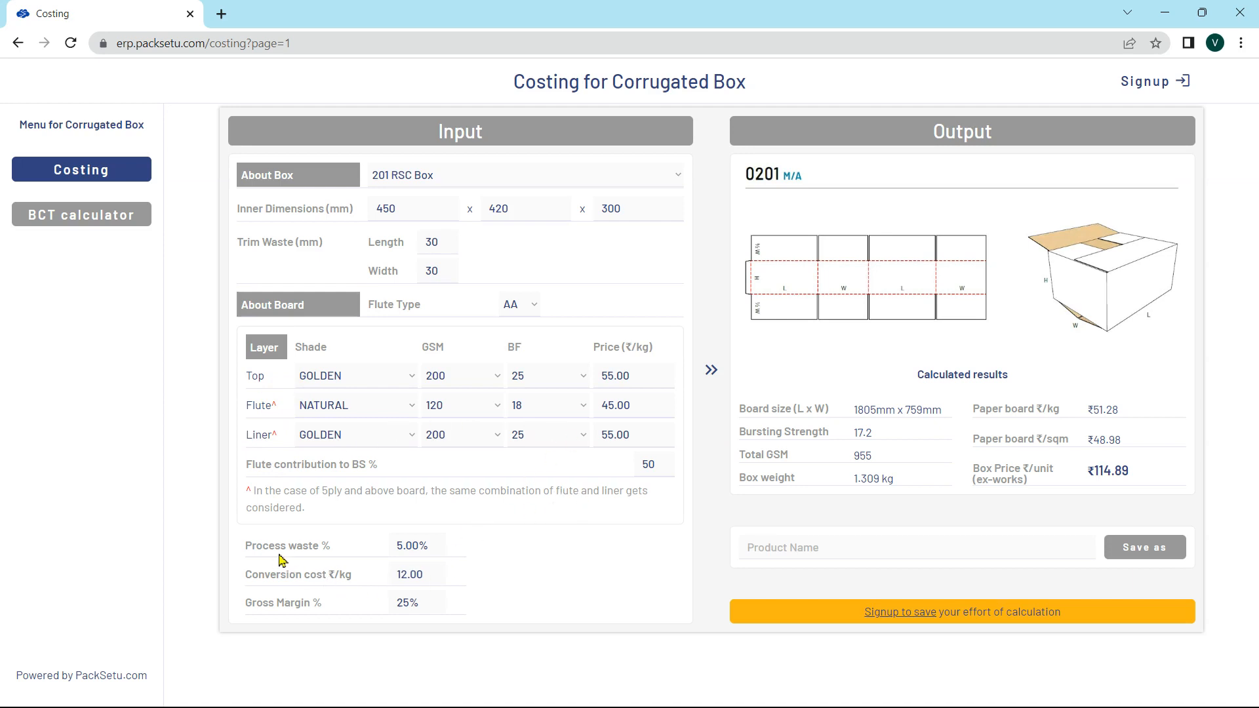
pyautogui.doubleClick(409, 546)
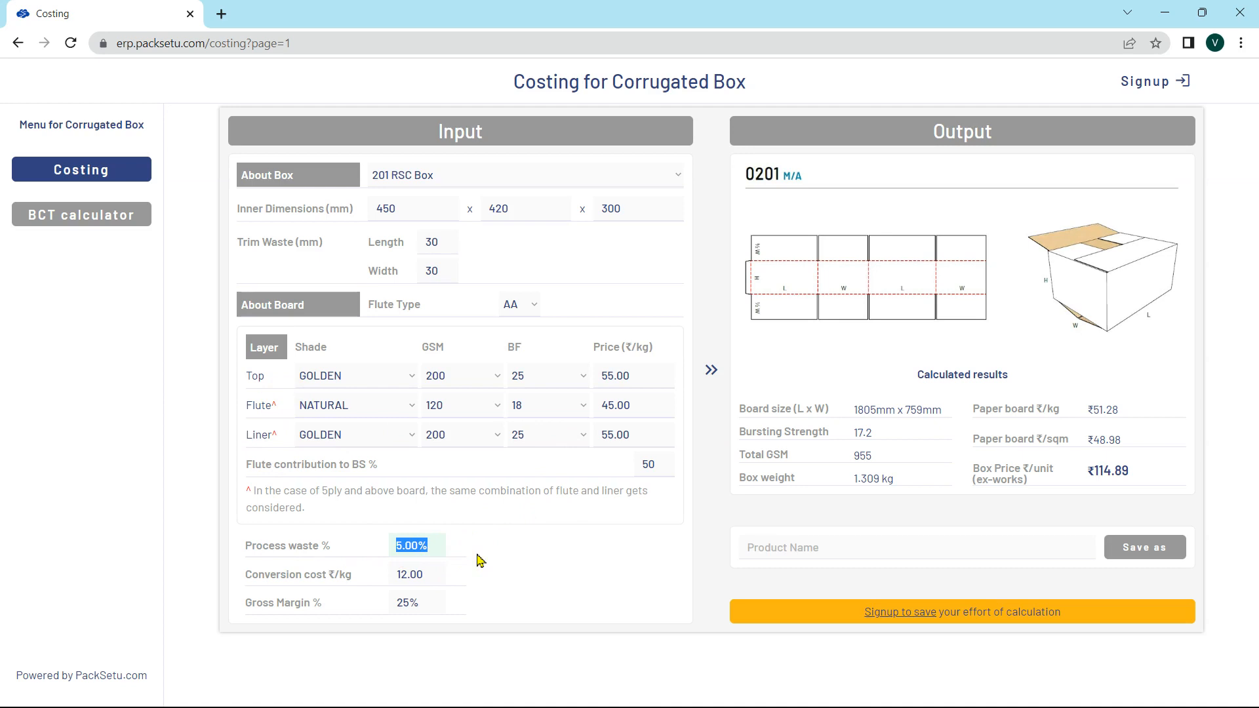
pyautogui.click(417, 574)
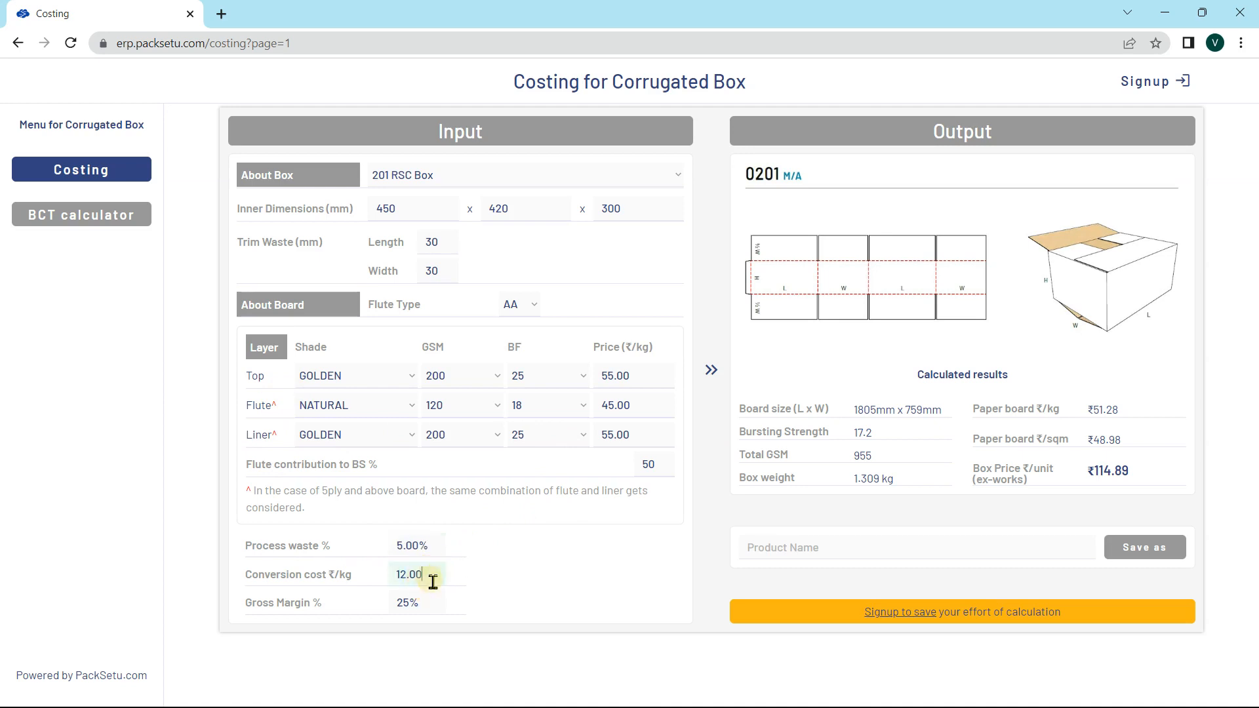
pyautogui.moveTo(546, 579)
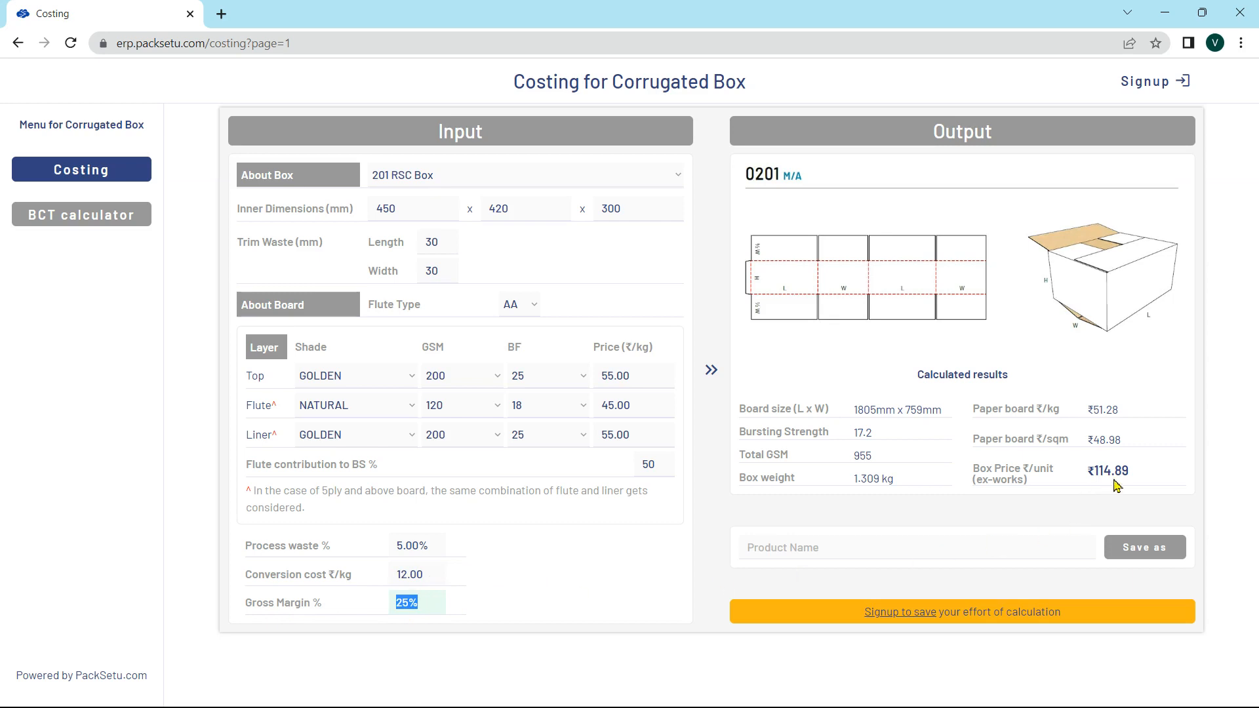
pyautogui.doubleClick(1107, 470)
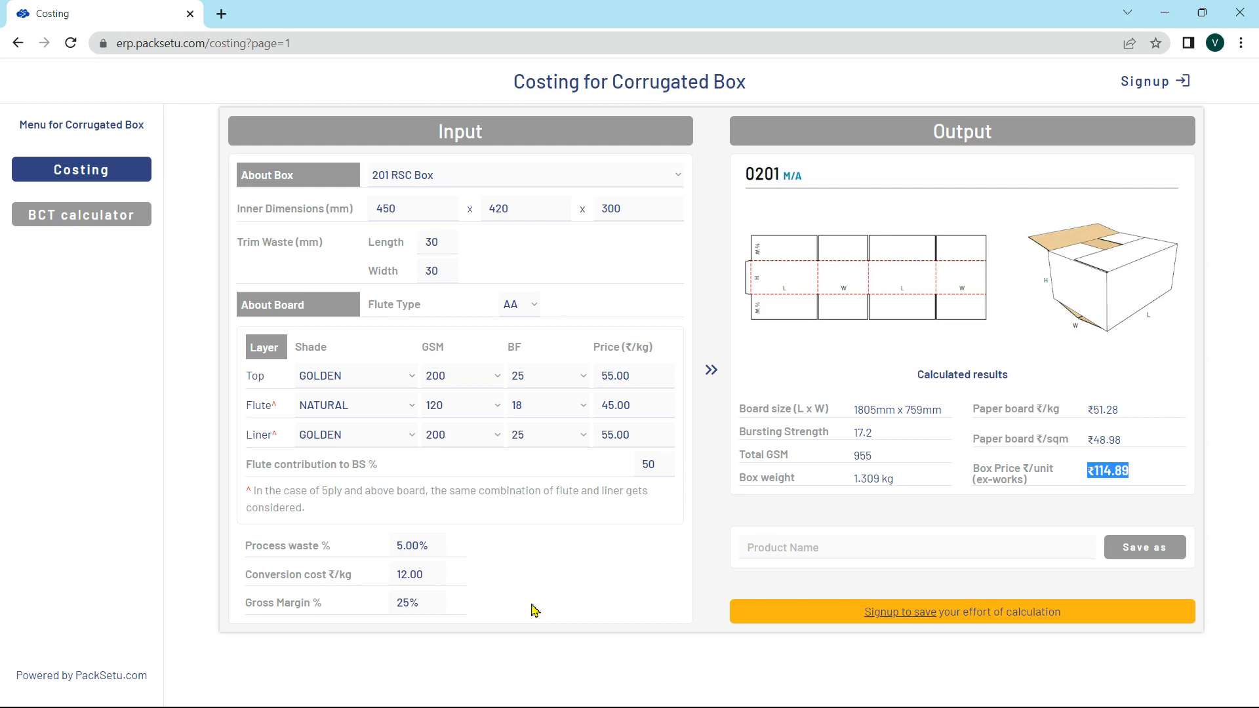
pyautogui.moveTo(1109, 475)
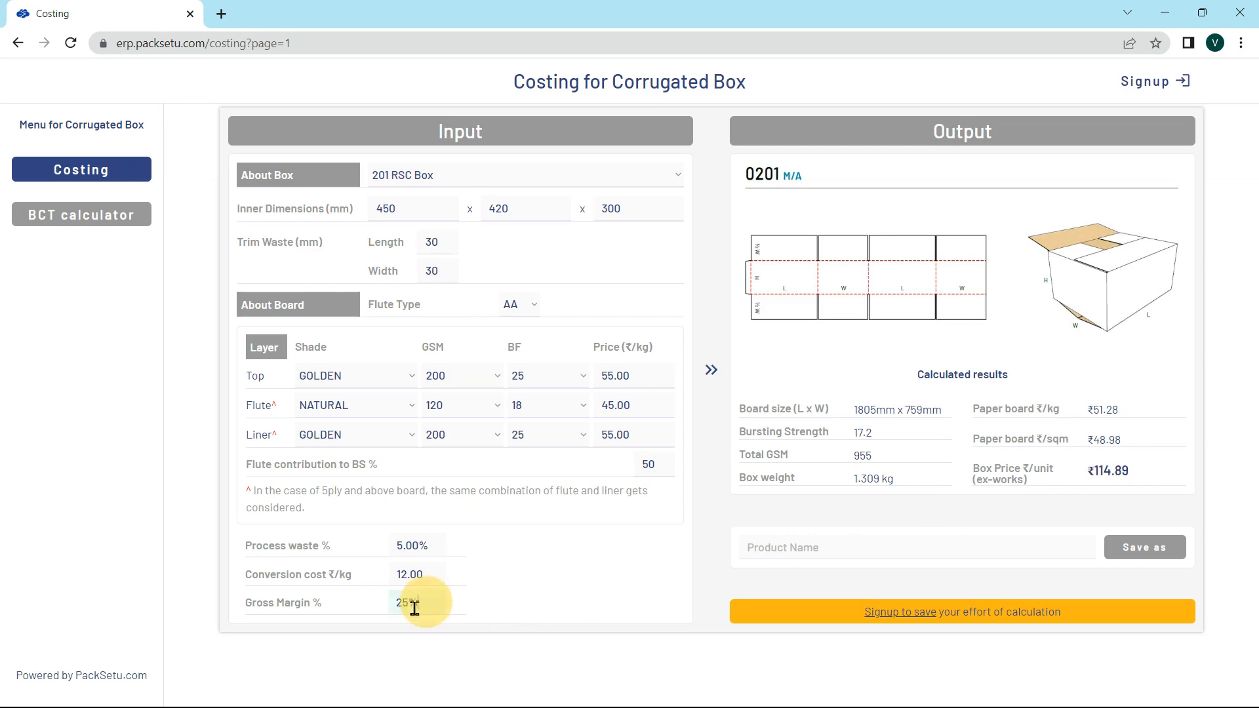
pyautogui.doubleClick(405, 602)
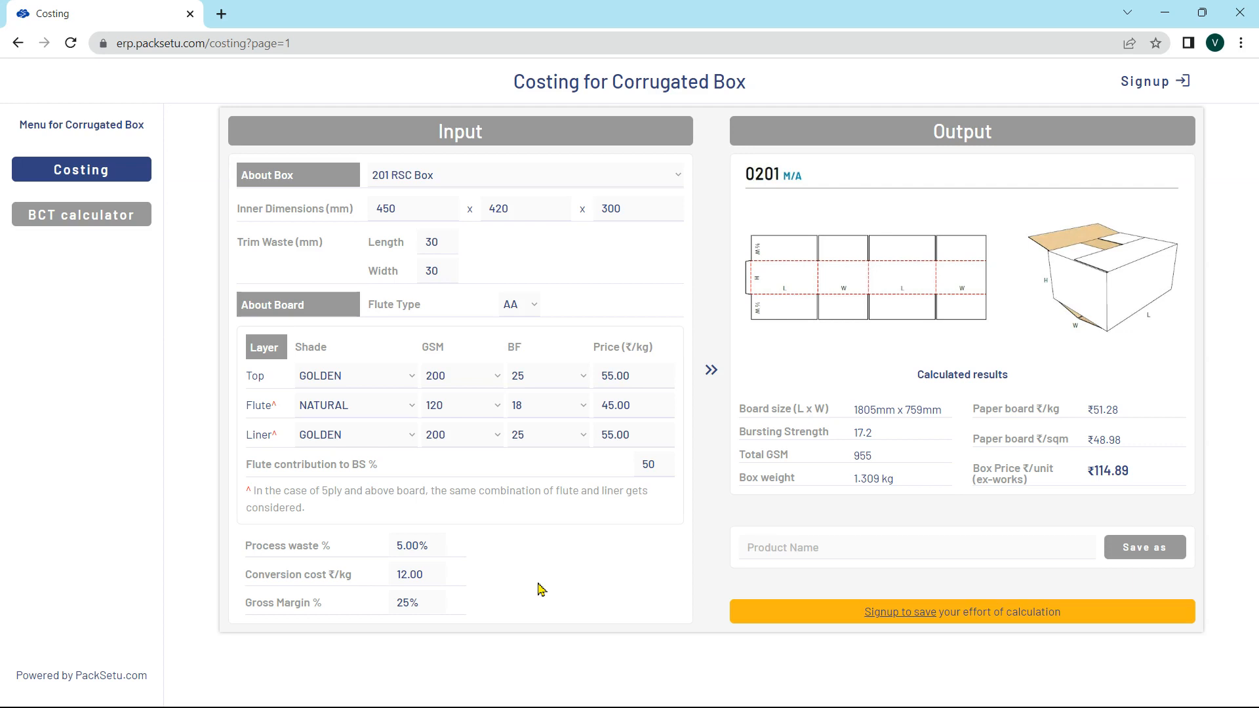
pyautogui.click(410, 546)
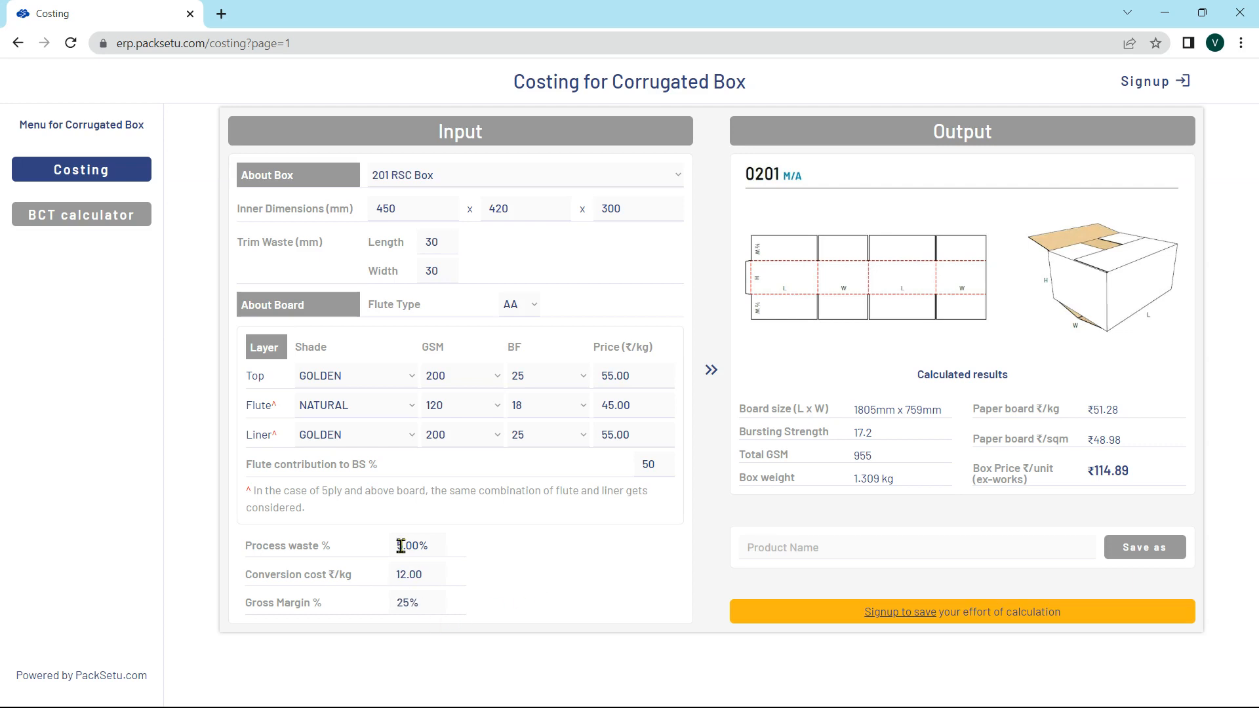
pyautogui.doubleClick(406, 602)
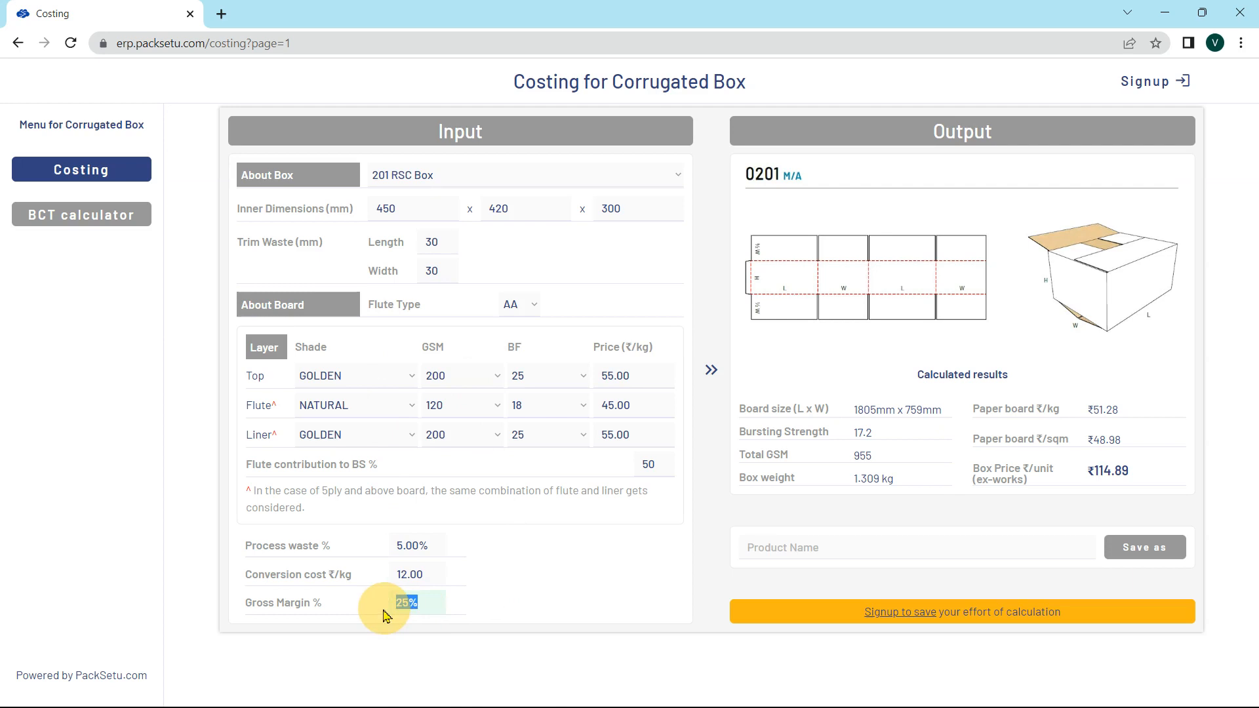
pyautogui.moveTo(557, 596)
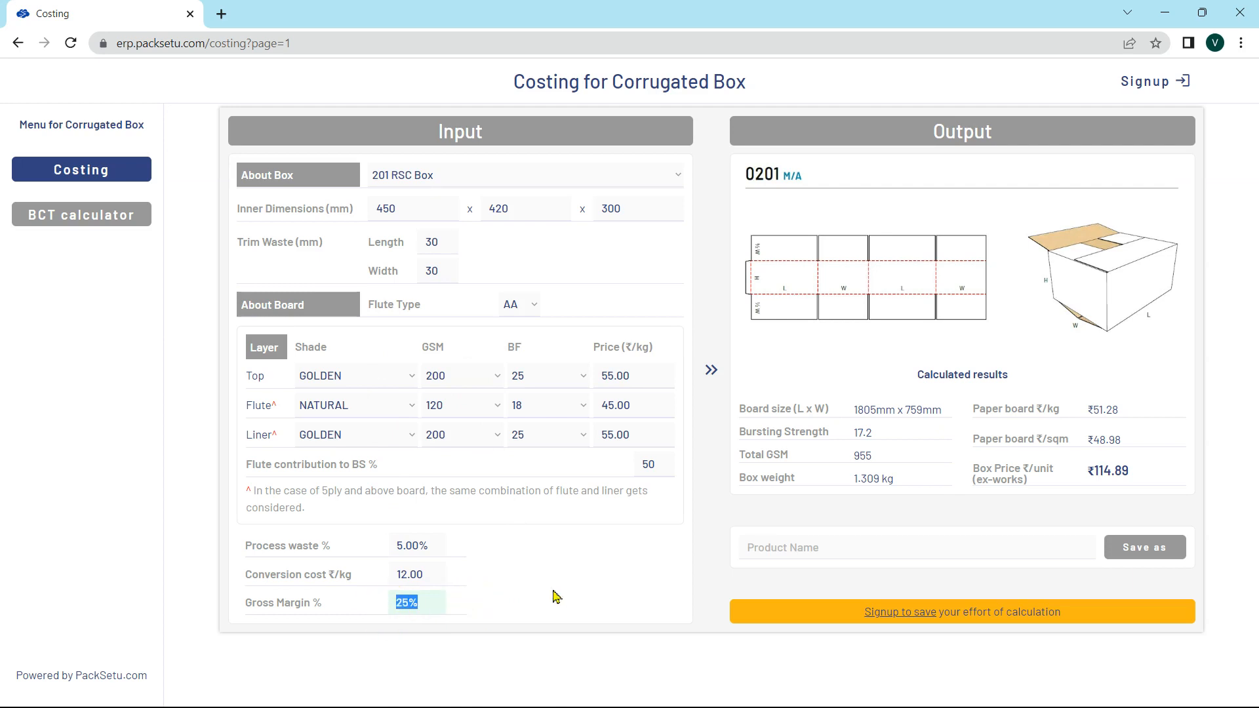
pyautogui.moveTo(447, 588)
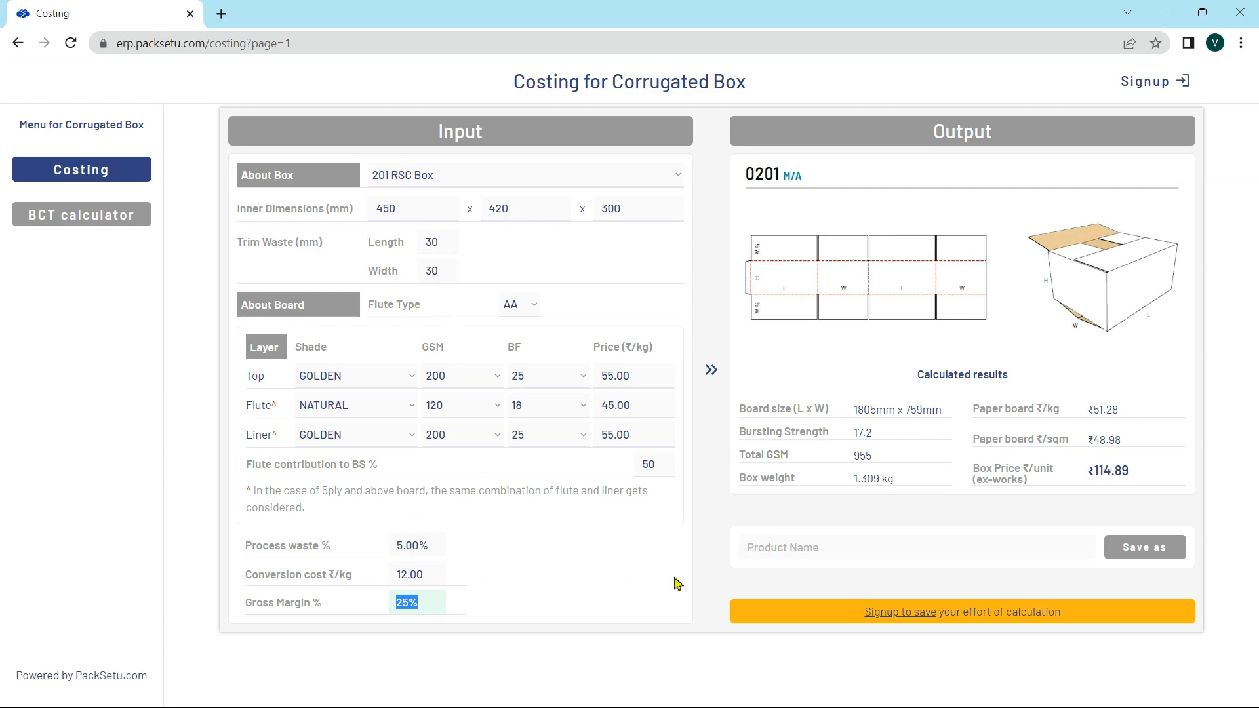
pyautogui.moveTo(1103, 305)
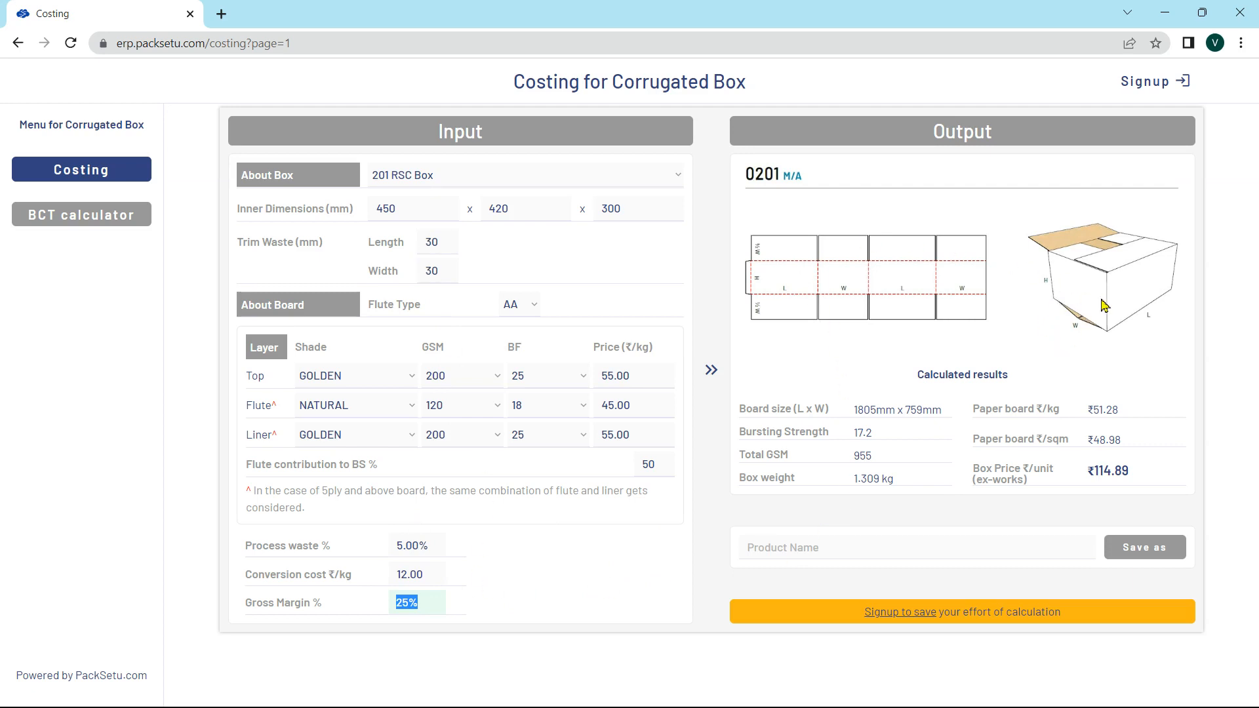
pyautogui.moveTo(923, 512)
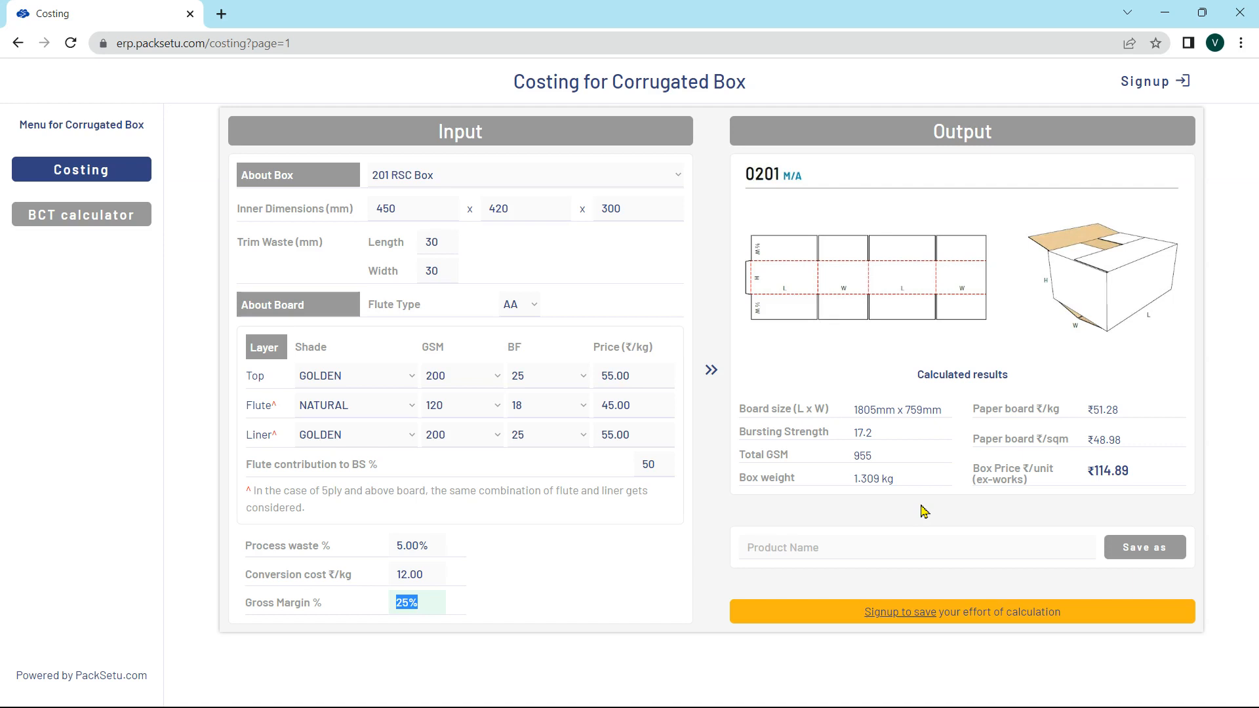
pyautogui.moveTo(912, 514)
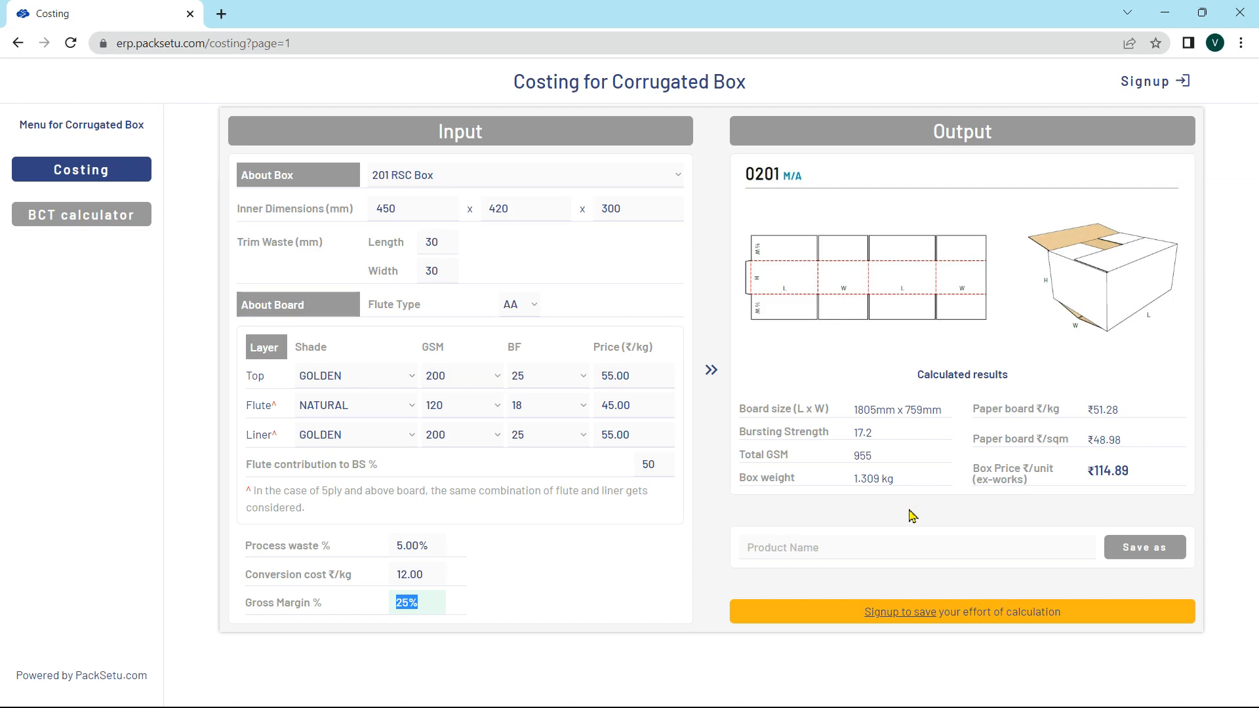
pyautogui.moveTo(993, 521)
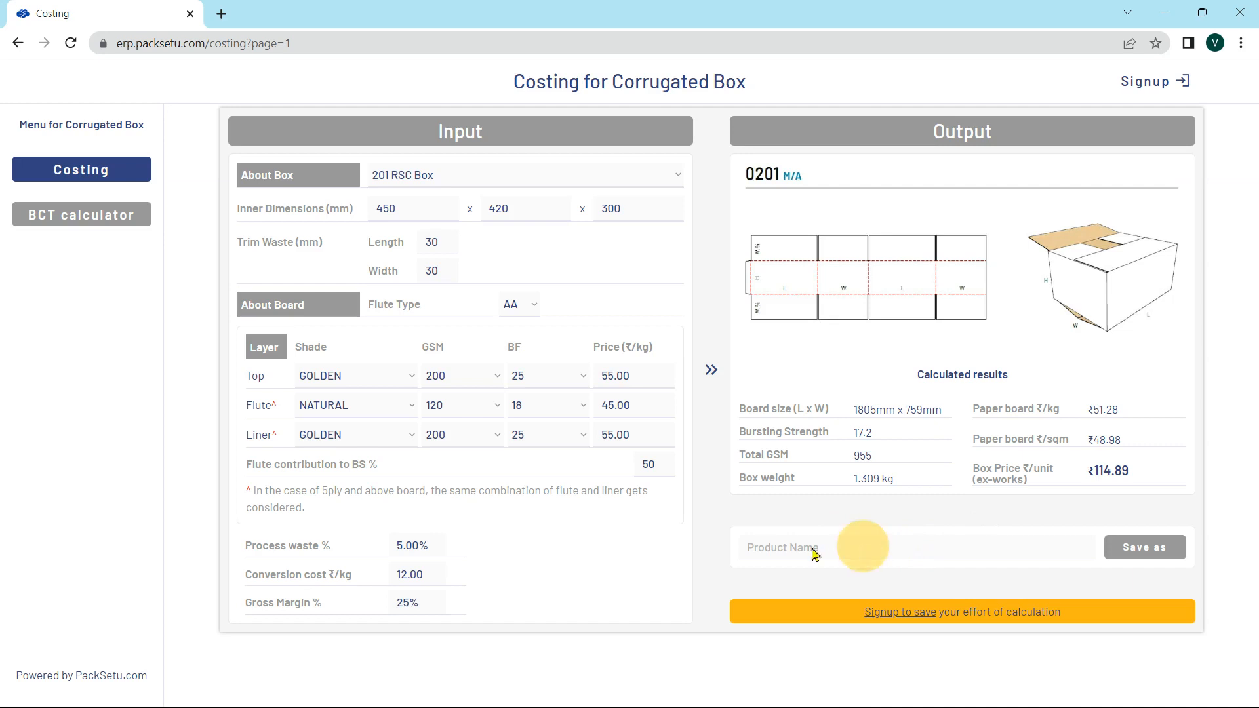
pyautogui.moveTo(1062, 568)
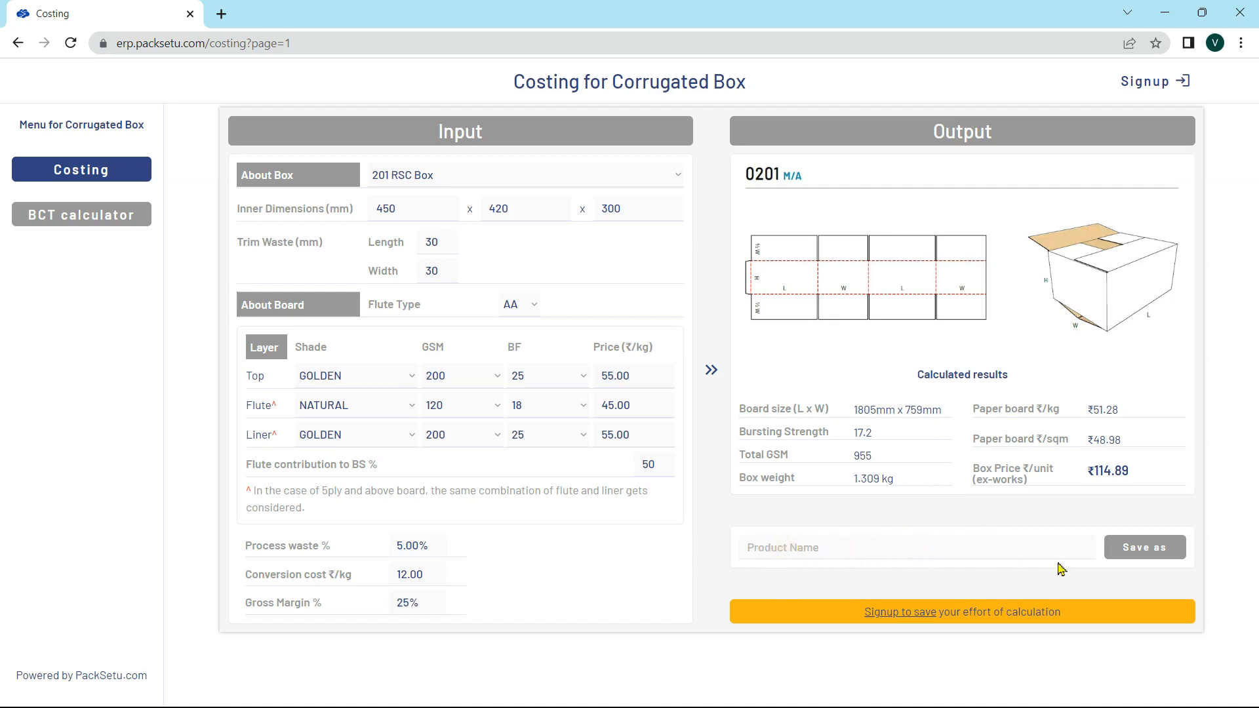
pyautogui.moveTo(1145, 547)
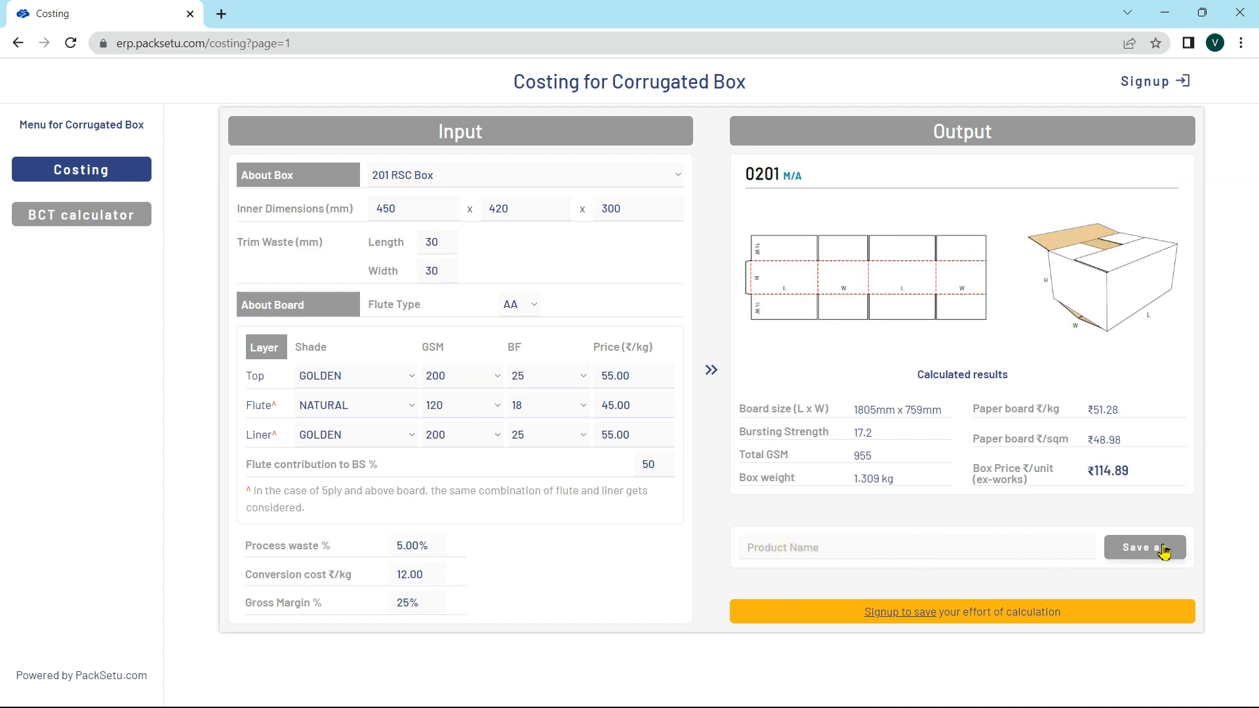
pyautogui.moveTo(1022, 545)
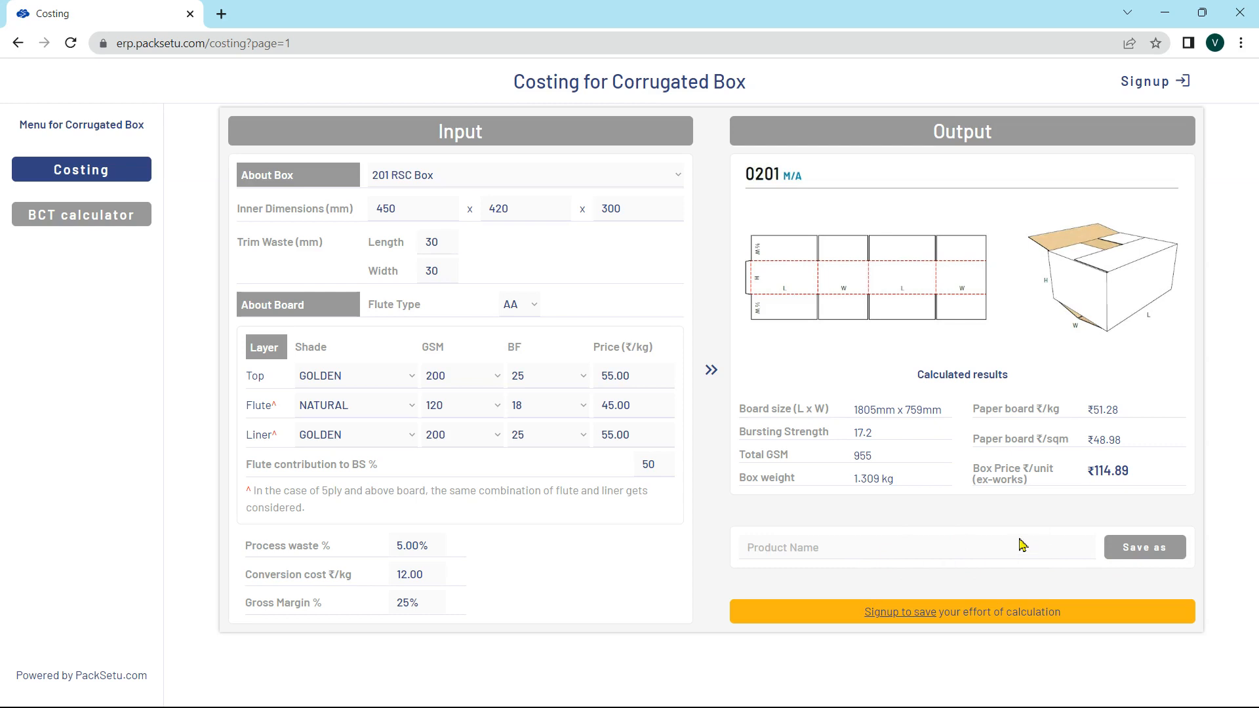
pyautogui.moveTo(1144, 547)
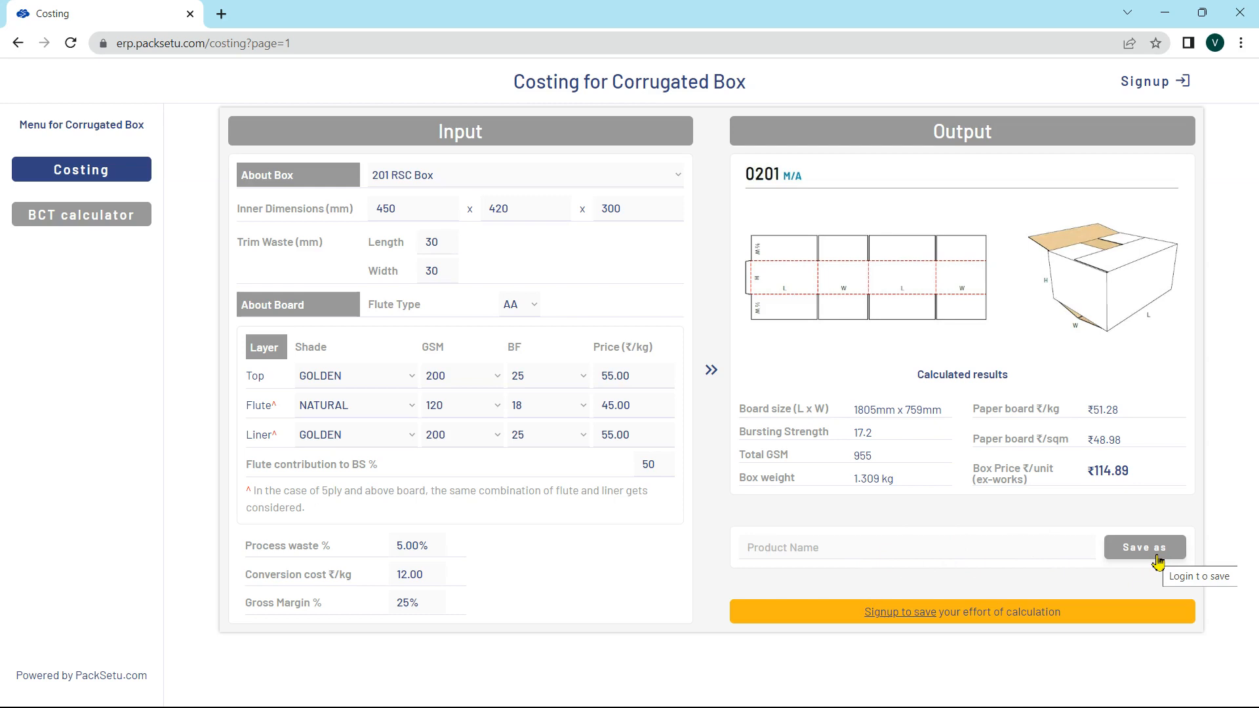
pyautogui.moveTo(1147, 559)
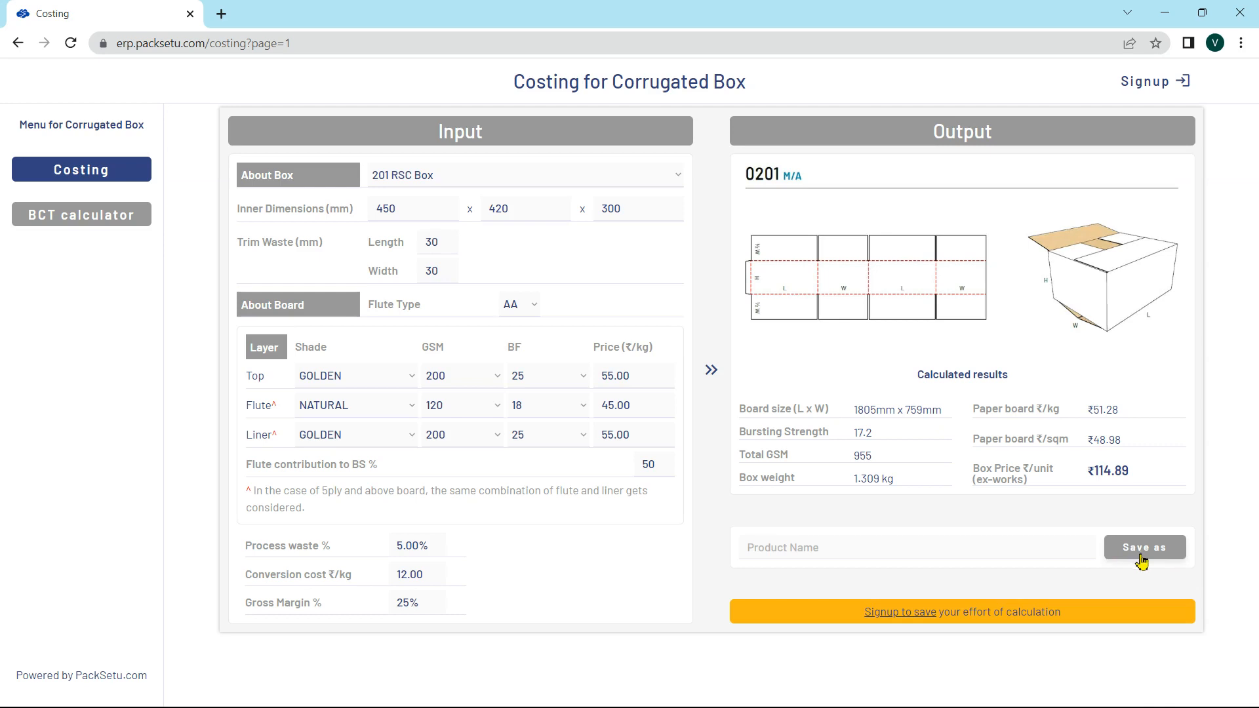
pyautogui.moveTo(1155, 80)
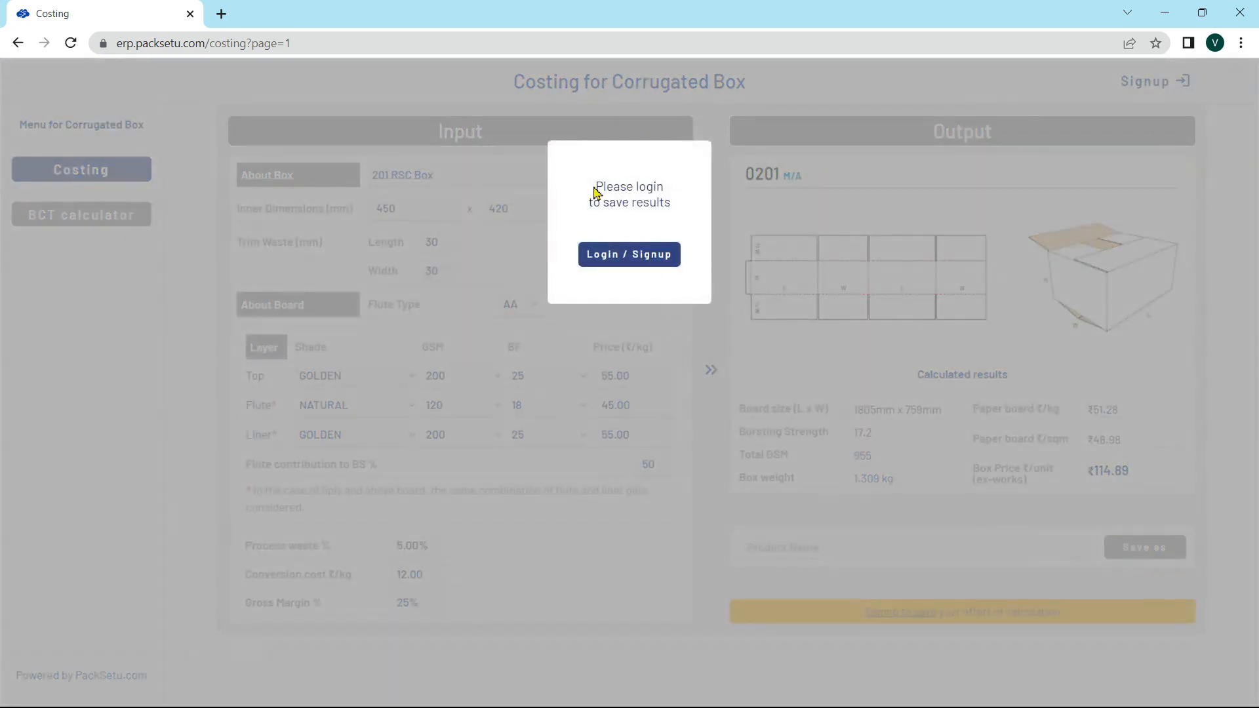
pyautogui.moveTo(628, 265)
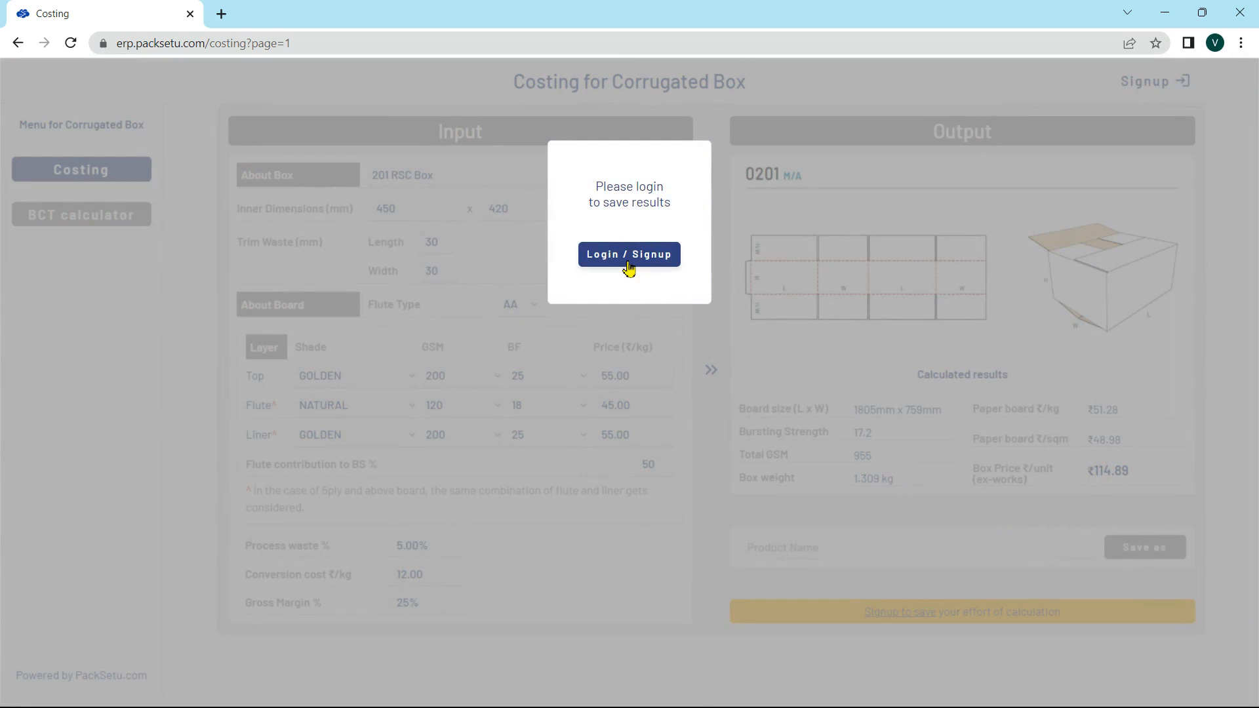
# - Go to the Login / Signup page and switch from the sign-up form to Log in
pyautogui.click(629, 253)
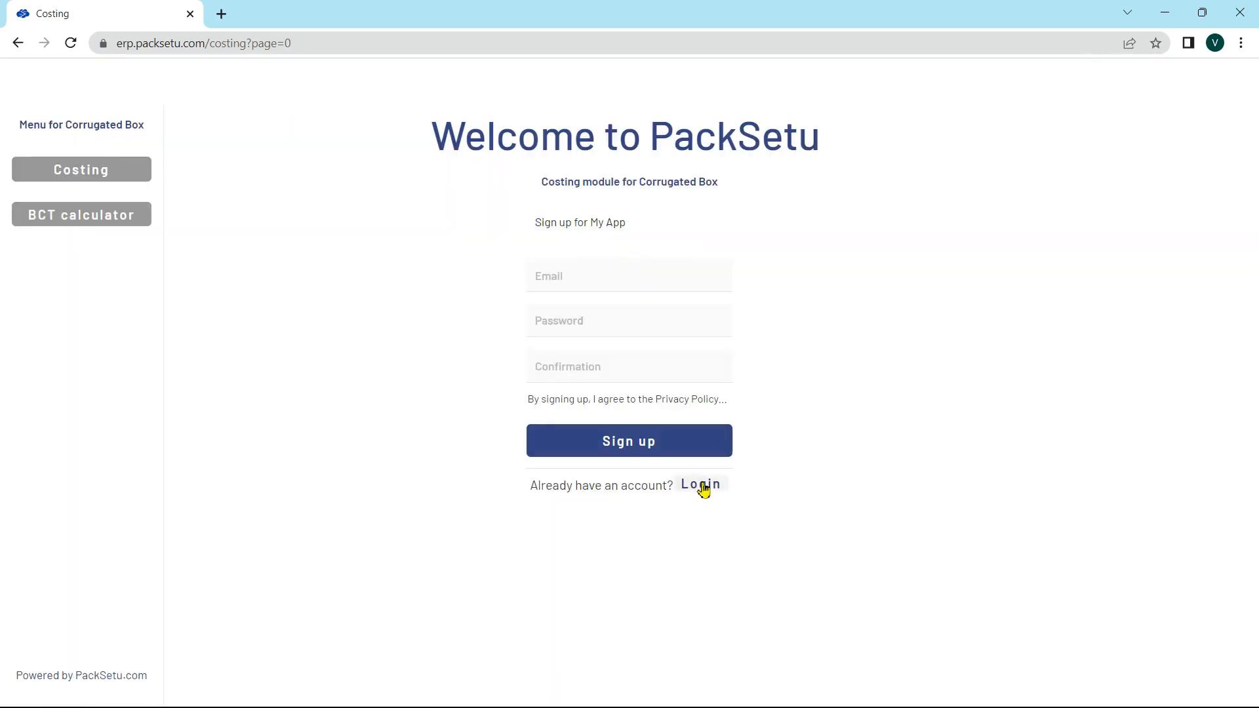
pyautogui.moveTo(612, 266)
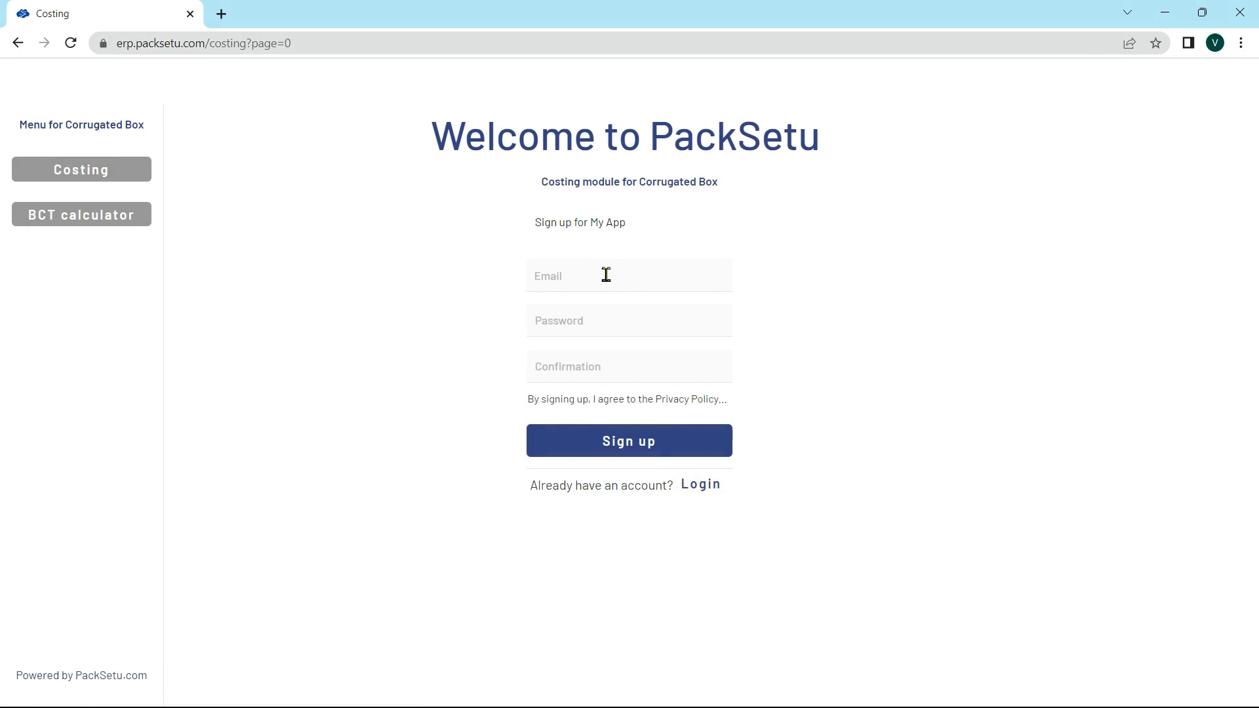
pyautogui.moveTo(613, 277)
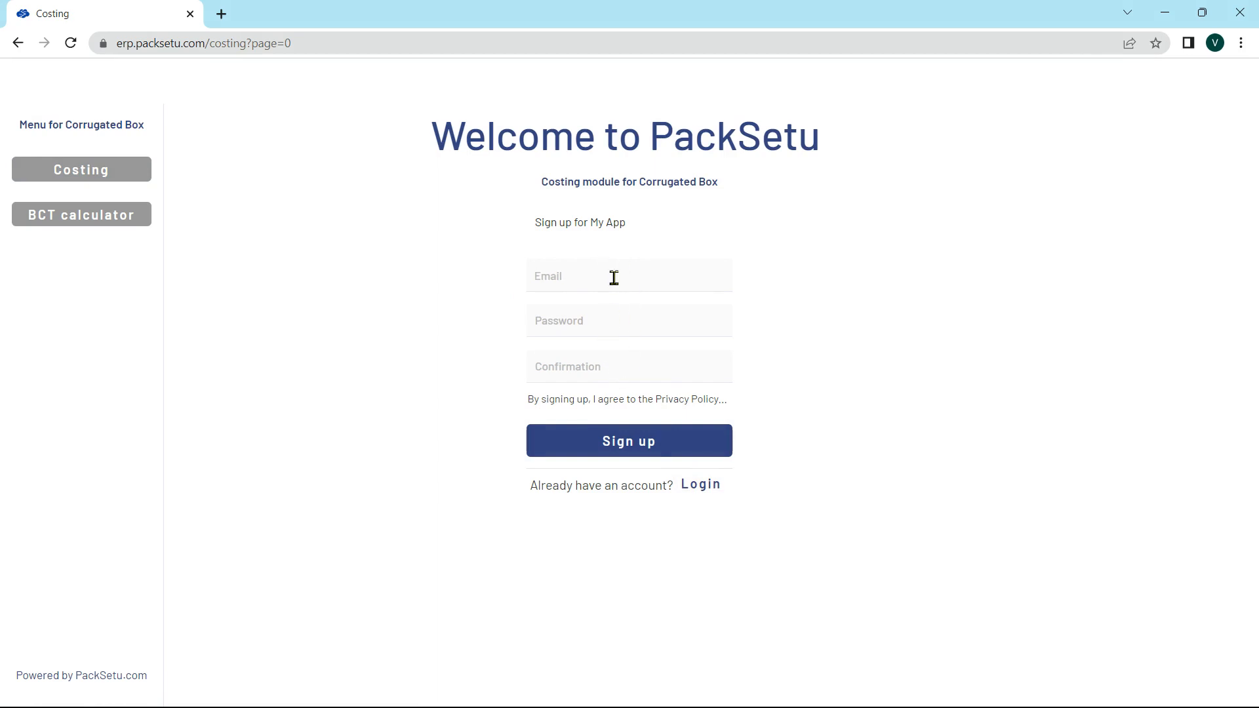
pyautogui.moveTo(631, 398)
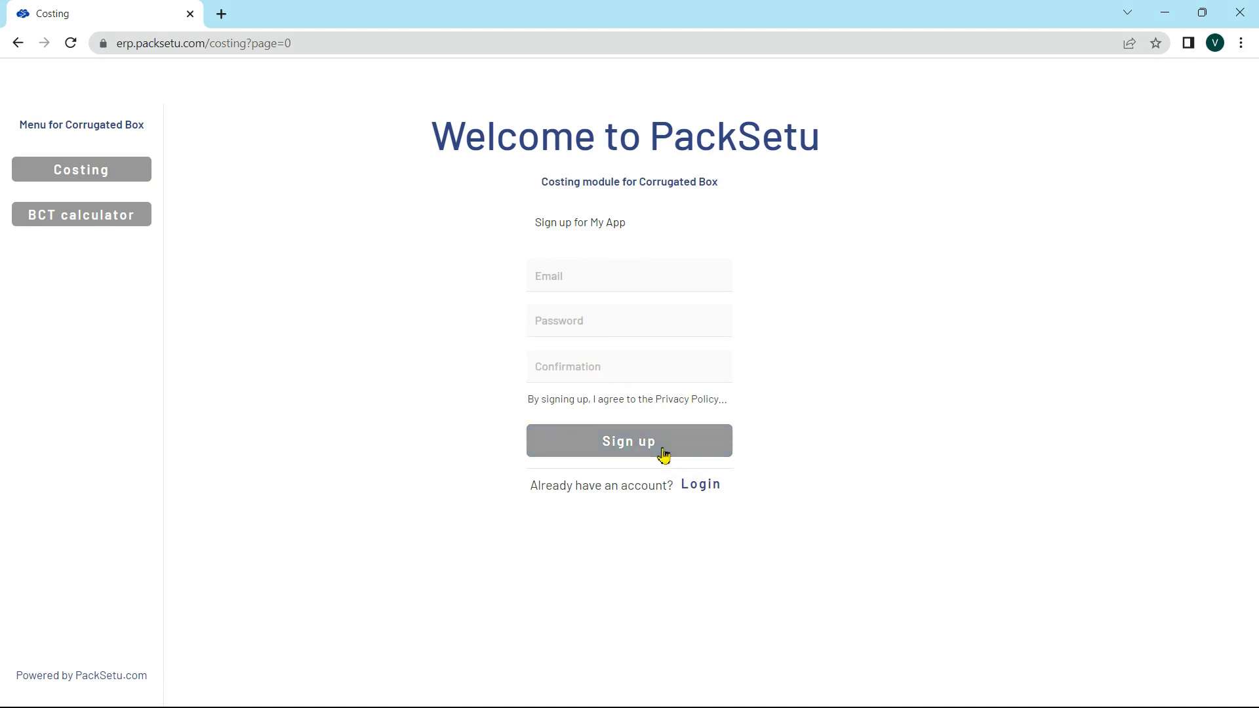
pyautogui.click(699, 484)
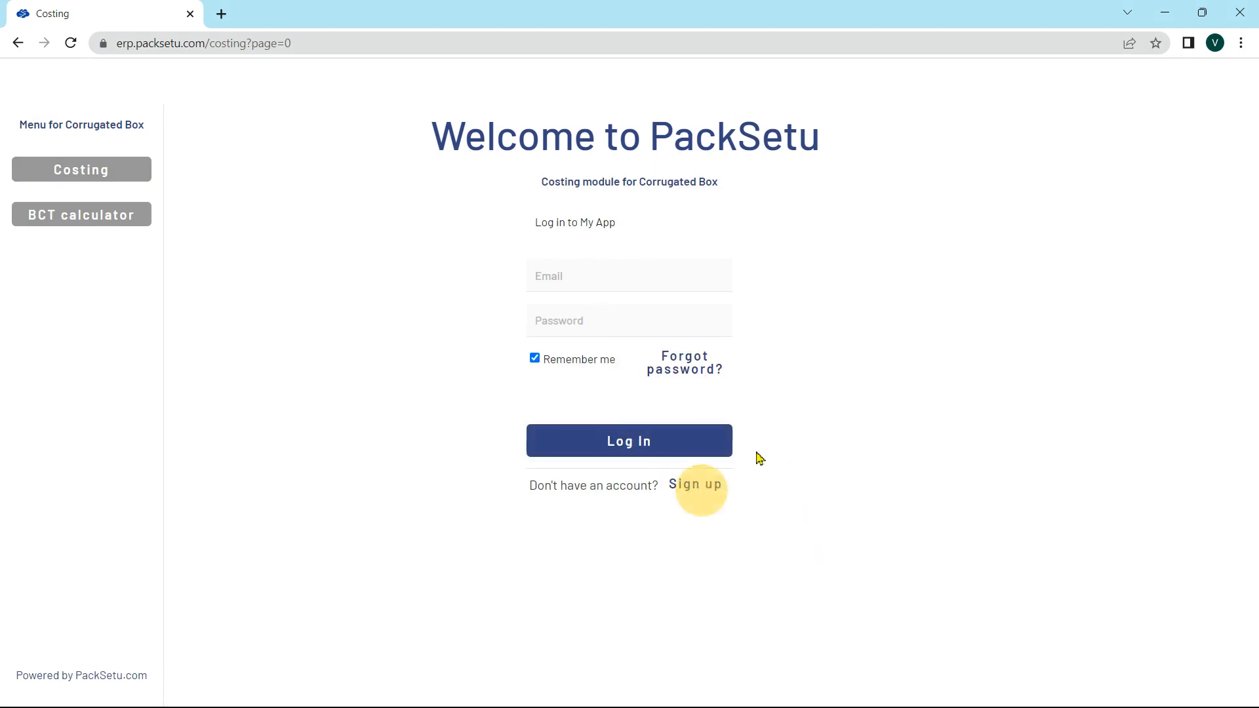
# - Log in as admin@test3 with the password, declining the browser's save-password prompt
pyautogui.click(628, 276)
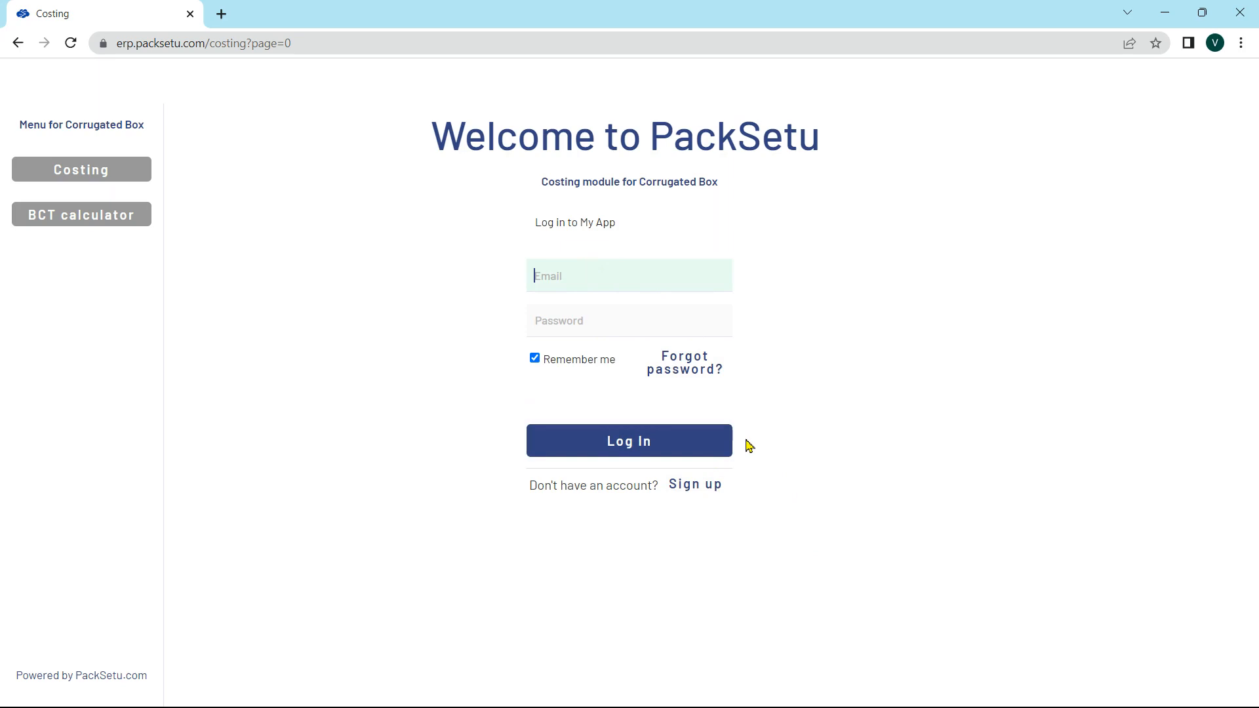
pyautogui.write('a')
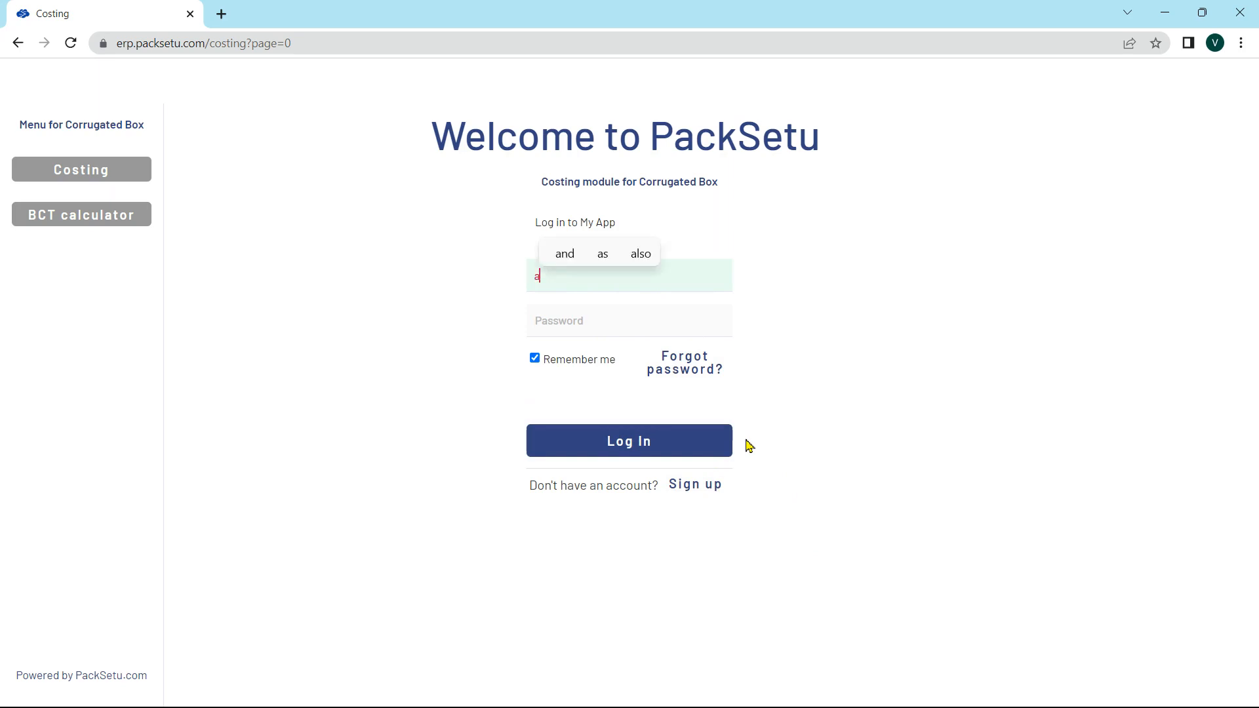
pyautogui.write('dmin@')
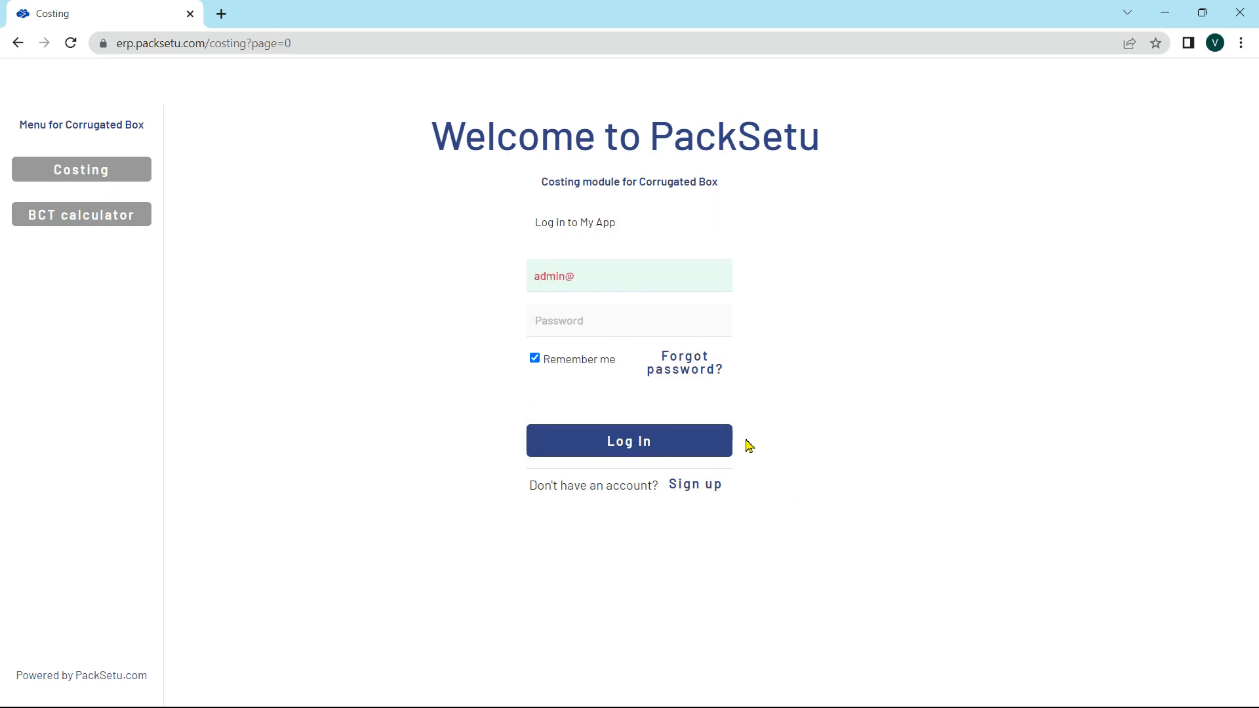
pyautogui.write('test3.com')
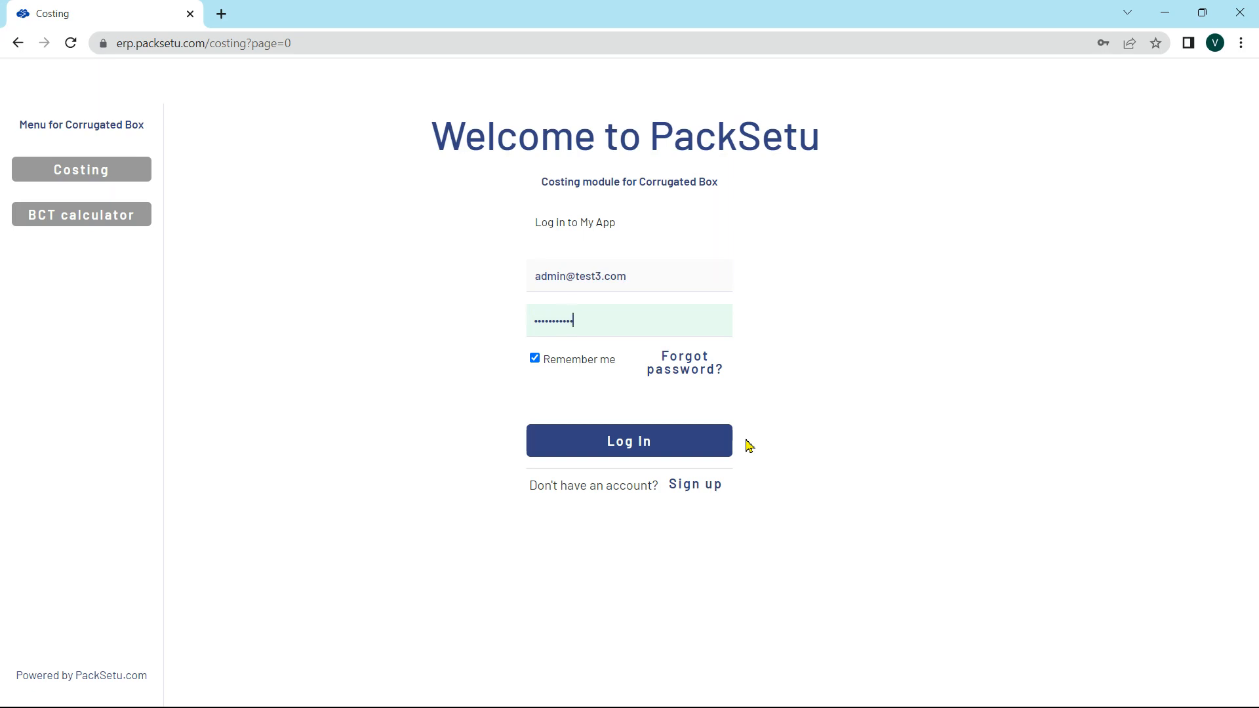
pyautogui.write('•')
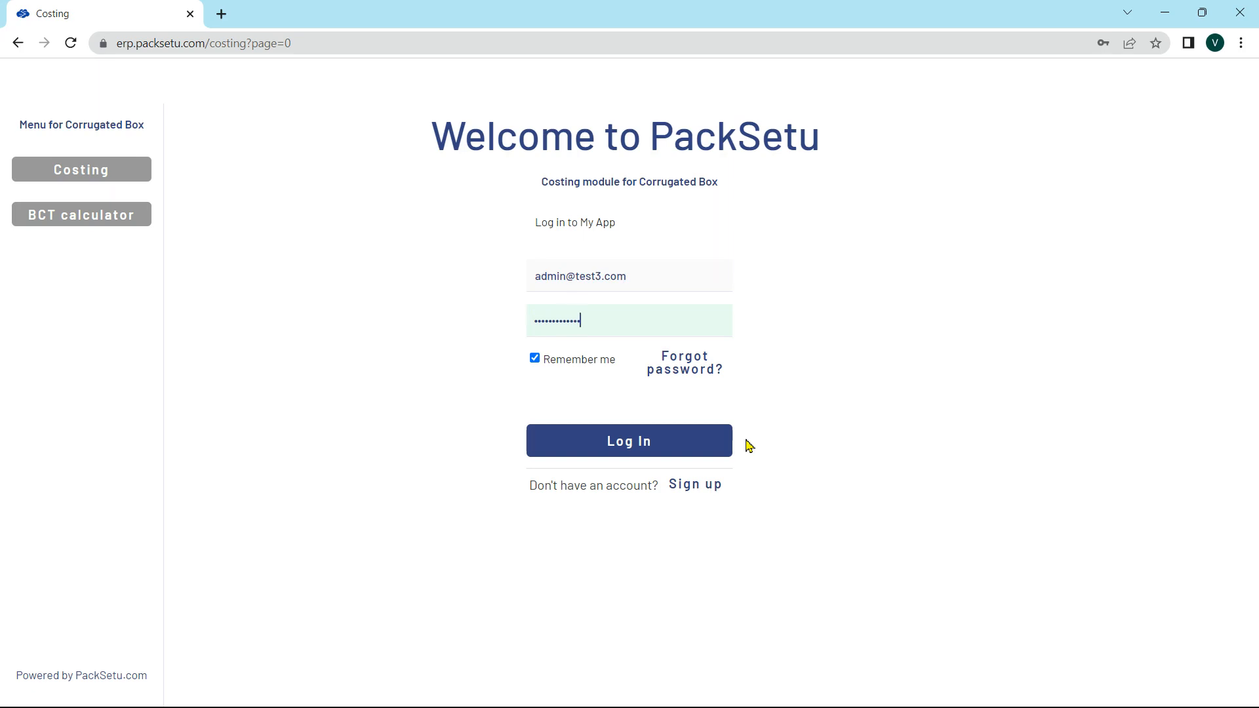
pyautogui.click(628, 441)
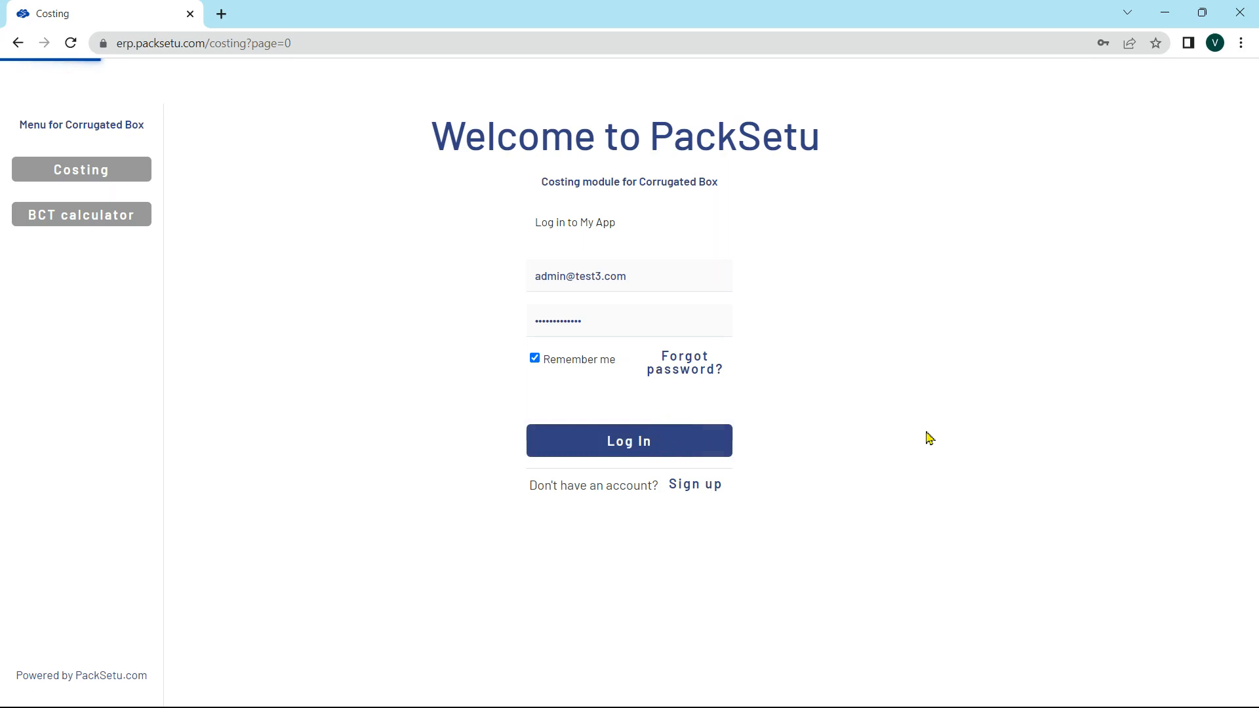
pyautogui.click(628, 441)
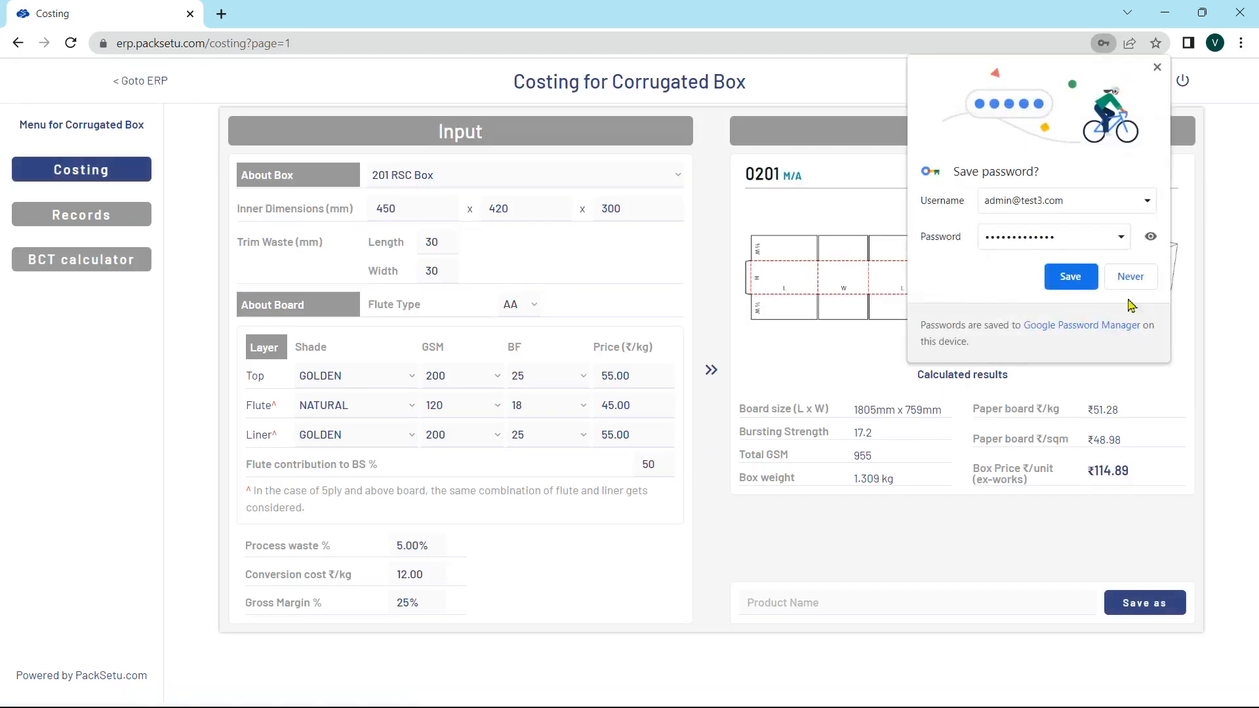
pyautogui.click(1129, 277)
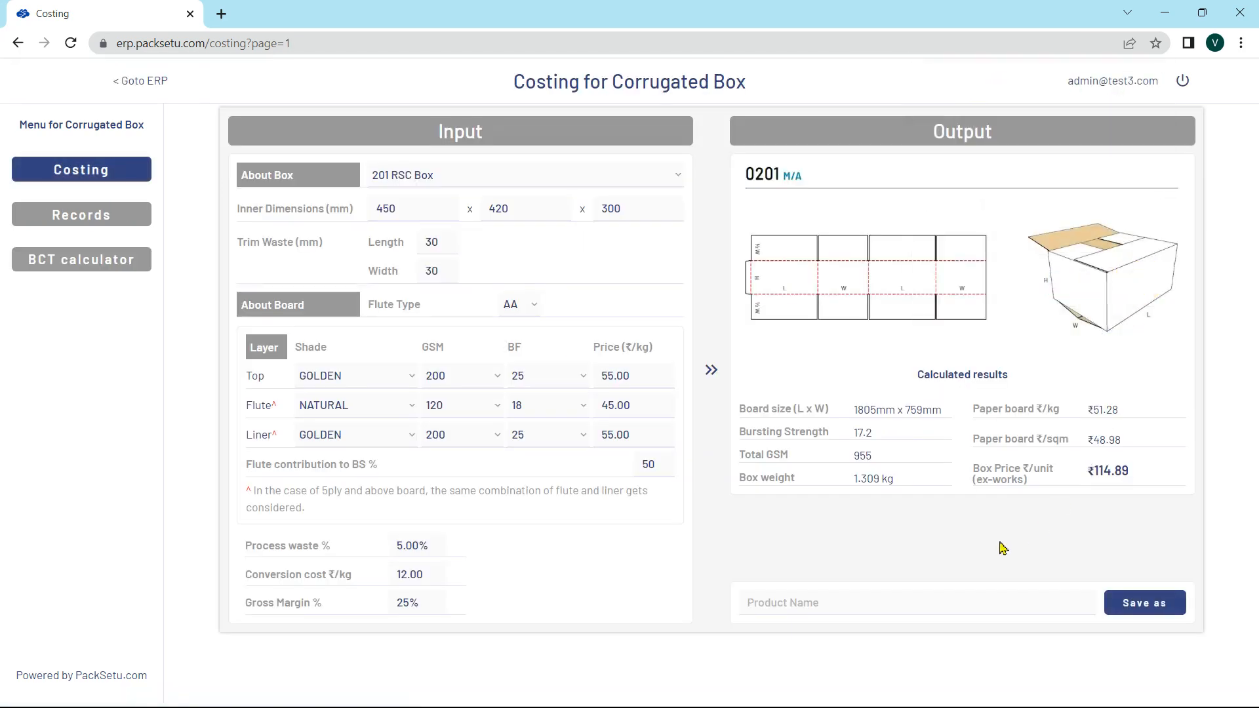
pyautogui.moveTo(461, 597)
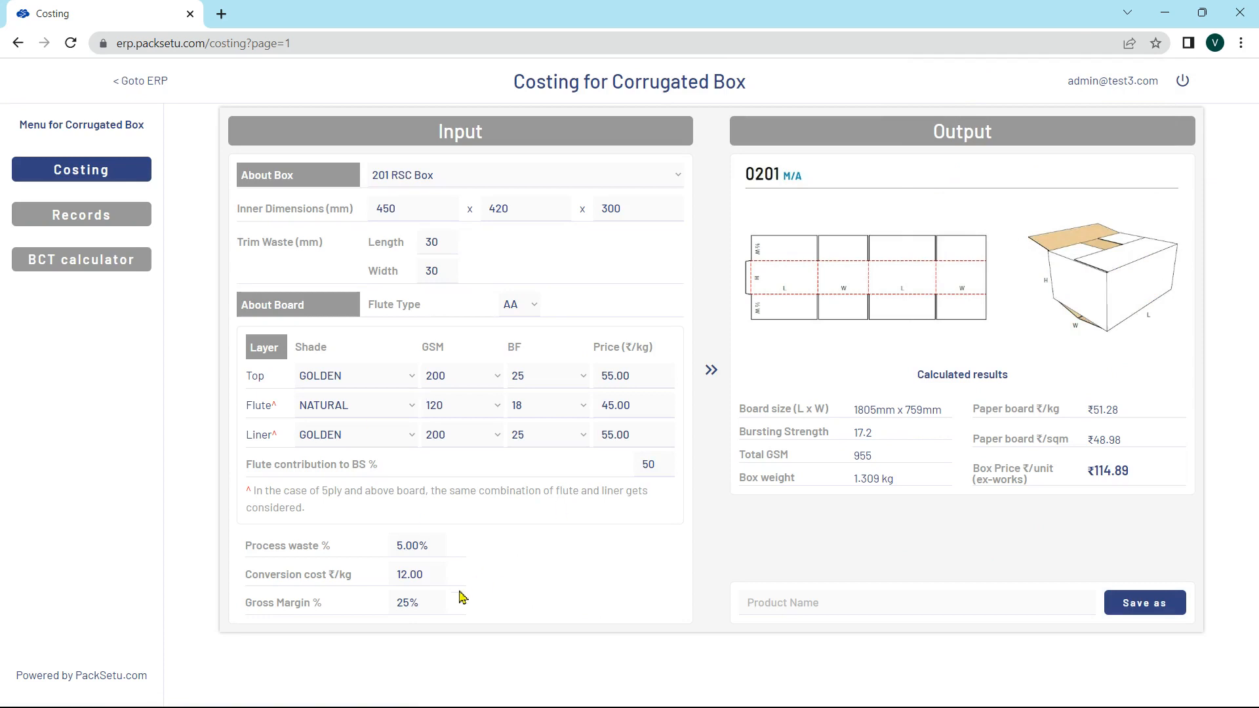
pyautogui.moveTo(1085, 504)
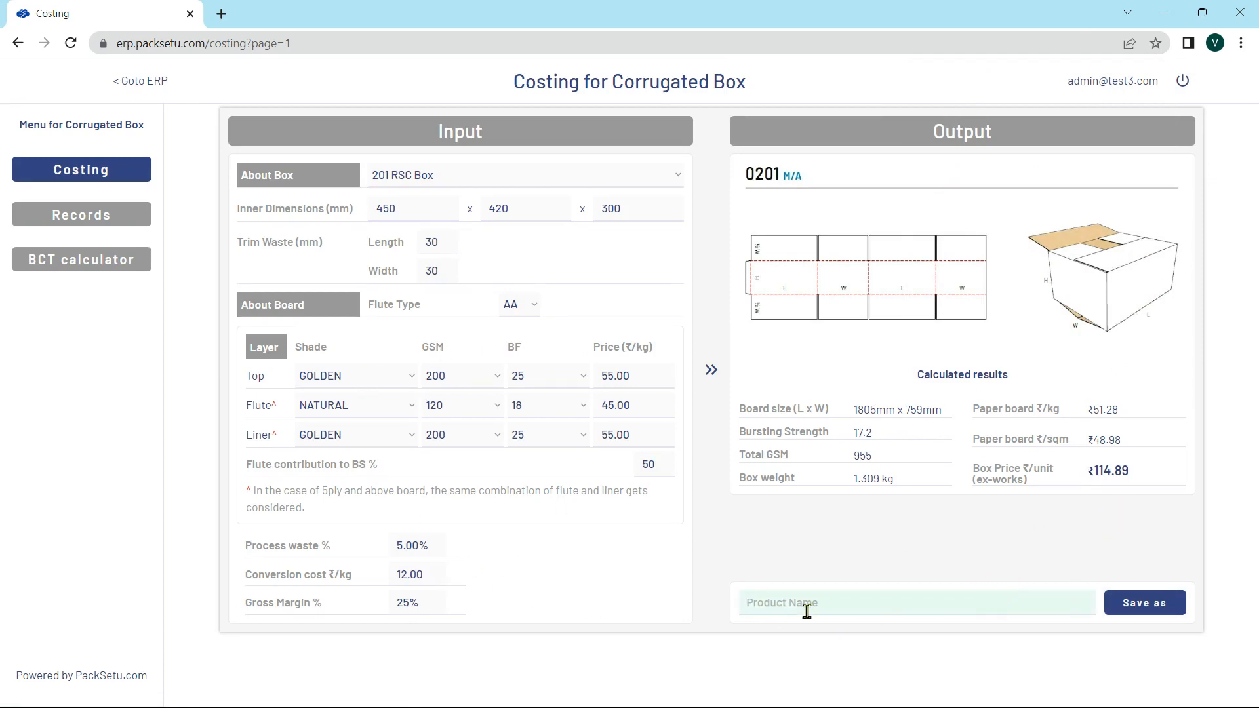
pyautogui.moveTo(883, 593)
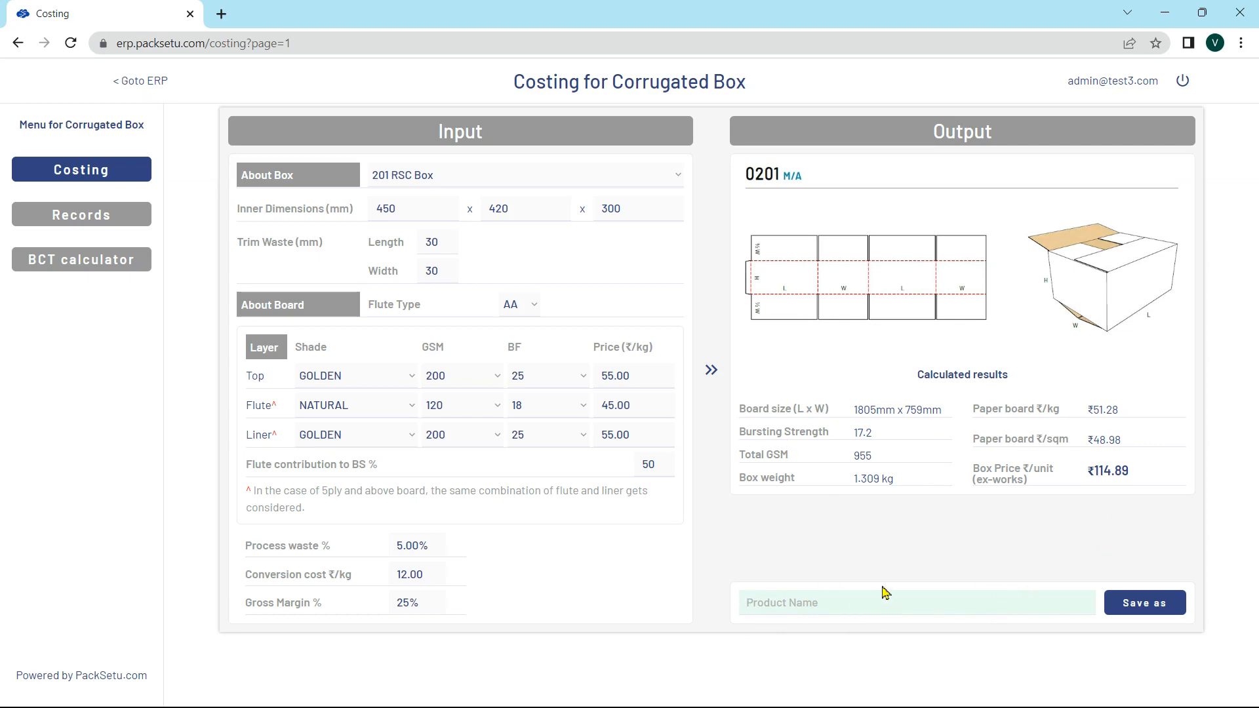
# - Enter the product name 'Banana Box 250' and select the whole name
pyautogui.write('Banana Box')
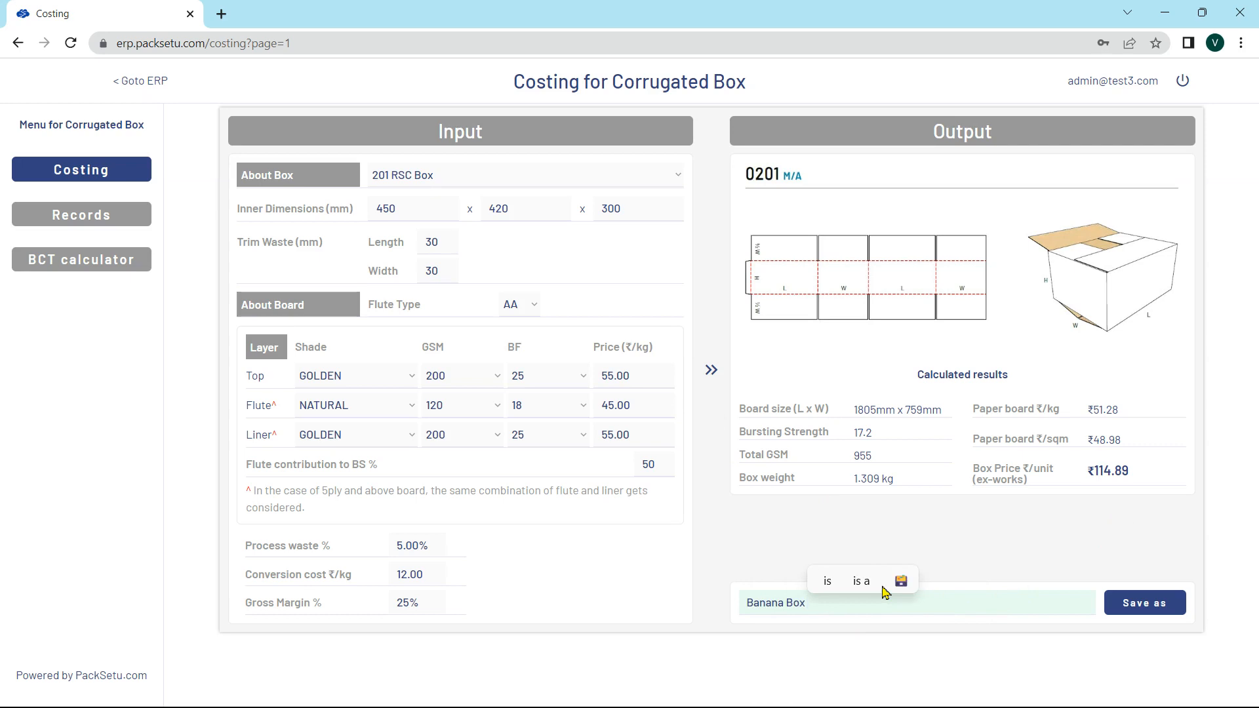
pyautogui.write('250')
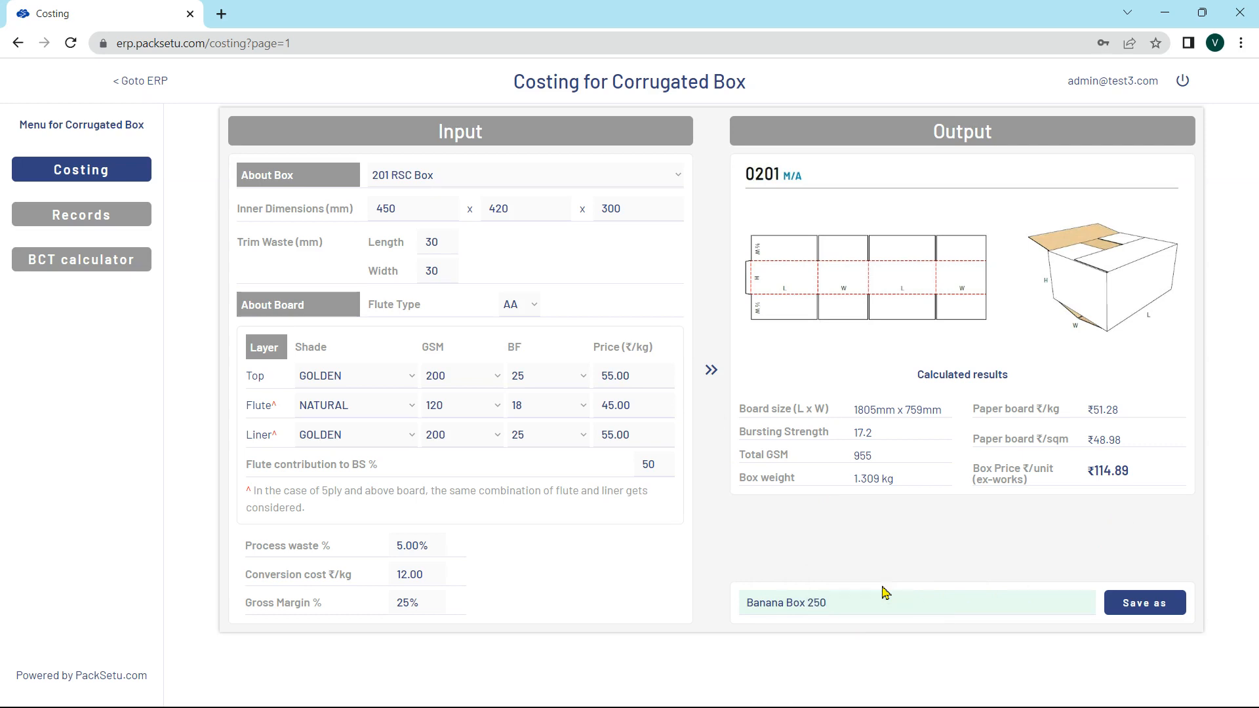
pyautogui.tripleClick(786, 602)
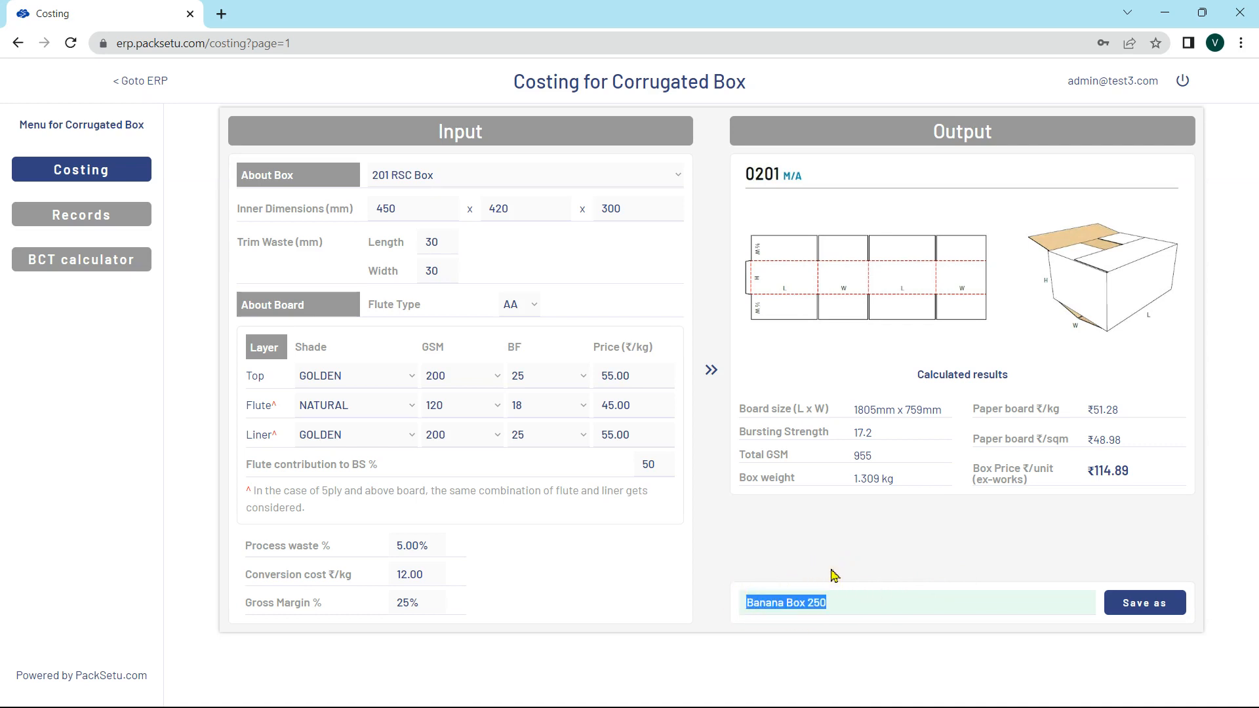
pyautogui.moveTo(983, 435)
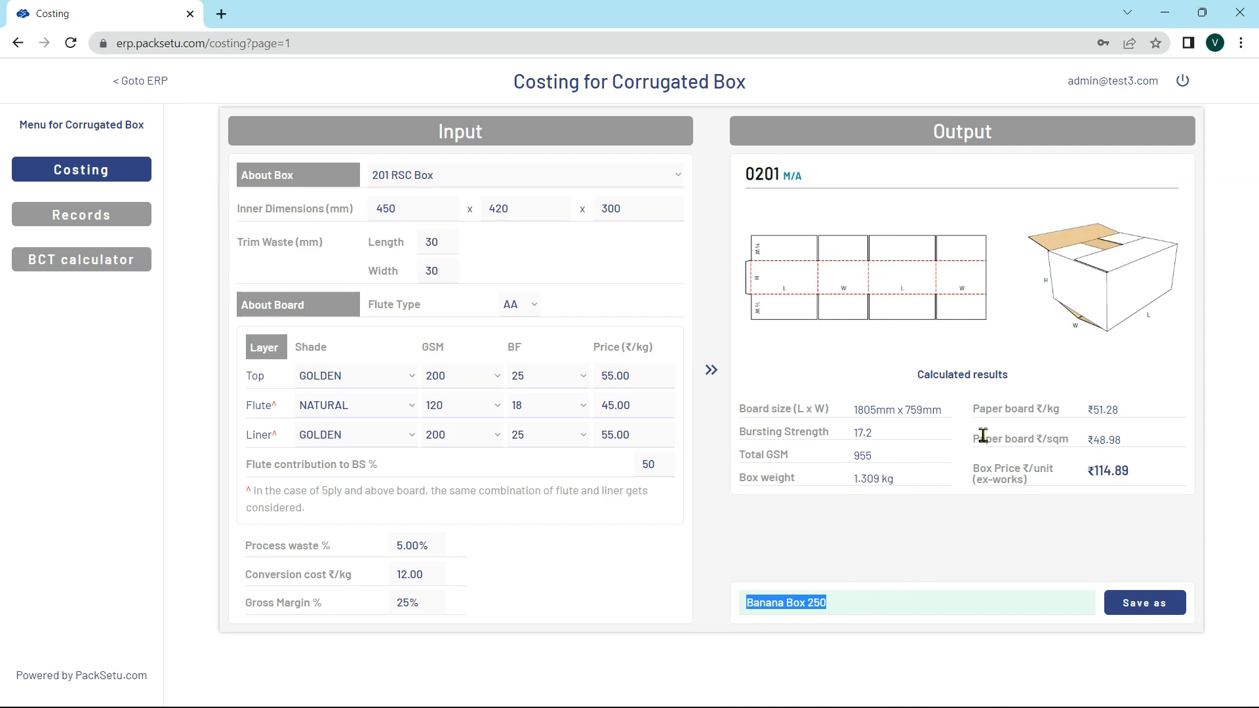
pyautogui.moveTo(81, 214)
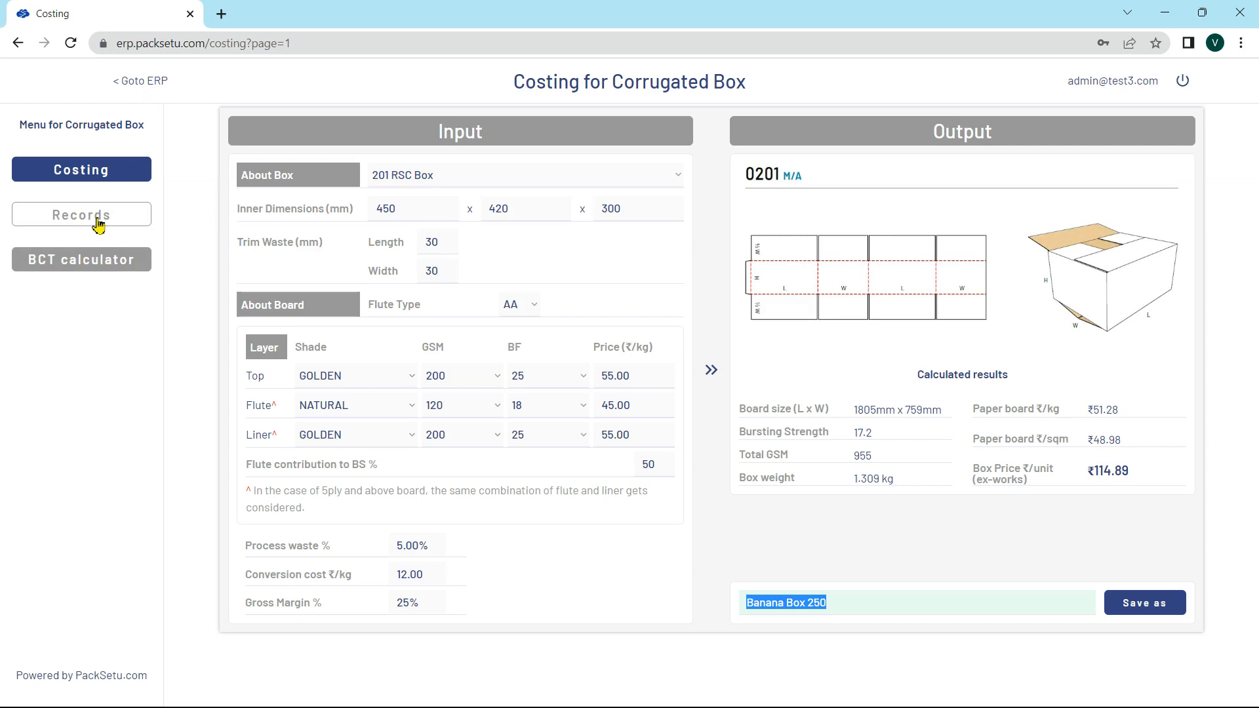
pyautogui.moveTo(942, 553)
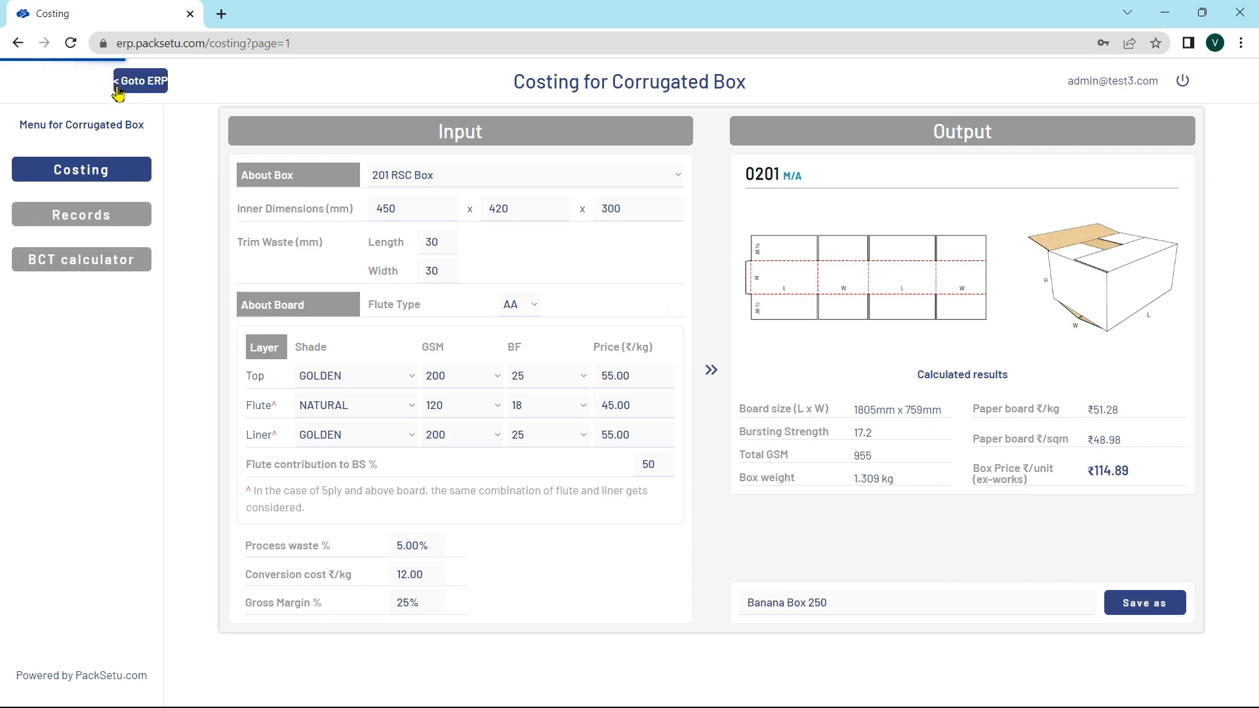
pyautogui.moveTo(944, 430)
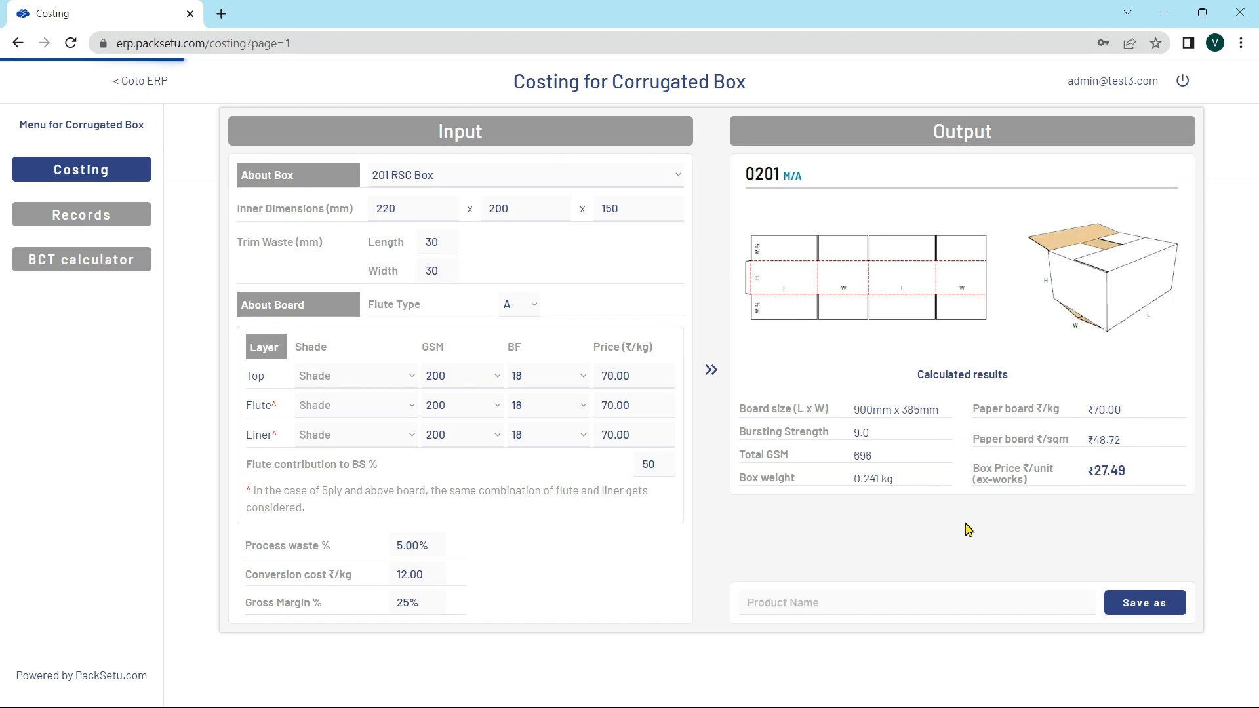
# - Save the costing as Banana Box 250, resetting the form to the default ₹27.49 box
pyautogui.click(1144, 602)
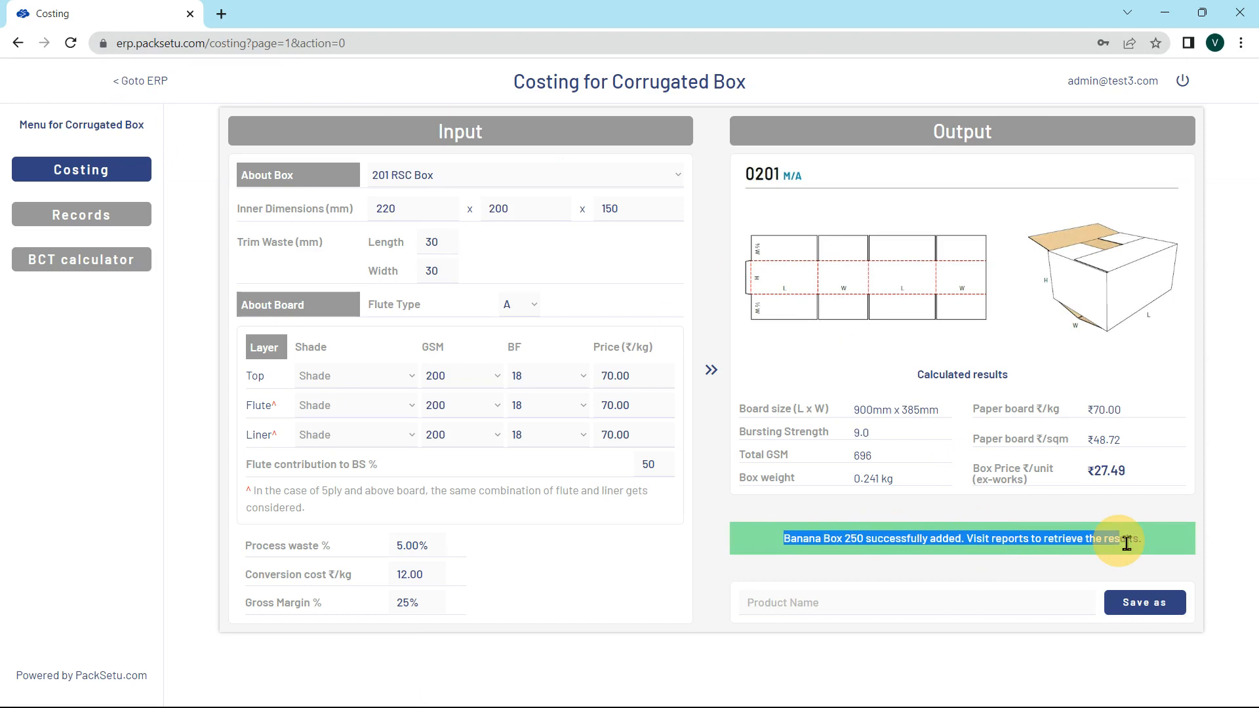
pyautogui.moveTo(594, 583)
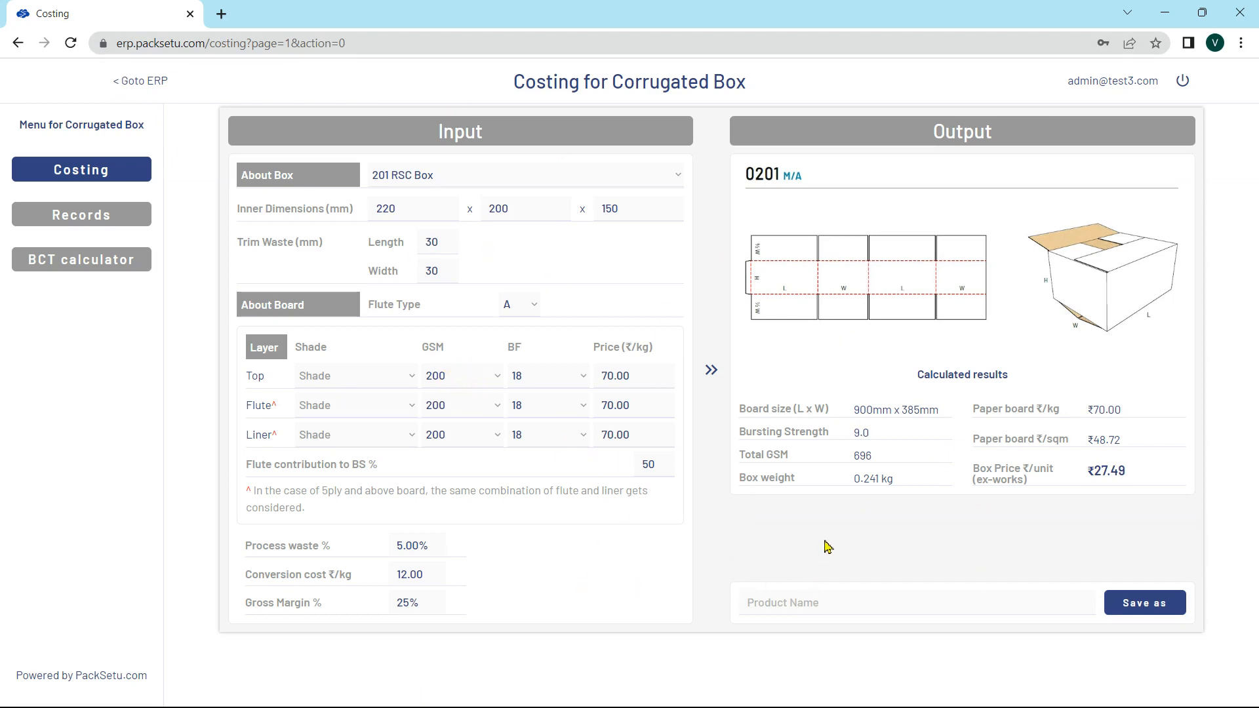
pyautogui.moveTo(677, 428)
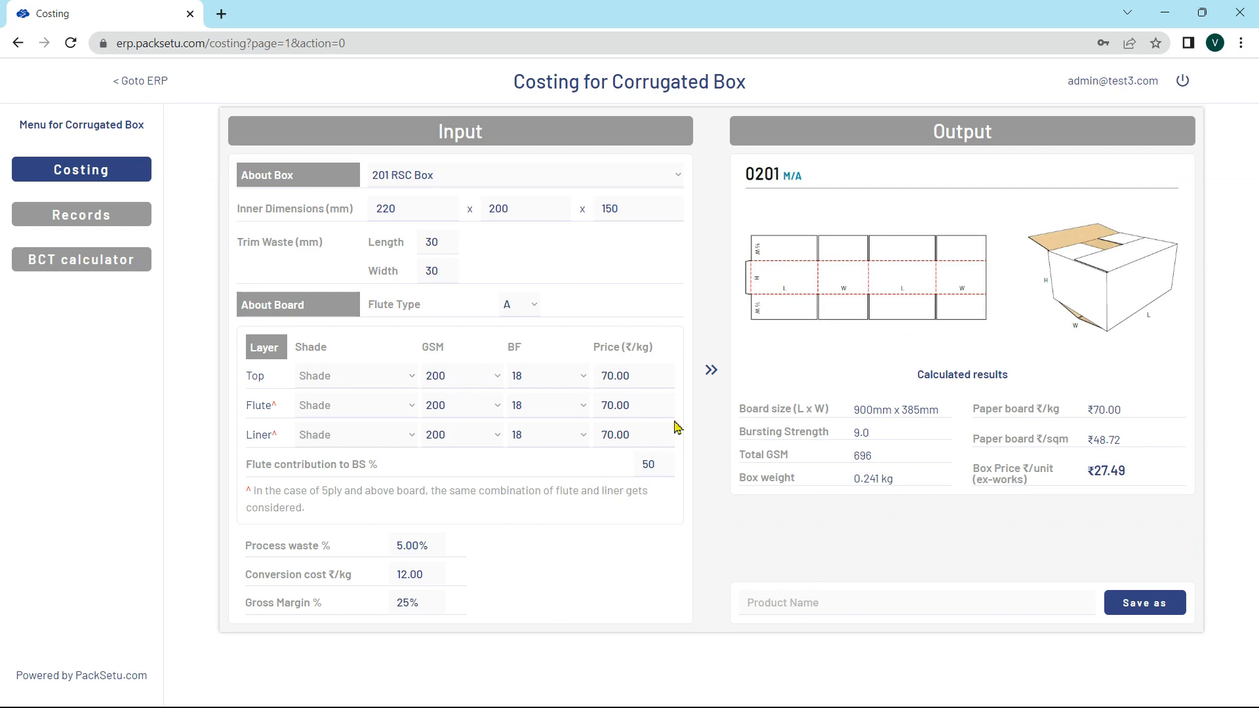
# - Show My costing records and pick out the Banana Box 250 unit price of ₹114.89
pyautogui.click(81, 214)
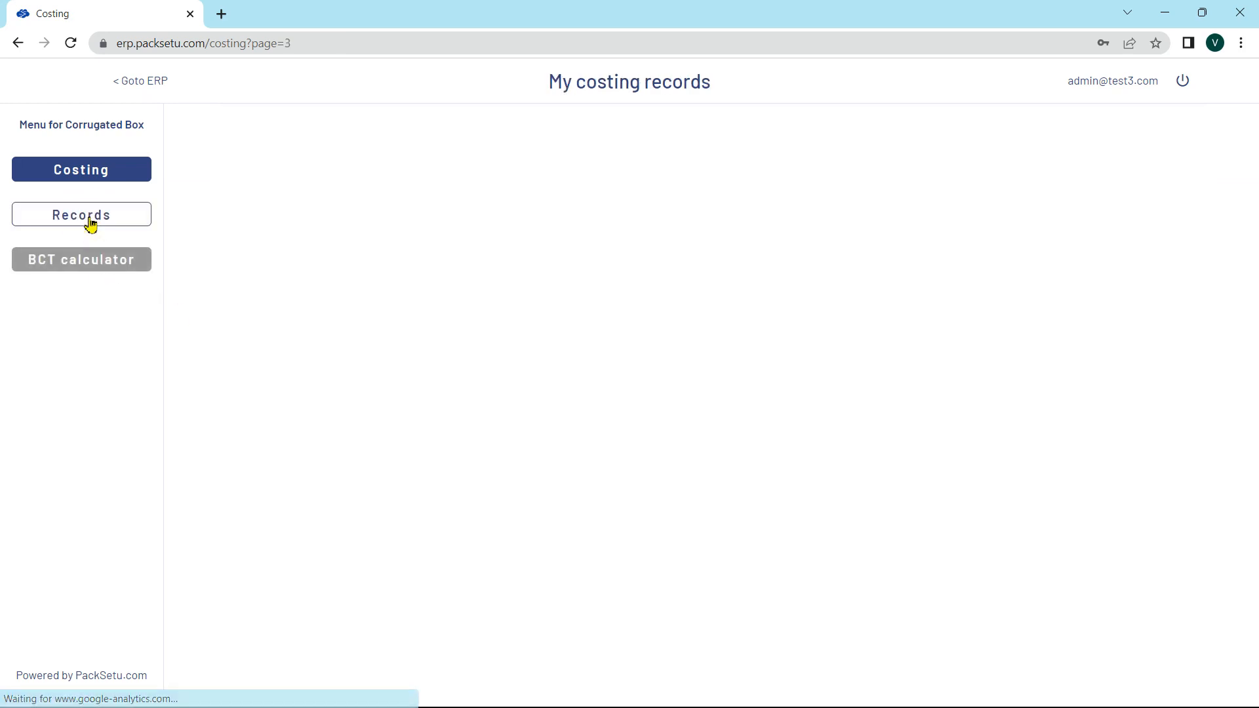
pyautogui.click(80, 214)
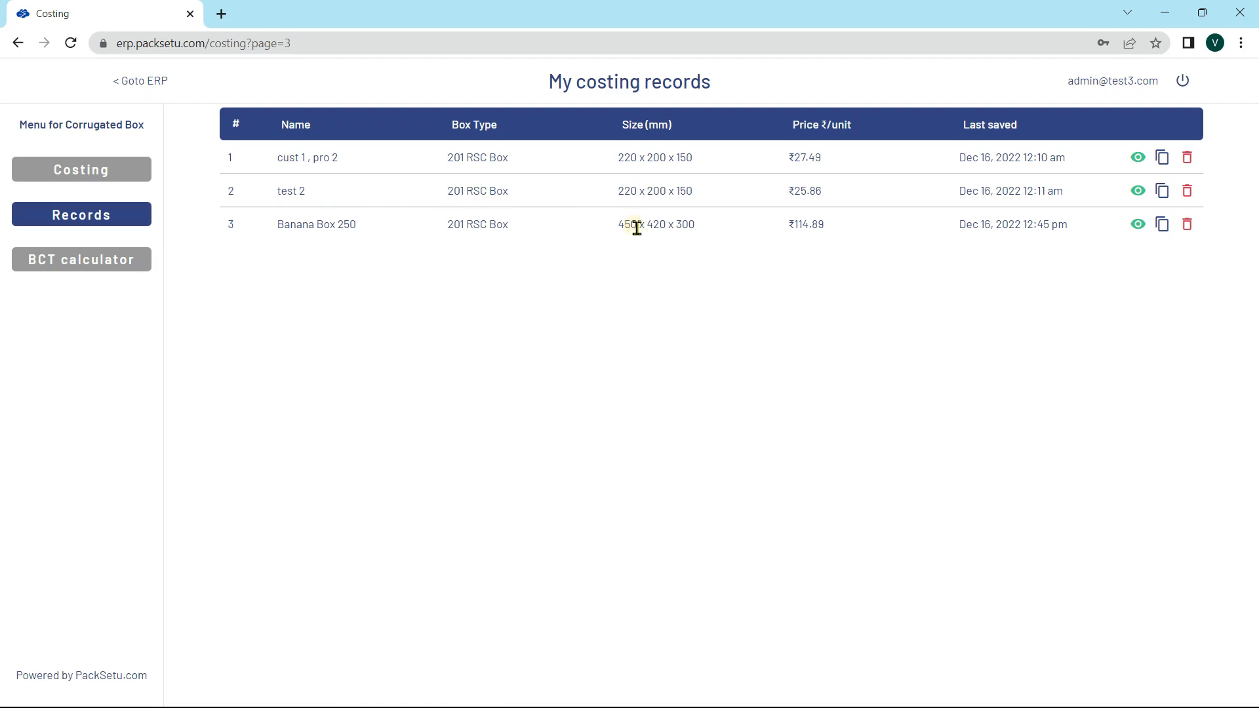
pyautogui.doubleClick(805, 224)
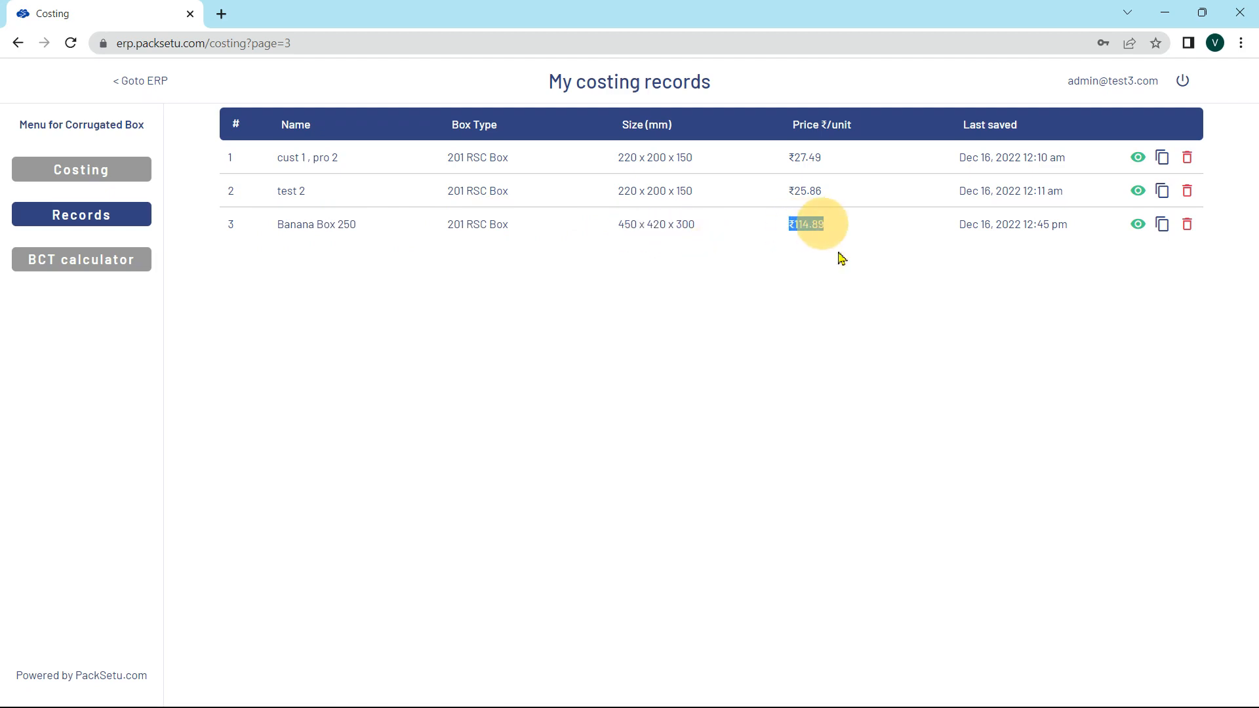
pyautogui.moveTo(866, 316)
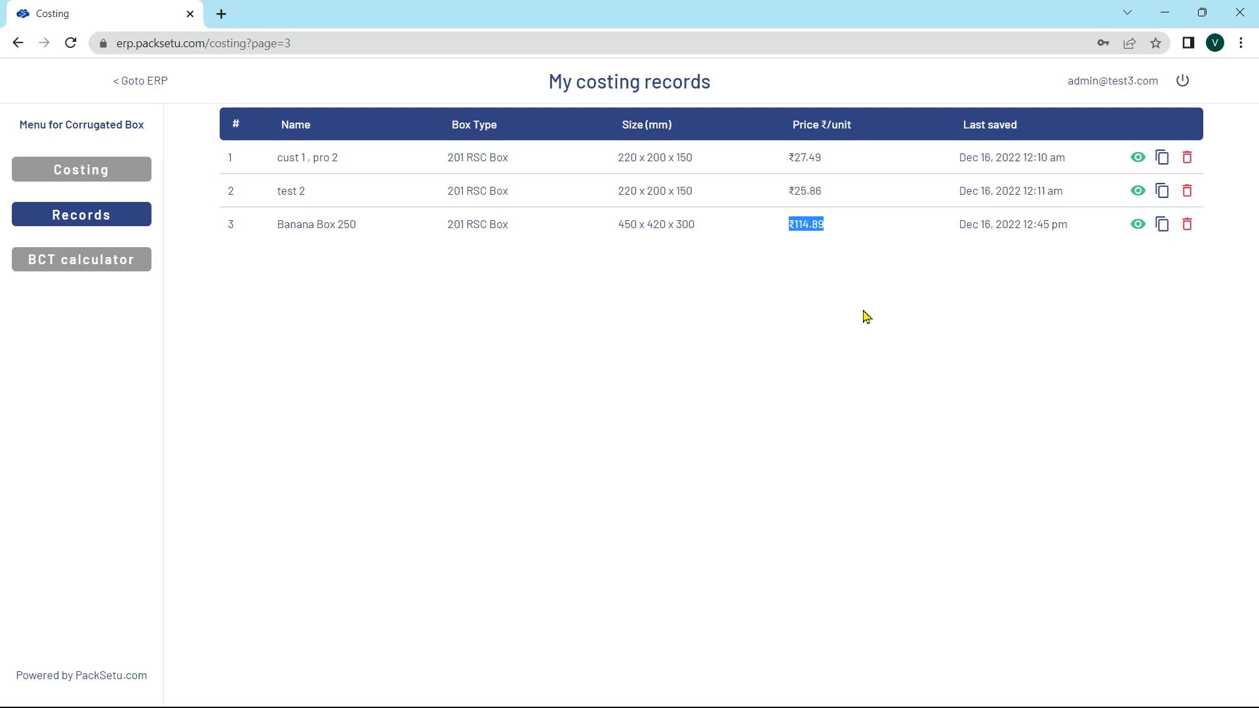
pyautogui.moveTo(1142, 260)
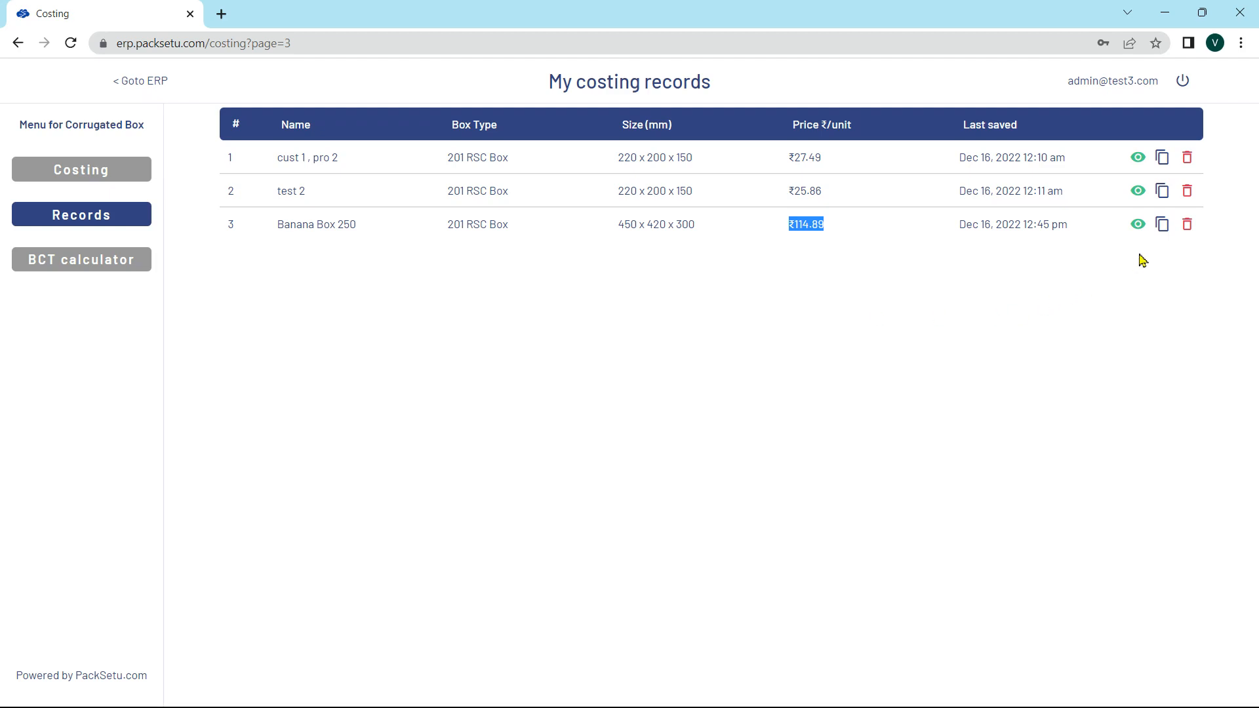
pyautogui.moveTo(1137, 225)
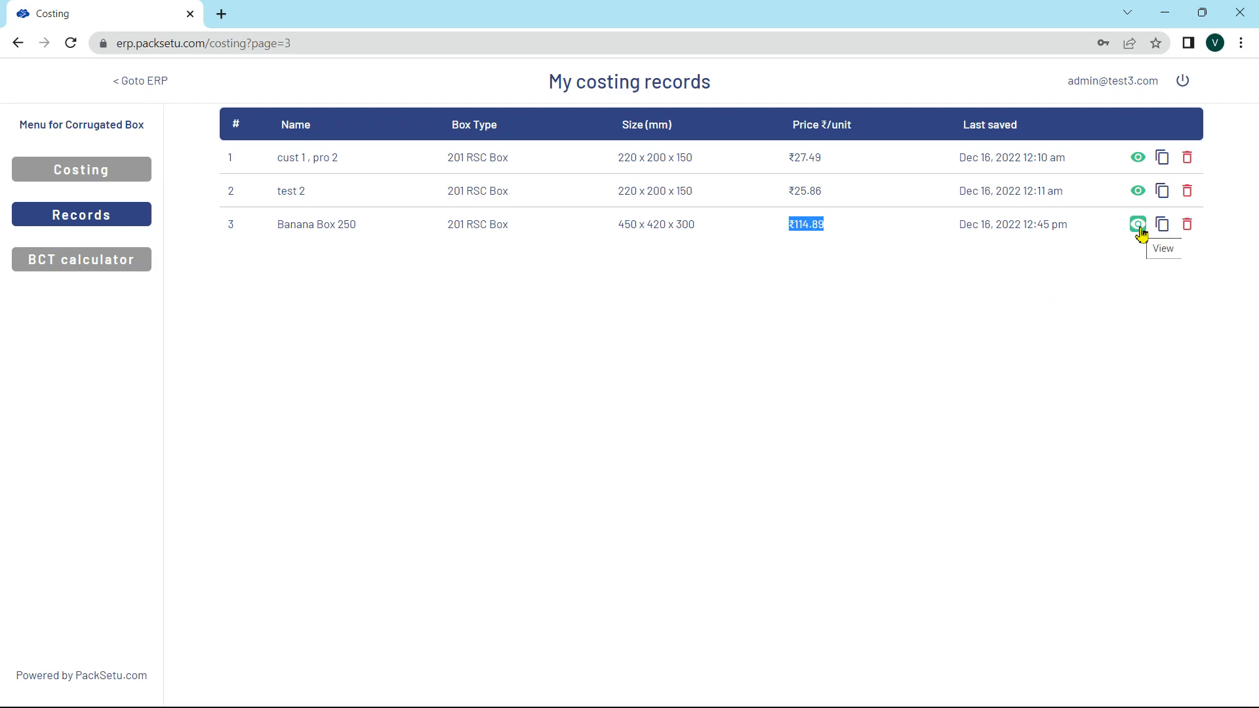
pyautogui.click(1139, 225)
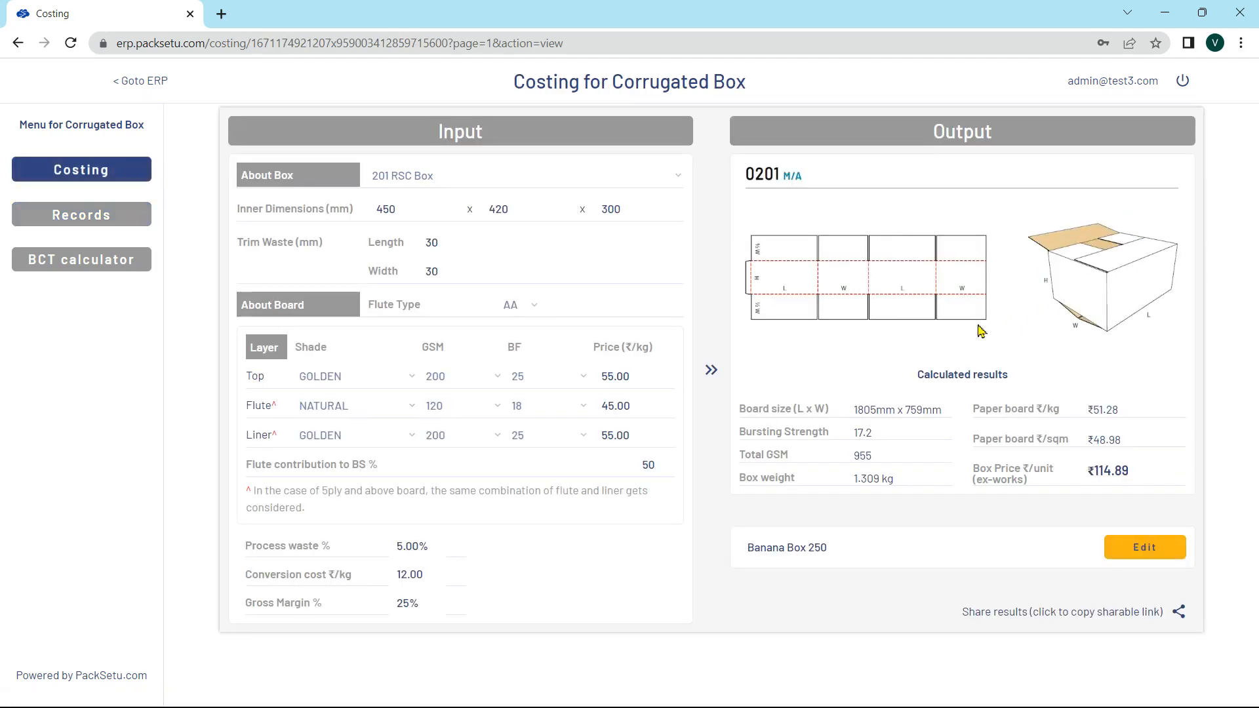
pyautogui.moveTo(790, 585)
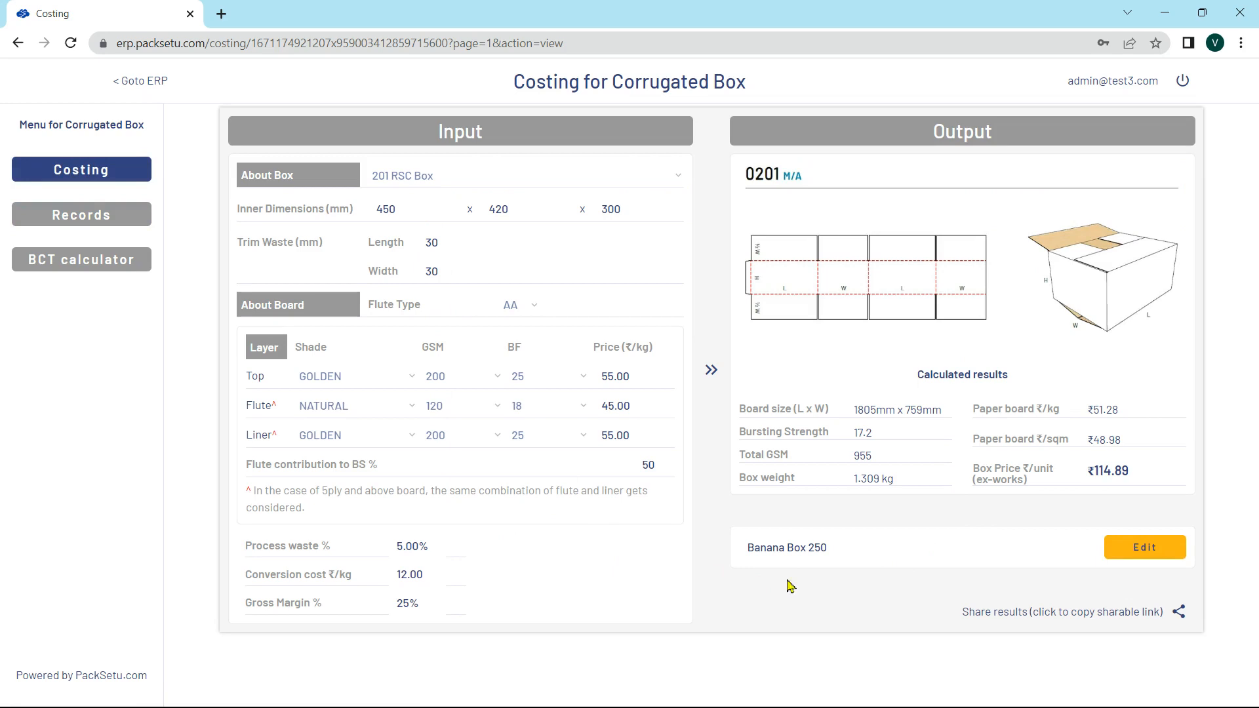
pyautogui.moveTo(378, 206)
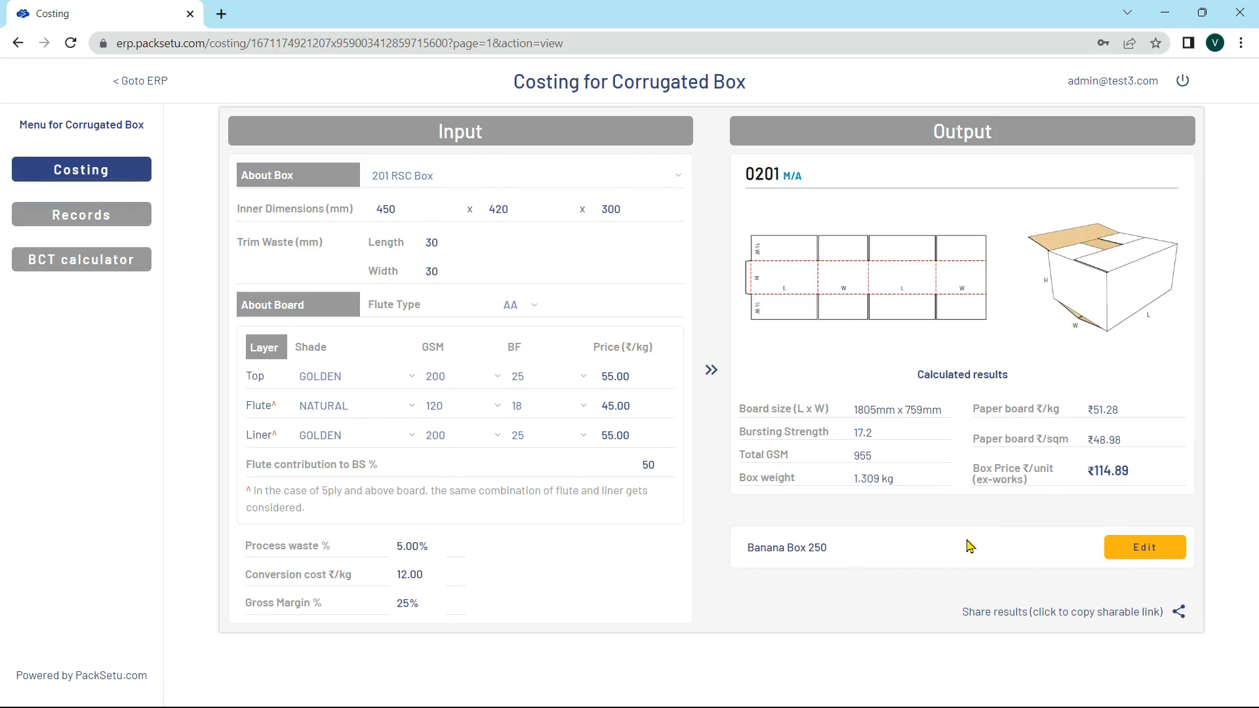
pyautogui.moveTo(689, 417)
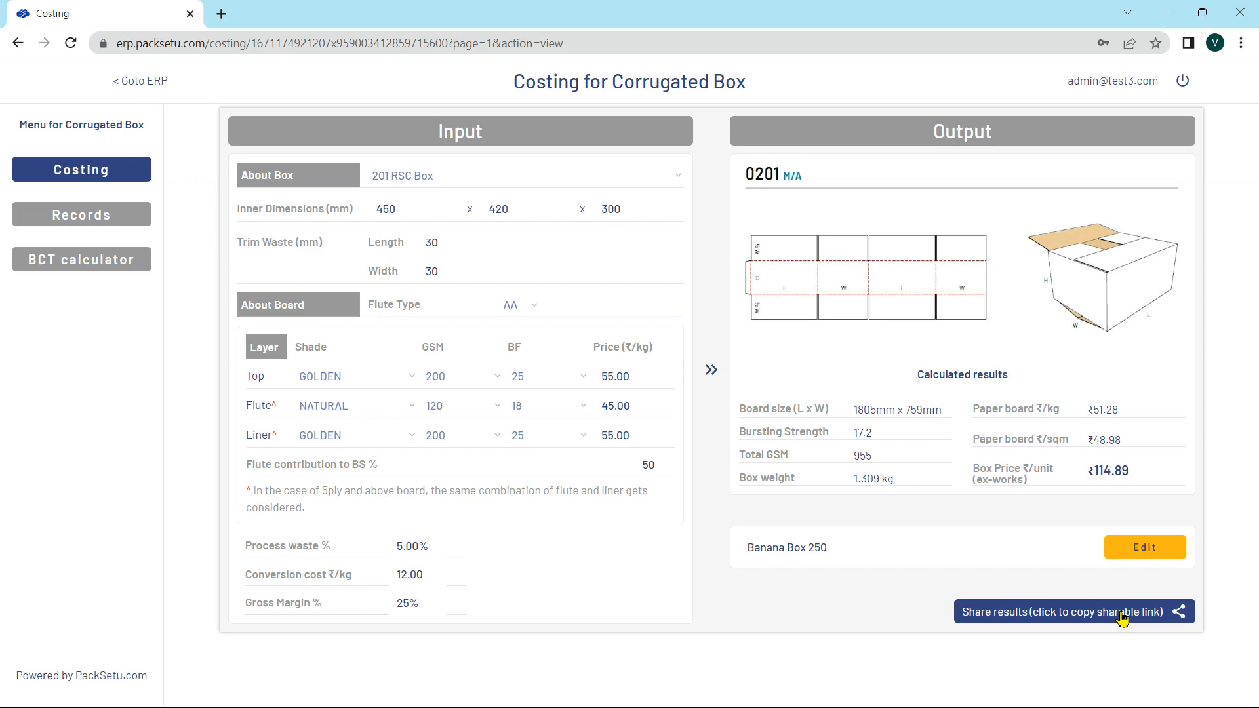
pyautogui.moveTo(756, 371)
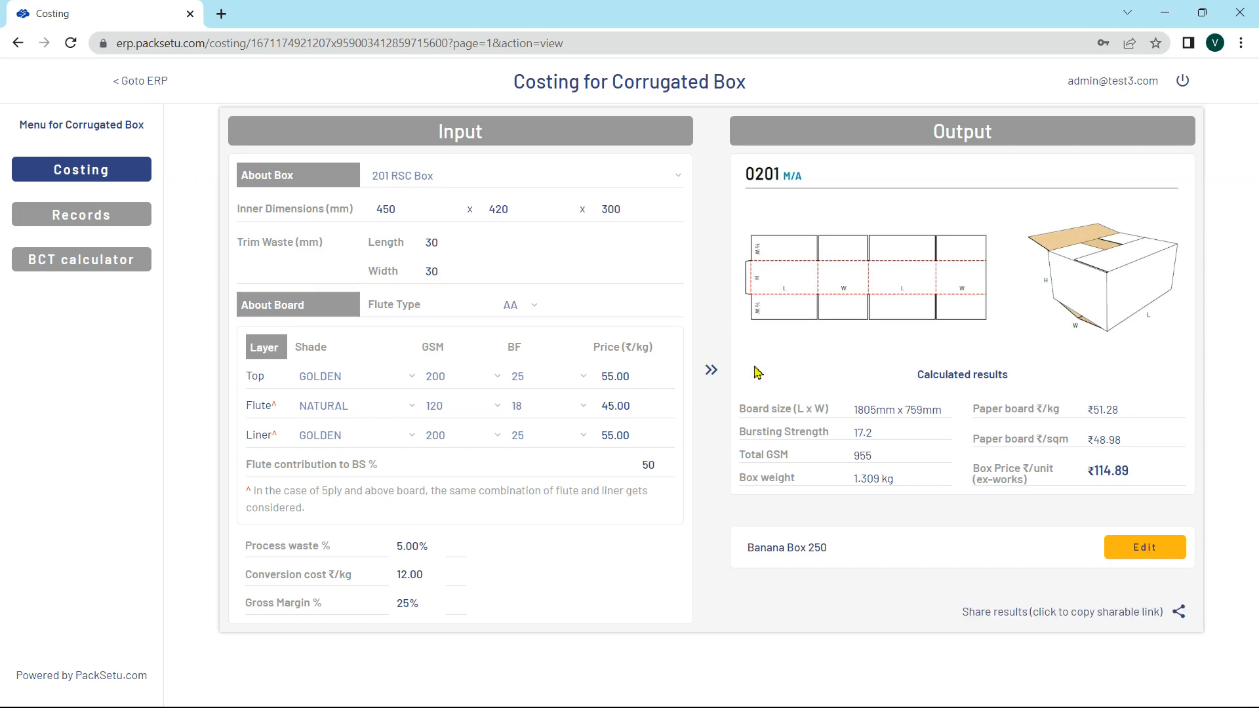
pyautogui.moveTo(1104, 611)
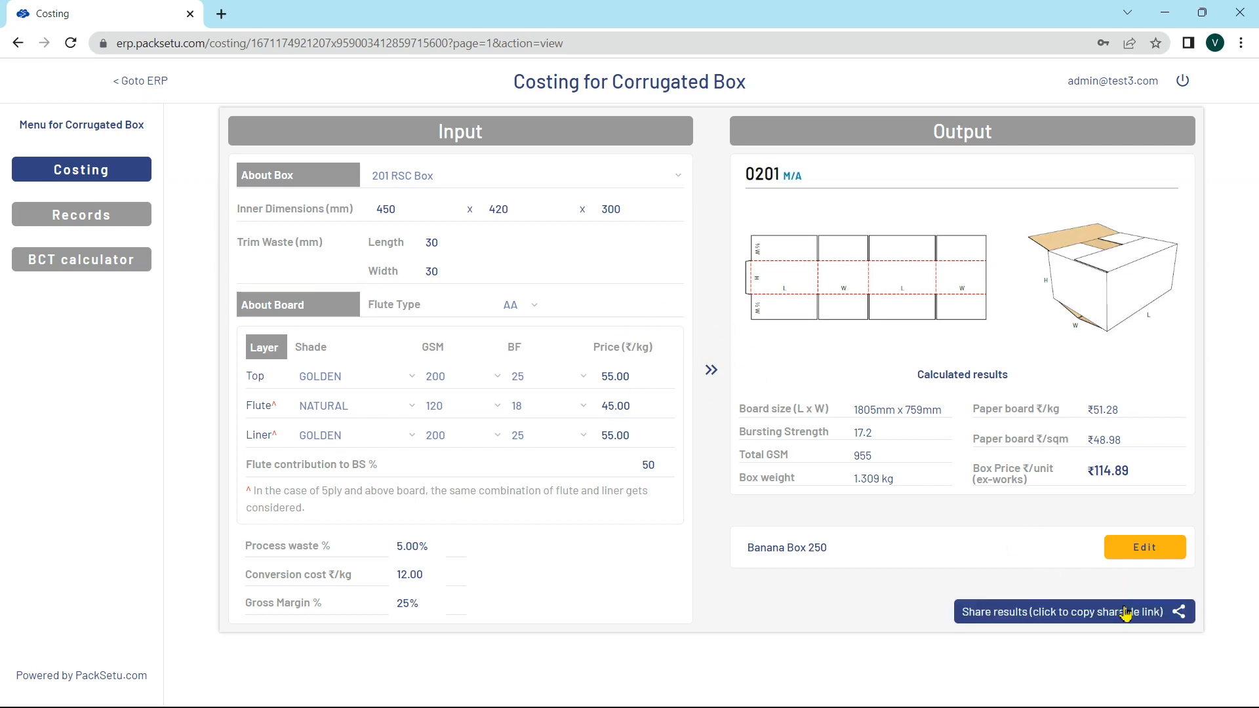
pyautogui.moveTo(1105, 549)
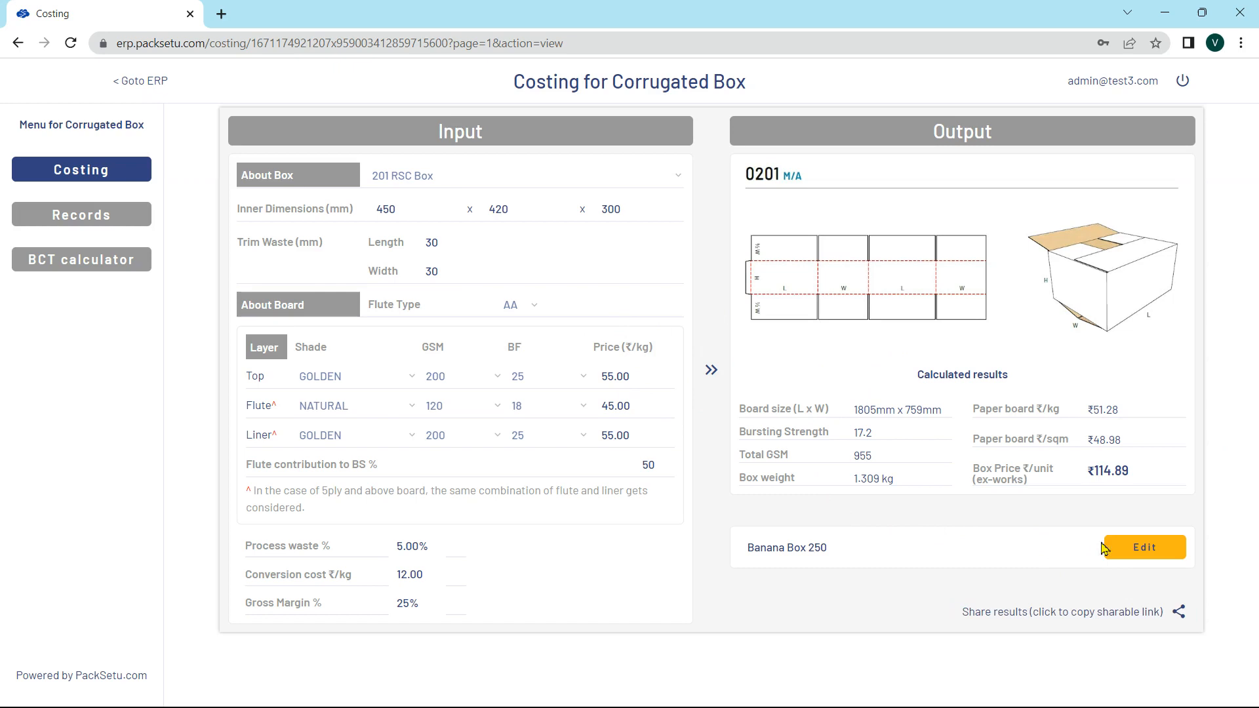
pyautogui.moveTo(1150, 552)
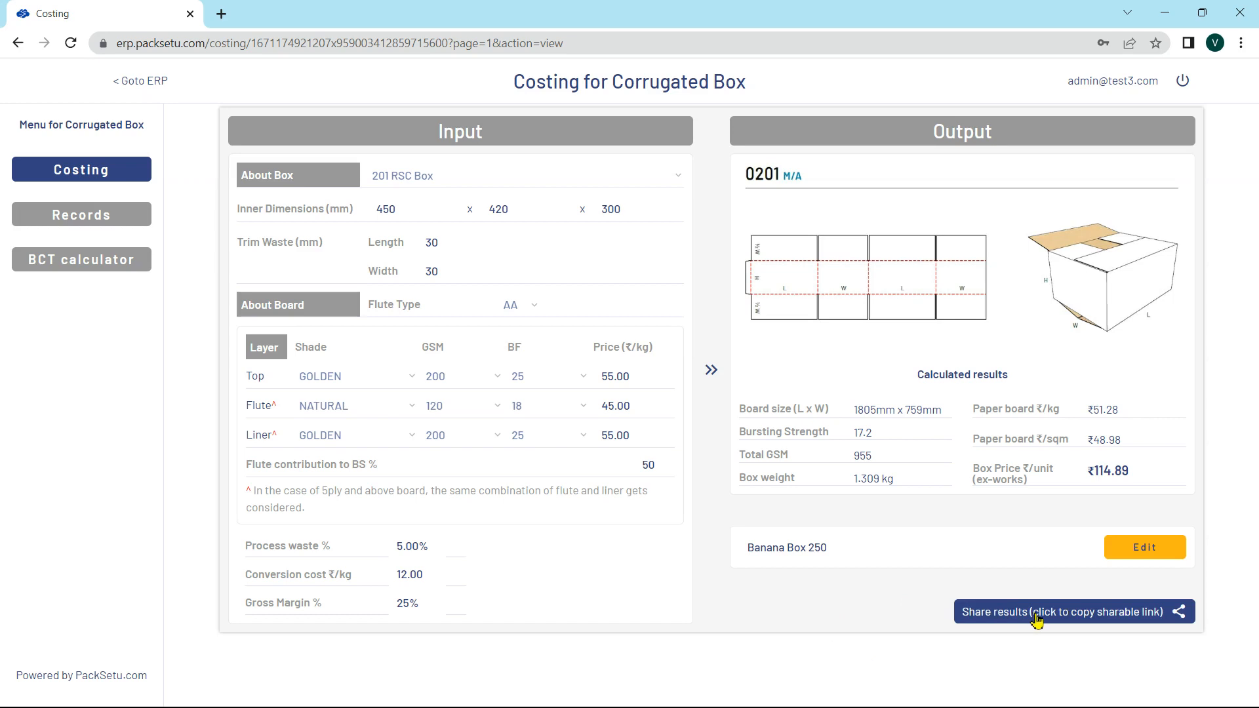
pyautogui.click(1066, 612)
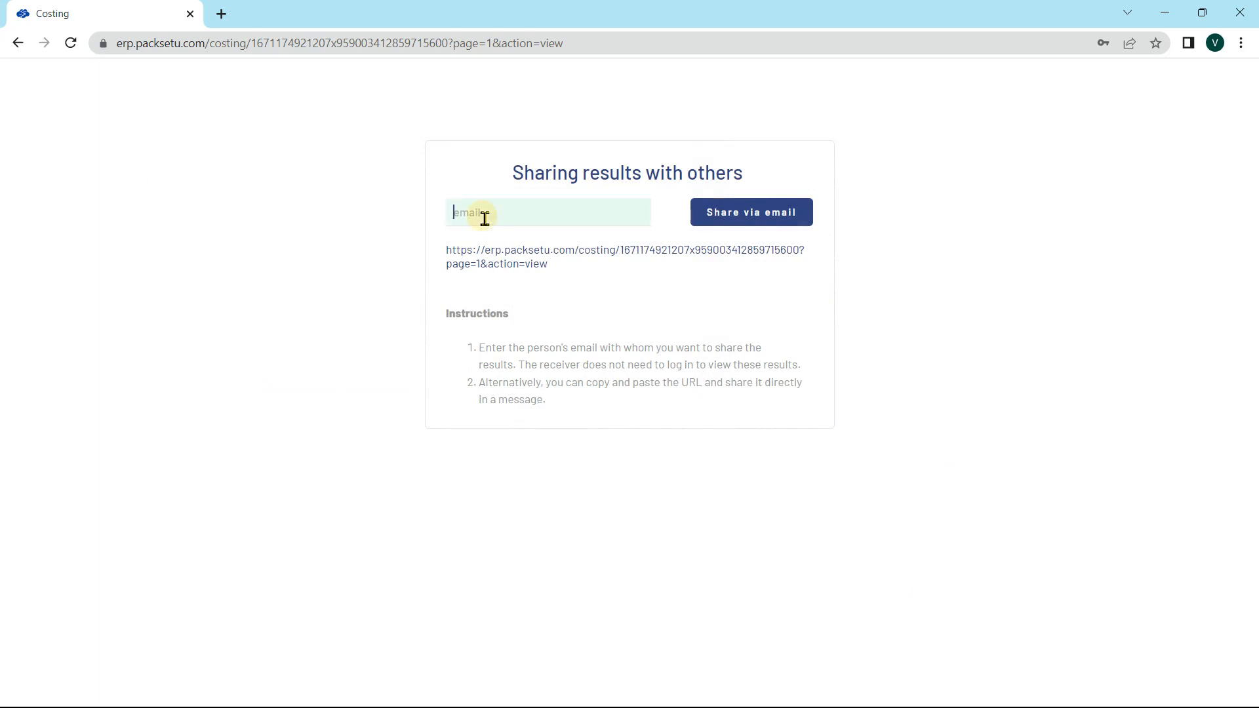
pyautogui.moveTo(609, 328)
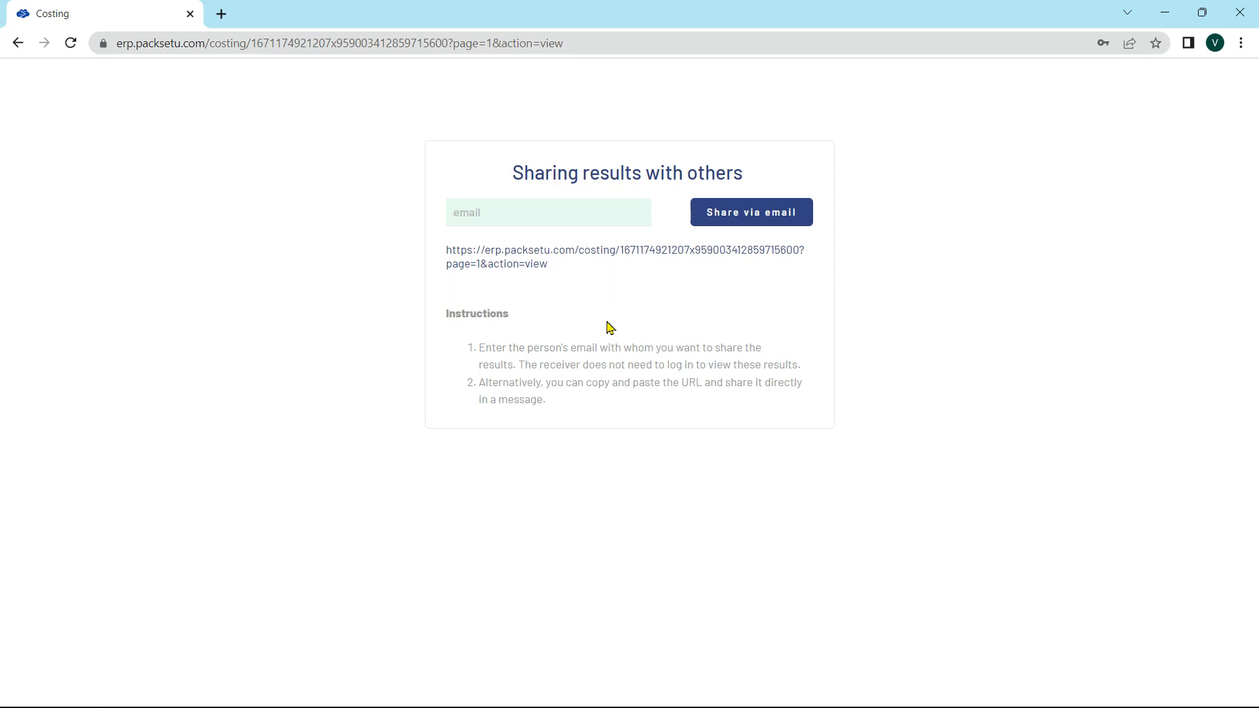
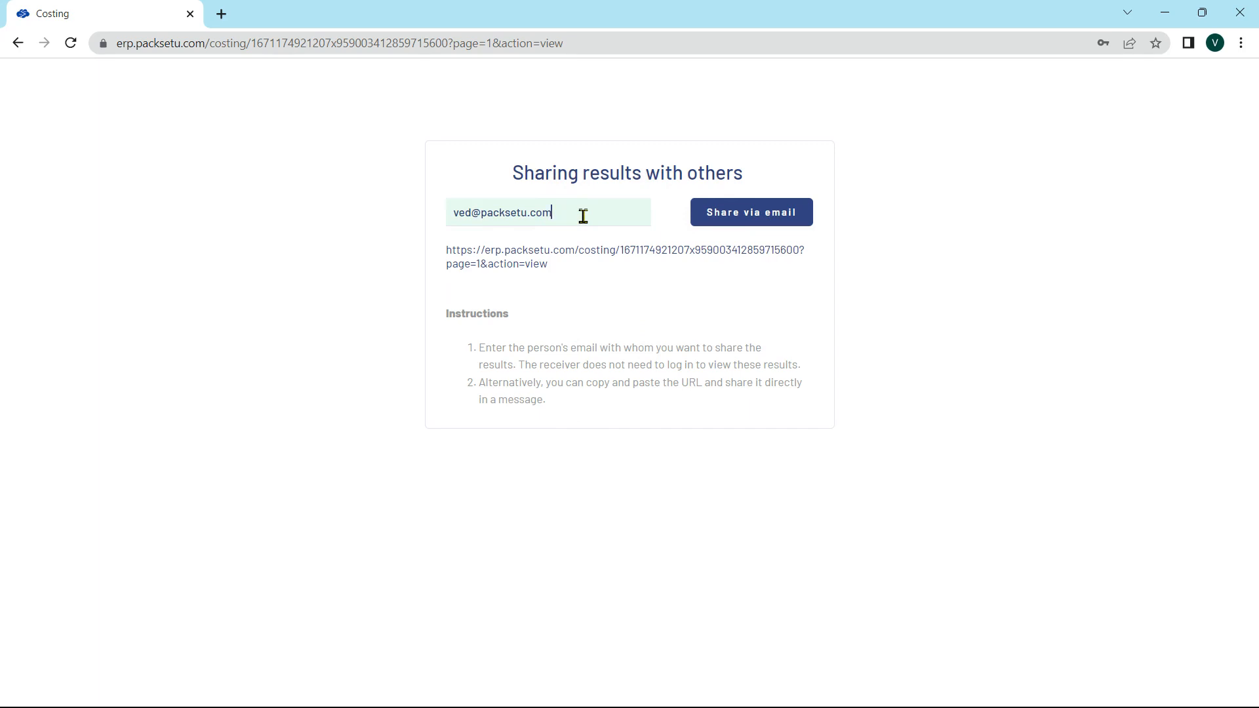
pyautogui.doubleClick(627, 249)
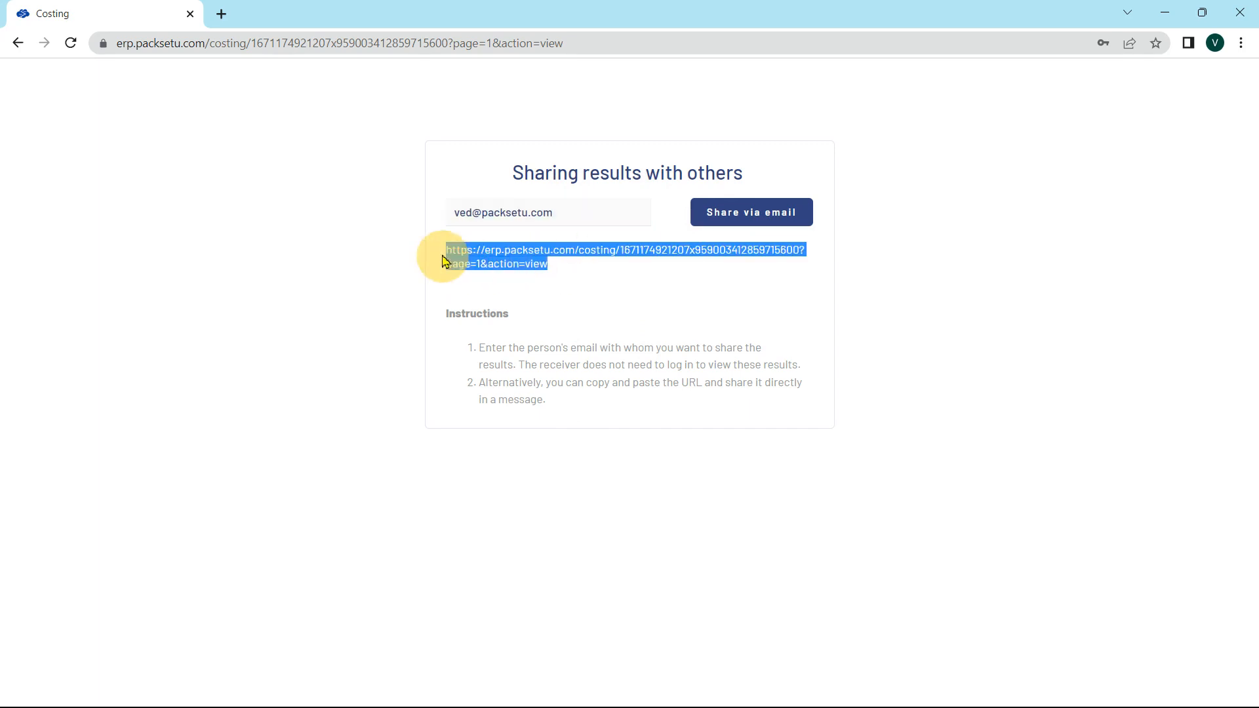
pyautogui.moveTo(636, 304)
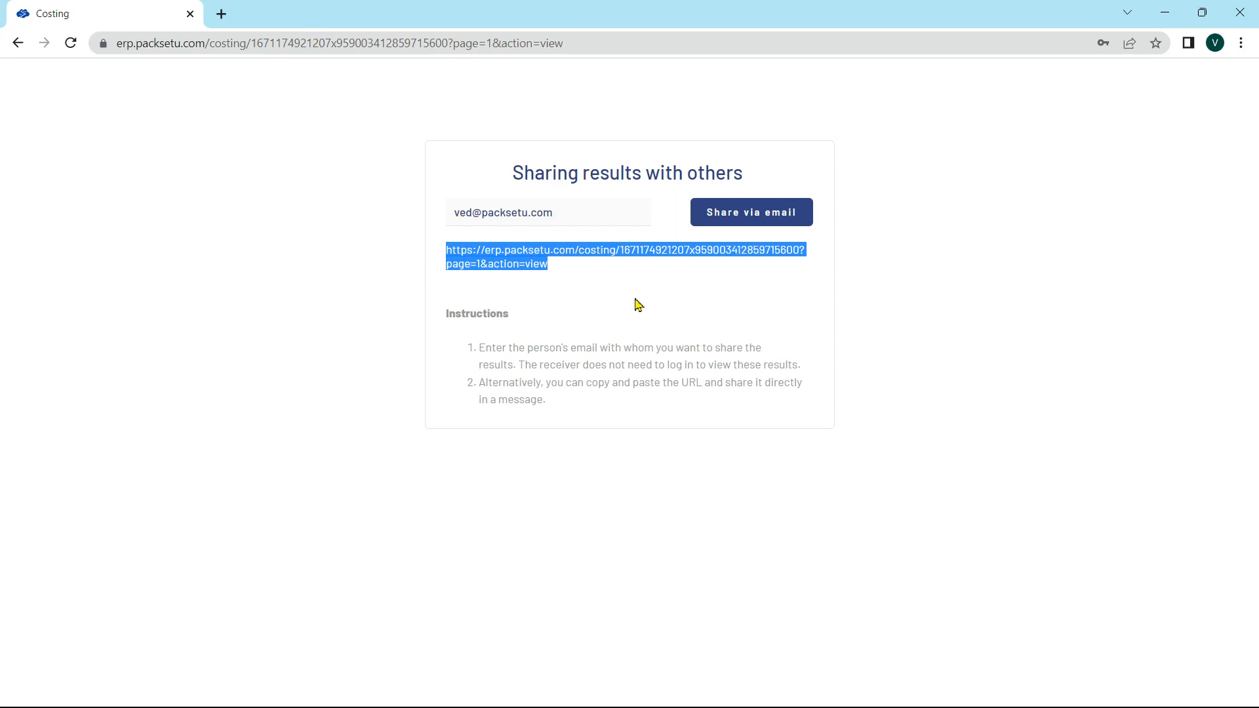
pyautogui.click(750, 212)
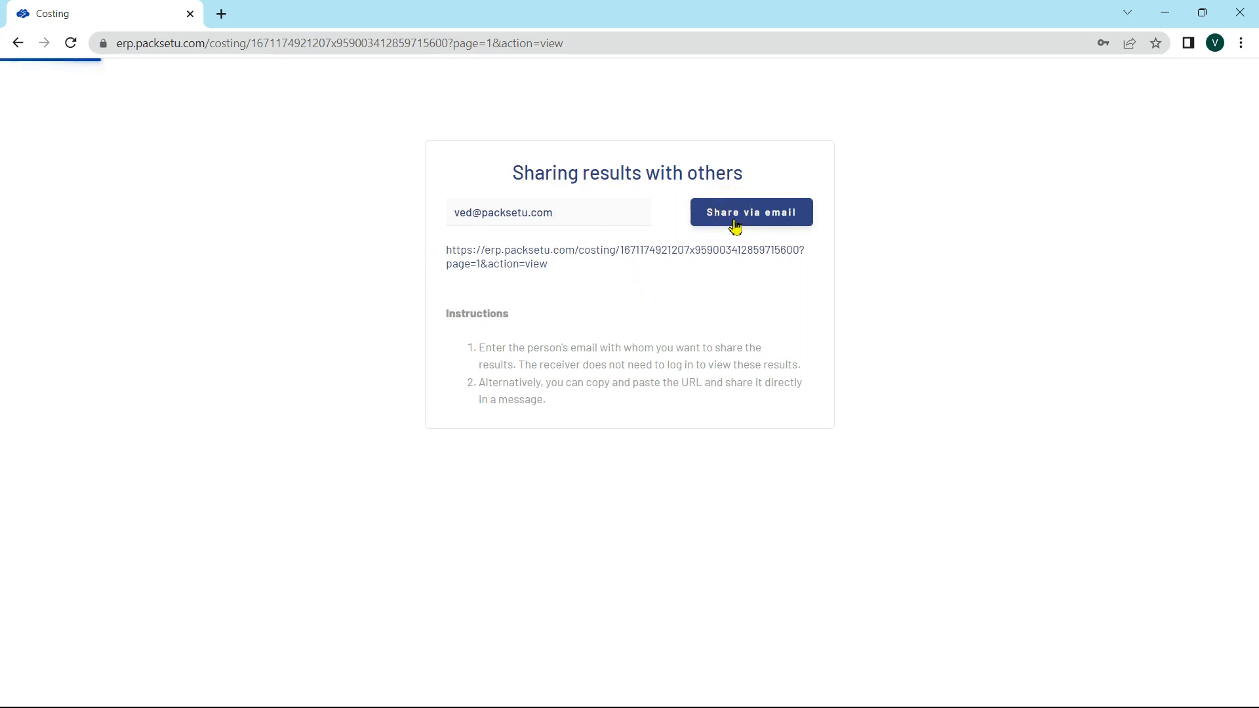
pyautogui.click(750, 213)
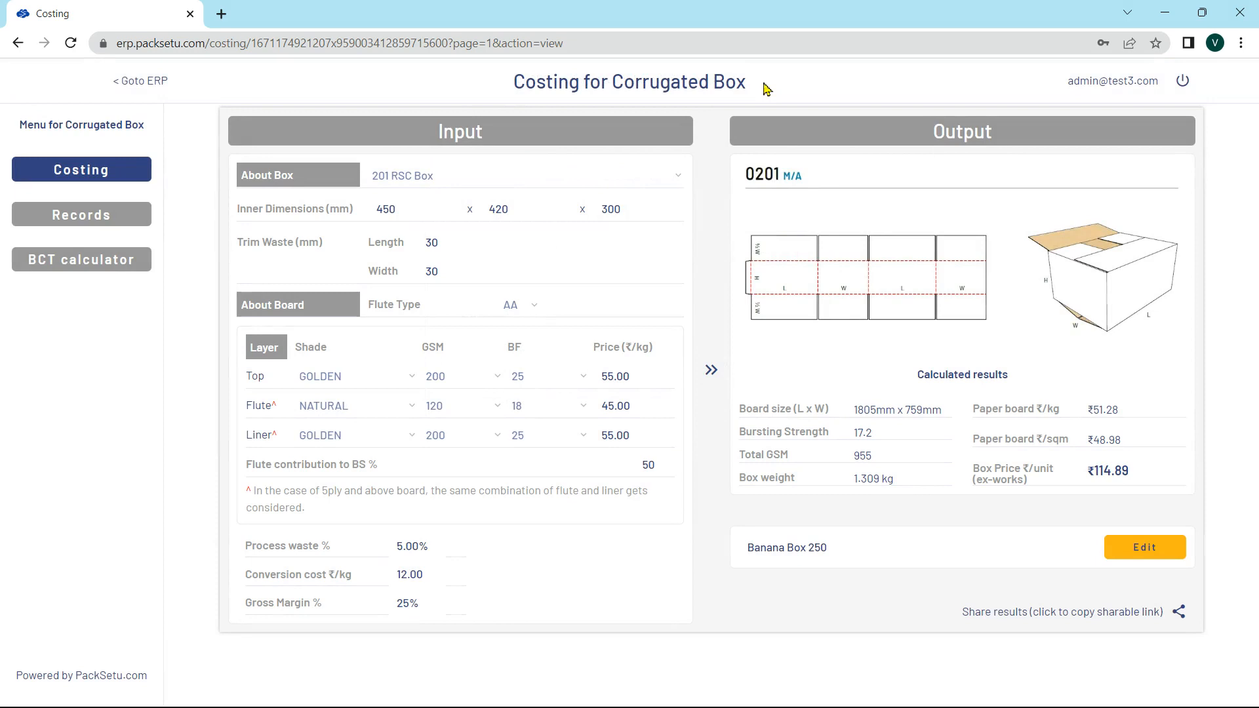
pyautogui.moveTo(707, 516)
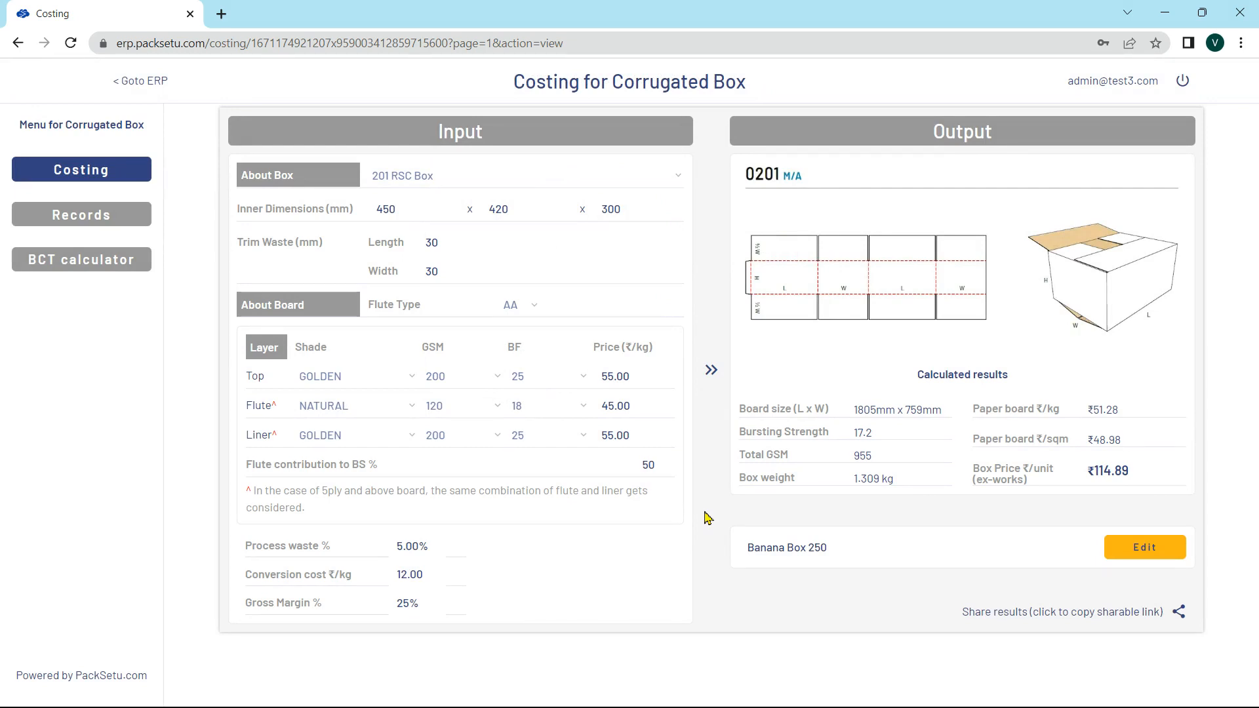
pyautogui.moveTo(96, 224)
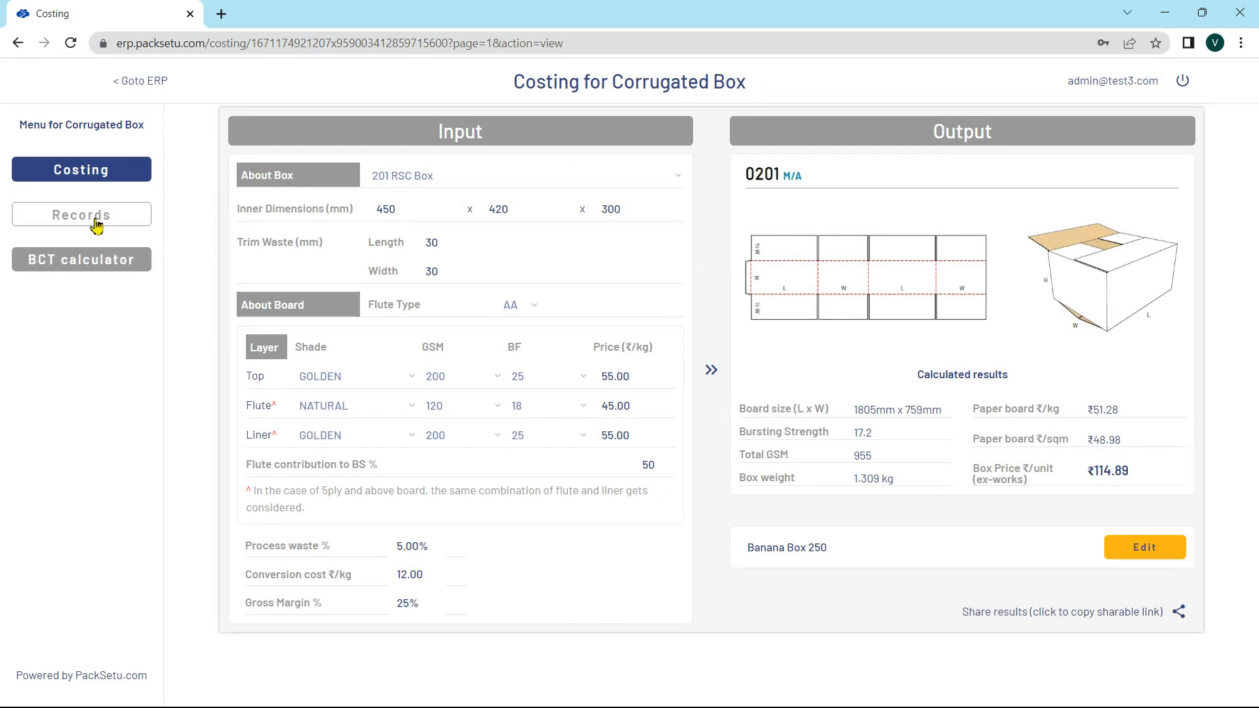
# - Show the saved costing records and select the Banana Box 250 size 450×420×300 mm
pyautogui.click(80, 214)
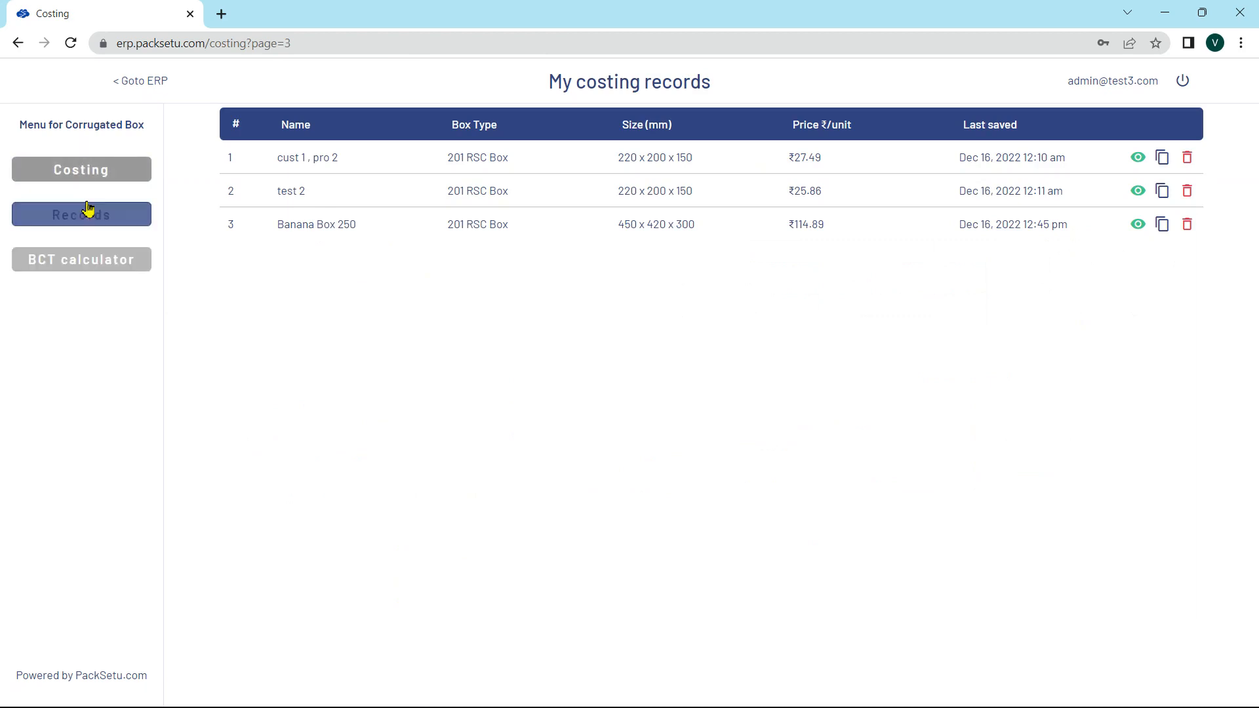
pyautogui.moveTo(1138, 224)
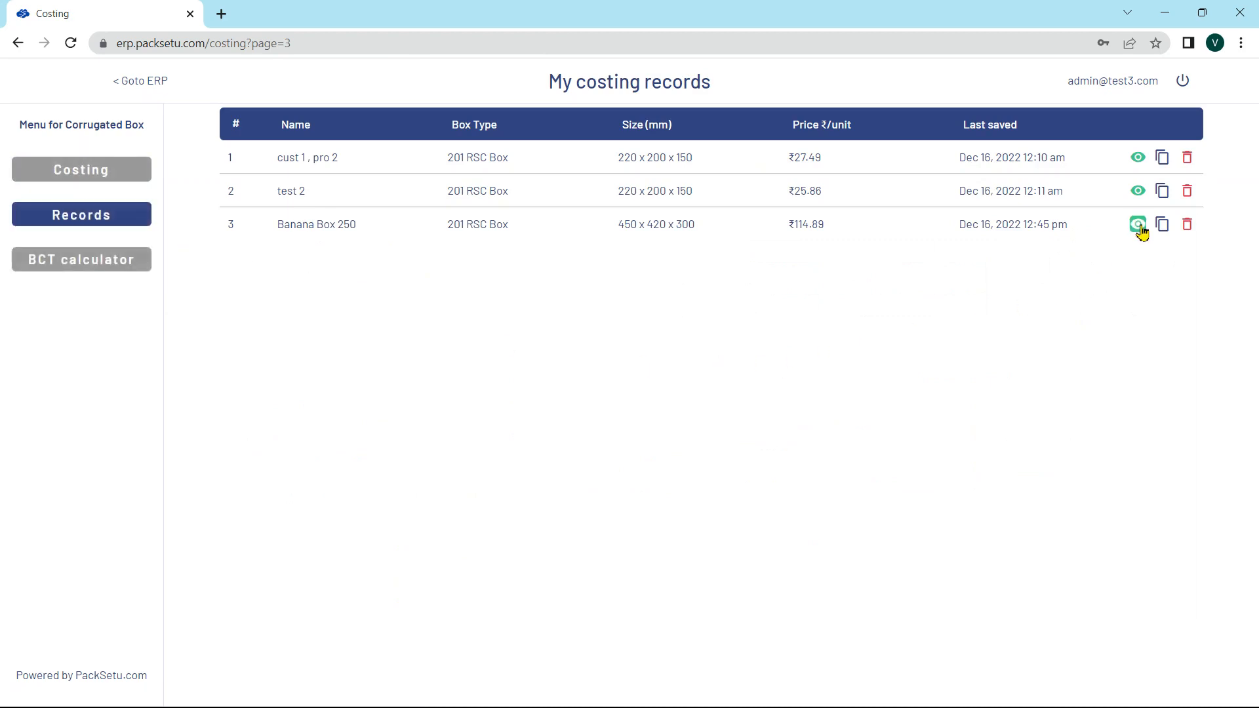
pyautogui.moveTo(1162, 224)
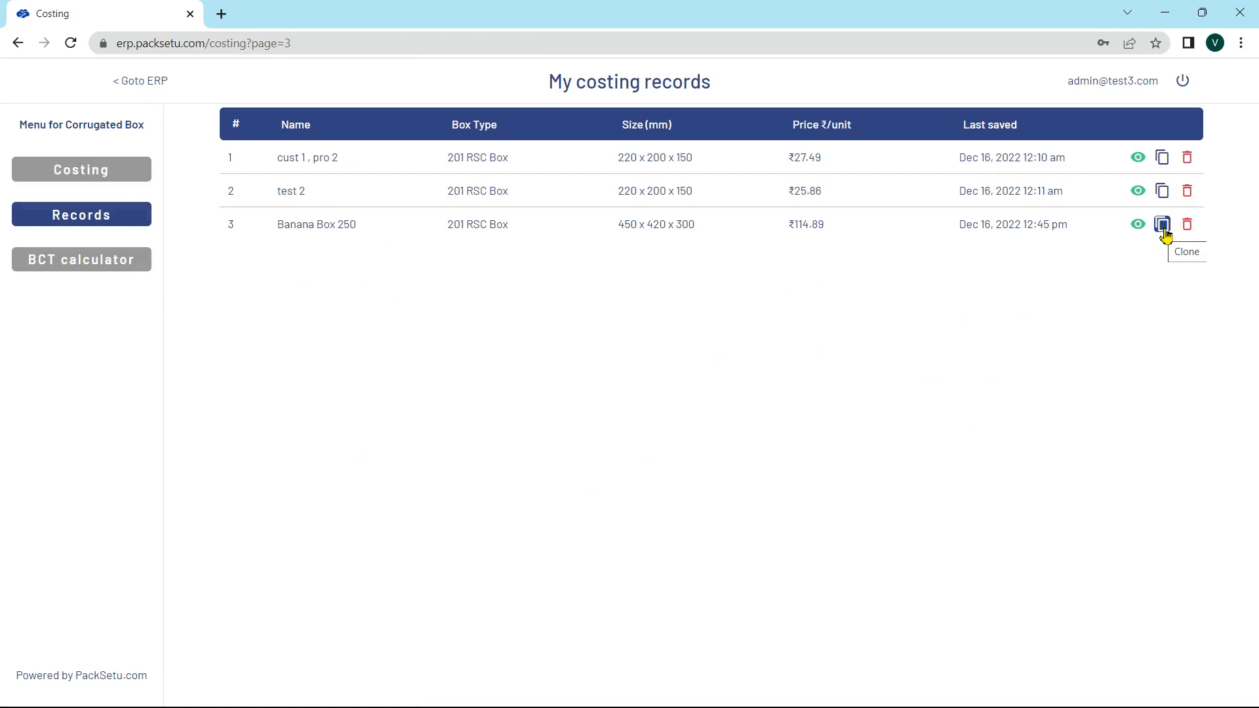
pyautogui.moveTo(677, 254)
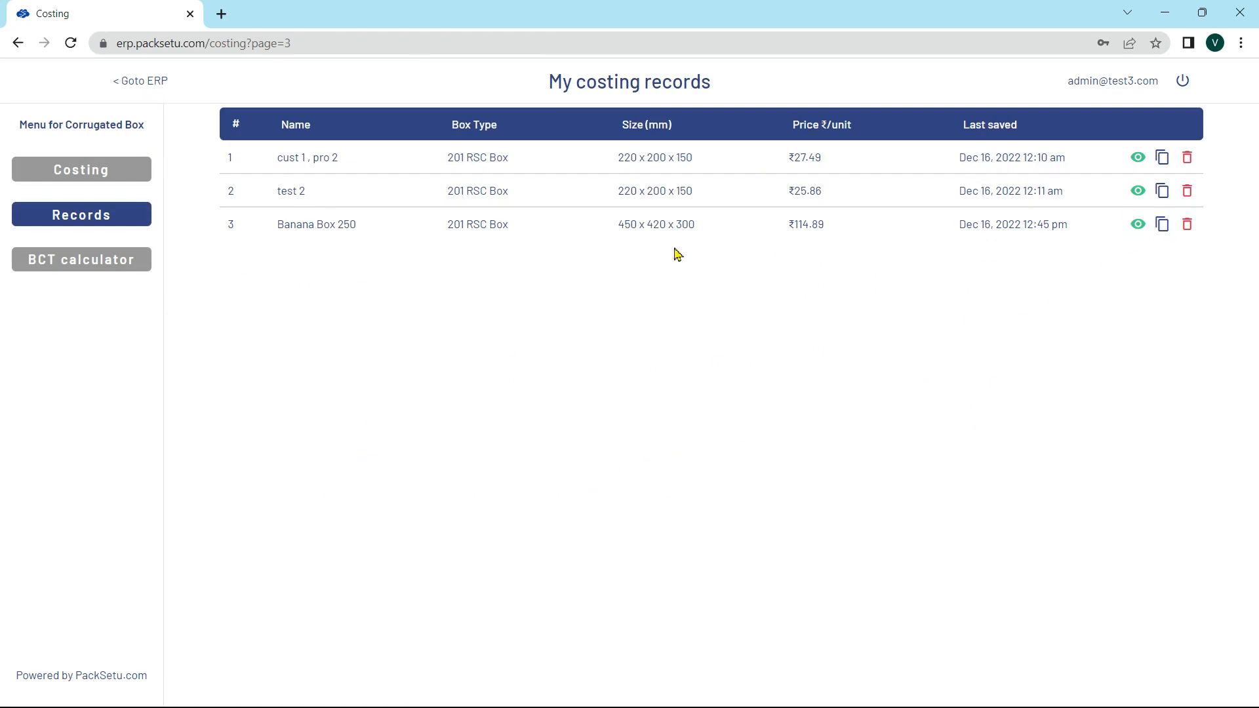
pyautogui.doubleClick(656, 224)
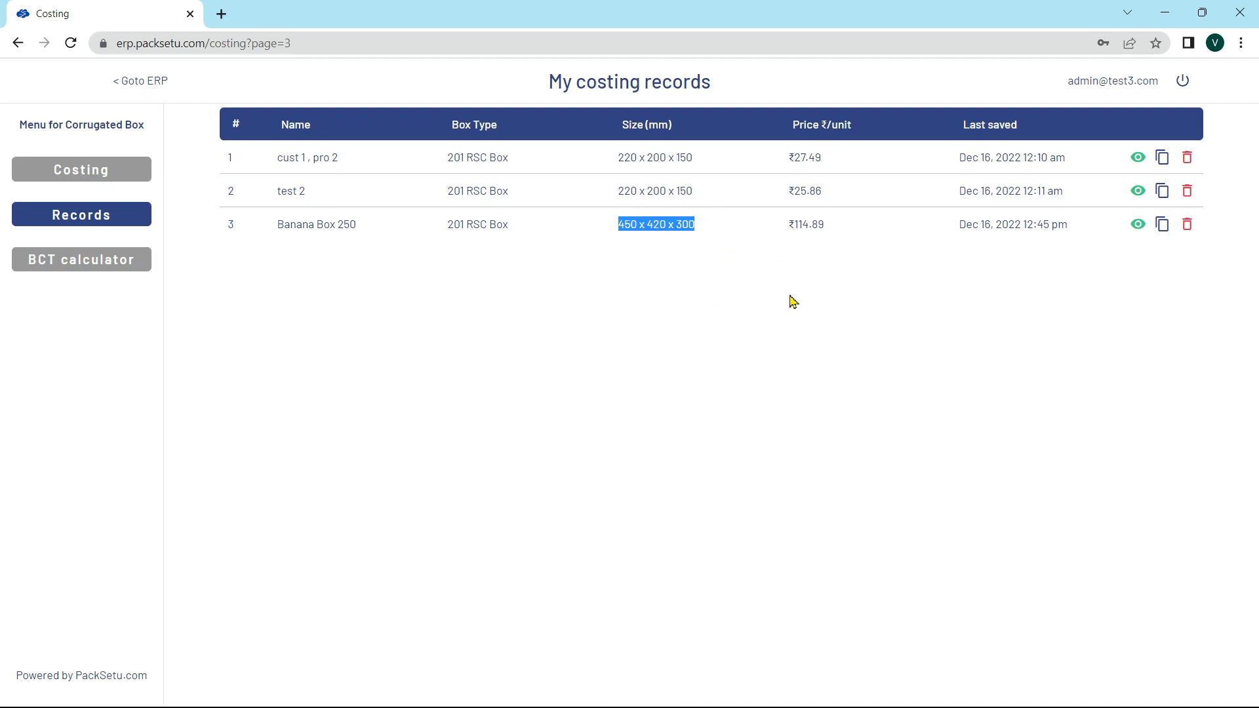
pyautogui.moveTo(1093, 270)
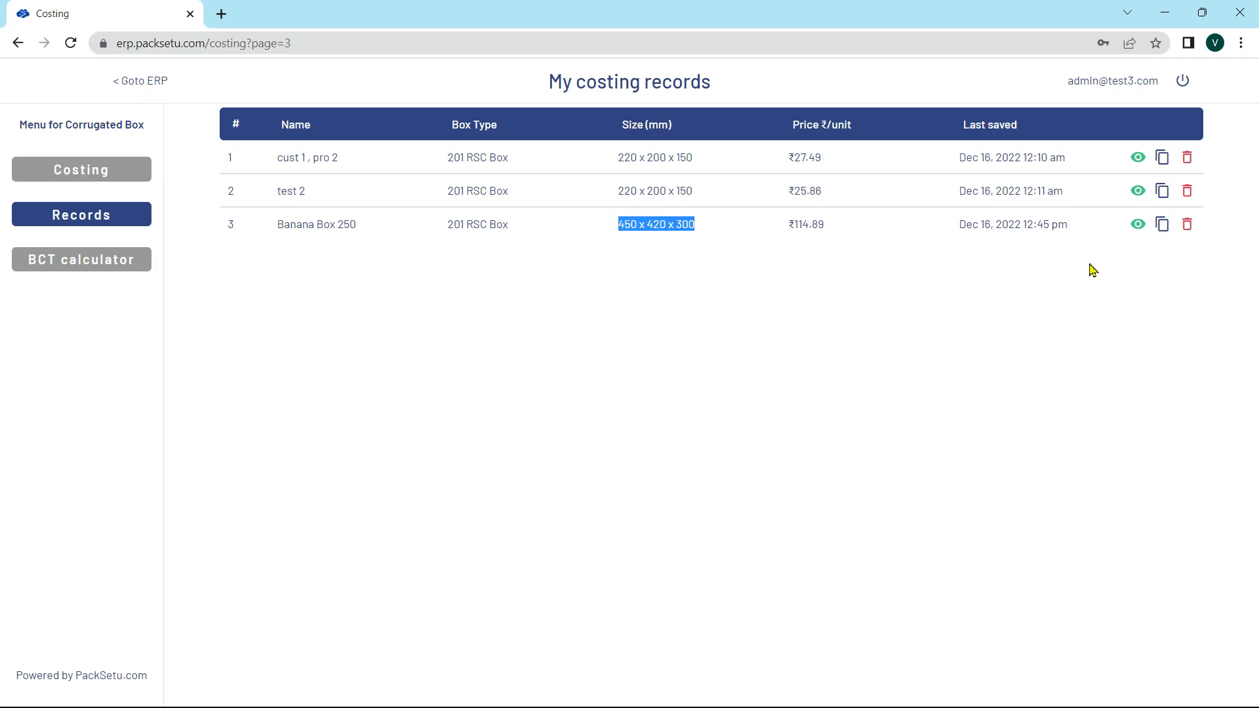
pyautogui.moveTo(1162, 224)
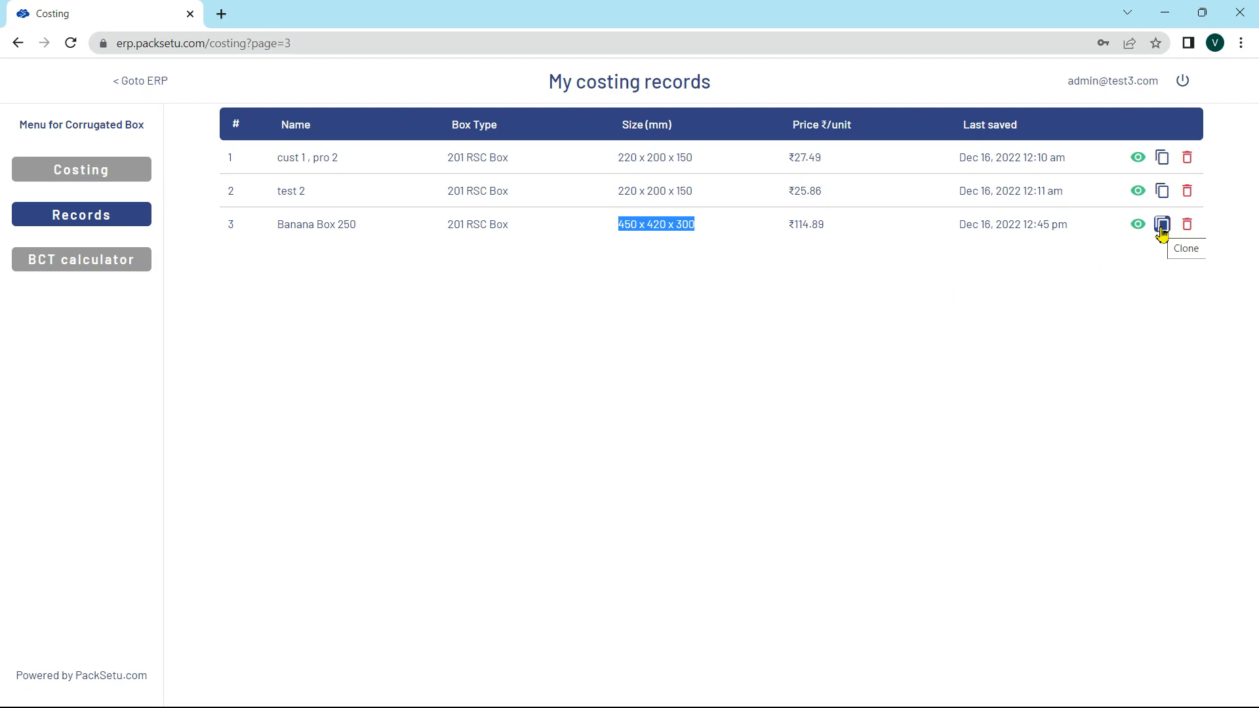
# - Clone the Banana Box 250 record and change its inner width from 420 to 400
pyautogui.click(1162, 224)
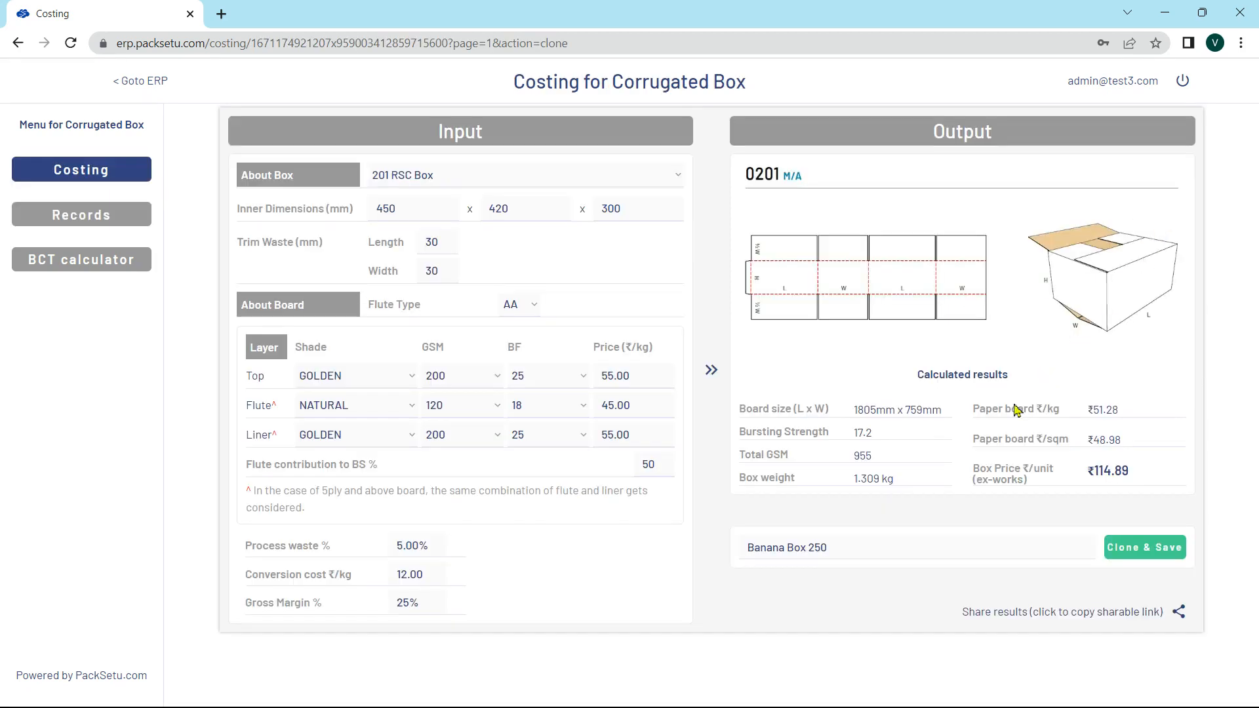
pyautogui.moveTo(470, 271)
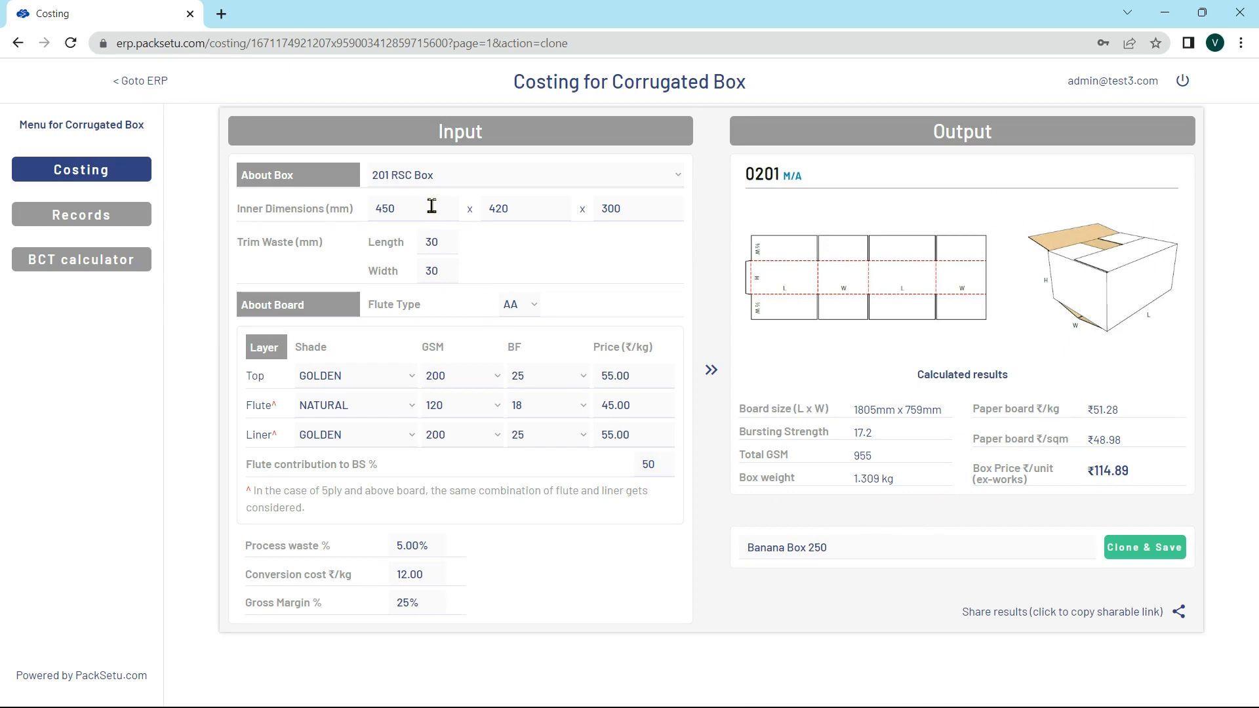
pyautogui.moveTo(439, 536)
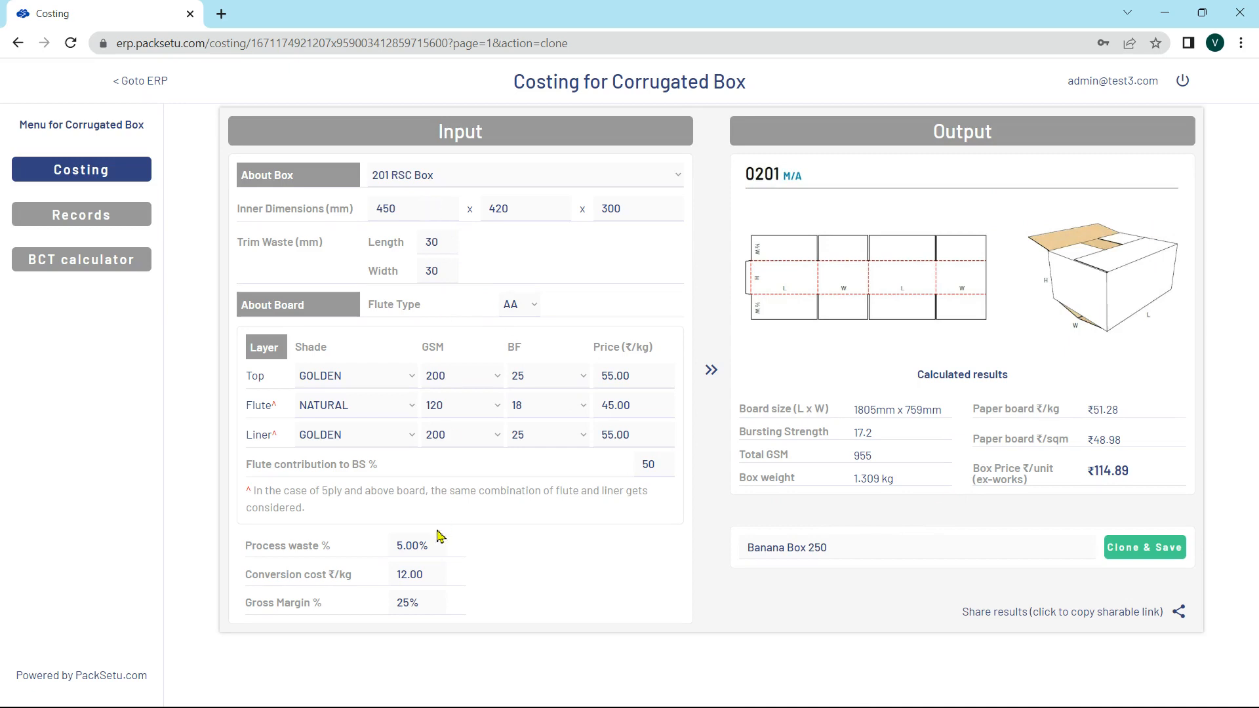
pyautogui.moveTo(470, 323)
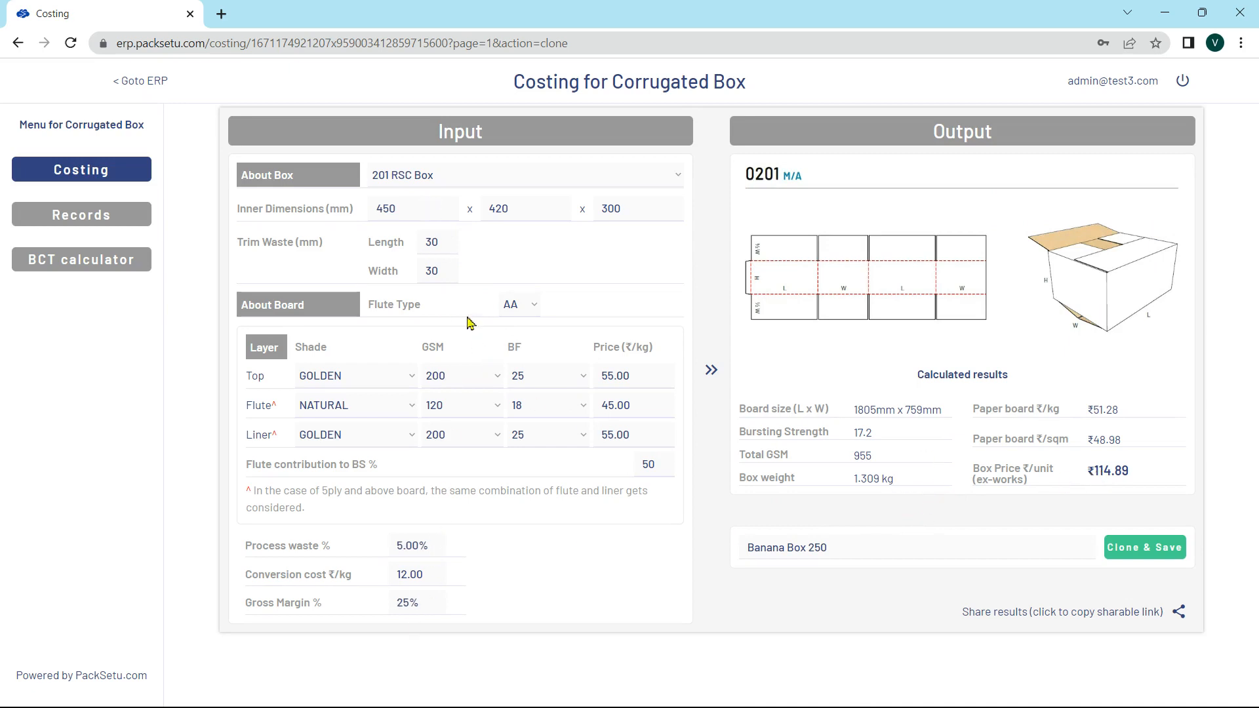
pyautogui.doubleClick(498, 208)
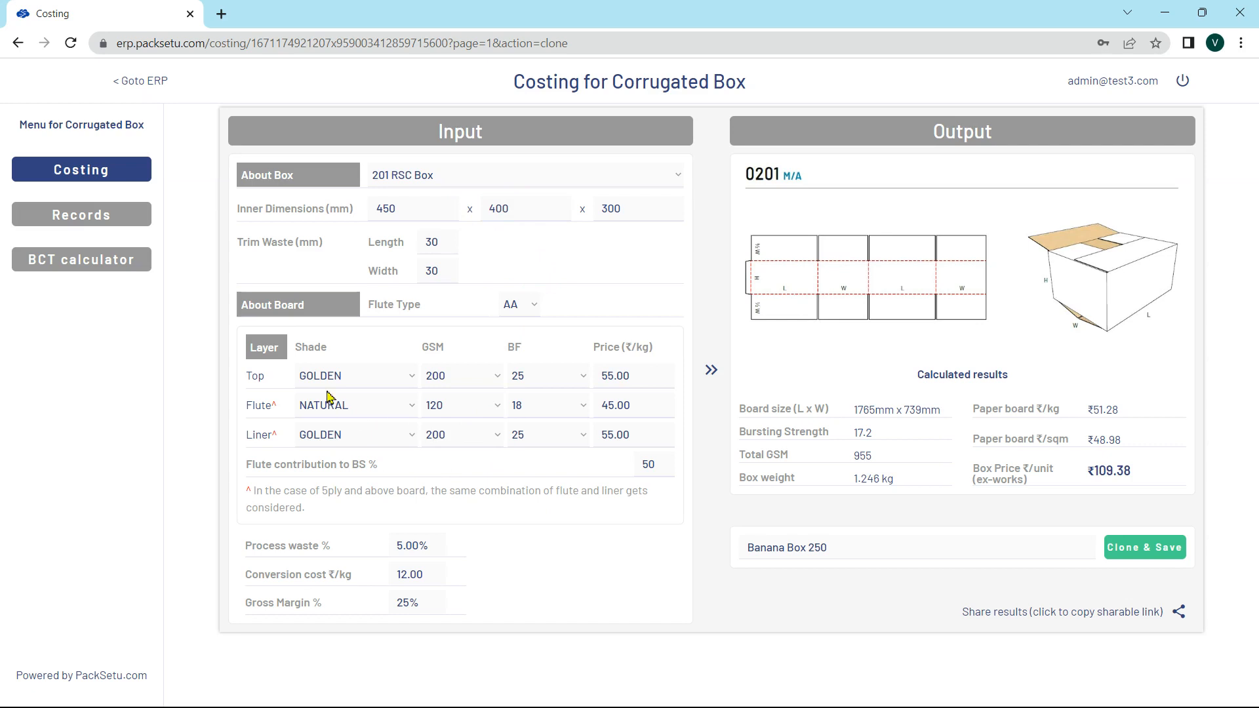
pyautogui.moveTo(576, 489)
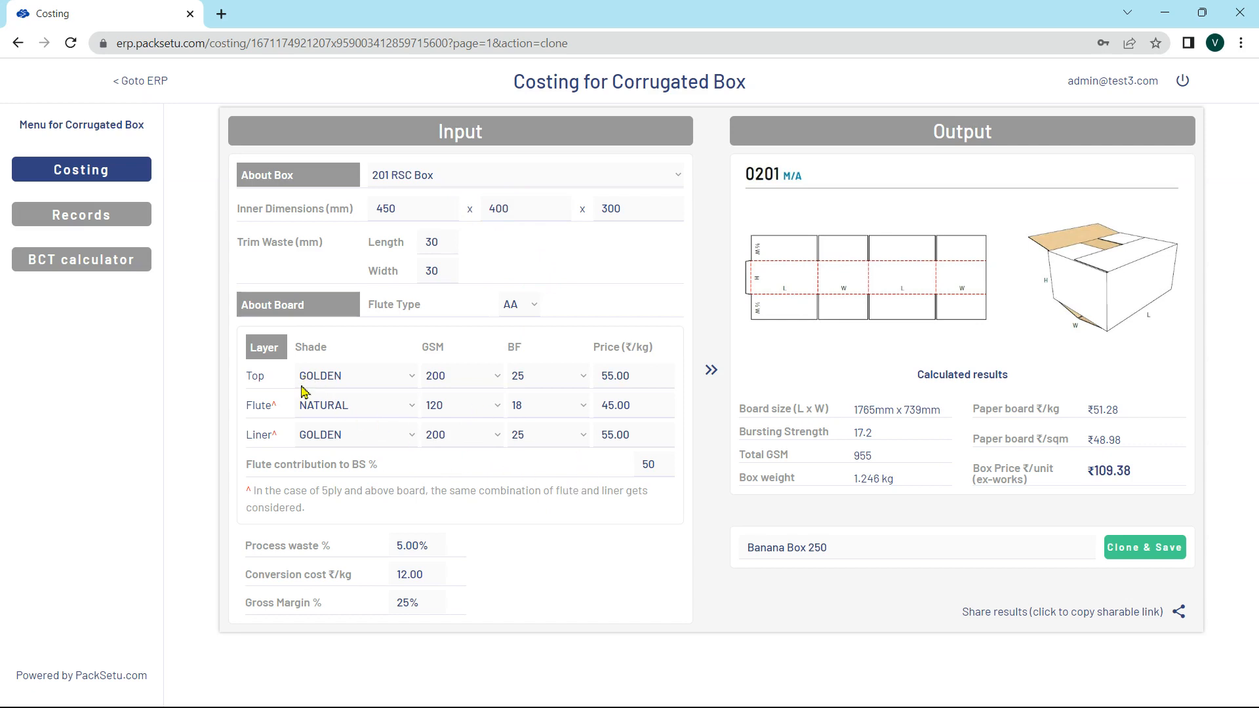
pyautogui.moveTo(583, 564)
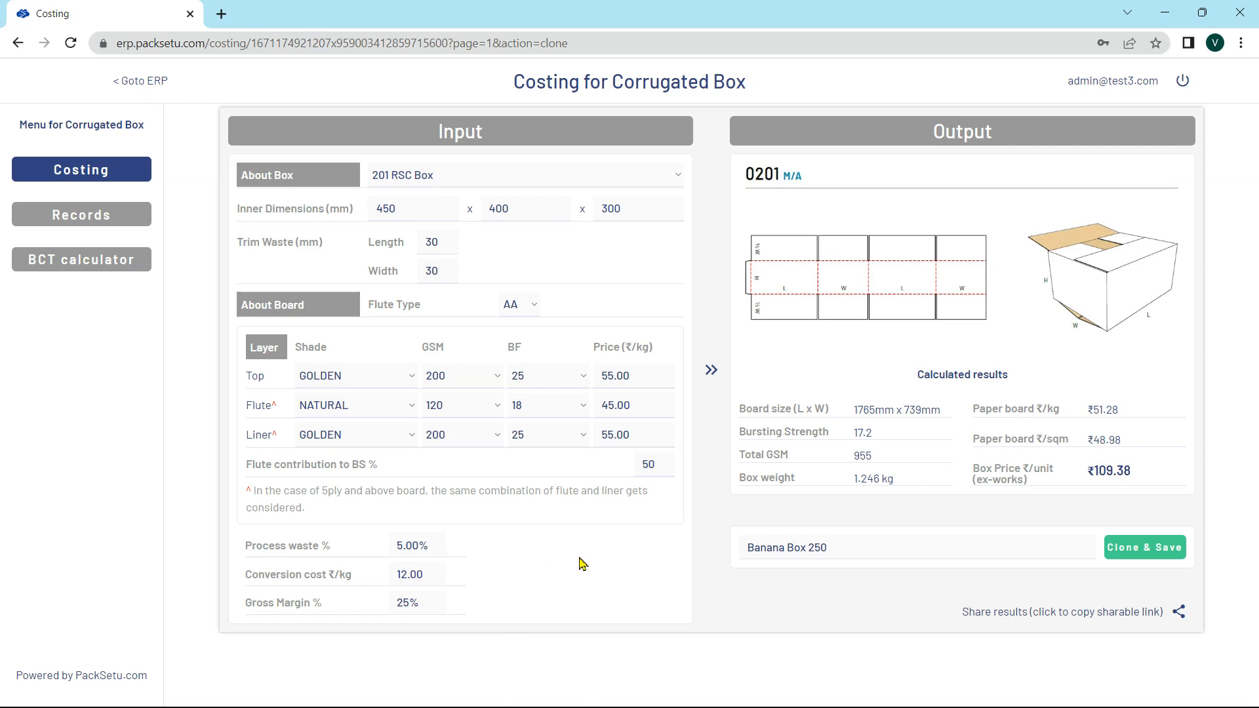
# - Rename the cloned product to Banana Box 400, priced at ₹109.38
pyautogui.doubleClick(816, 548)
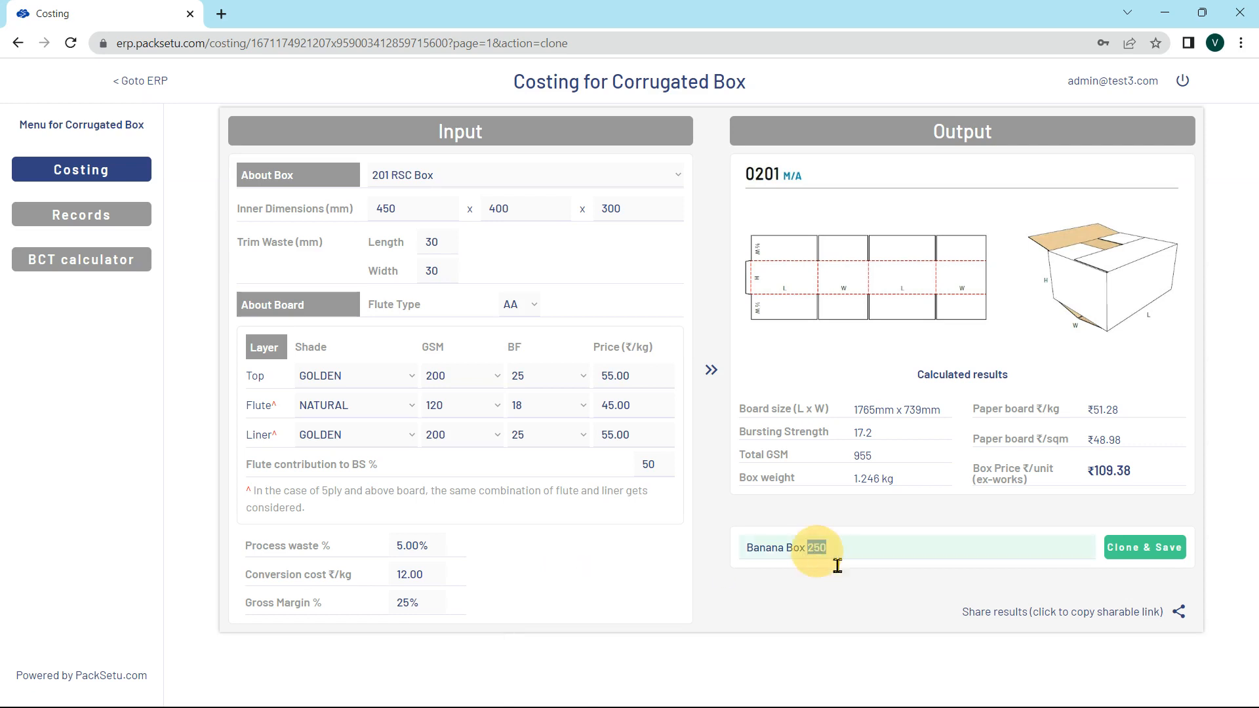
pyautogui.write('400')
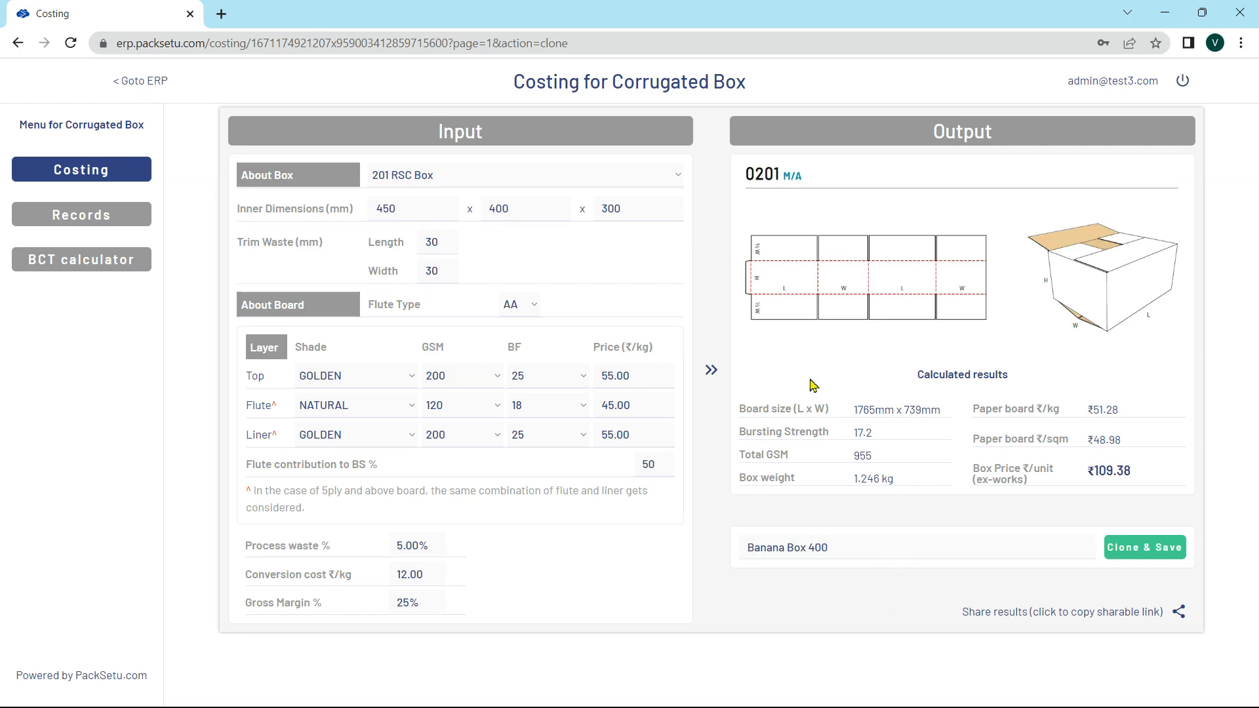
pyautogui.doubleClick(1111, 470)
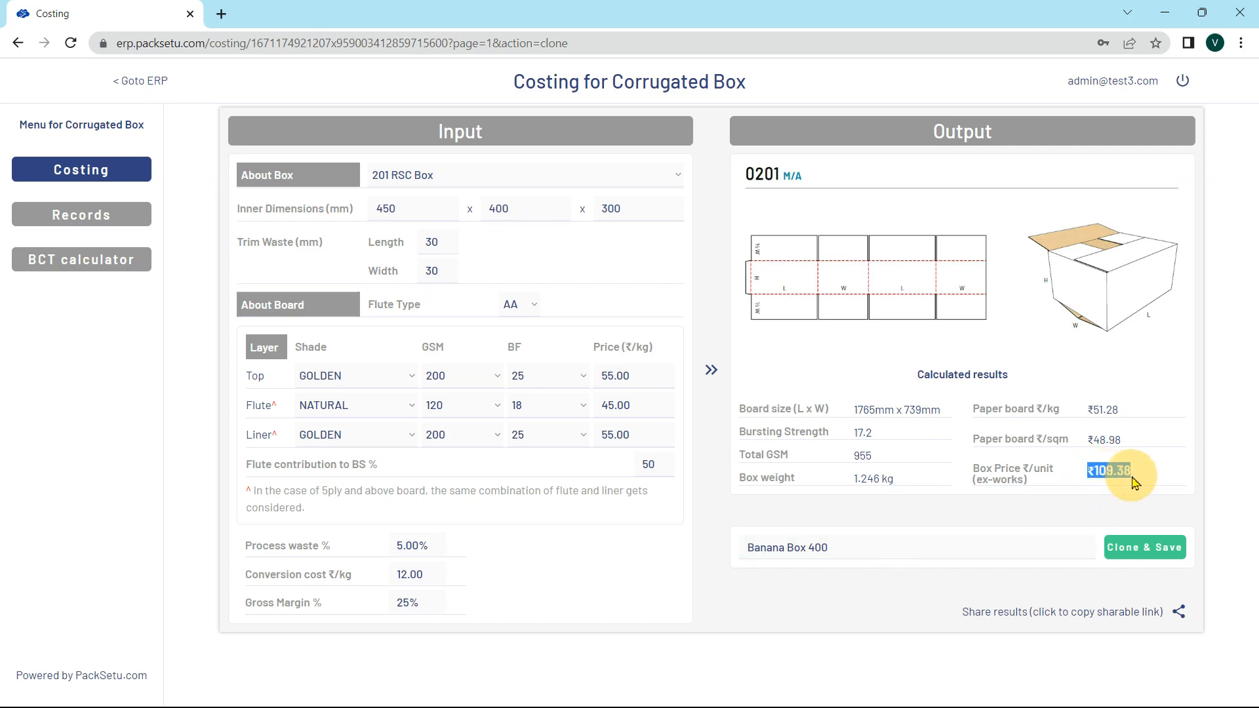
pyautogui.moveTo(844, 403)
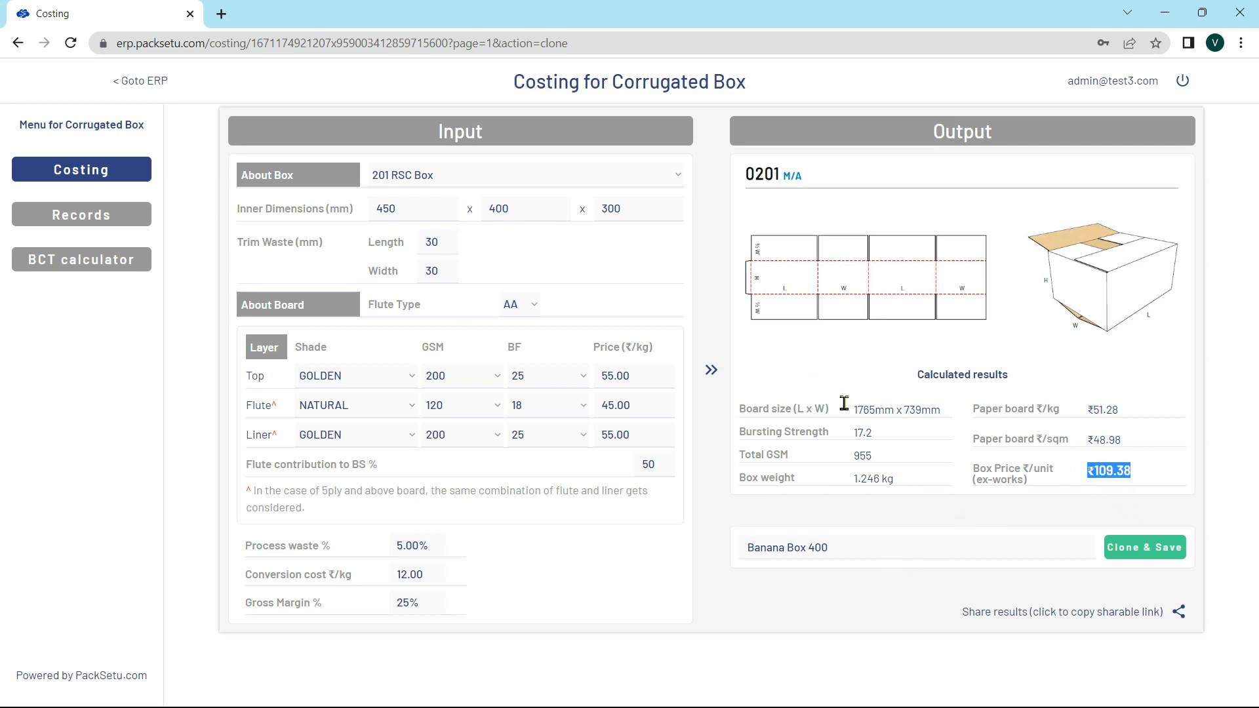
pyautogui.moveTo(1014, 457)
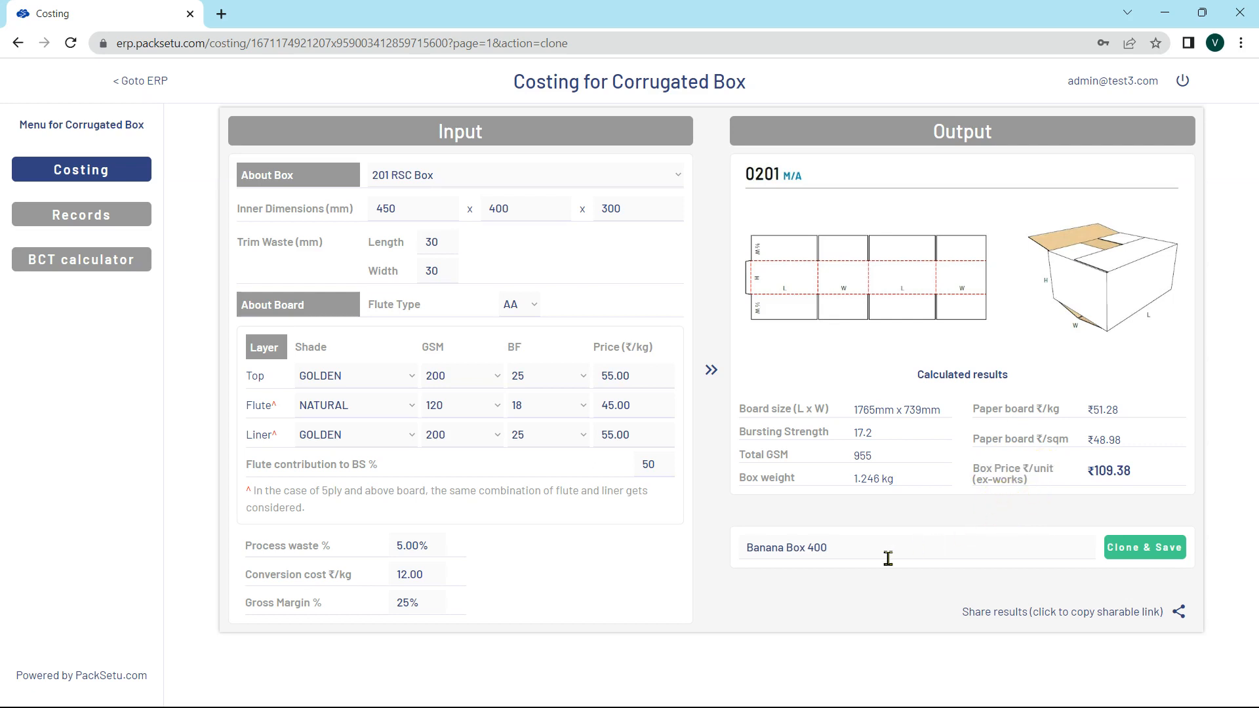
pyautogui.moveTo(1089, 554)
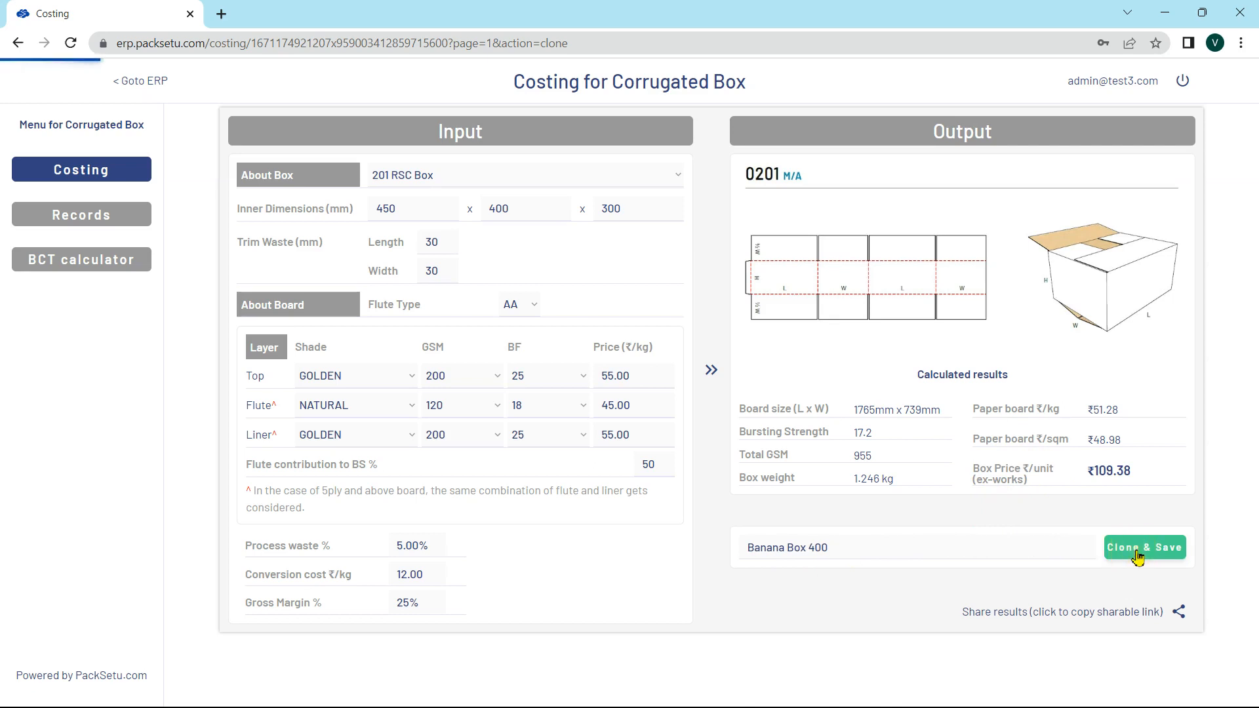
# - Clone & Save the Banana Box 400 costing as a new record
pyautogui.click(1144, 547)
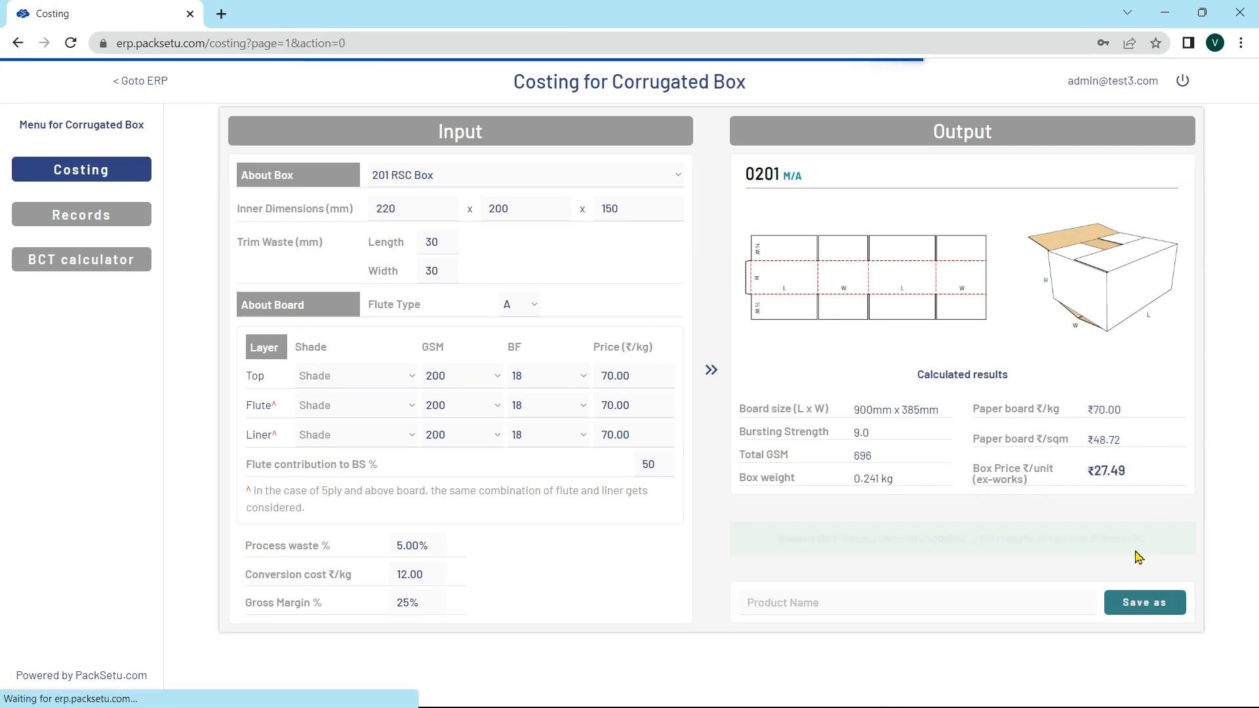
pyautogui.click(1144, 603)
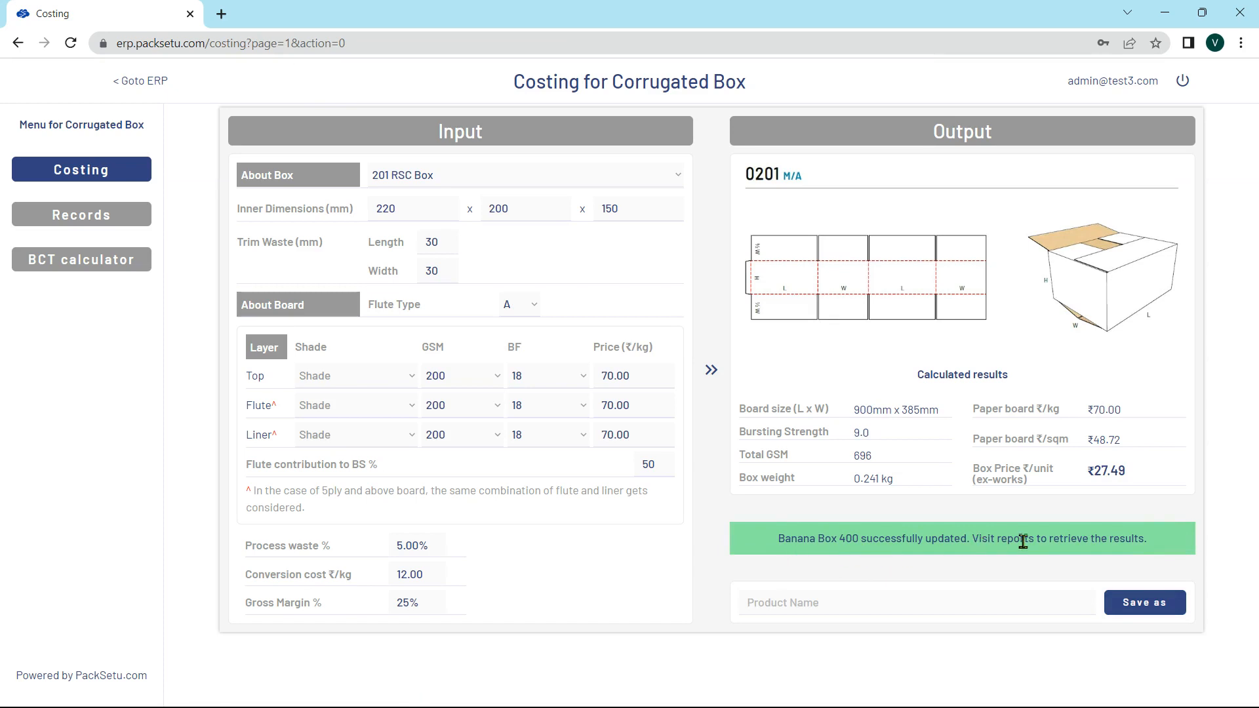
pyautogui.moveTo(80, 214)
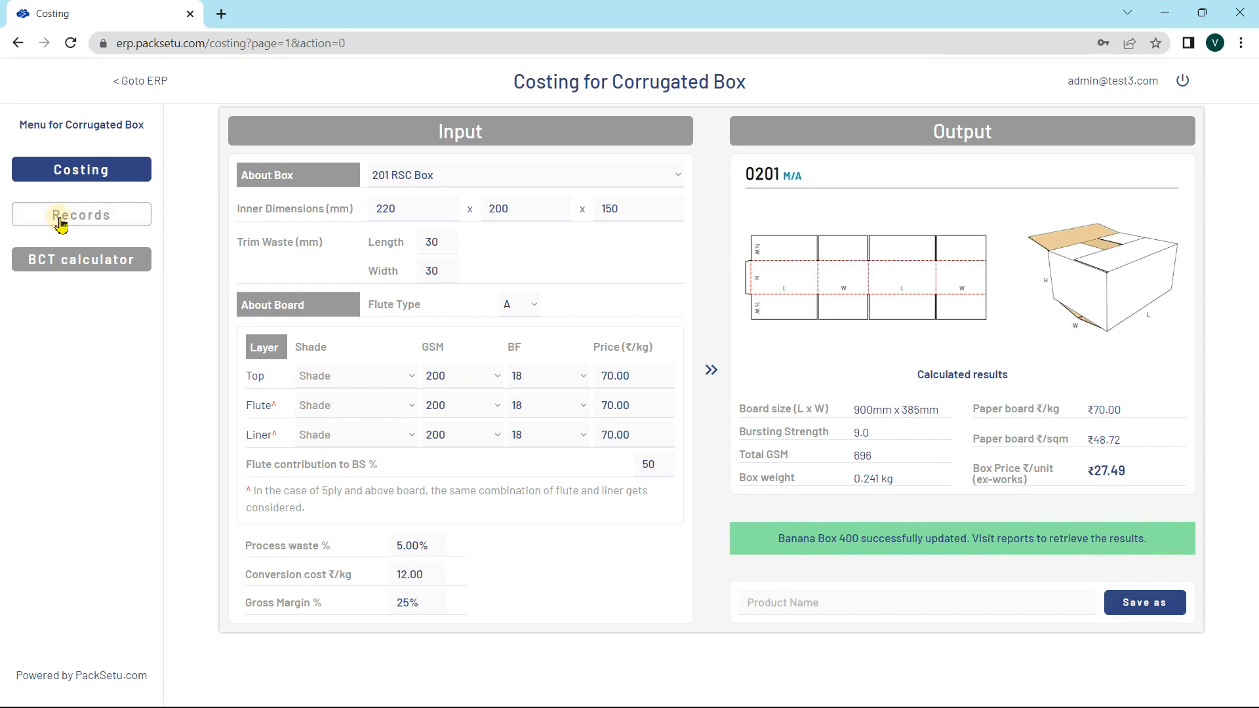
# - Show My costing records, now listing Banana Box 400 at ₹109.38
pyautogui.click(80, 214)
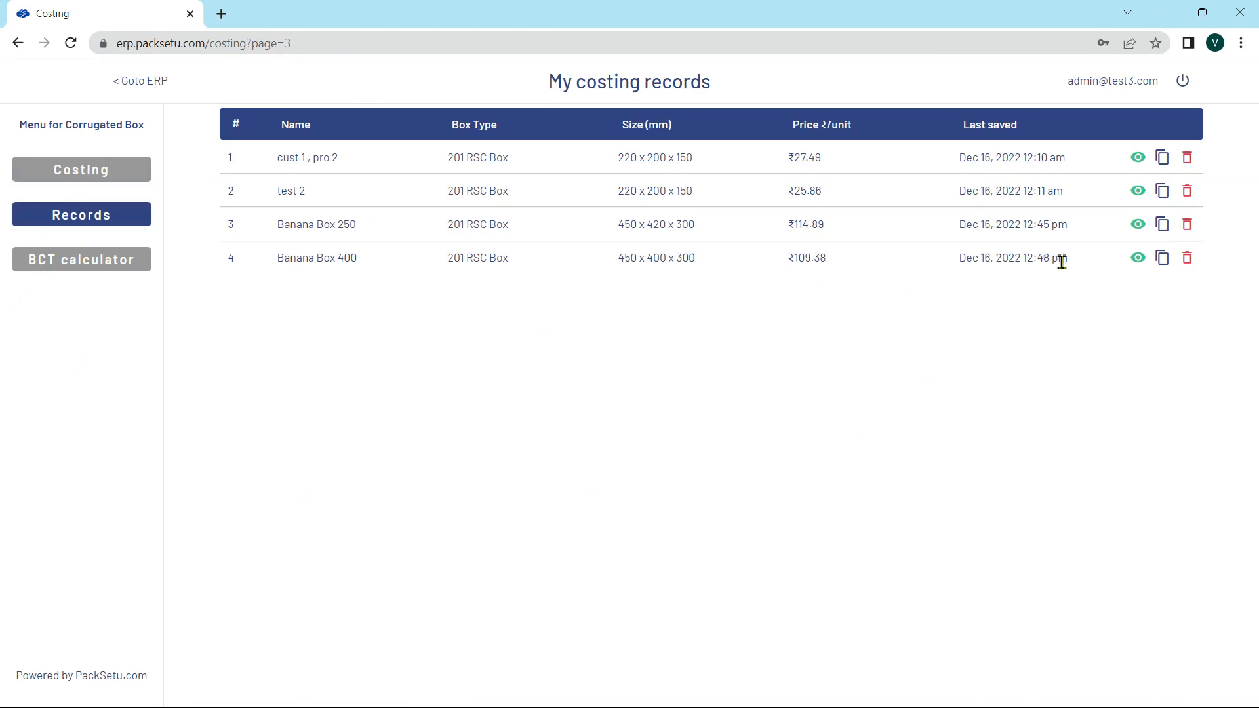
pyautogui.moveTo(981, 244)
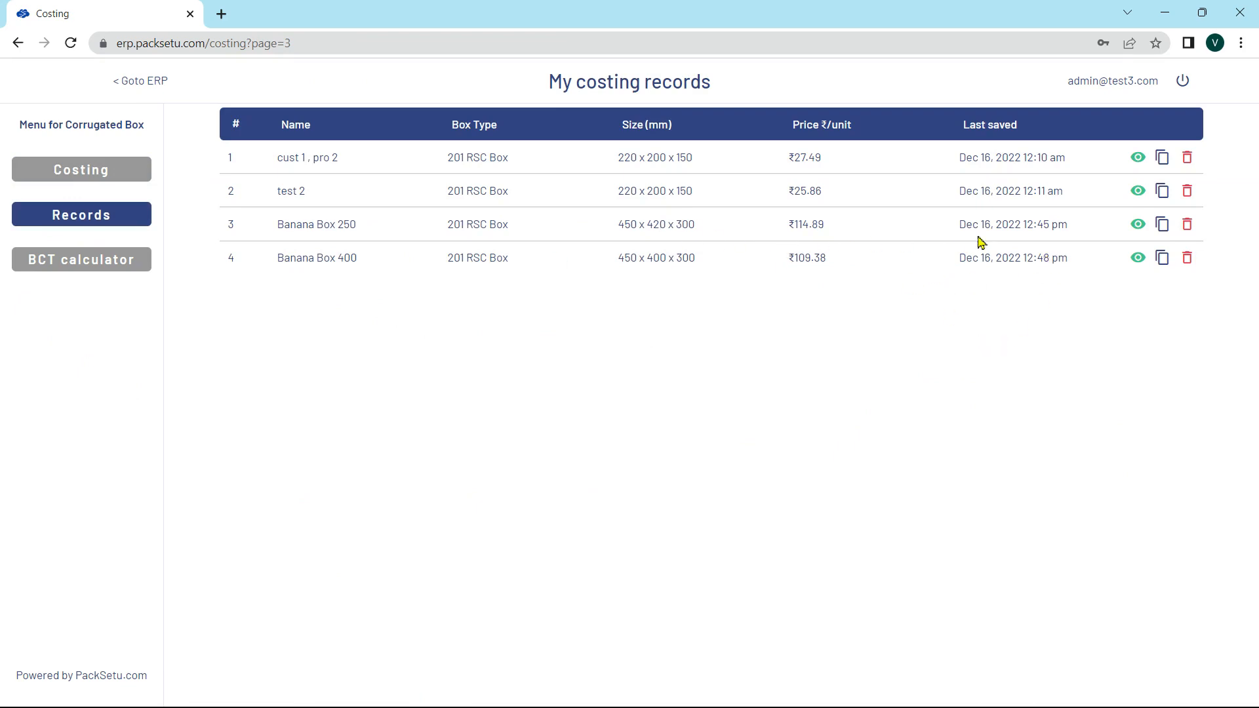
pyautogui.moveTo(814, 364)
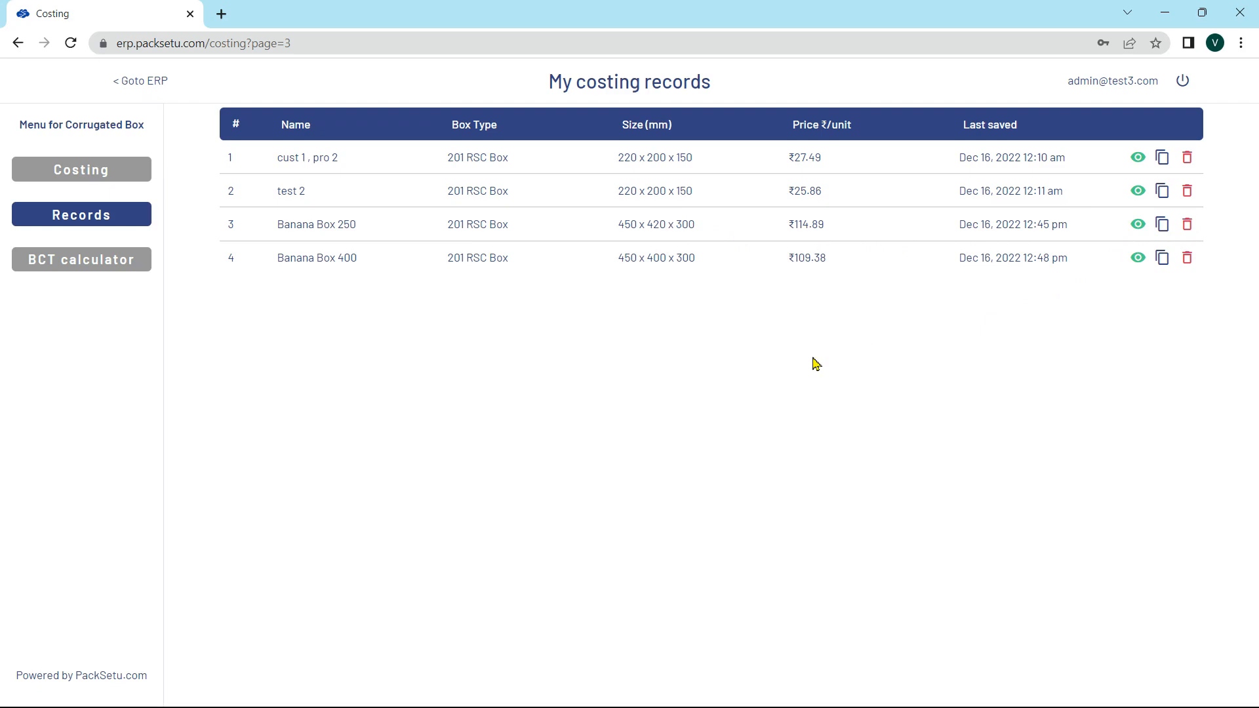
pyautogui.moveTo(722, 273)
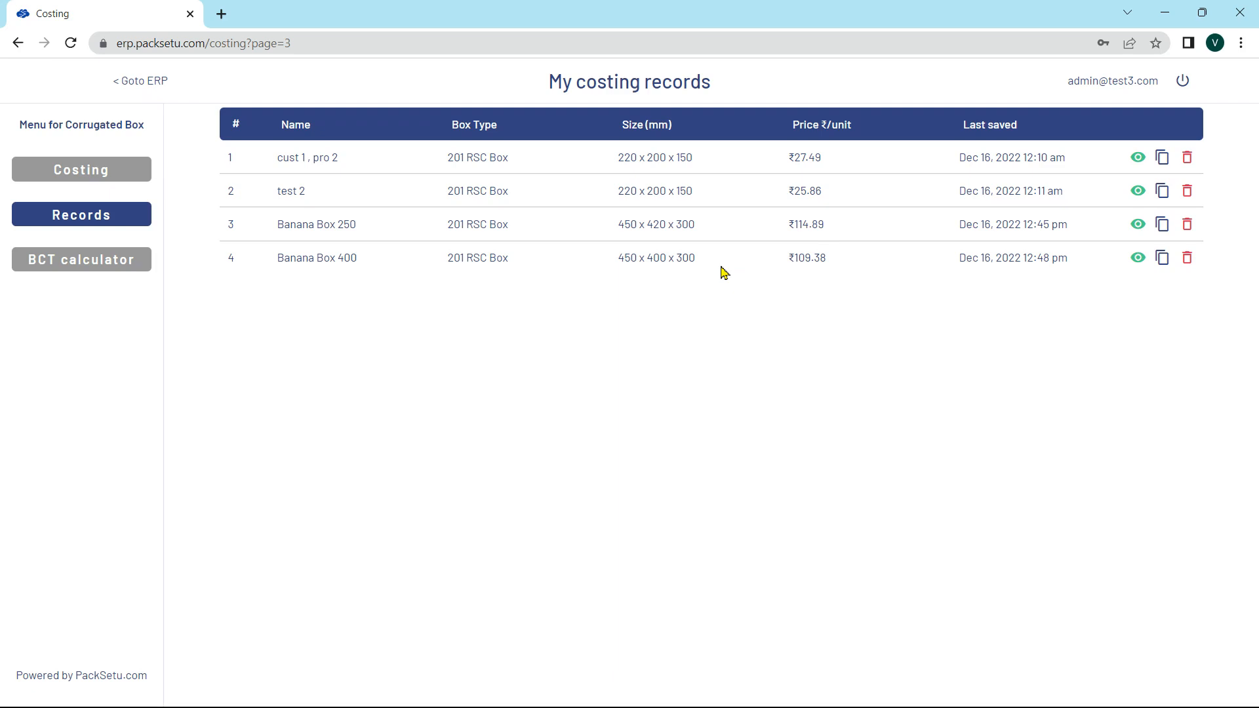
pyautogui.moveTo(680, 327)
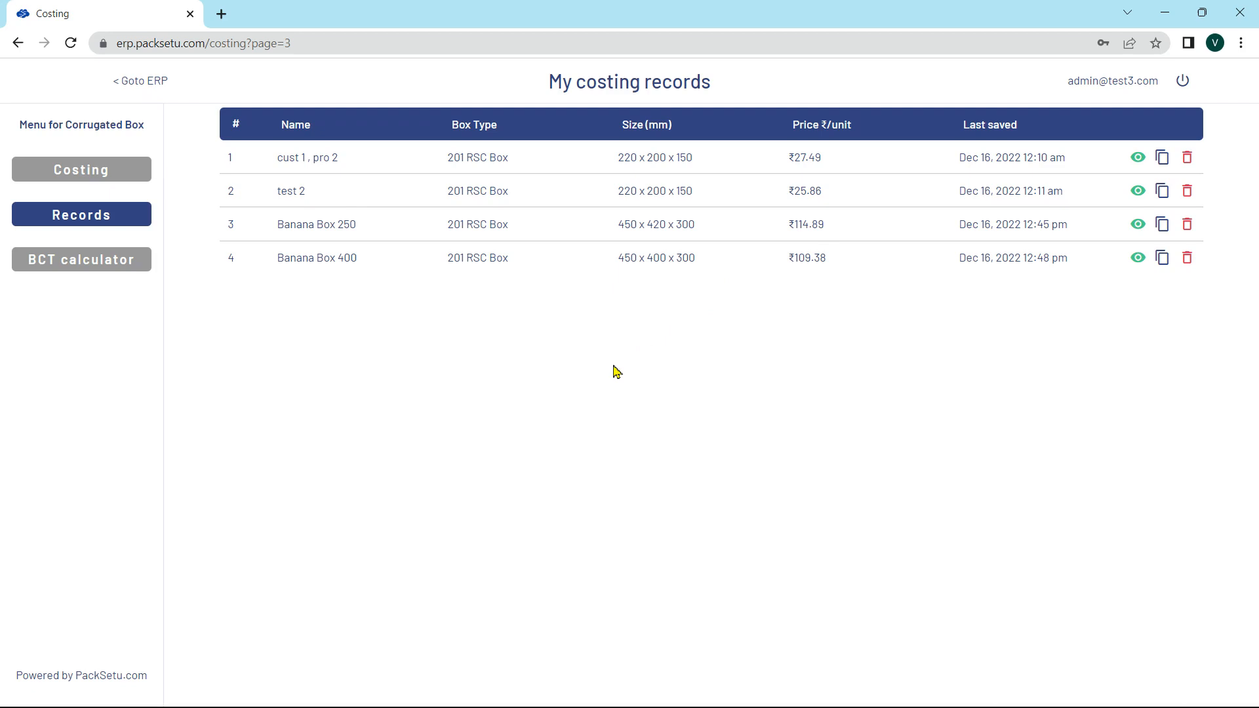
pyautogui.moveTo(80, 258)
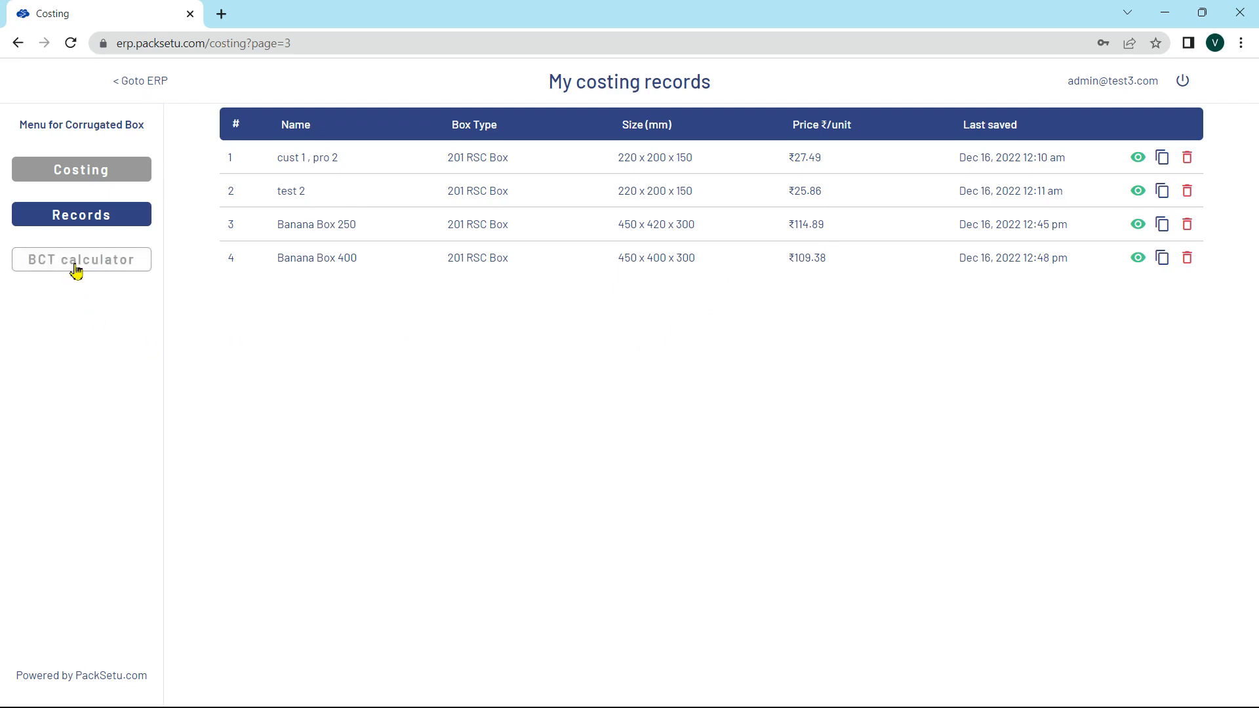
# - Switch to the Box compression test calculator with its empty form
pyautogui.click(80, 260)
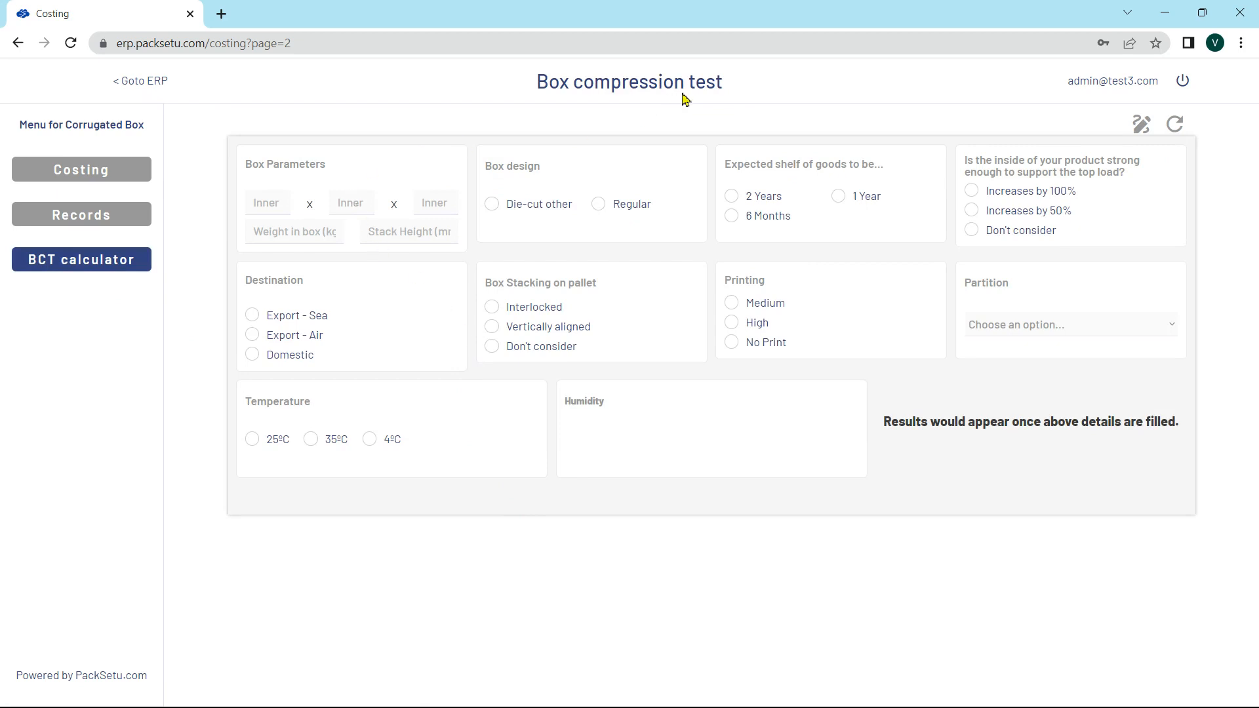
pyautogui.moveTo(692, 198)
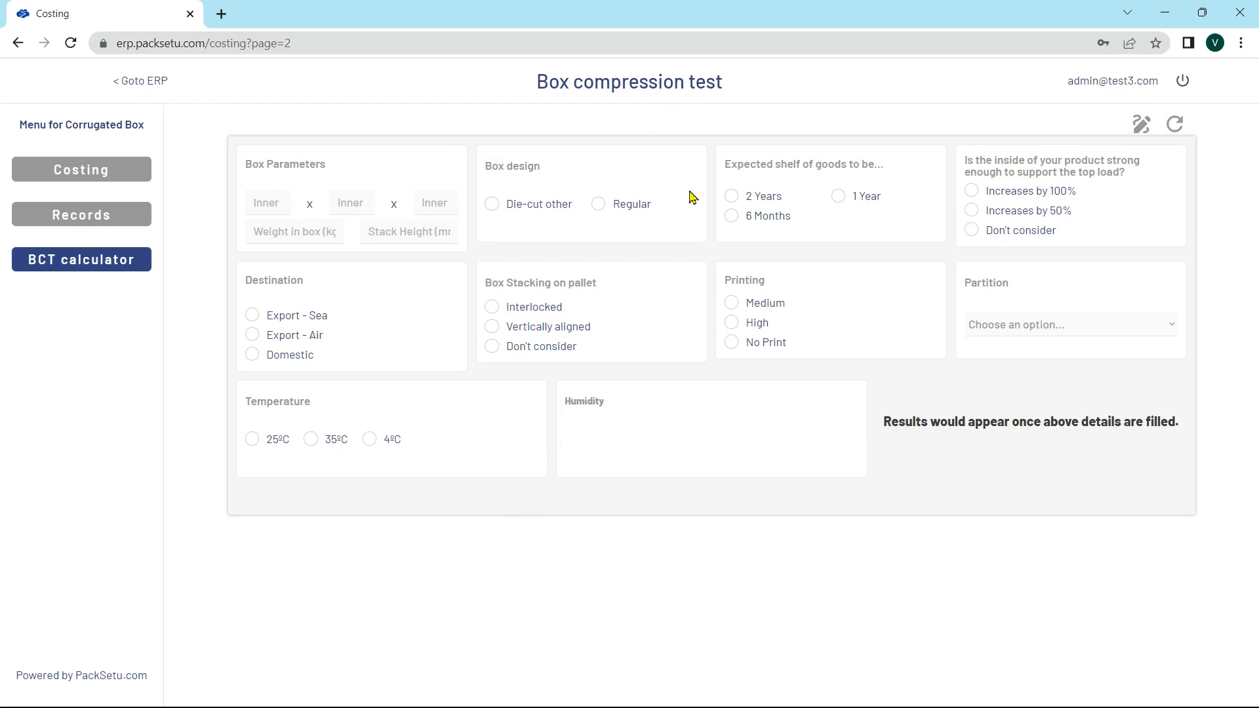
pyautogui.moveTo(302, 233)
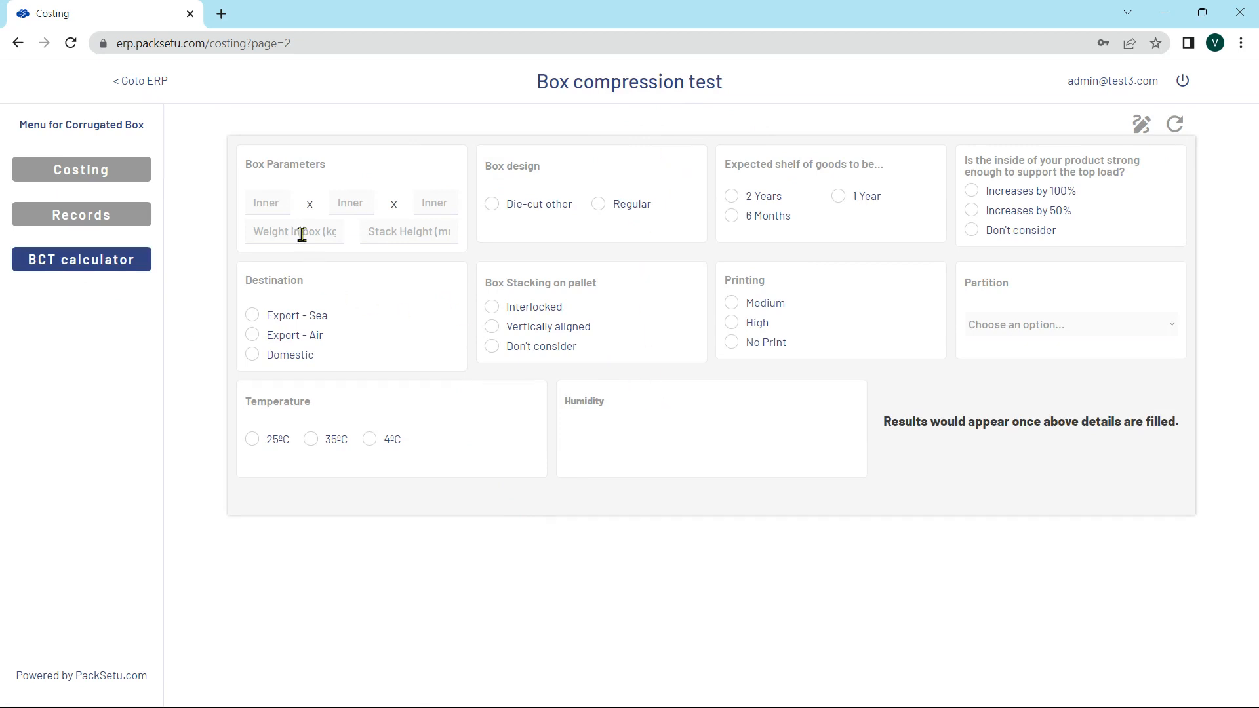
pyautogui.moveTo(274, 203)
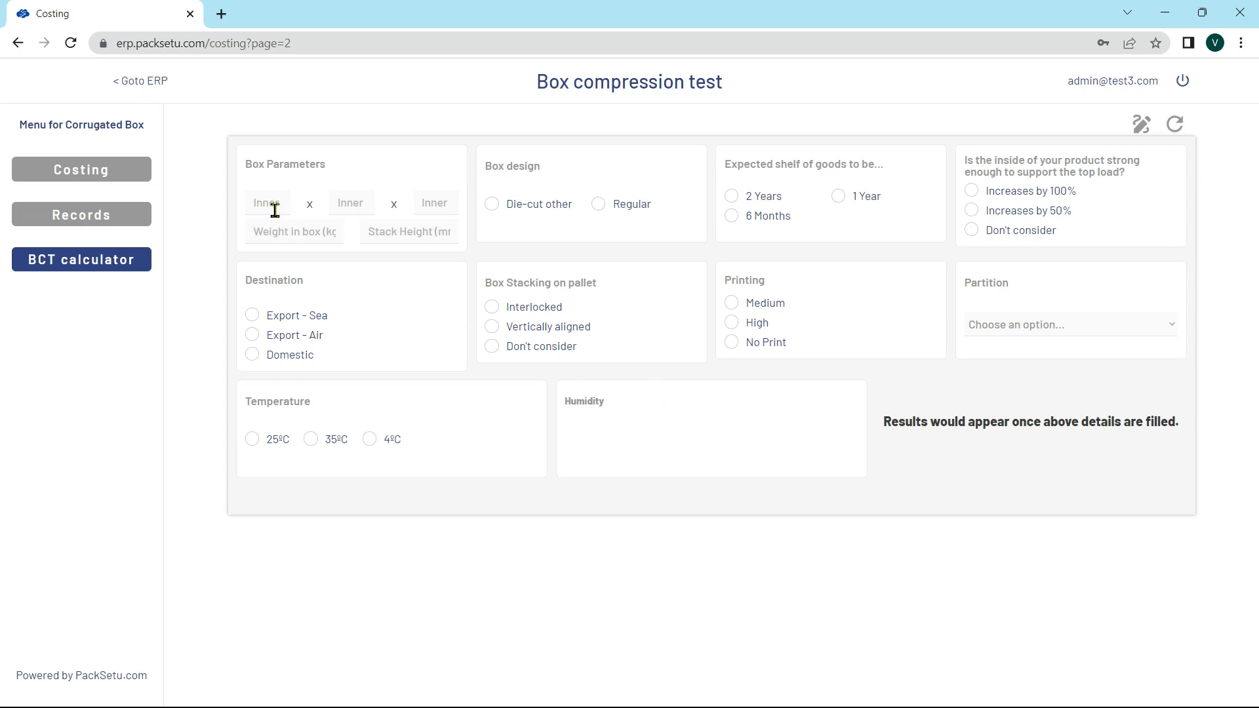
# - Enter inner size 450 x 400 x 300 mm, 15 kg box weight and 1,500 mm stack height
pyautogui.click(267, 202)
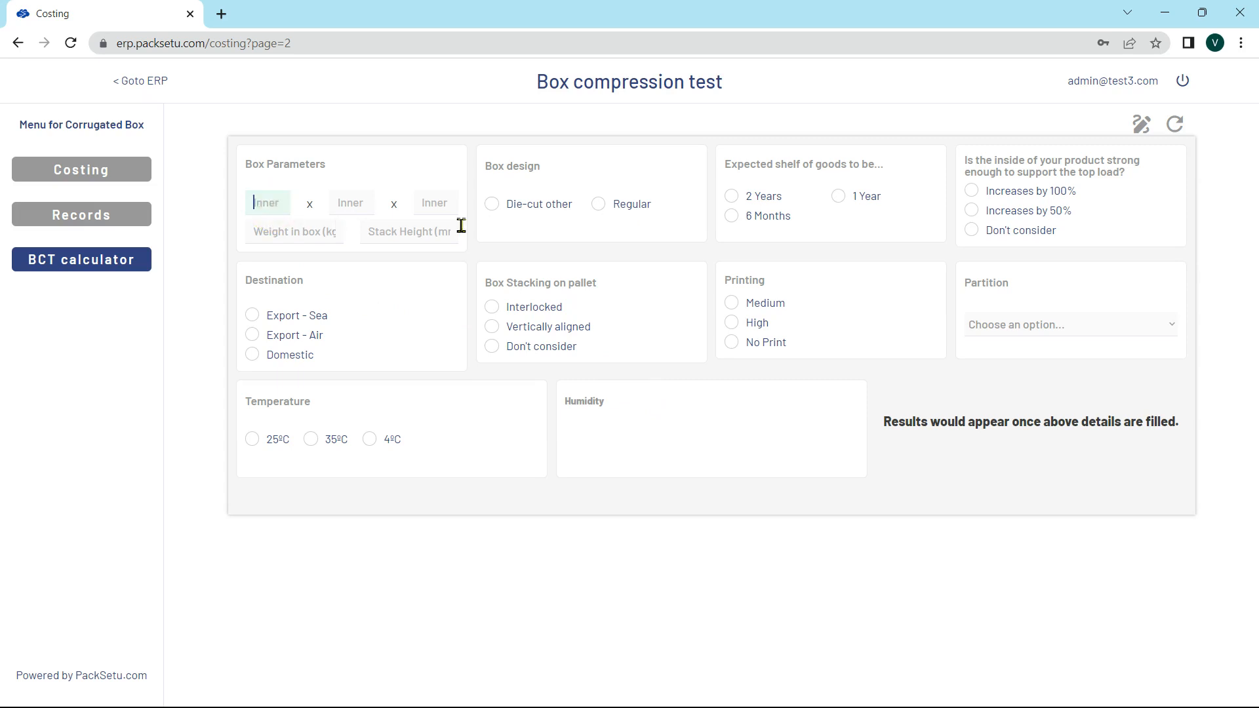
pyautogui.write('450')
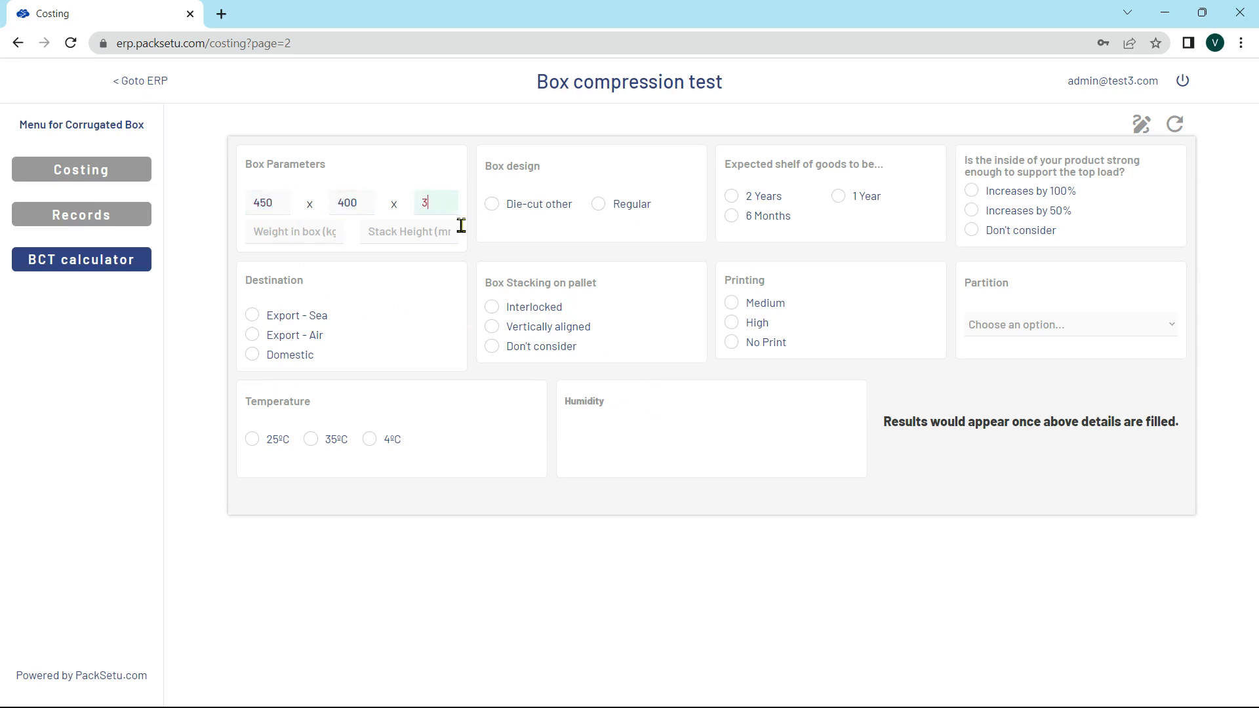
pyautogui.write('00')
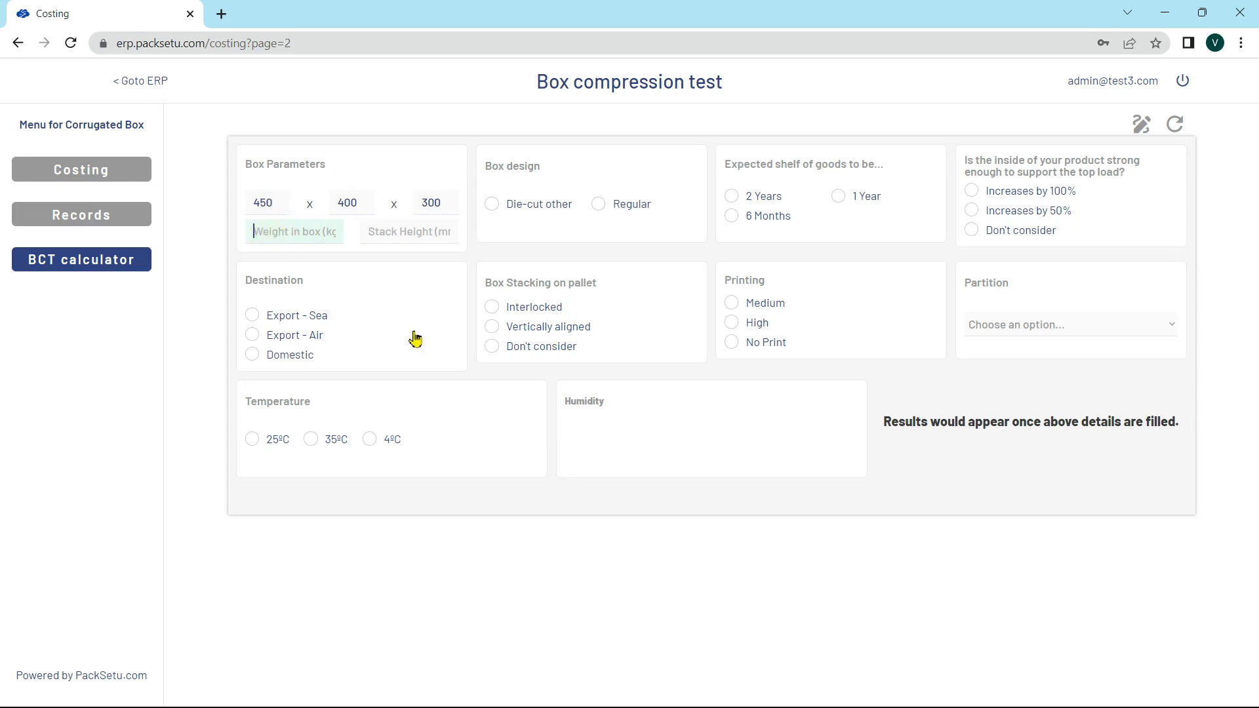
pyautogui.write('15')
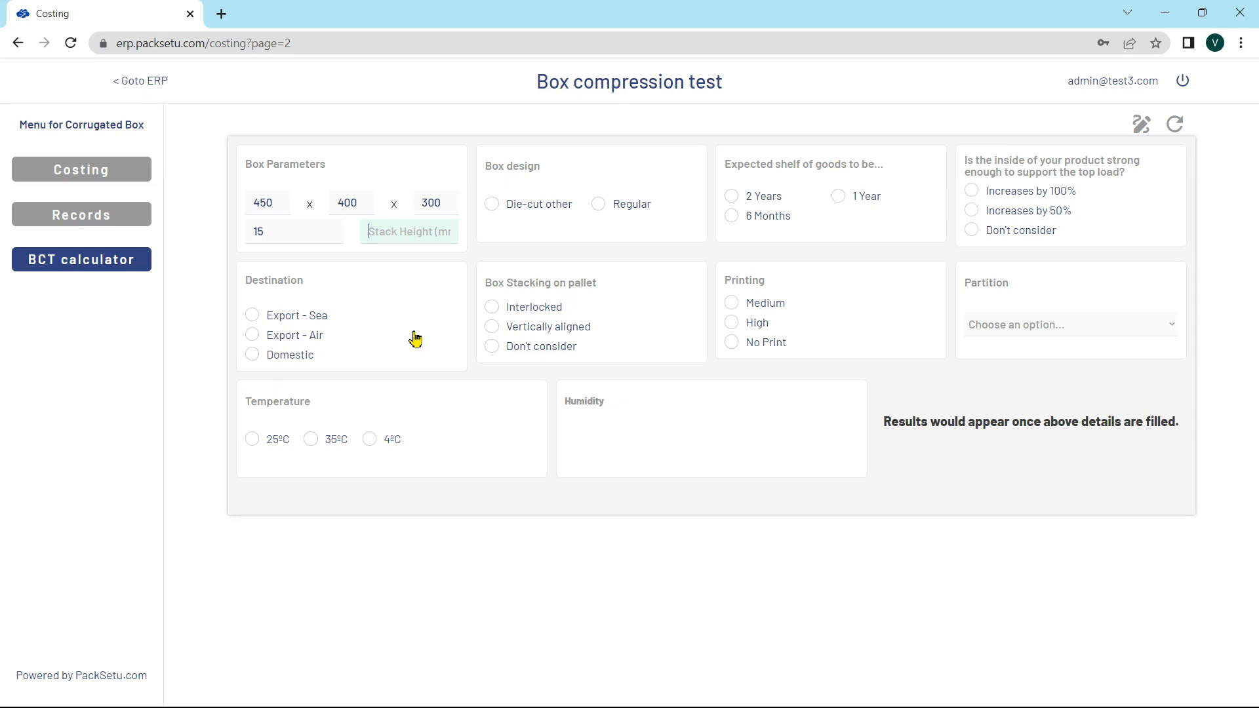
pyautogui.write('1500')
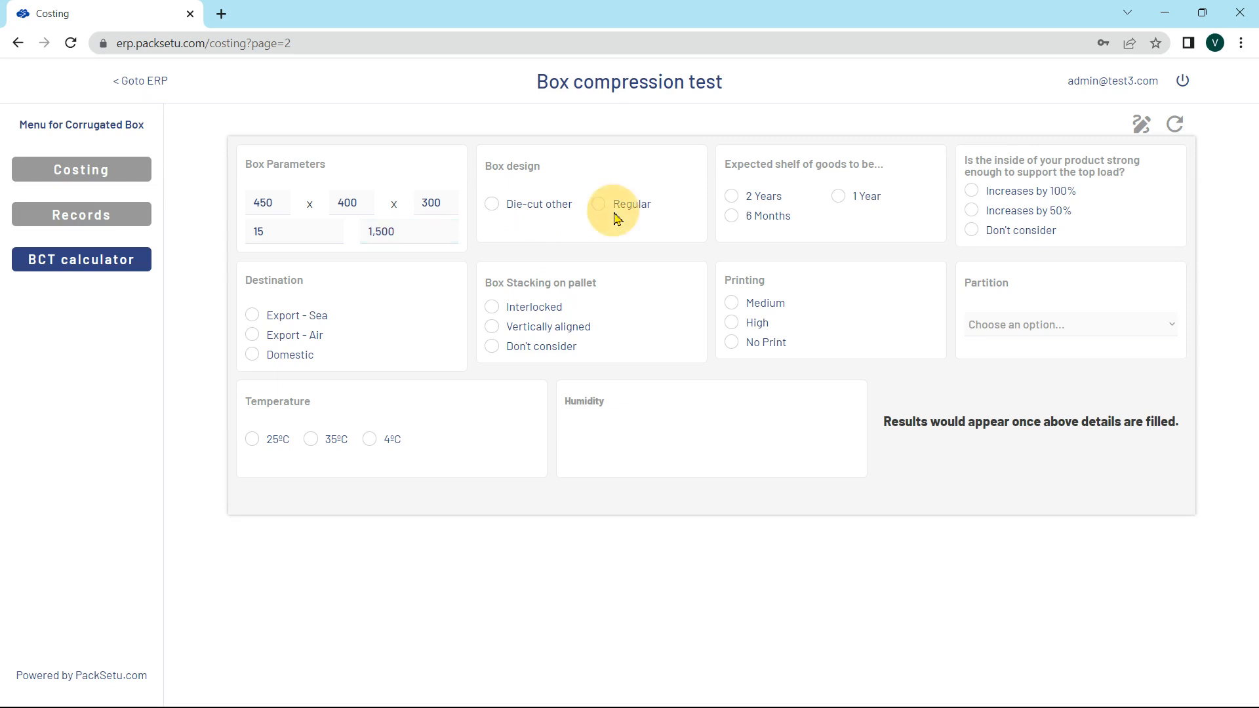
# - Choose Regular box design and 6 Months expected shelf life
pyautogui.click(599, 205)
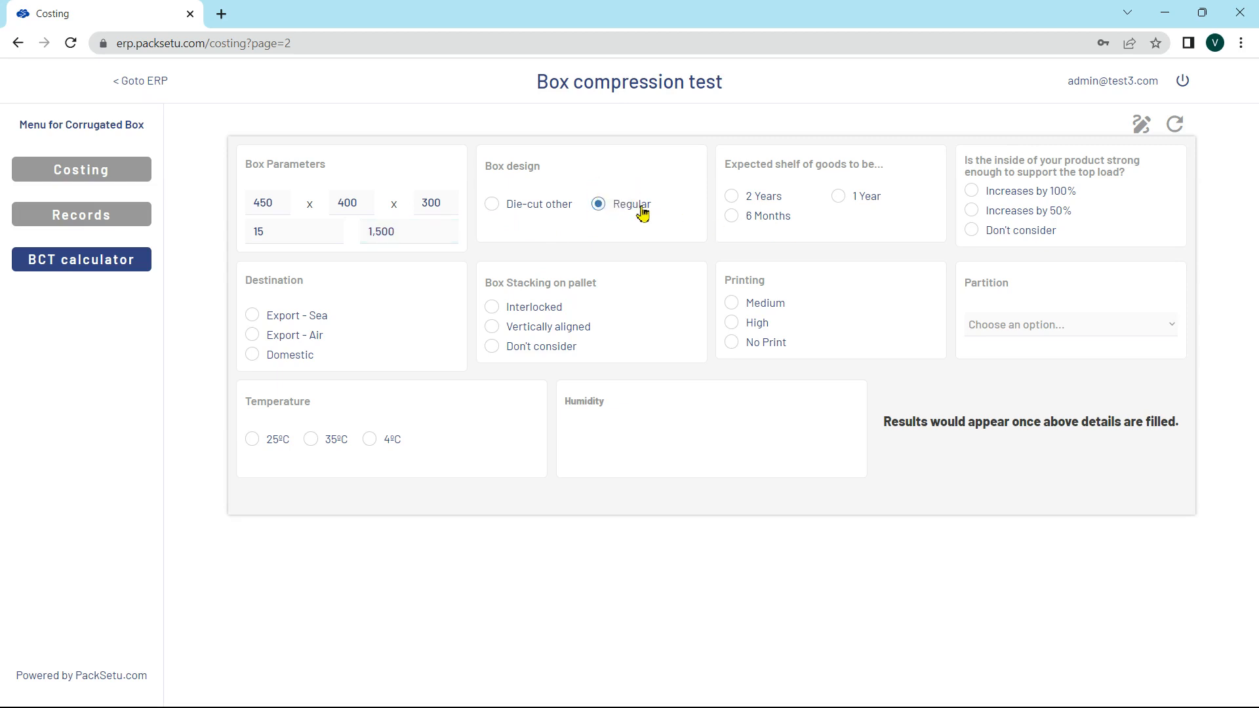
pyautogui.moveTo(795, 202)
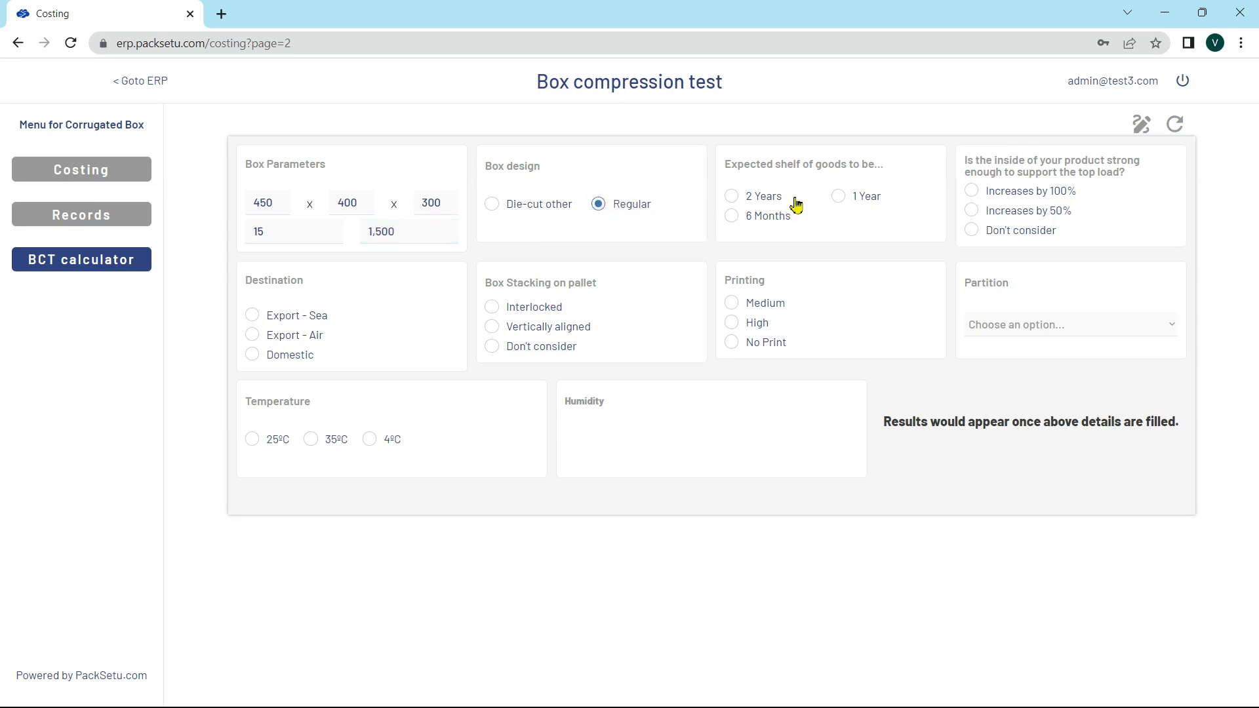
pyautogui.click(732, 215)
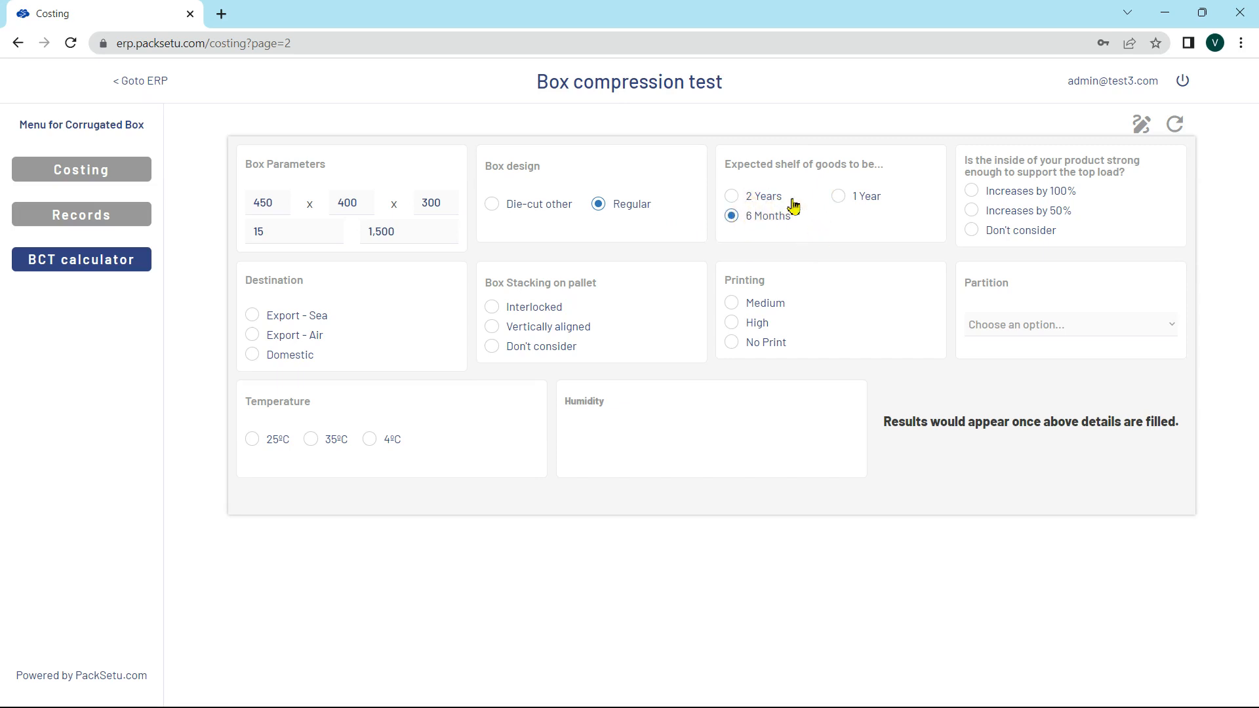
pyautogui.moveTo(836, 238)
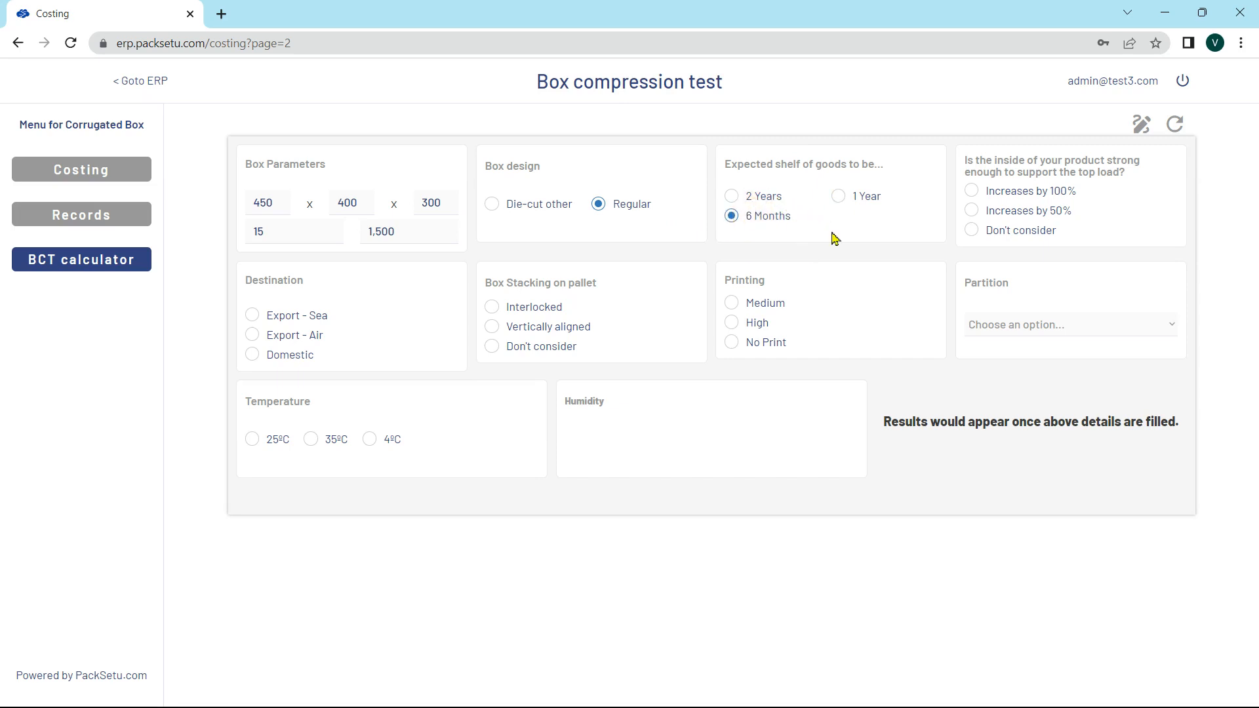
pyautogui.moveTo(1021, 216)
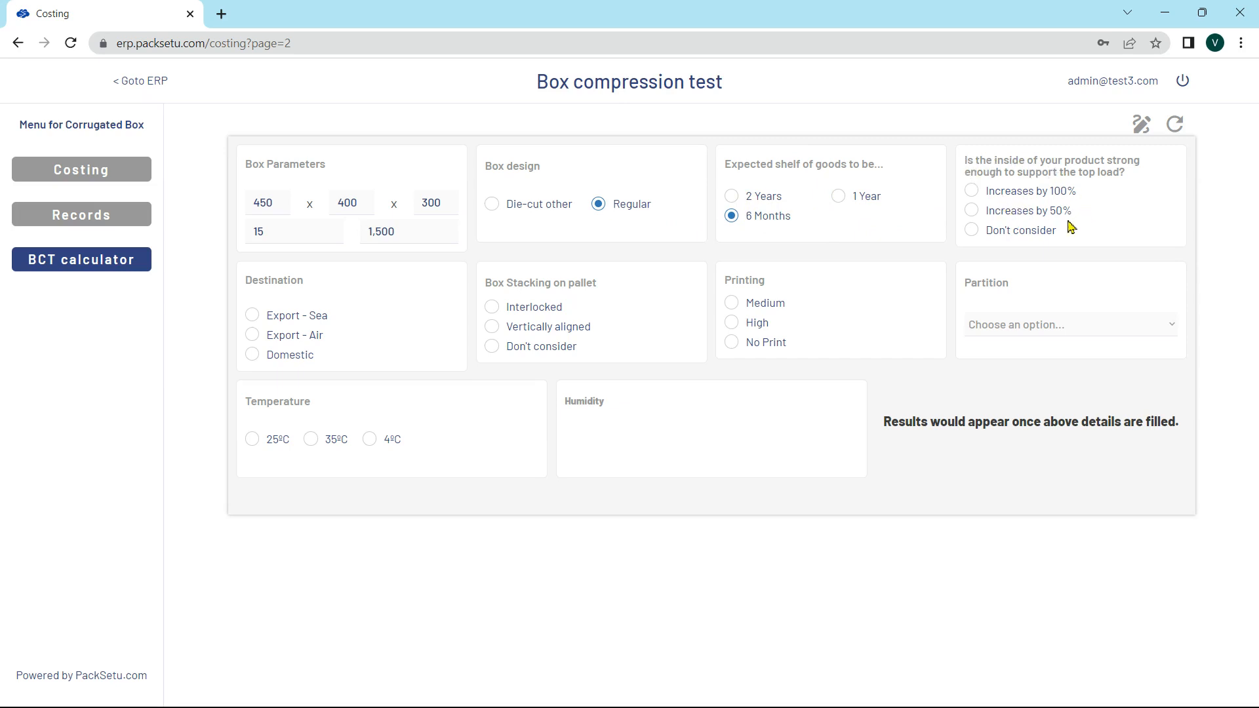
pyautogui.moveTo(1044, 170)
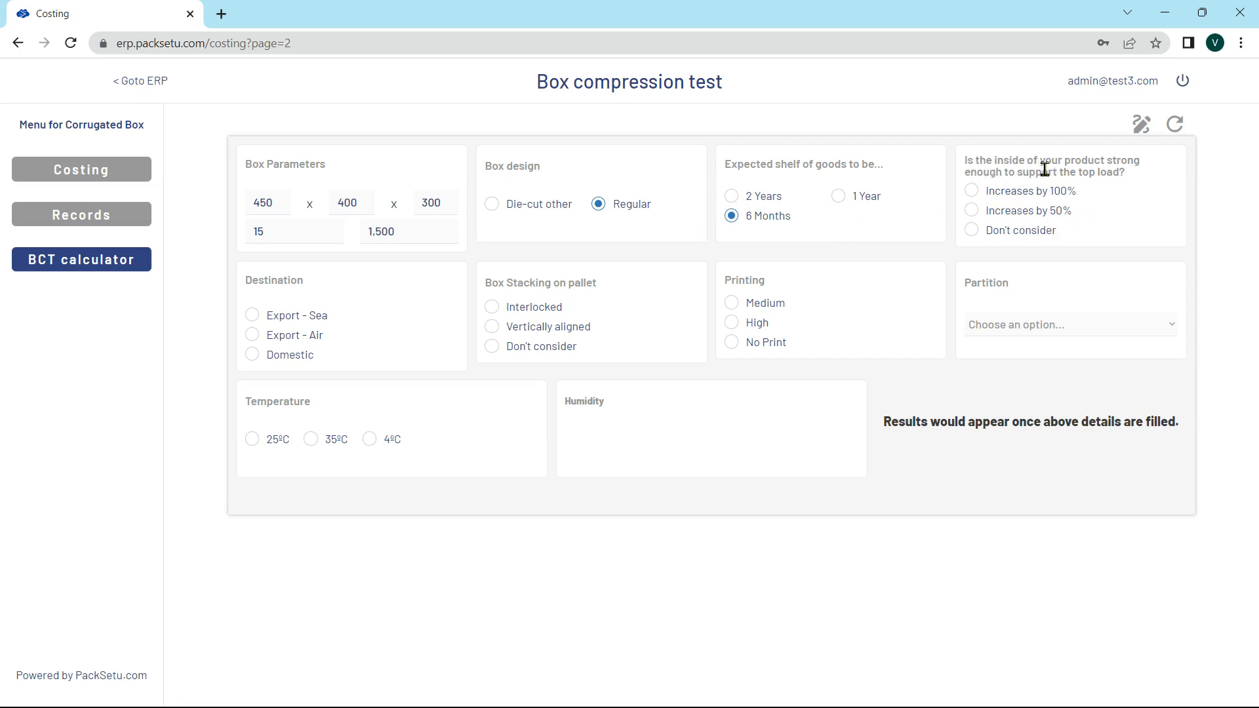
pyautogui.moveTo(1009, 169)
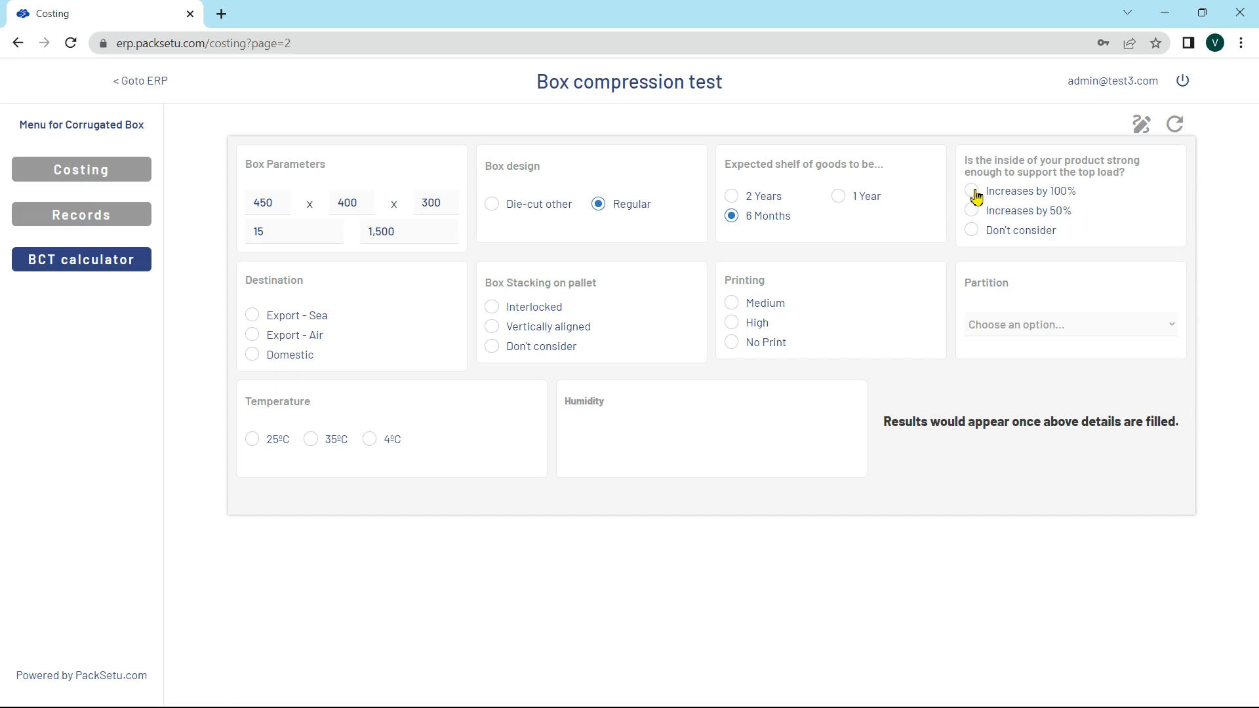
pyautogui.moveTo(1000, 219)
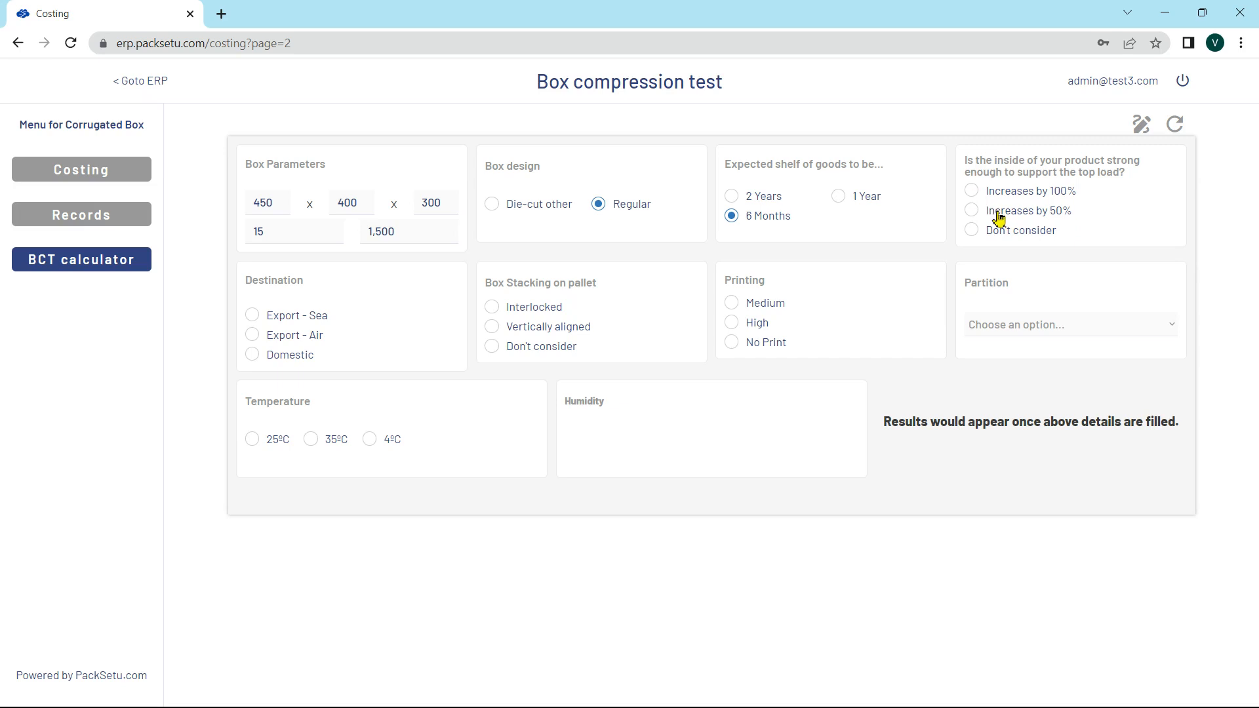
# - Set top load to Don't consider, destination Domestic and pallet stacking Vertically aligned
pyautogui.click(971, 230)
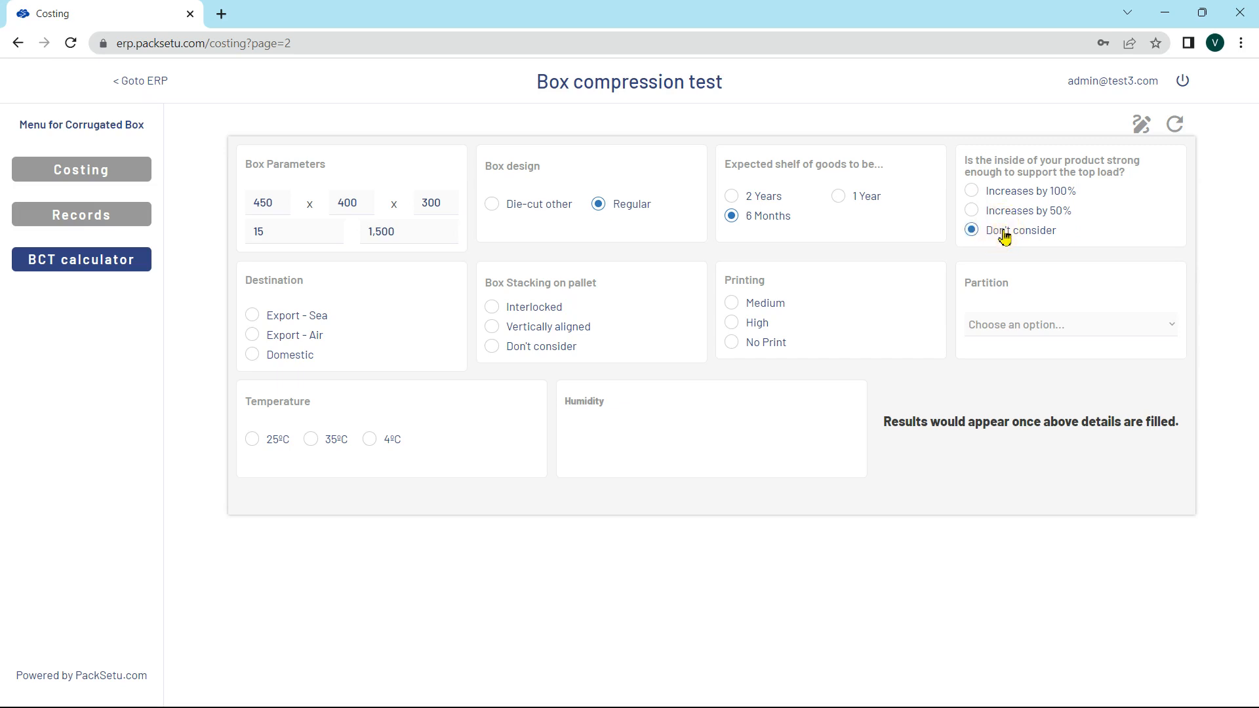
pyautogui.moveTo(269, 315)
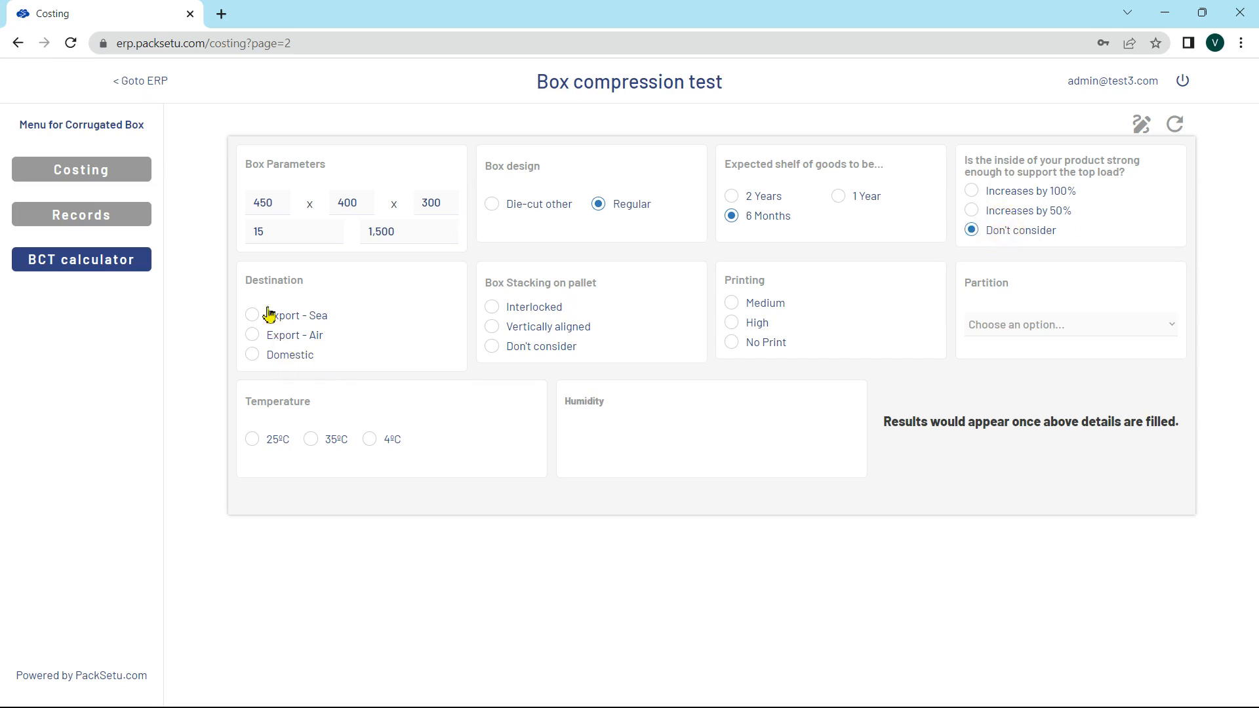
pyautogui.moveTo(292, 363)
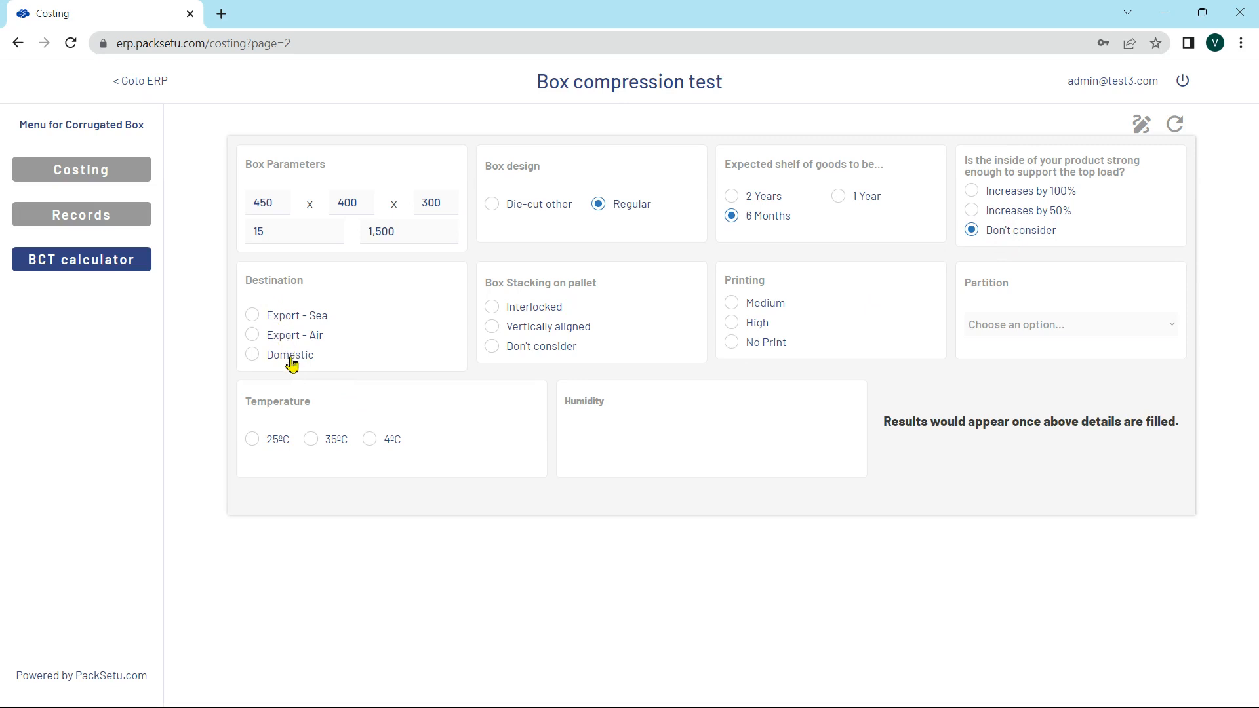
pyautogui.moveTo(291, 348)
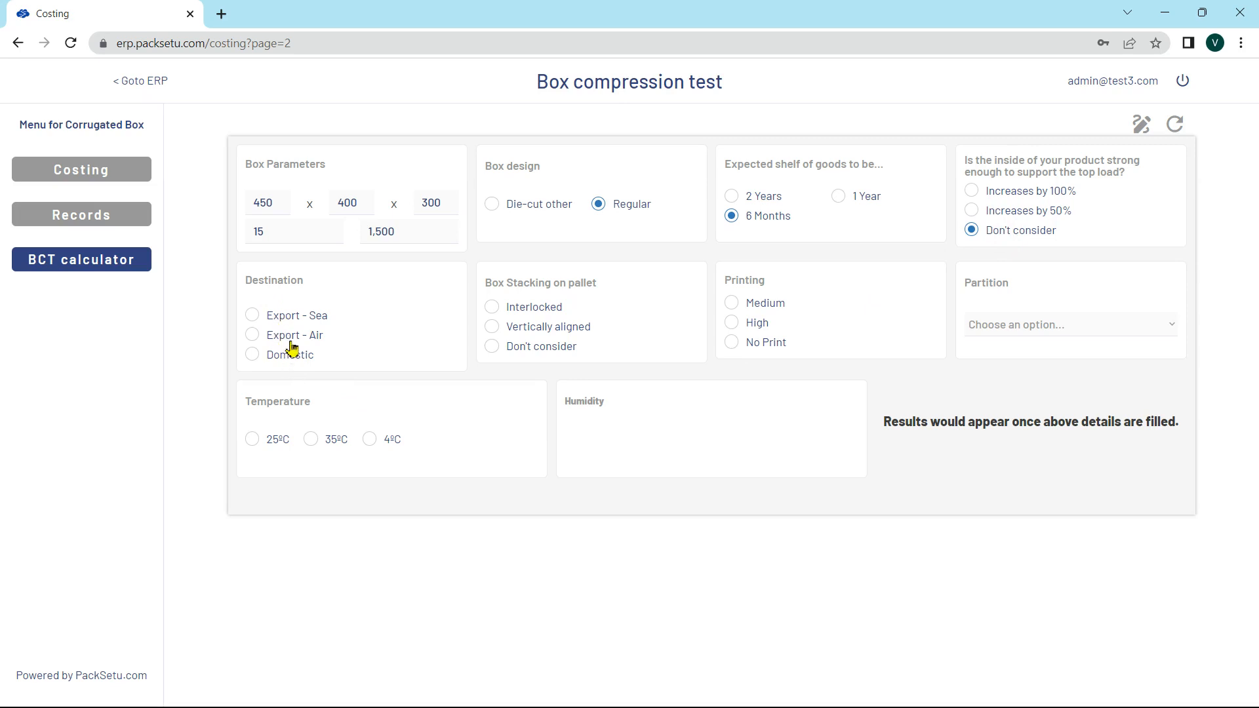
pyautogui.click(252, 354)
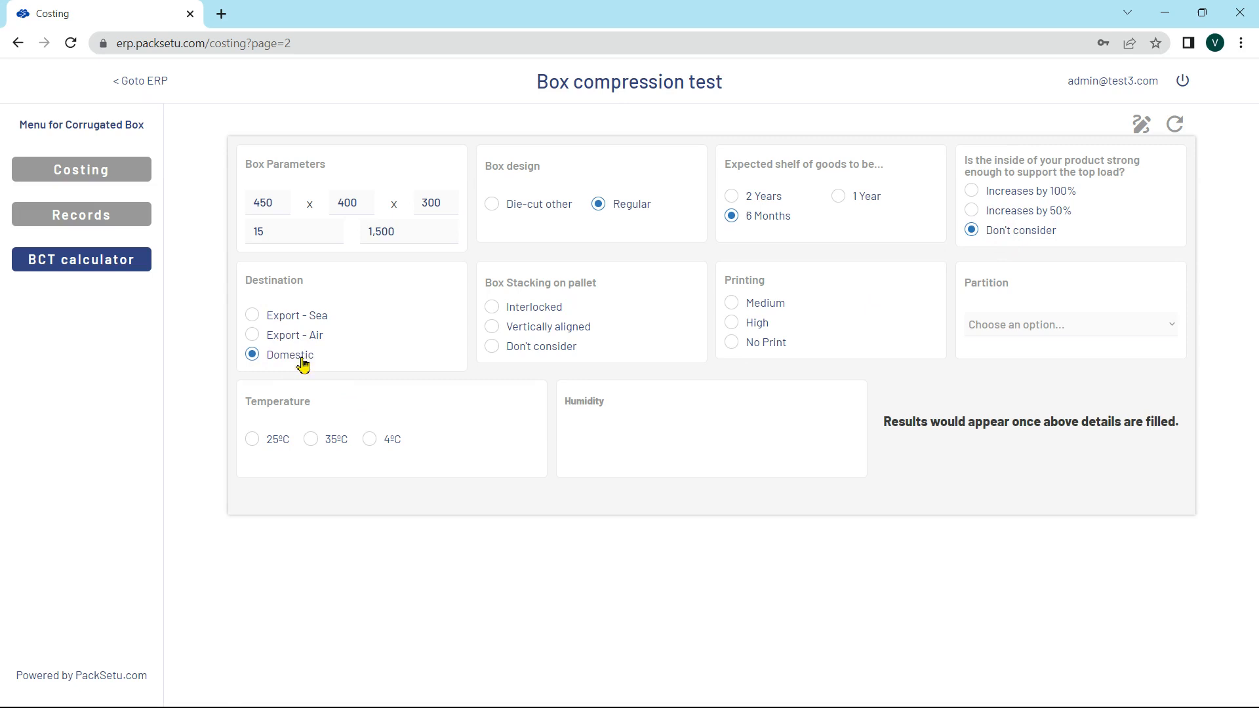
pyautogui.moveTo(528, 342)
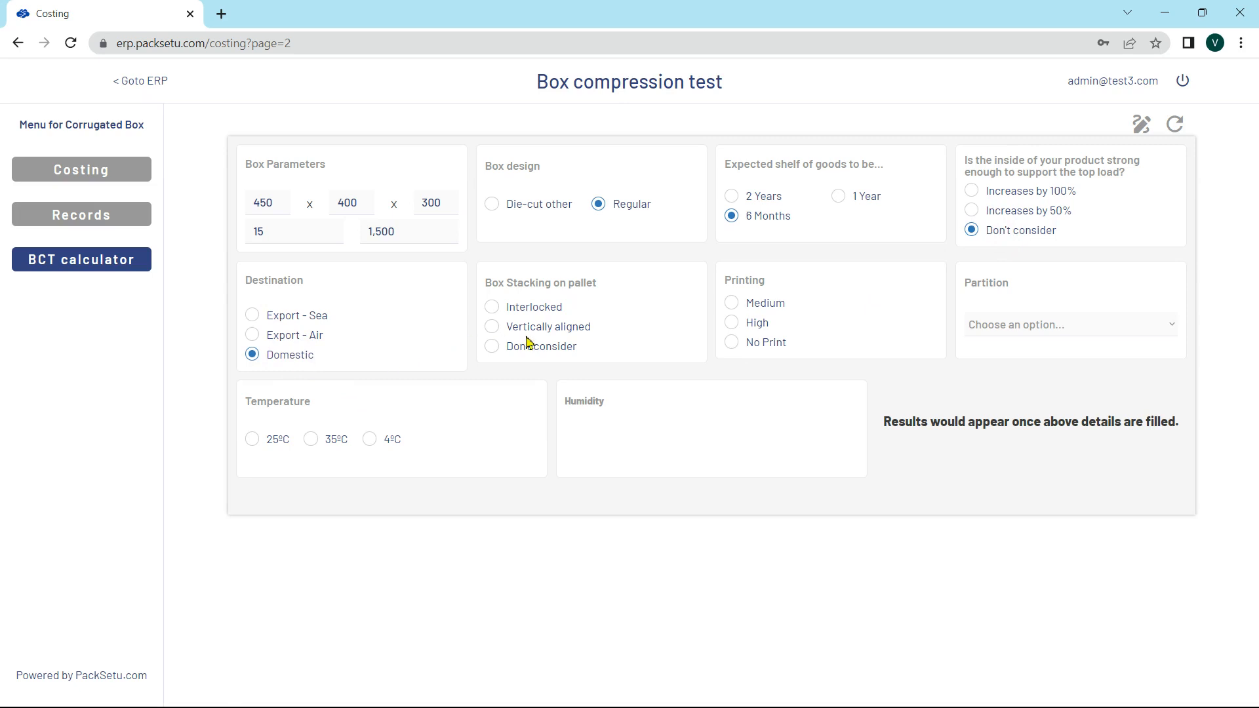
pyautogui.moveTo(587, 298)
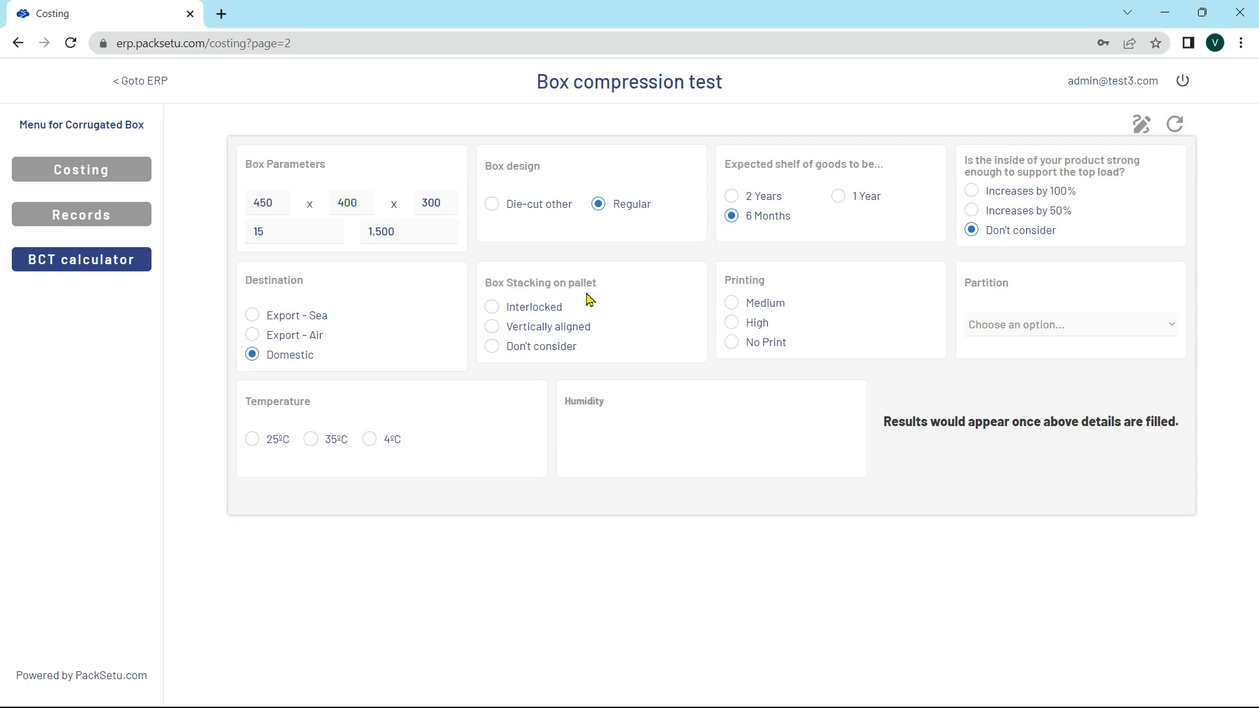
pyautogui.moveTo(538, 359)
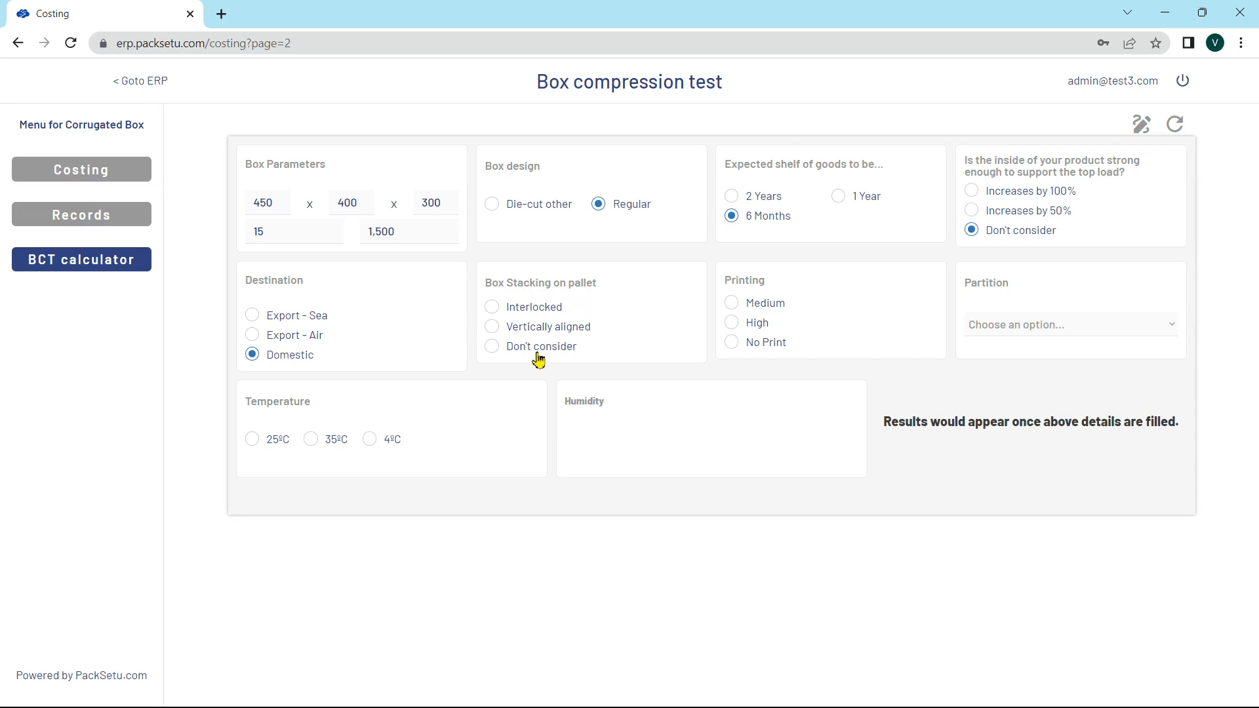
pyautogui.click(492, 346)
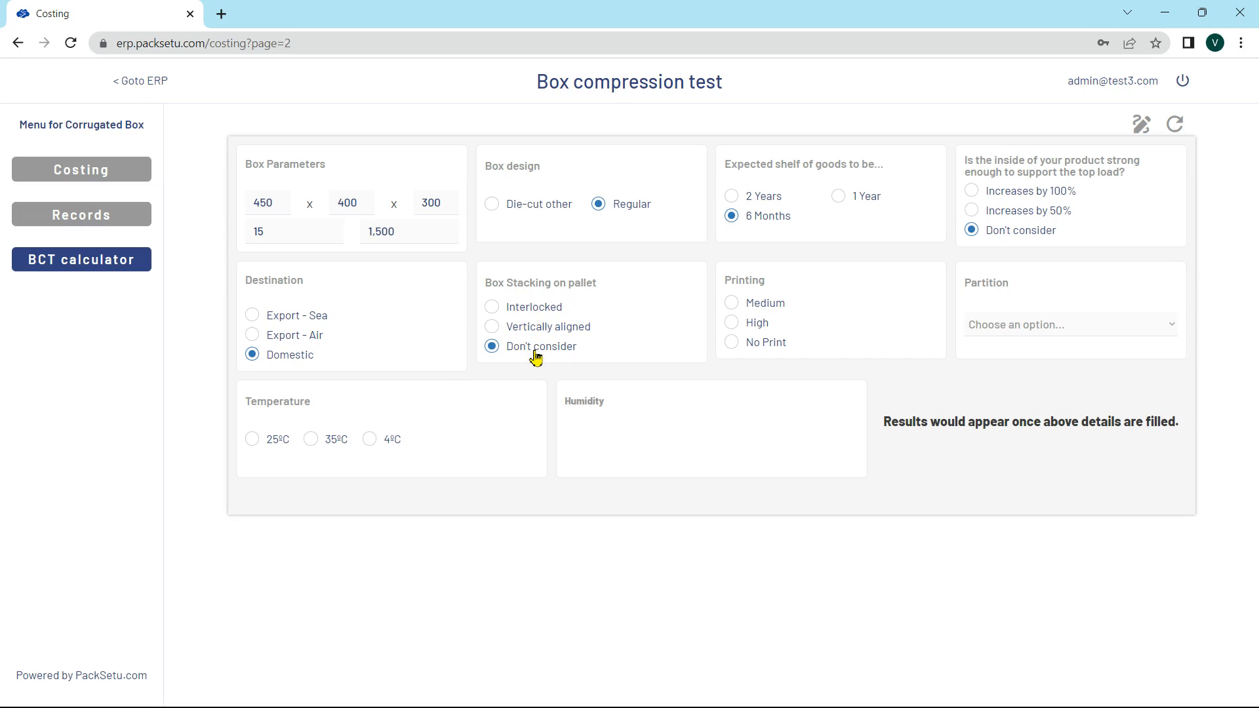
pyautogui.moveTo(531, 335)
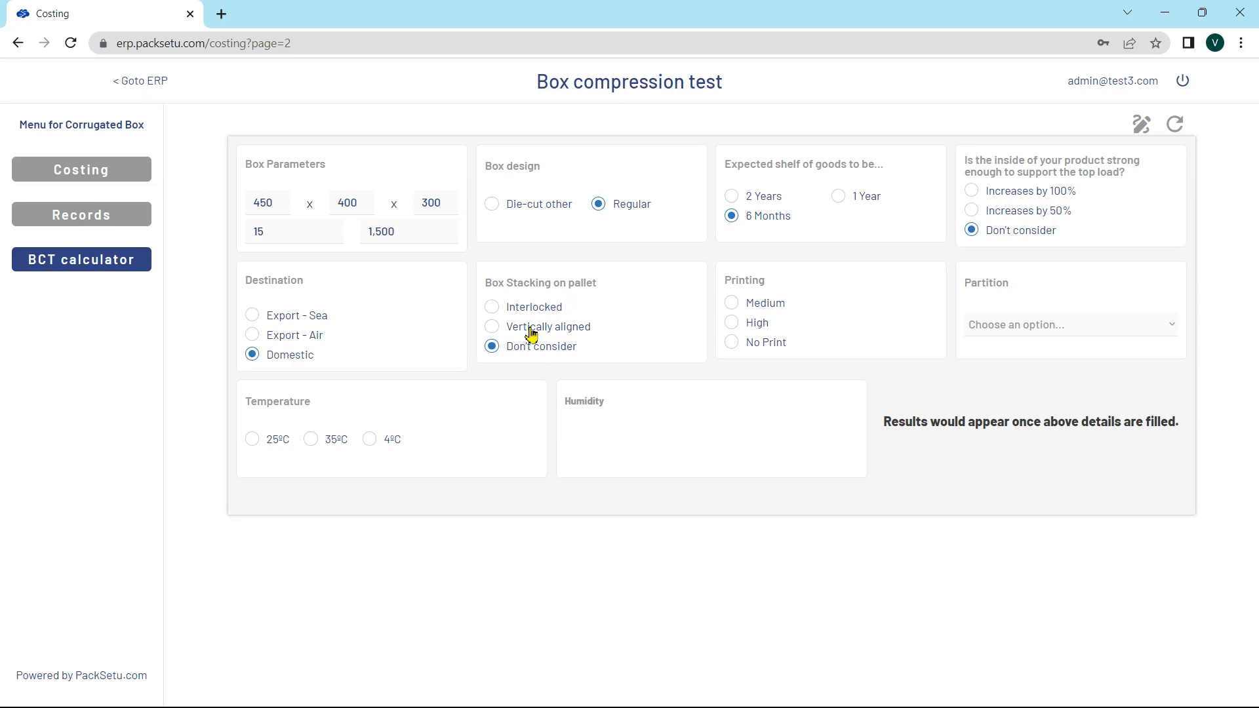
pyautogui.click(492, 327)
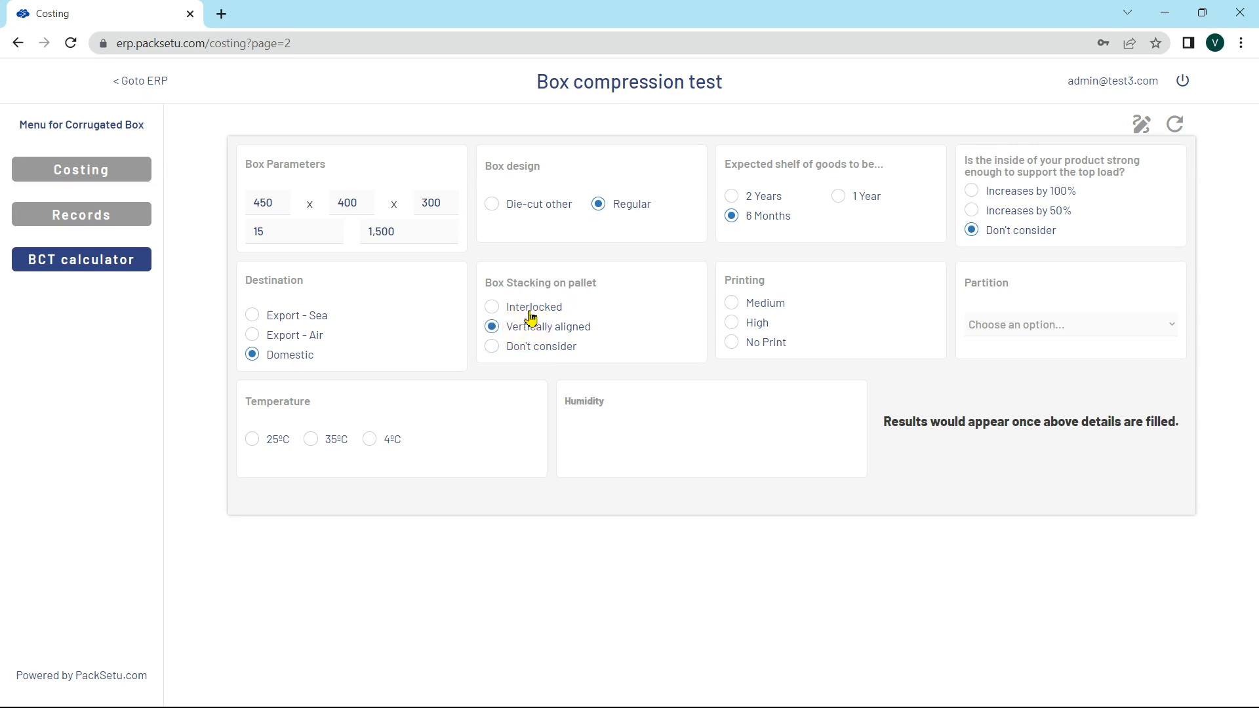
pyautogui.click(492, 307)
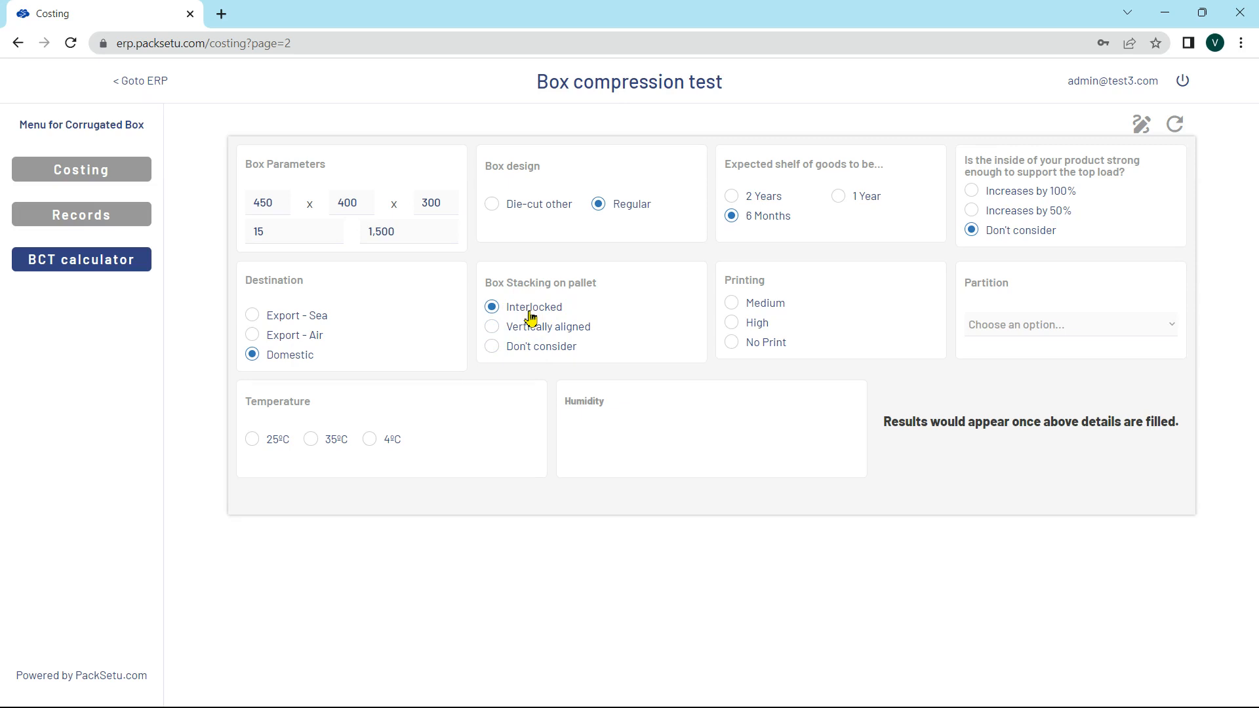
pyautogui.click(492, 327)
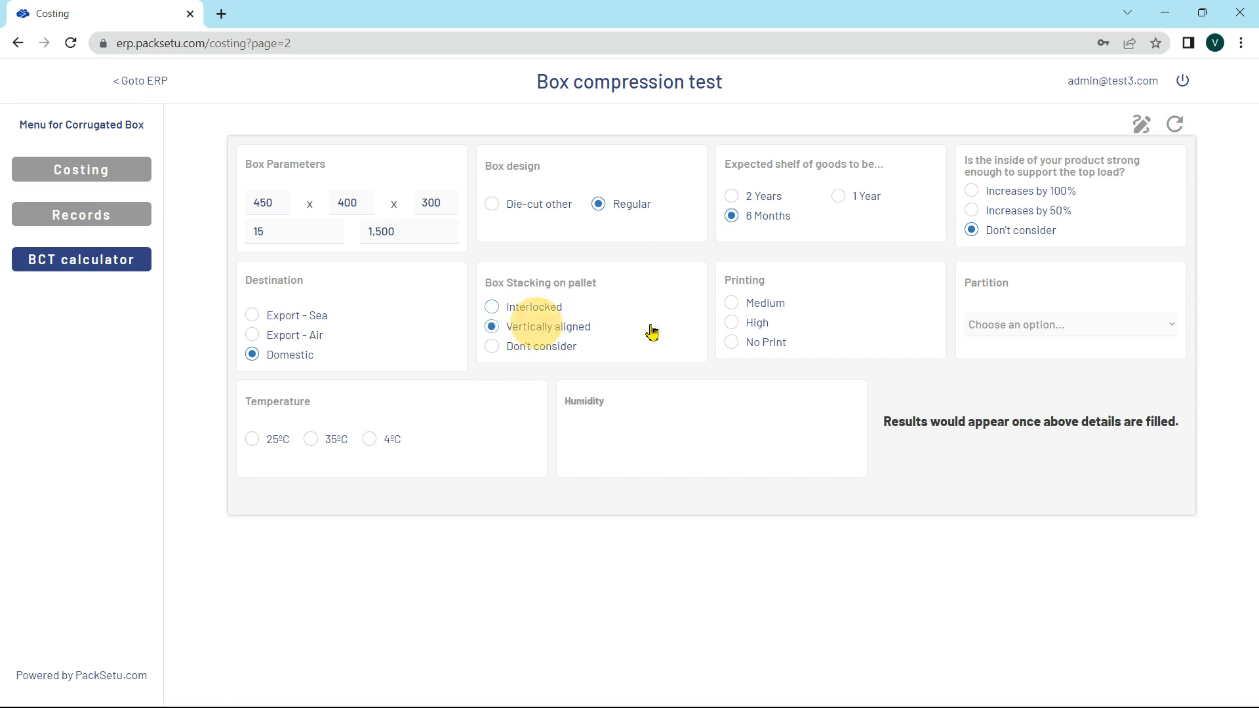
pyautogui.moveTo(753, 306)
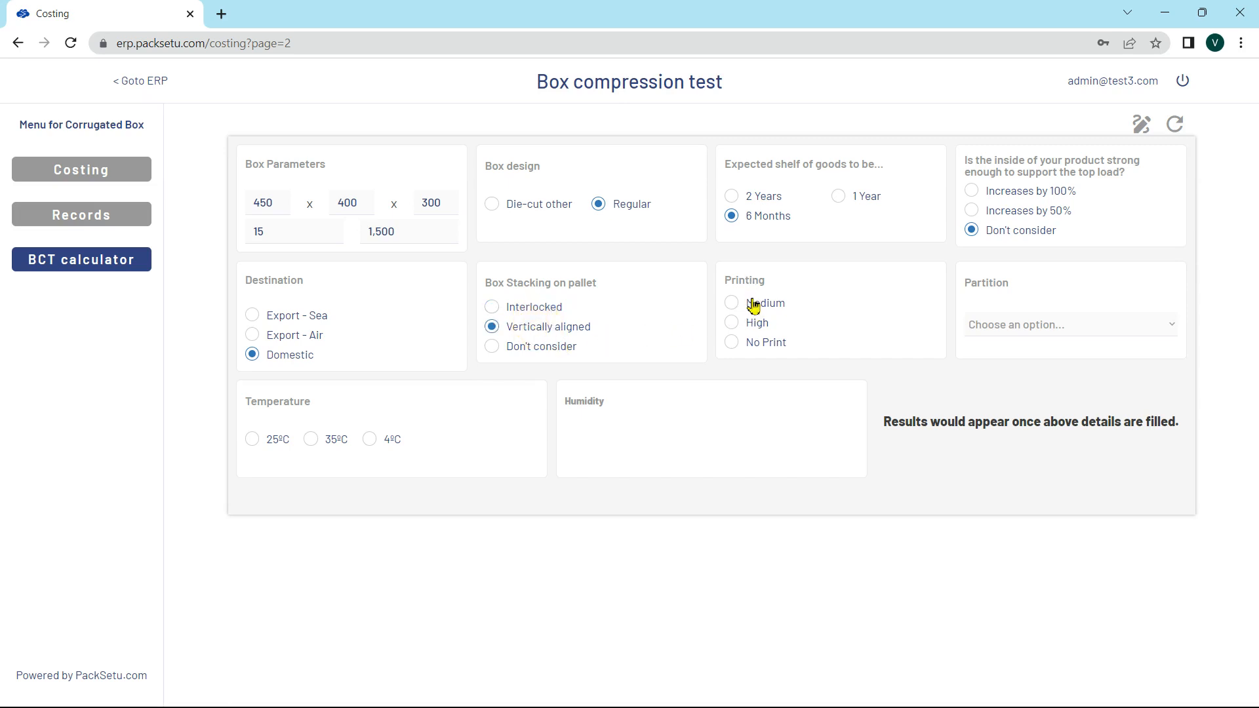
pyautogui.moveTo(770, 350)
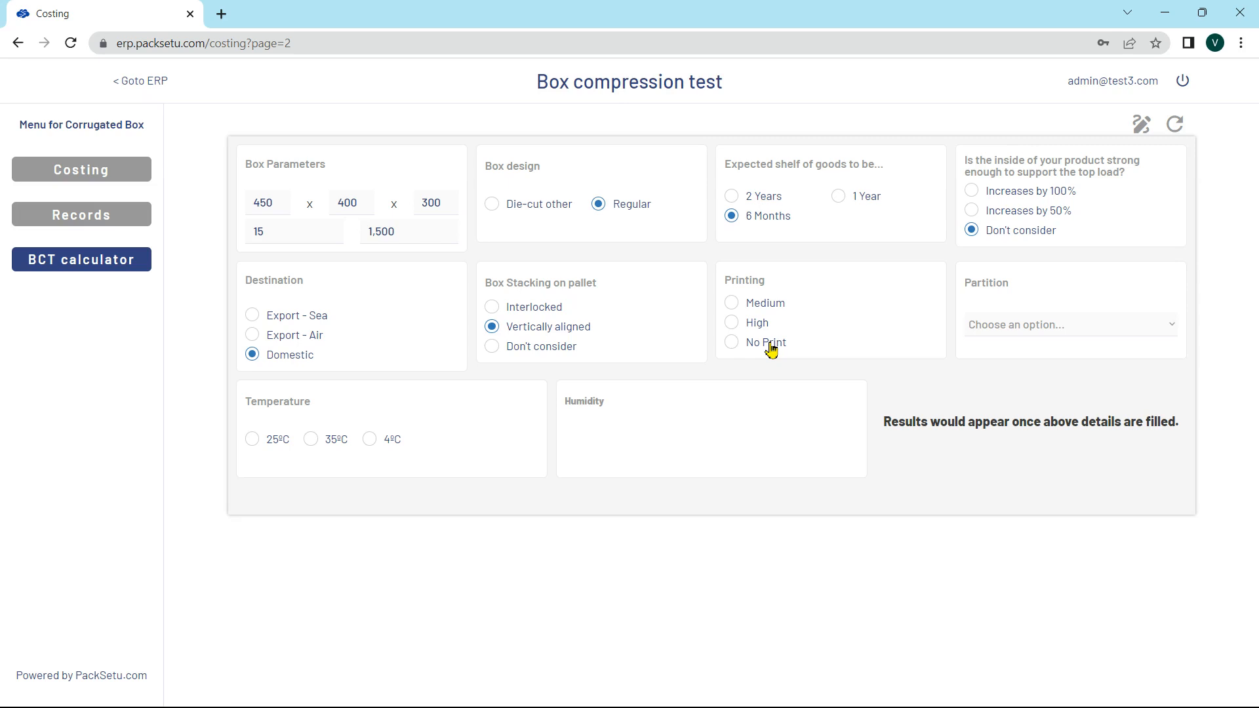
# - Set No Print, No Partition, 35ºC and 50% humidity, yielding 215 kgf and safety factor 3.6
pyautogui.click(732, 342)
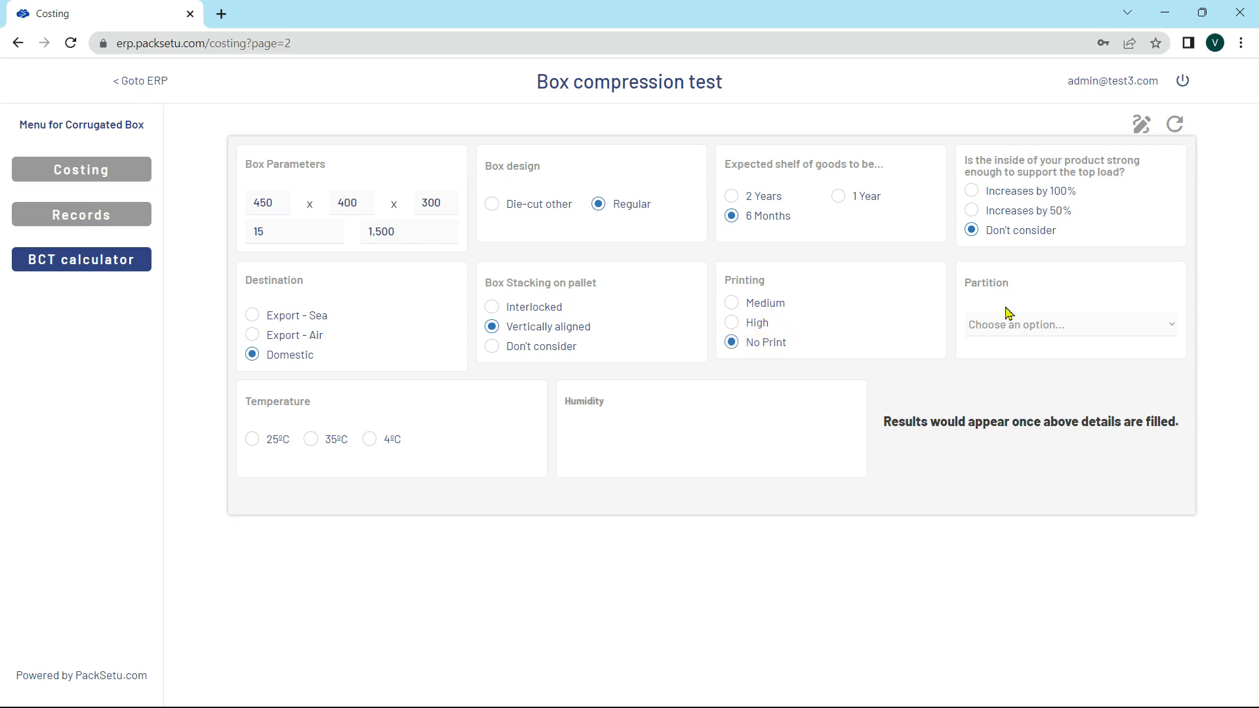
pyautogui.click(1070, 324)
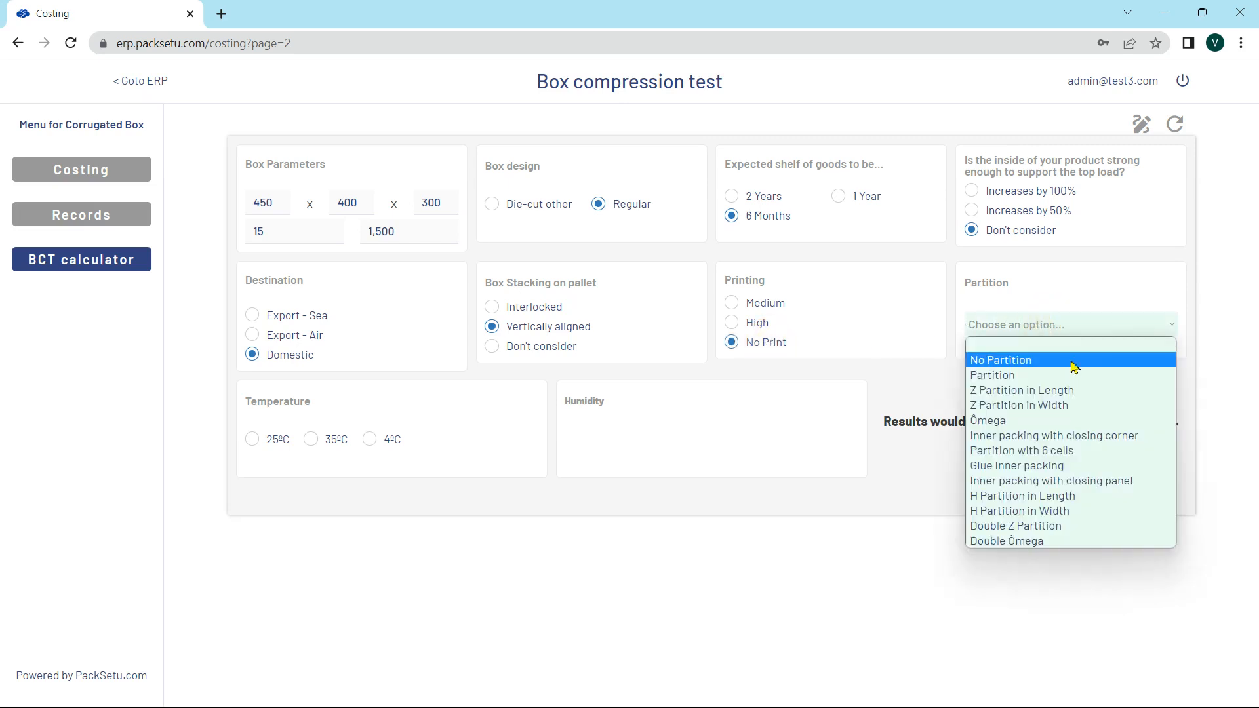
pyautogui.click(1001, 359)
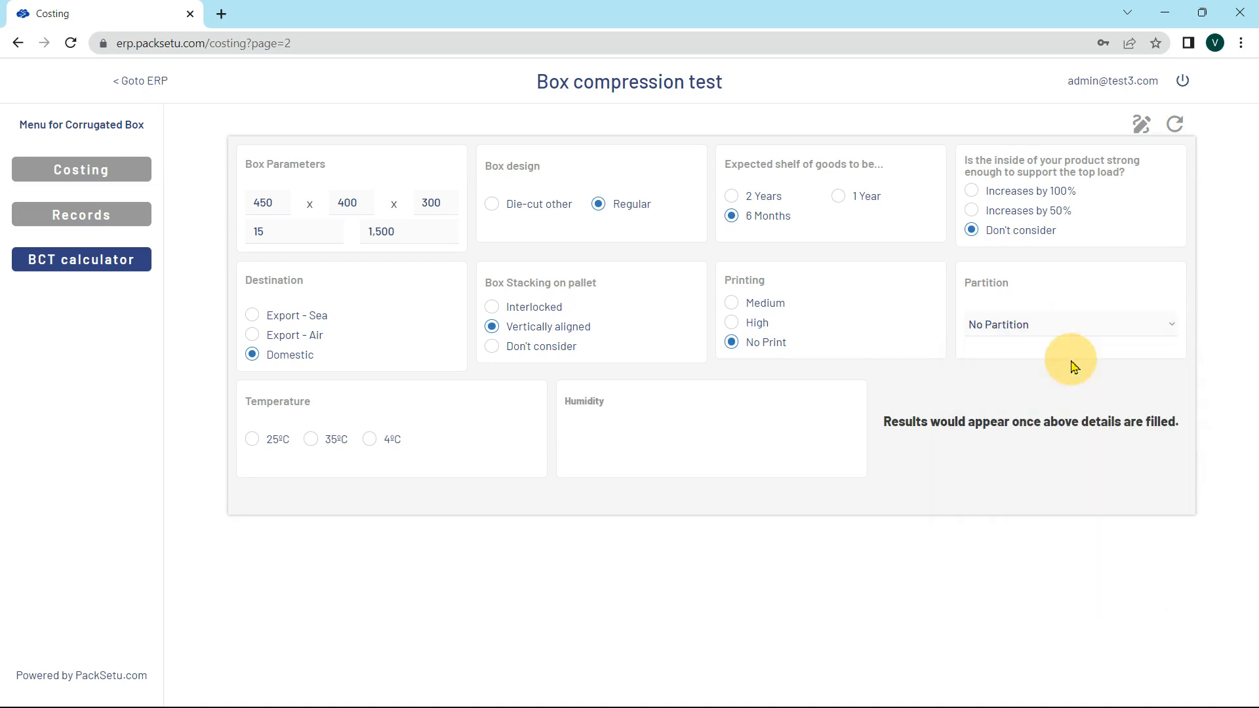
pyautogui.moveTo(259, 426)
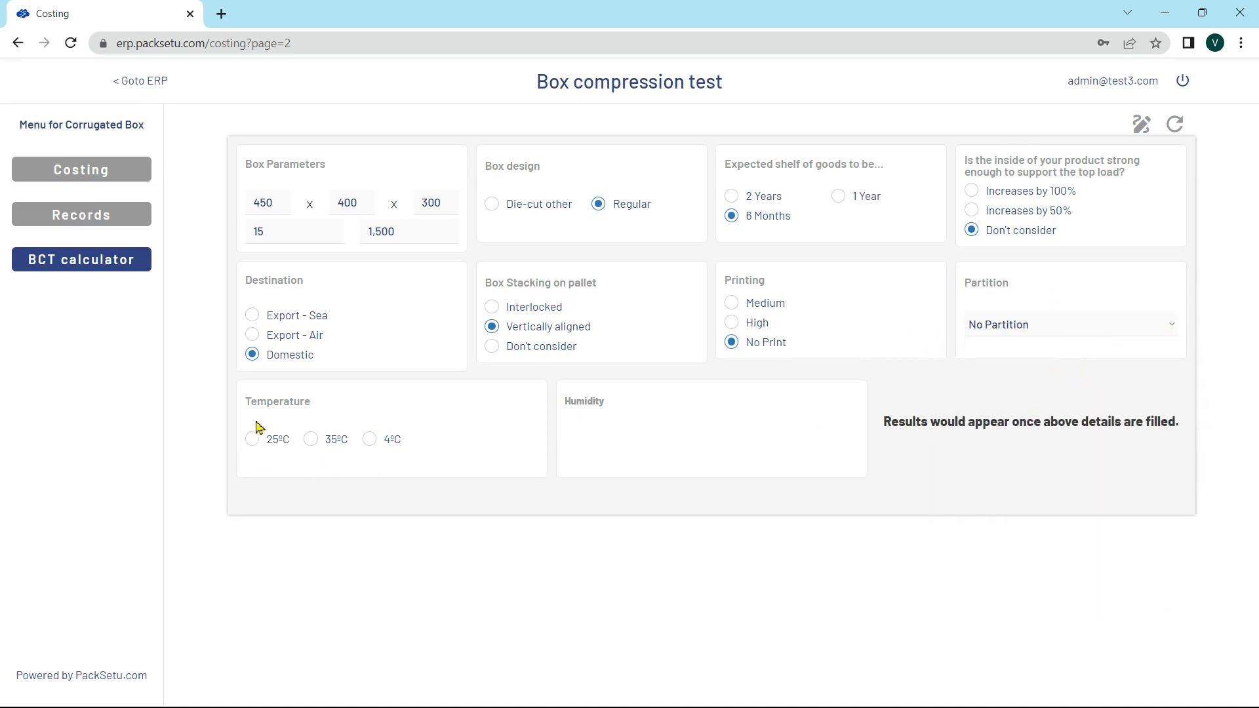
pyautogui.moveTo(312, 439)
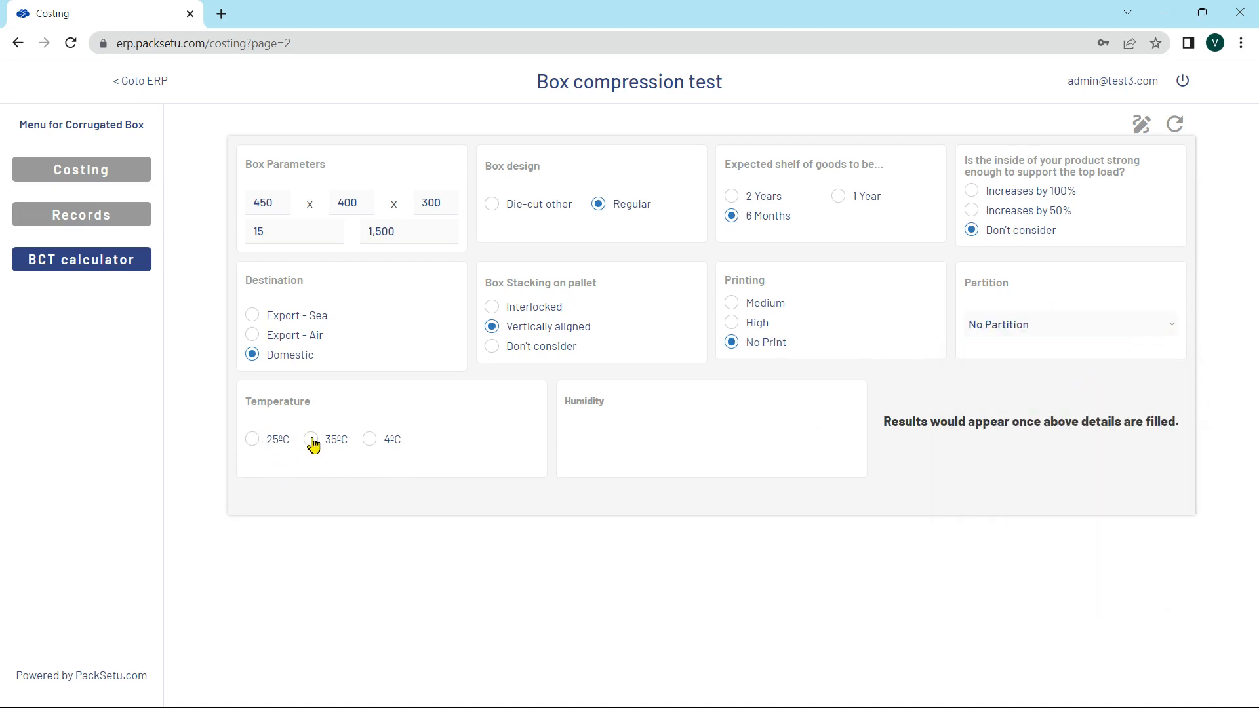
pyautogui.click(311, 440)
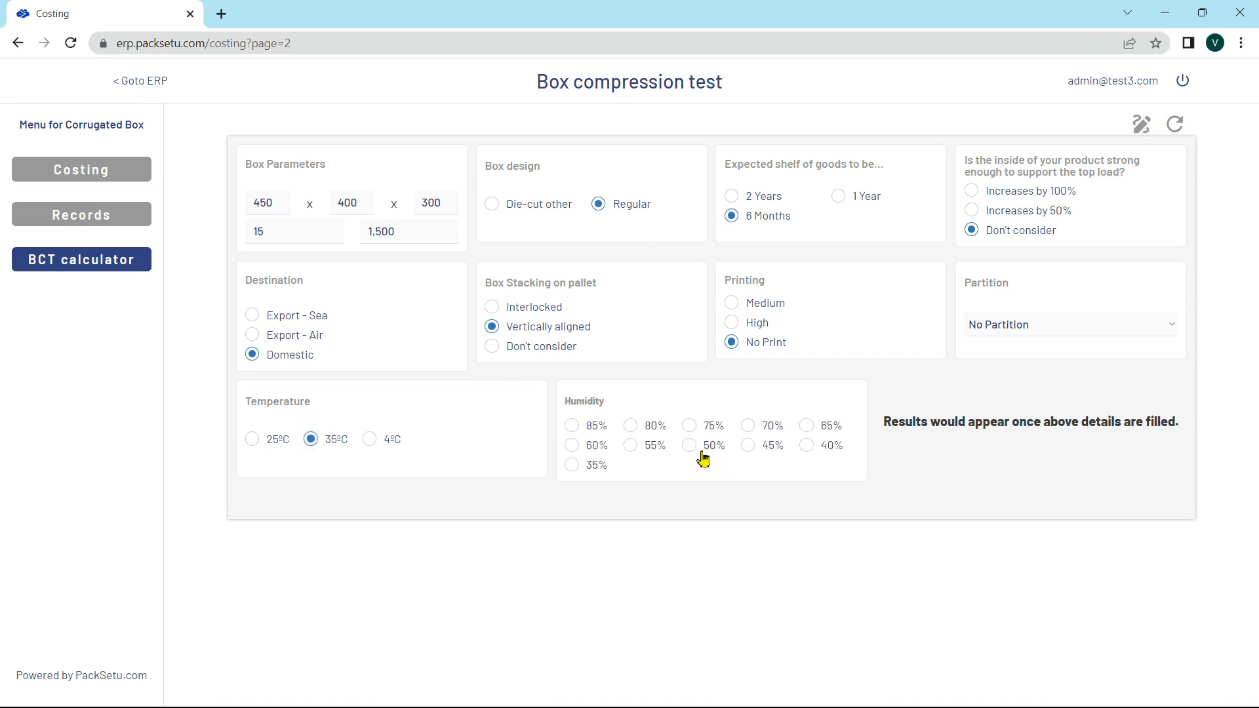
pyautogui.click(688, 444)
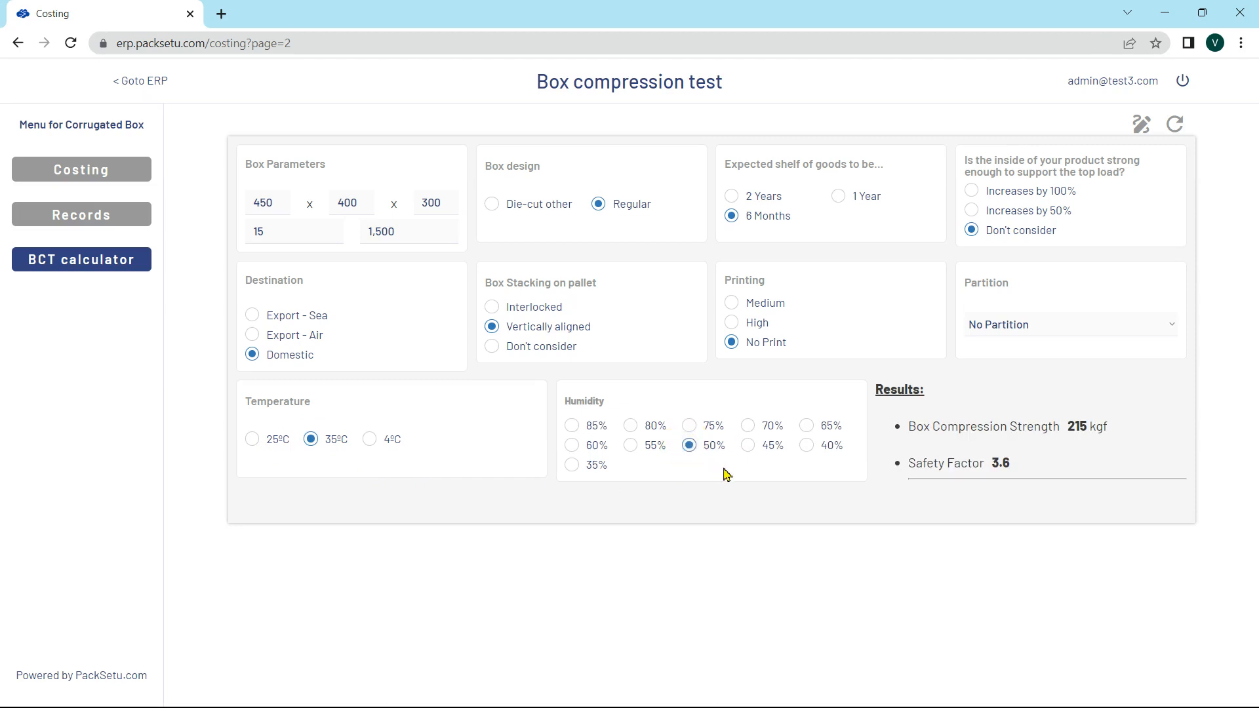
pyautogui.moveTo(635, 471)
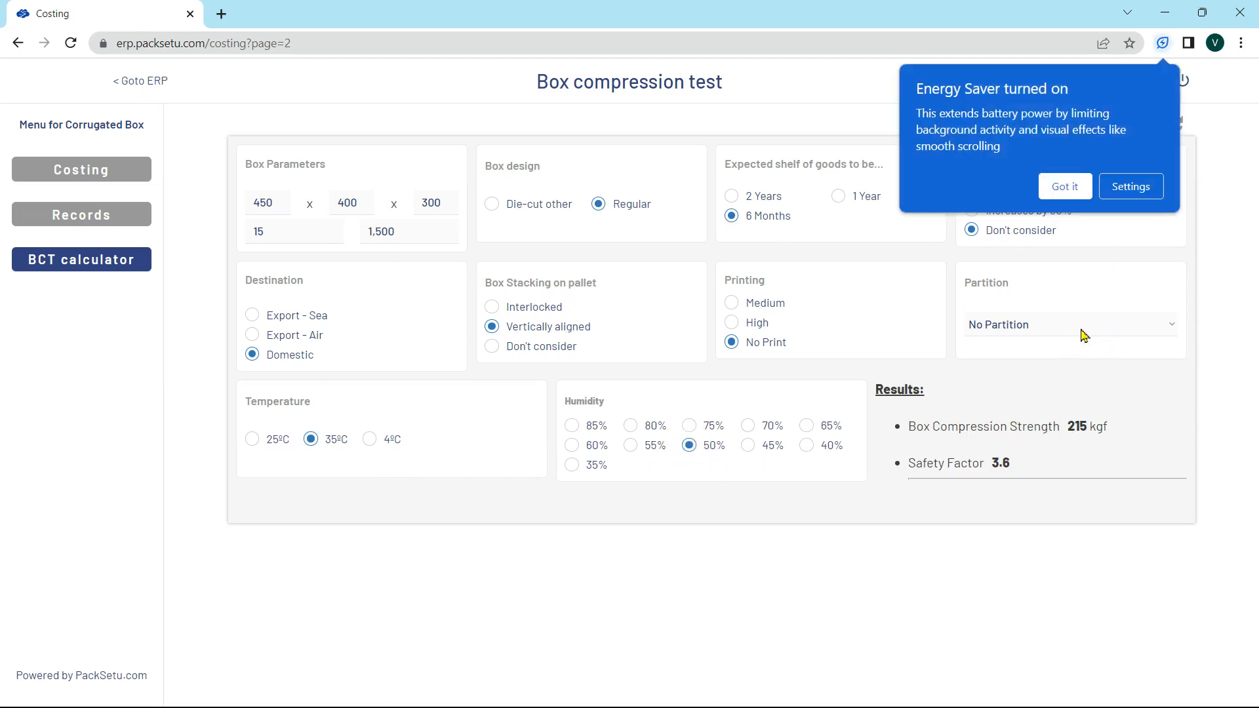
# - Dismiss the Energy Saver notice and check the 215 kgf compression strength result
pyautogui.click(1064, 185)
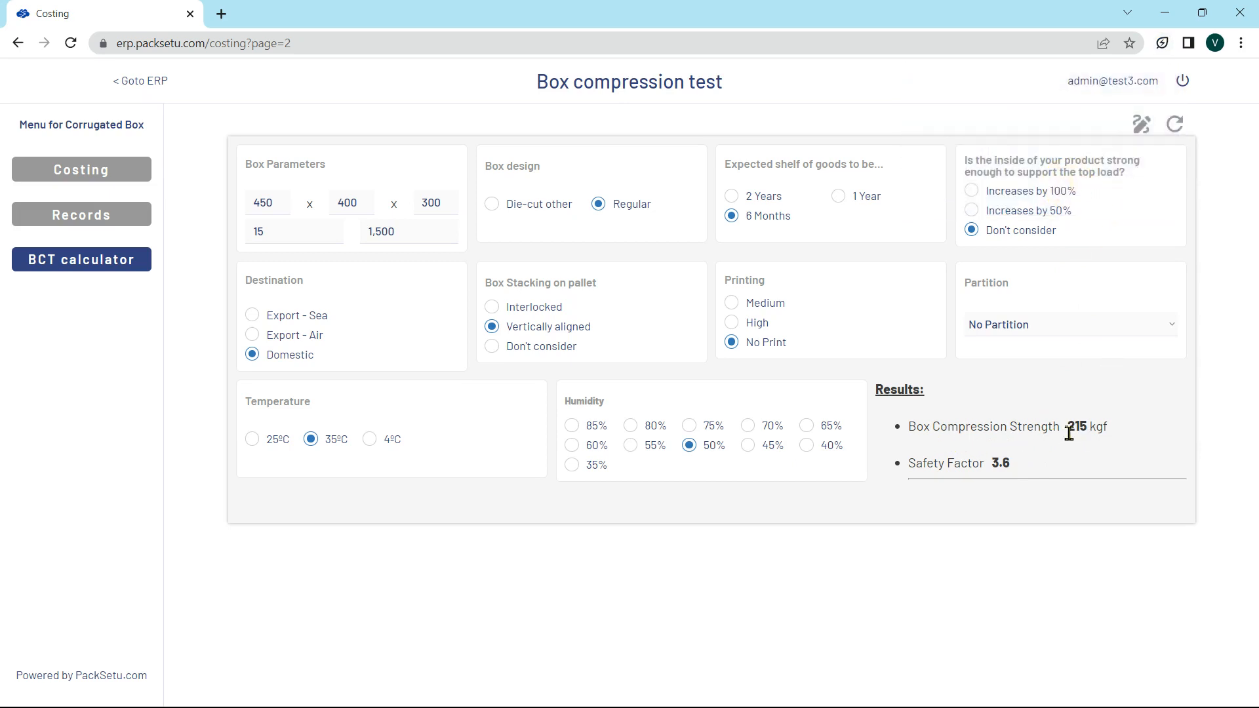
pyautogui.doubleClick(1077, 426)
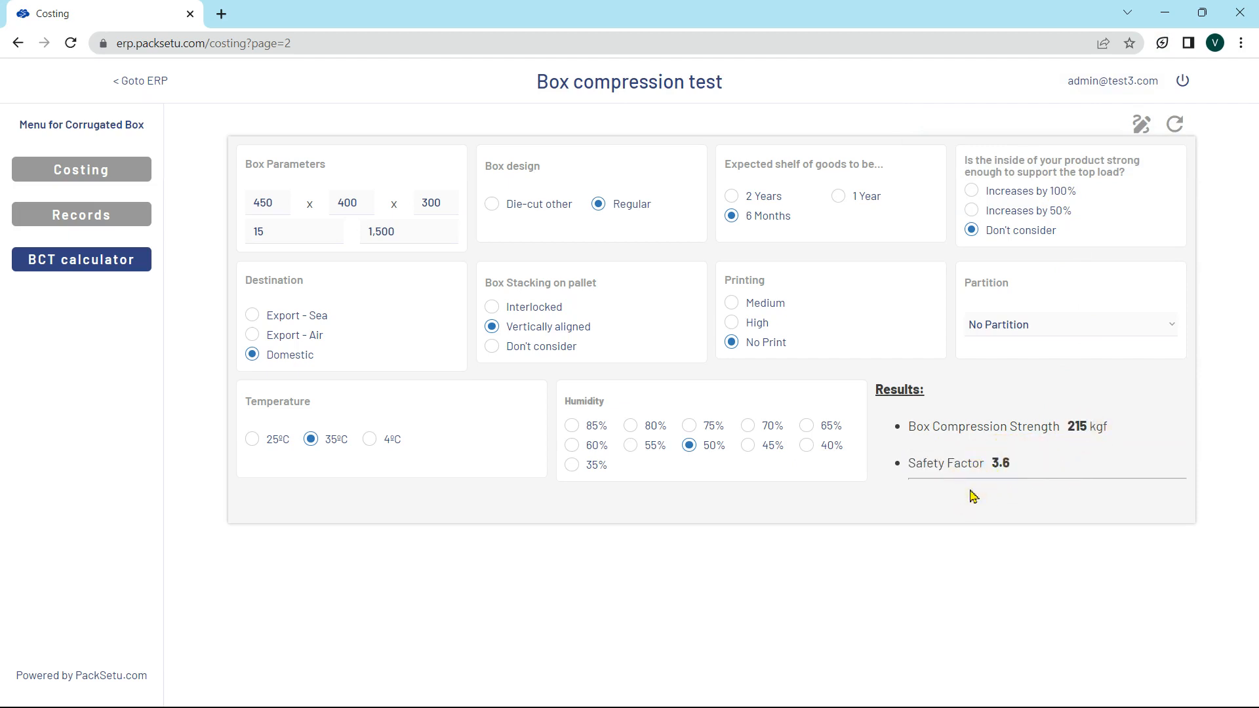
pyautogui.moveTo(556, 504)
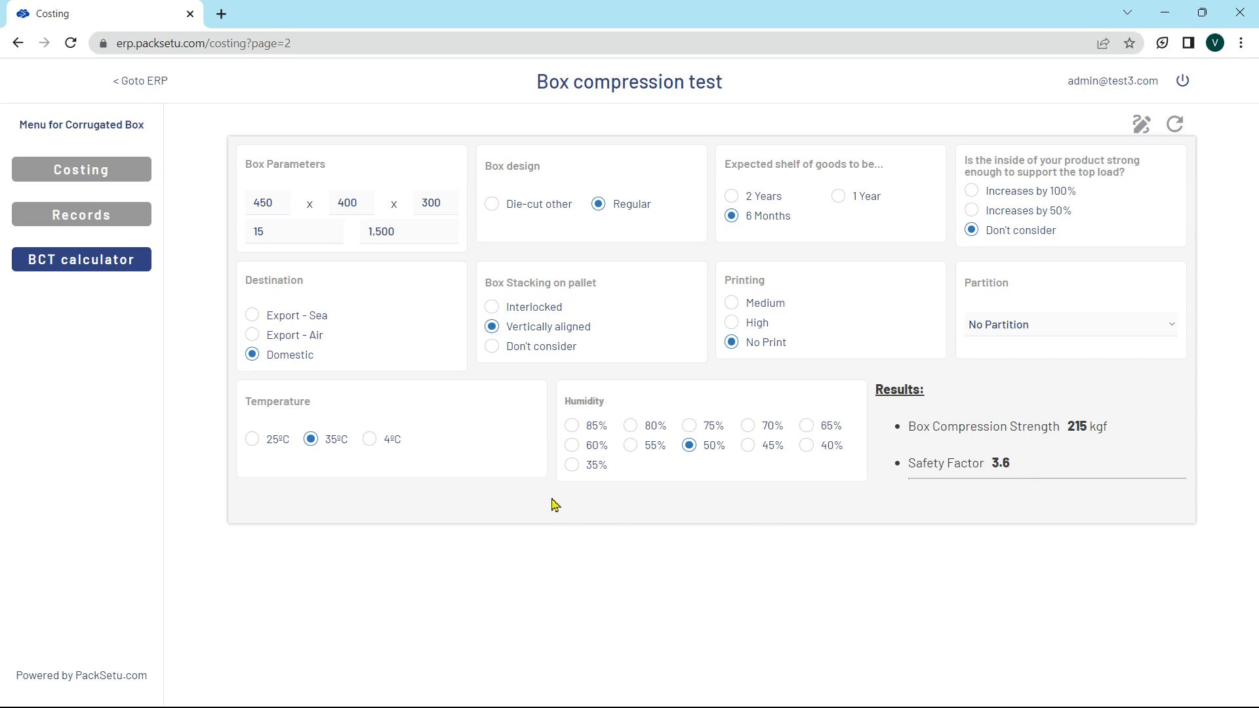
pyautogui.moveTo(601, 326)
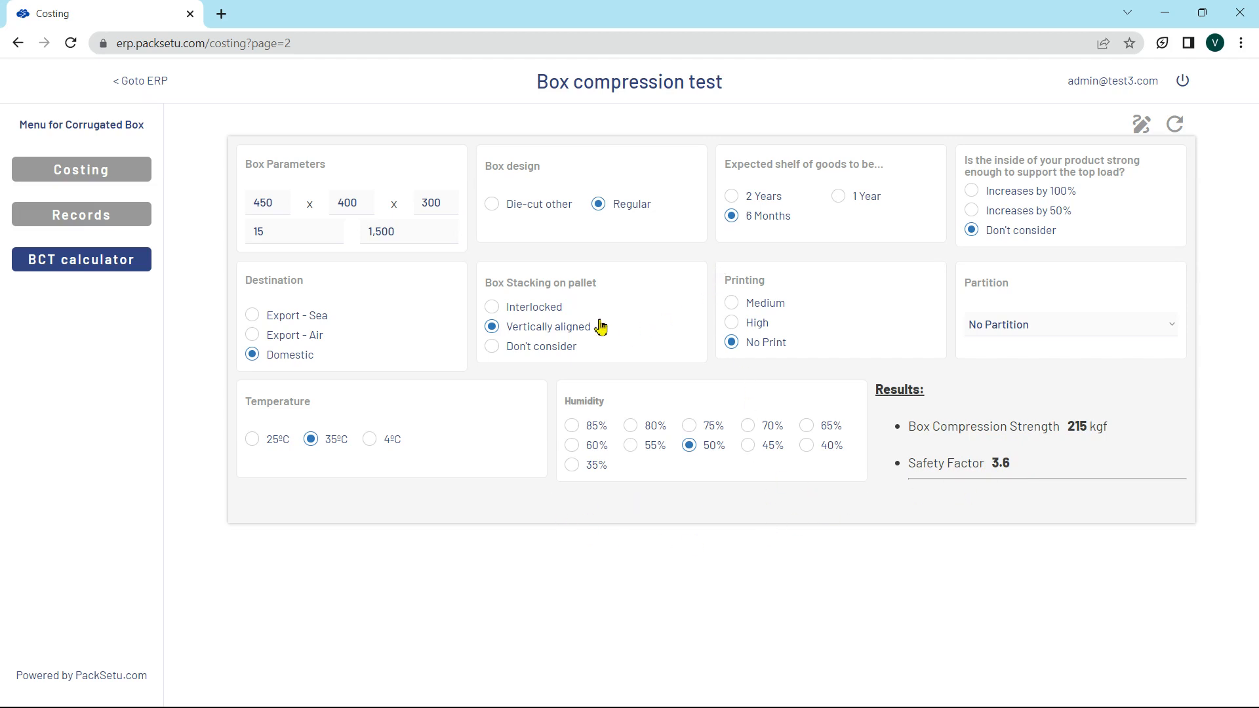
# - Change stack height to 2,500 and pallet stacking to Interlocked
pyautogui.tripleClick(409, 231)
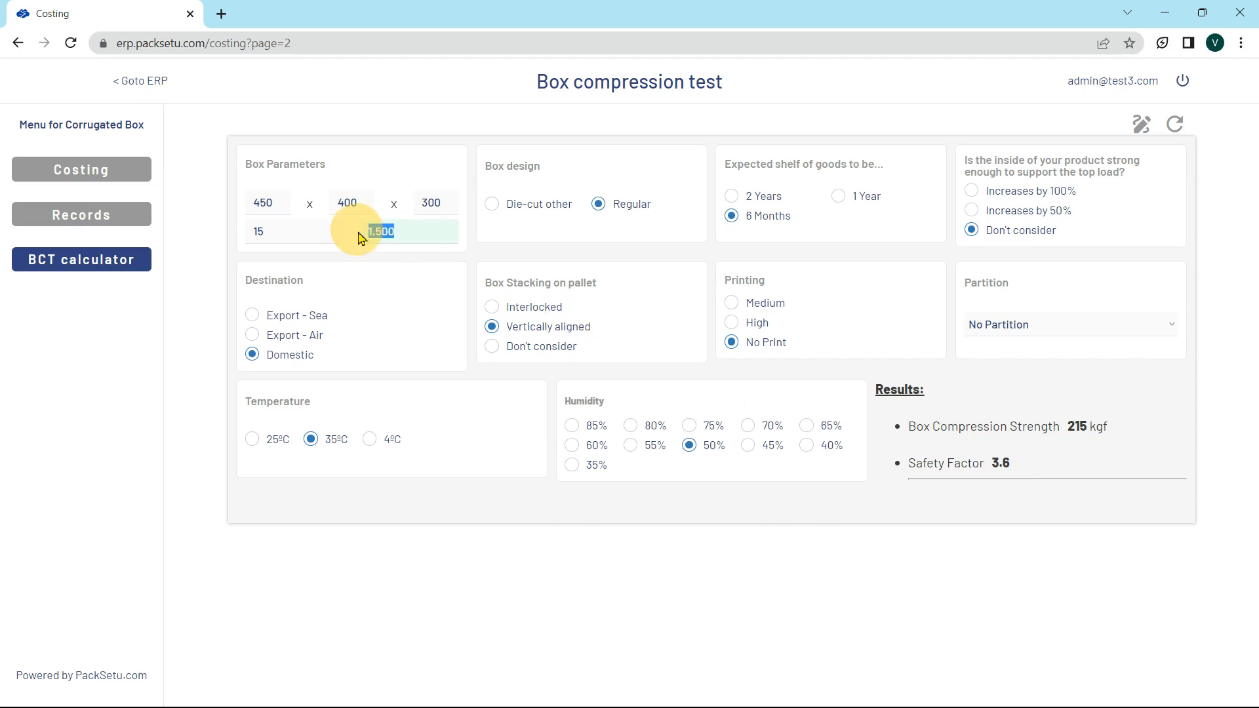
pyautogui.write('25')
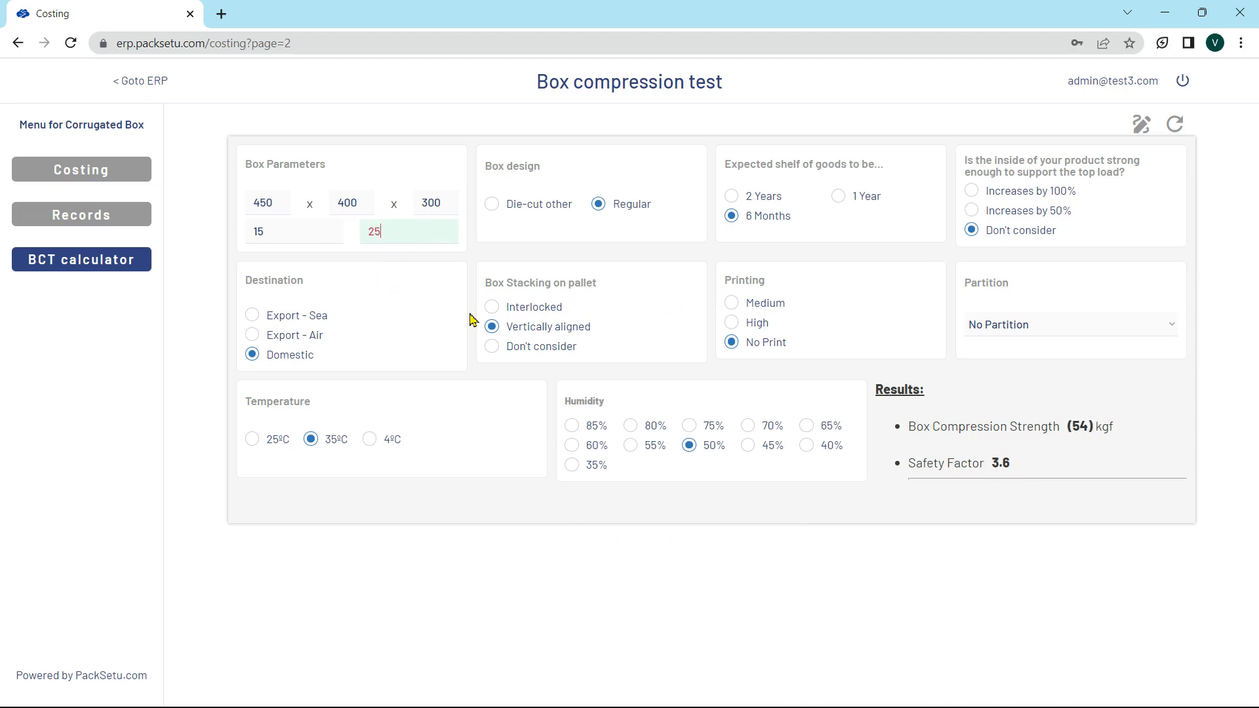
pyautogui.write('2500')
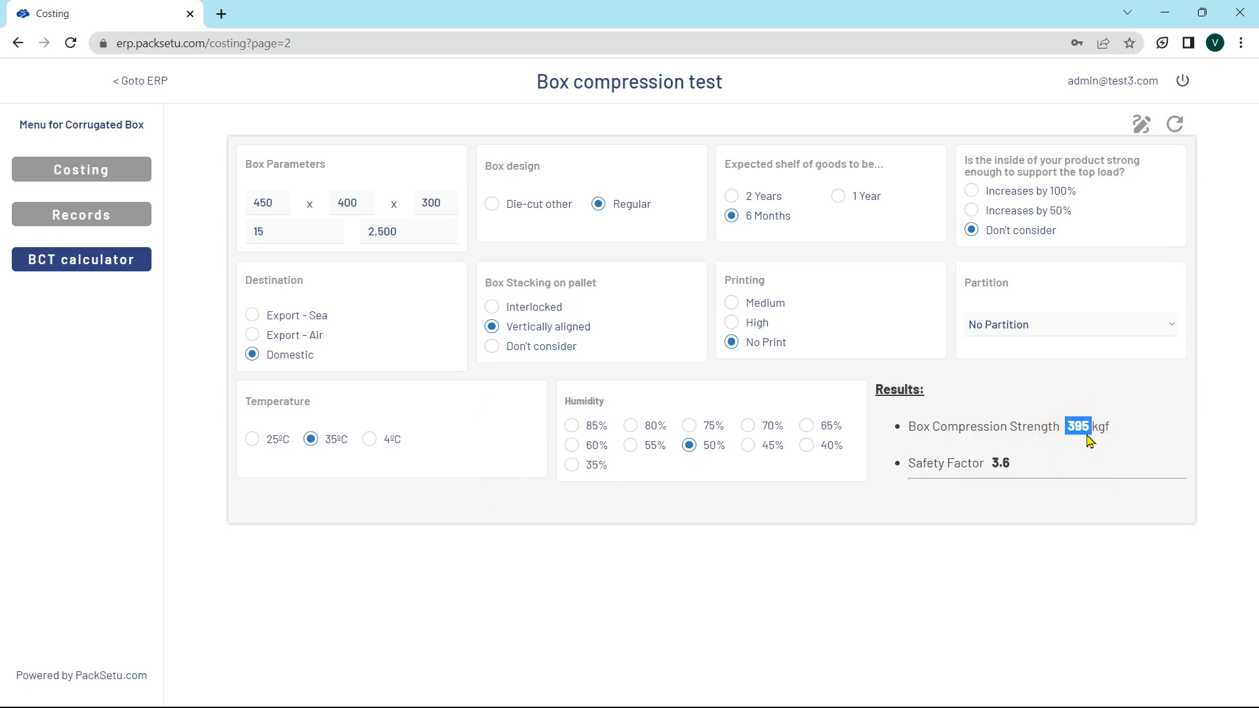
pyautogui.moveTo(509, 316)
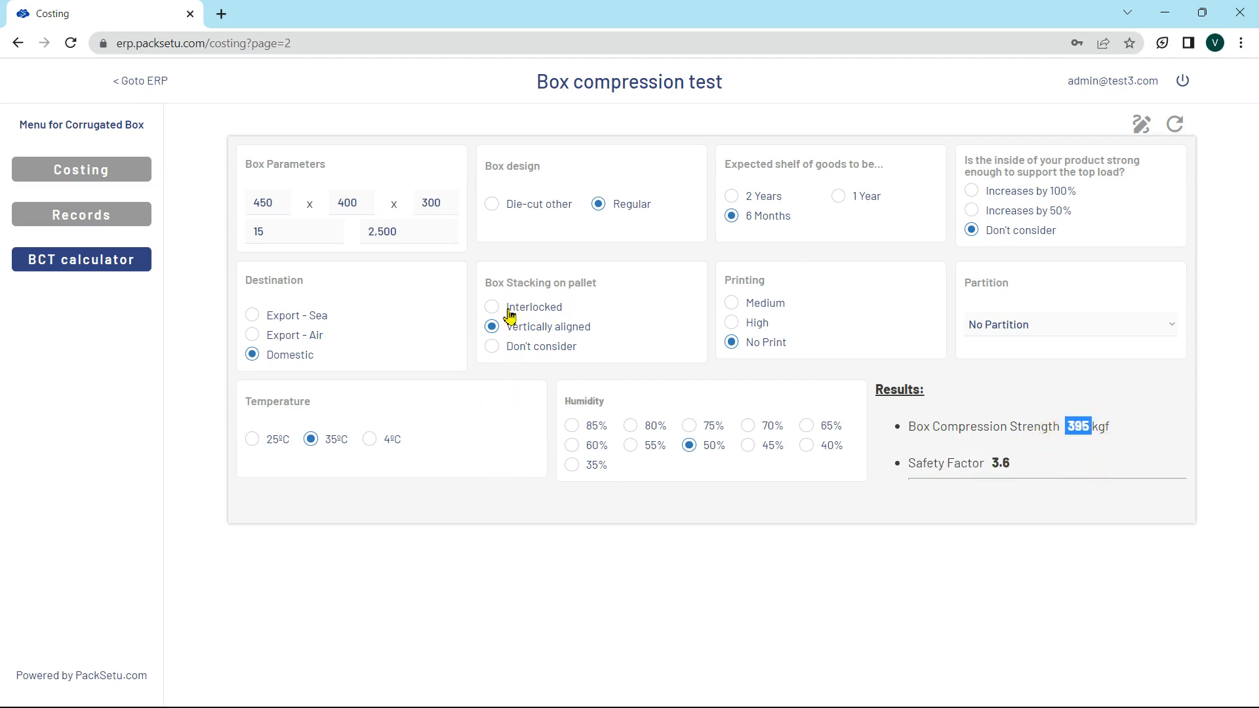
pyautogui.click(492, 307)
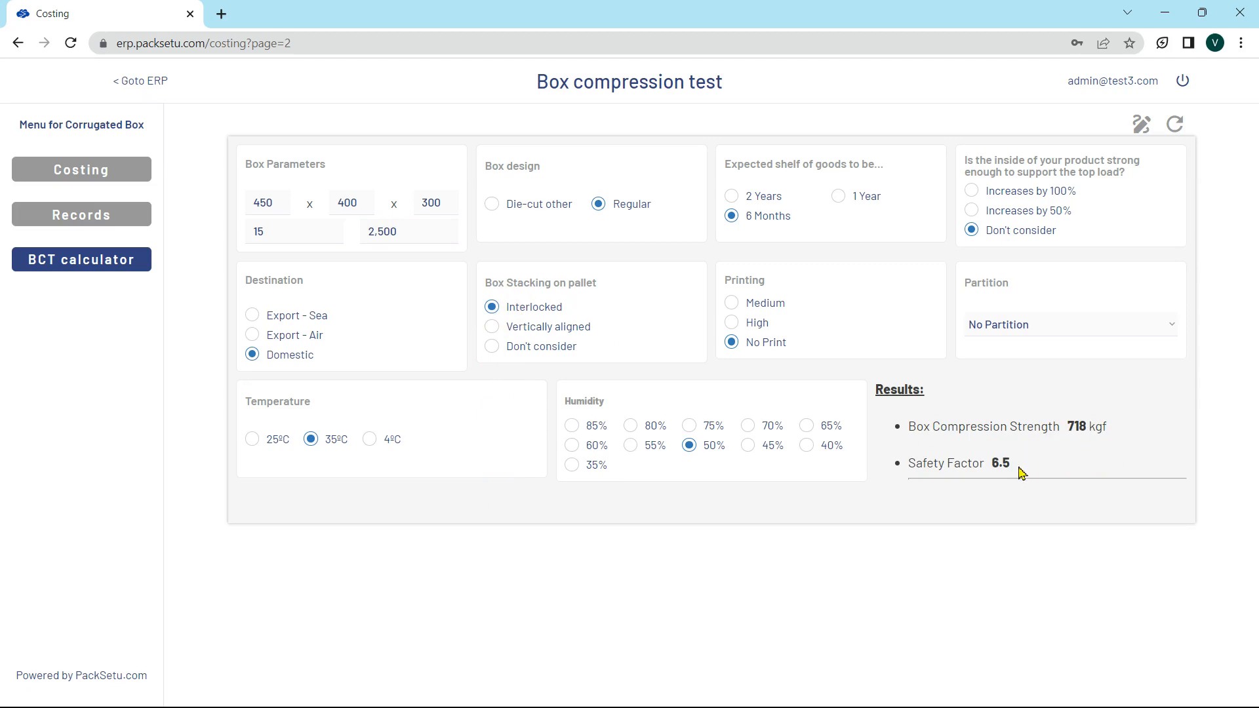
pyautogui.doubleClick(1078, 426)
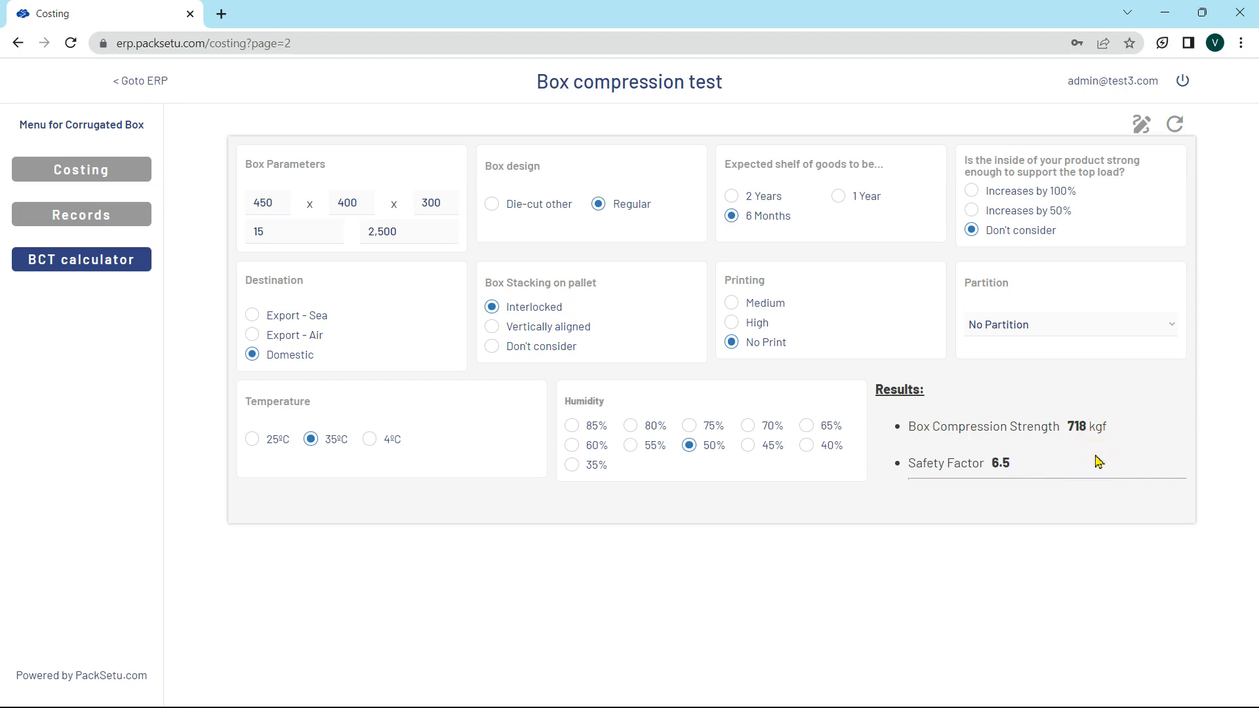
# - Set Medium printing, 25ºC and 40% humidity, giving 599 kgf and safety factor 5.4
pyautogui.click(732, 303)
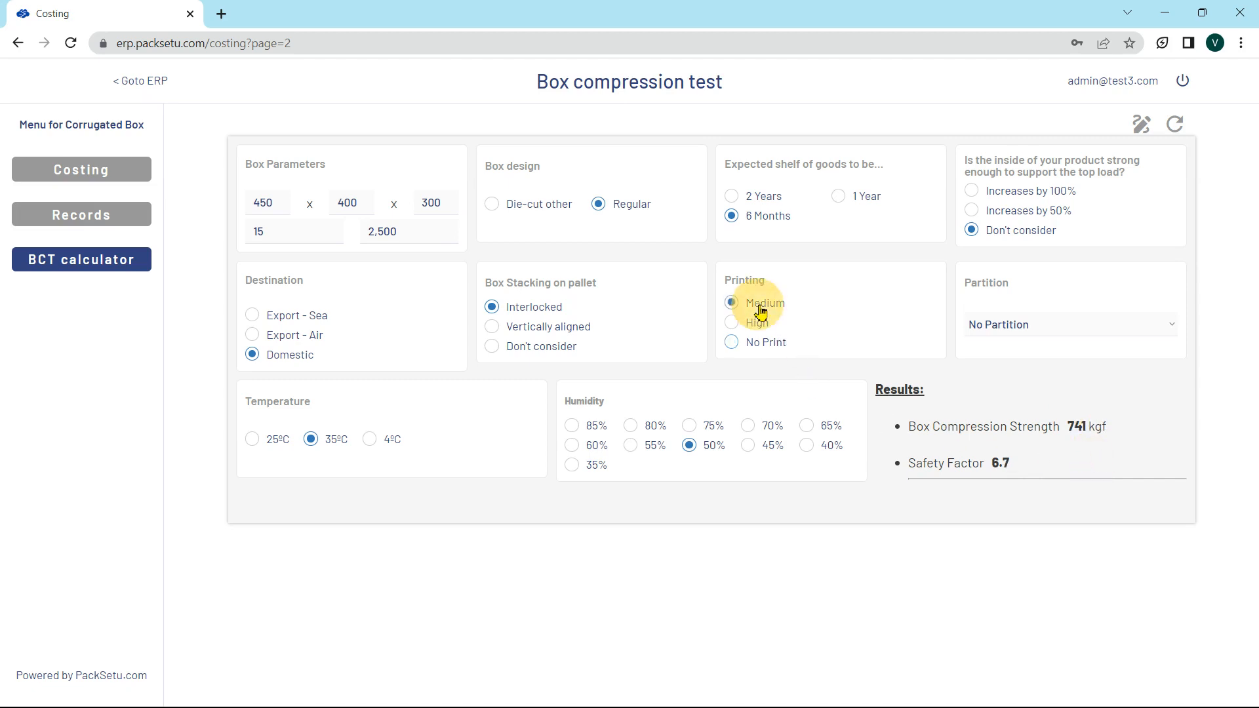
pyautogui.moveTo(1057, 478)
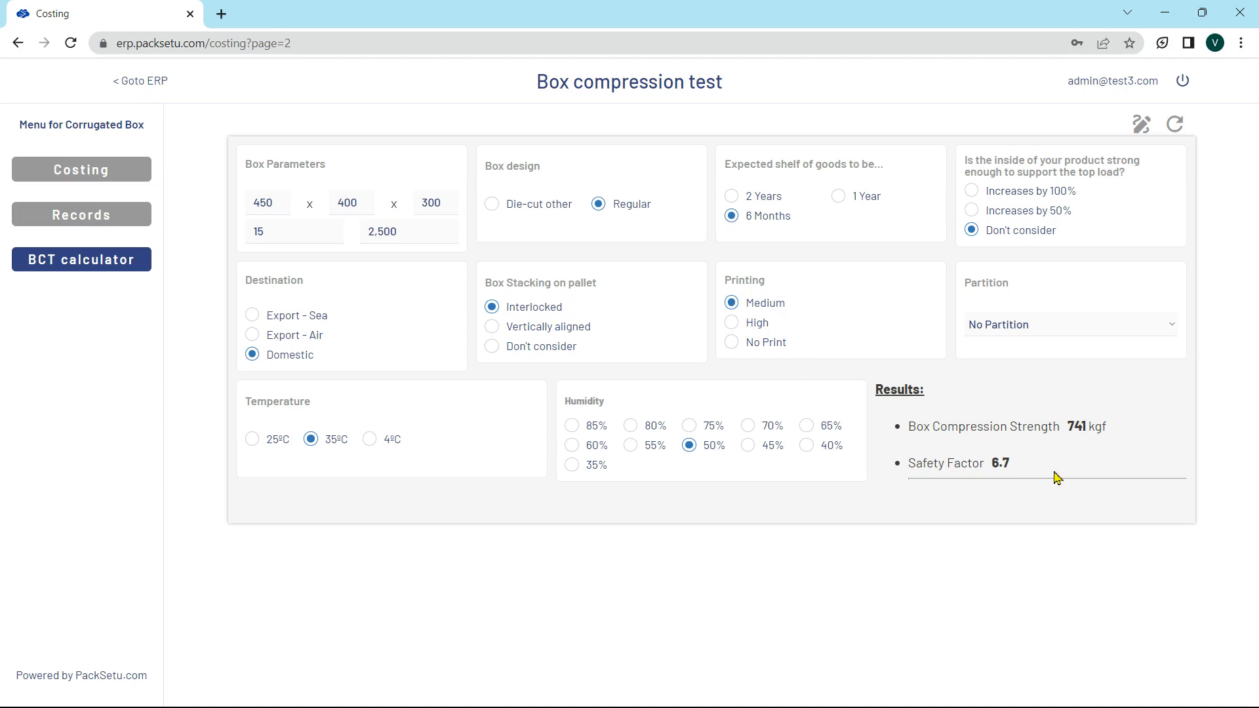
pyautogui.moveTo(537, 531)
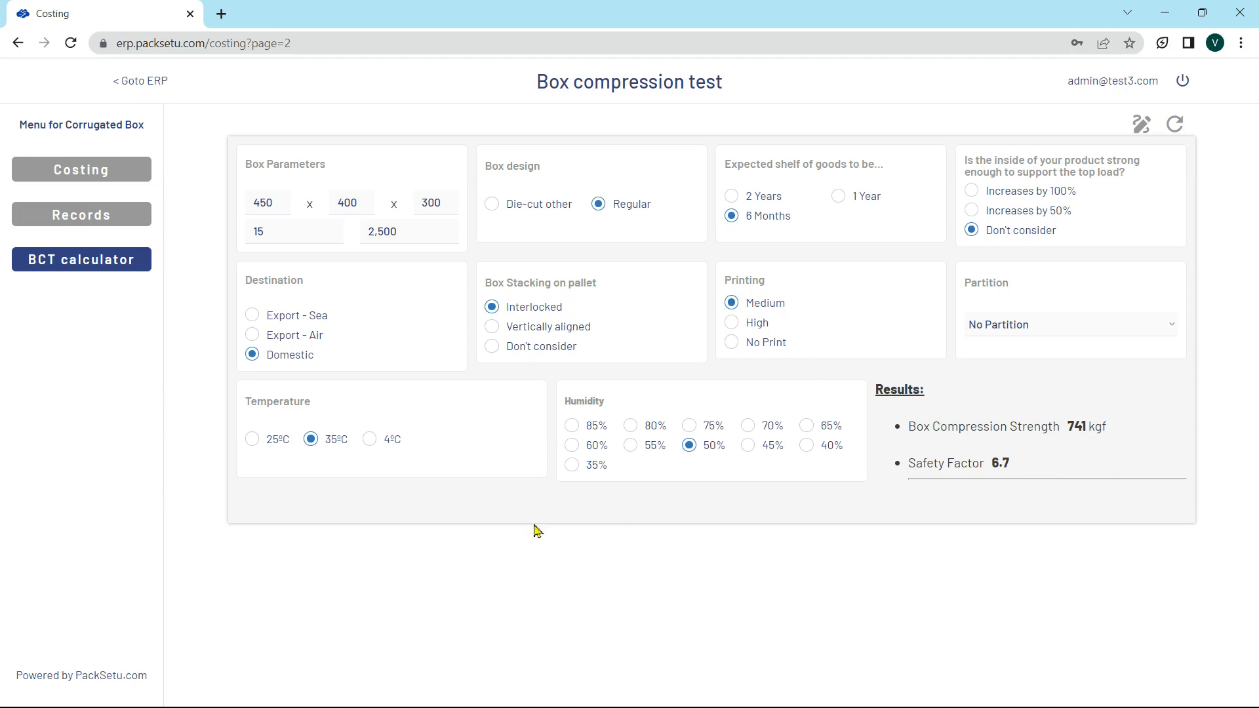
pyautogui.moveTo(313, 457)
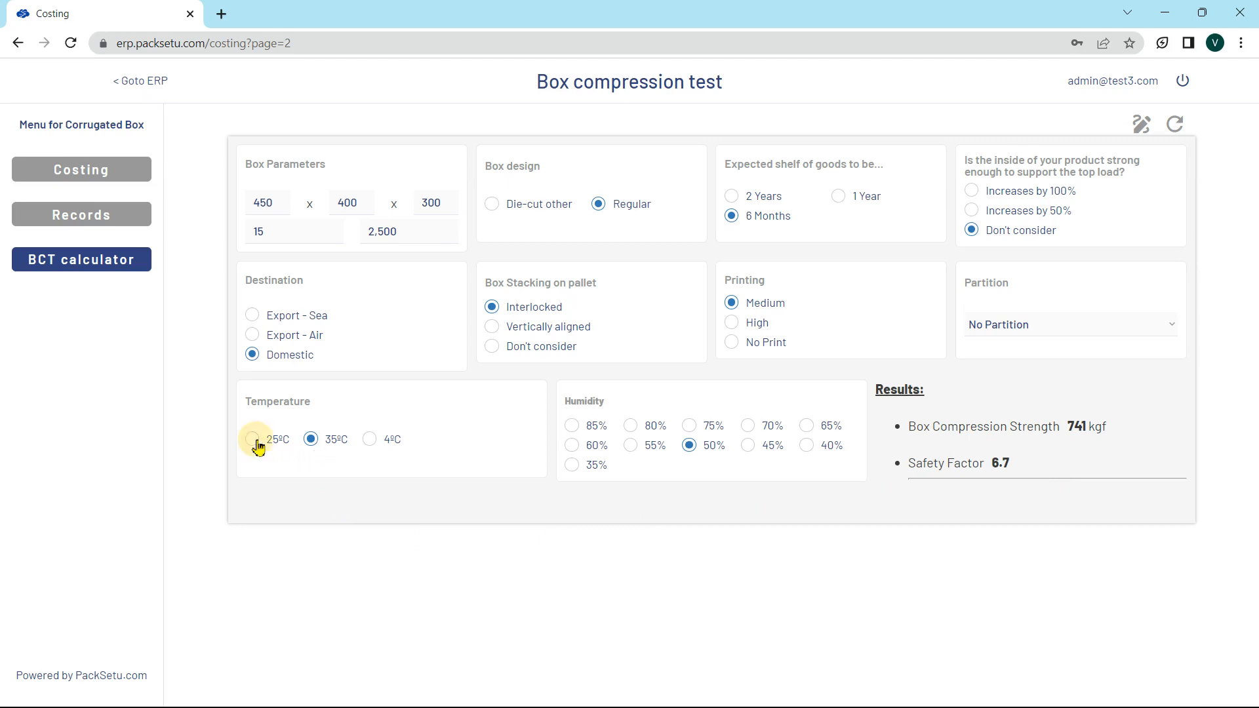
pyautogui.click(252, 440)
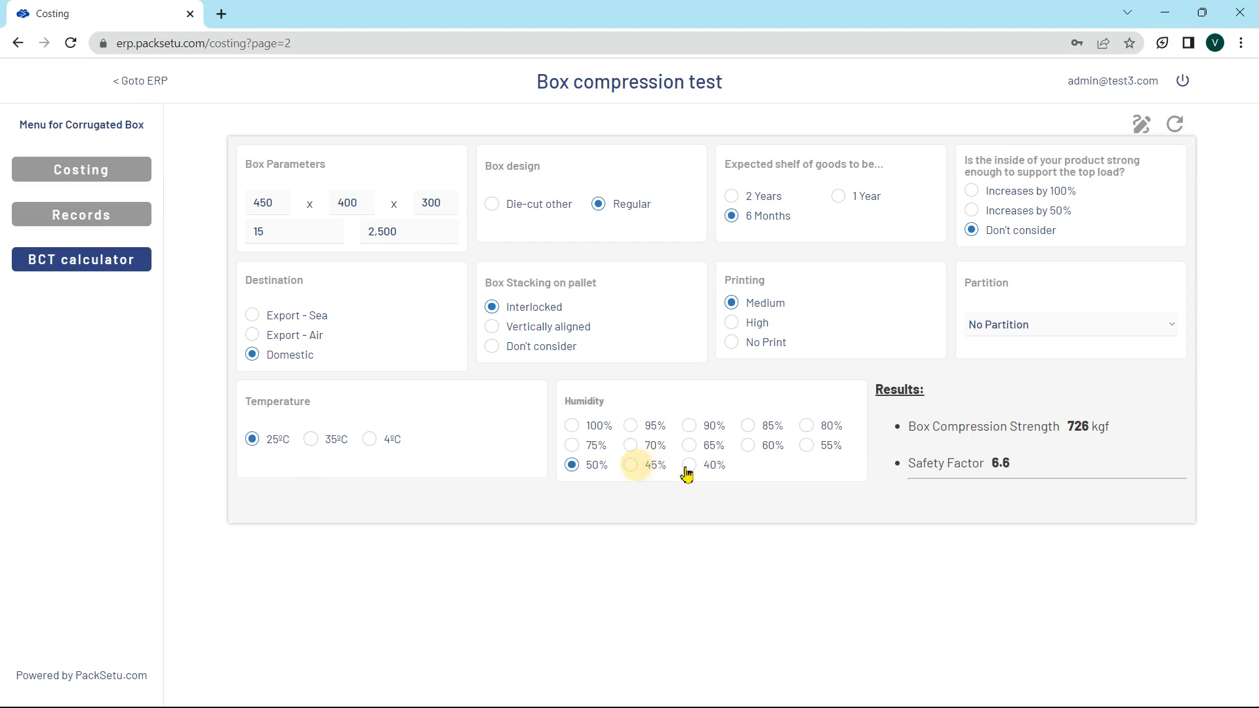
pyautogui.click(689, 465)
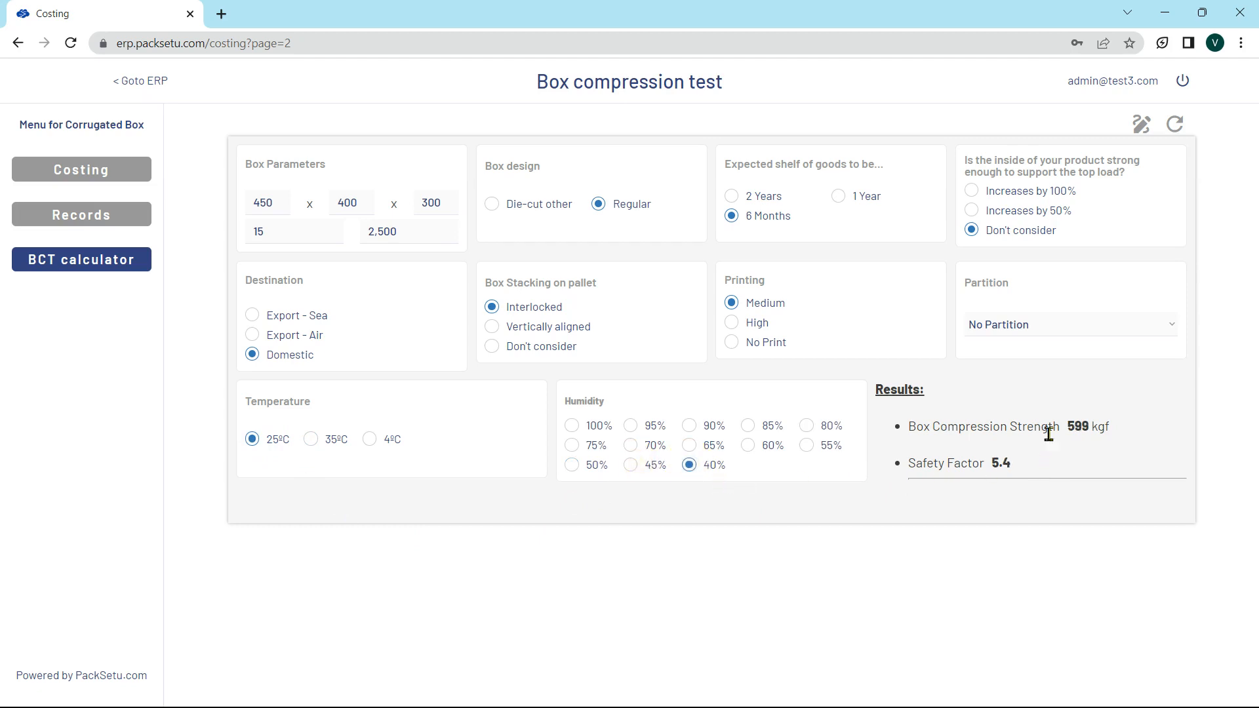
pyautogui.moveTo(1084, 469)
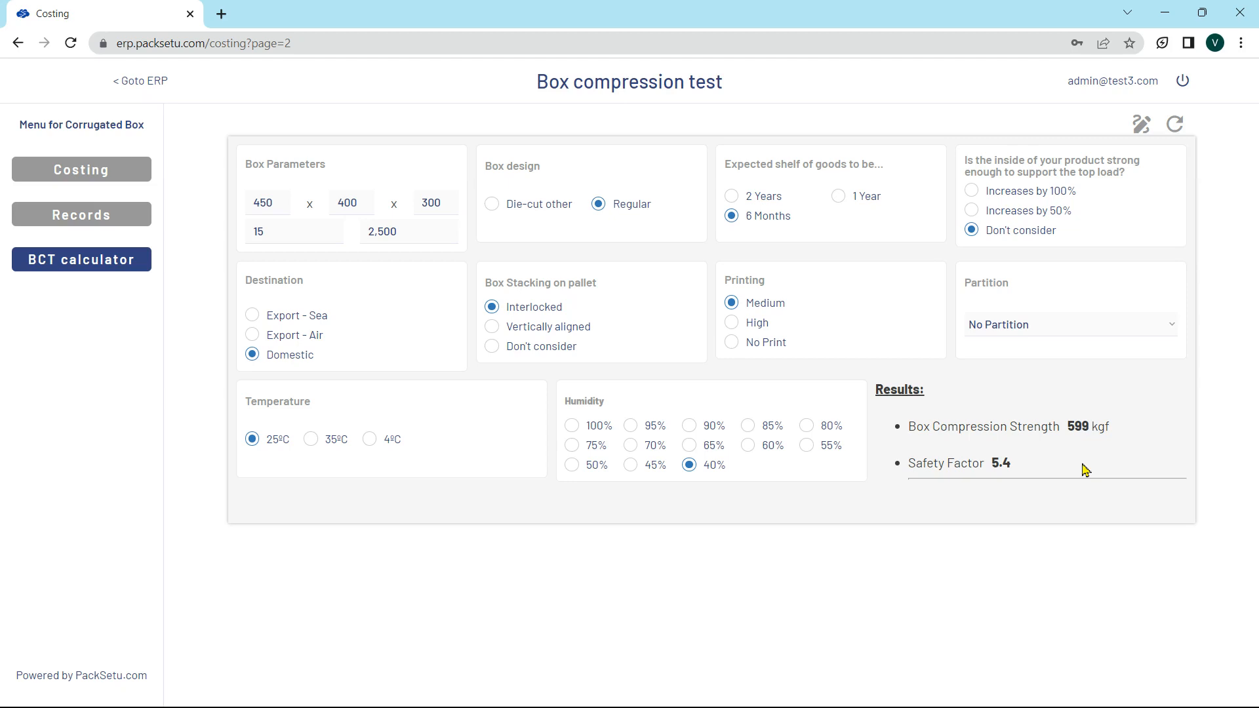
pyautogui.moveTo(1074, 499)
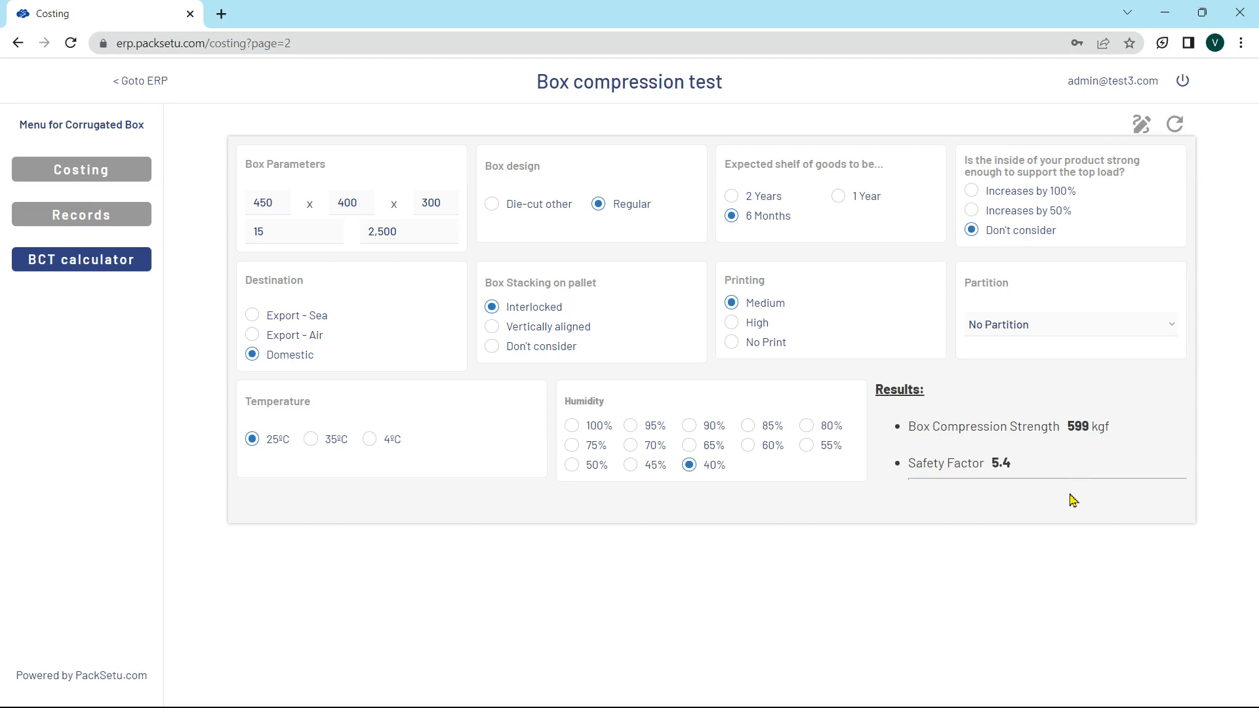
pyautogui.moveTo(981, 531)
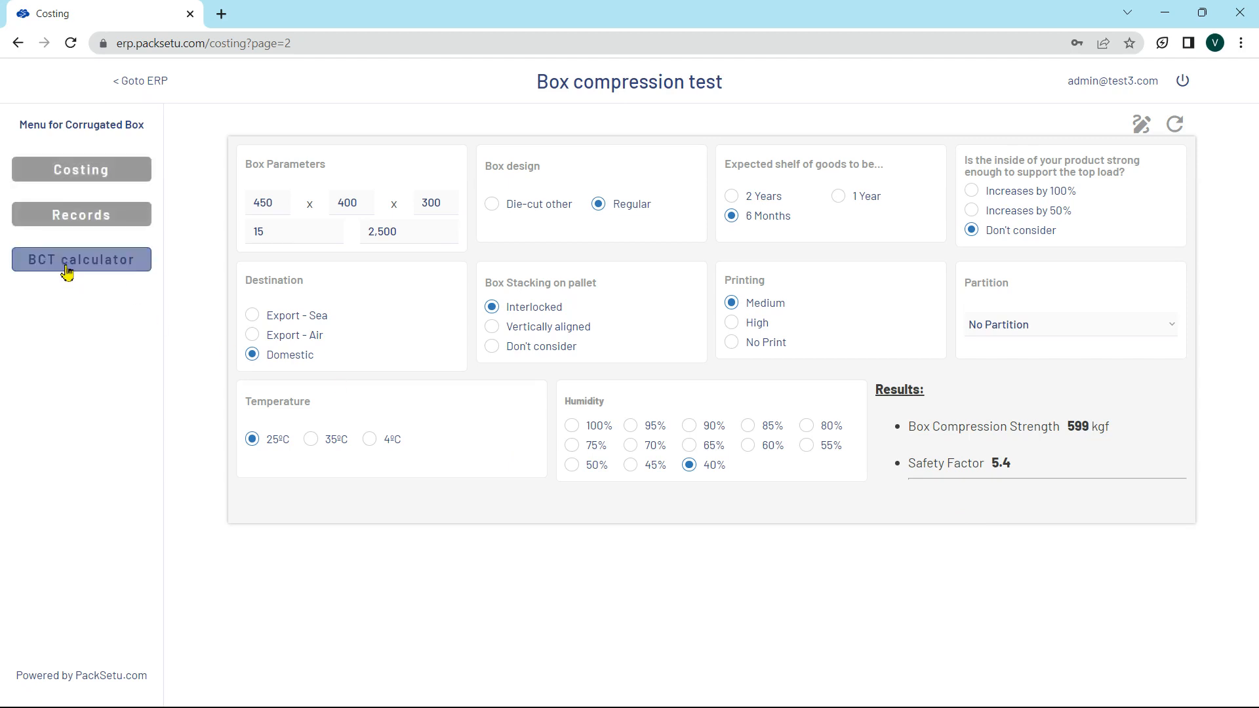
pyautogui.moveTo(1182, 80)
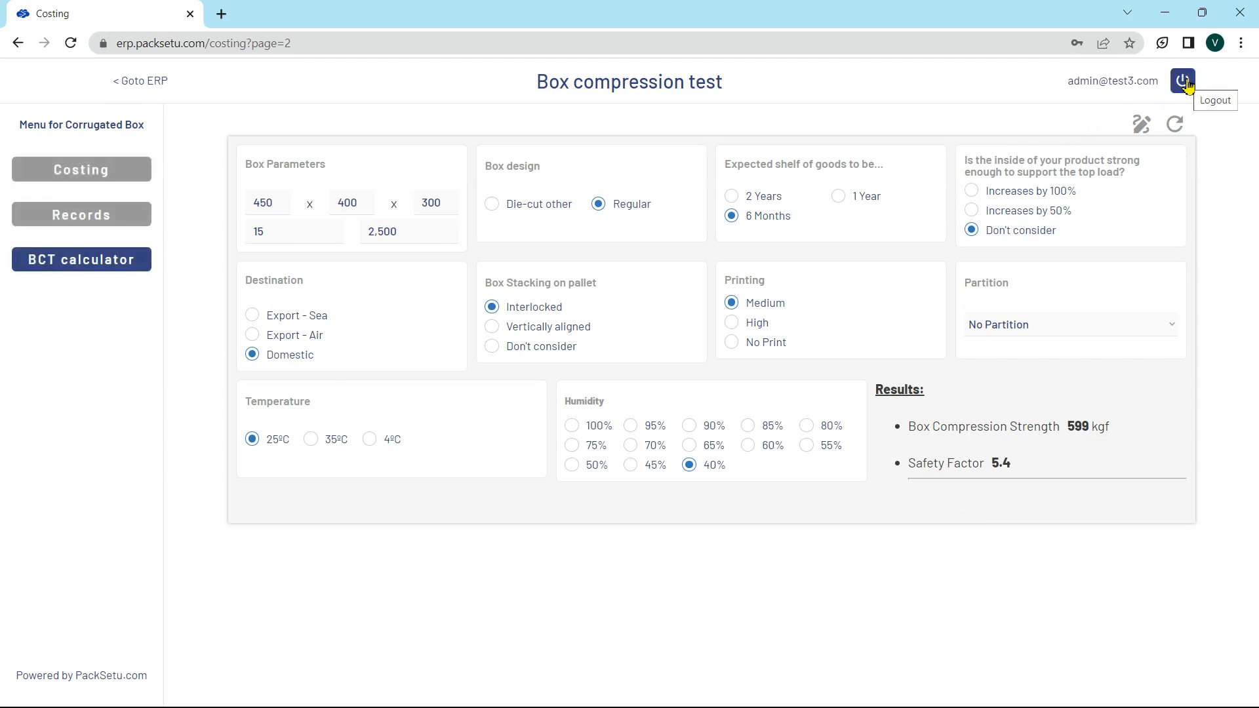
pyautogui.moveTo(718, 222)
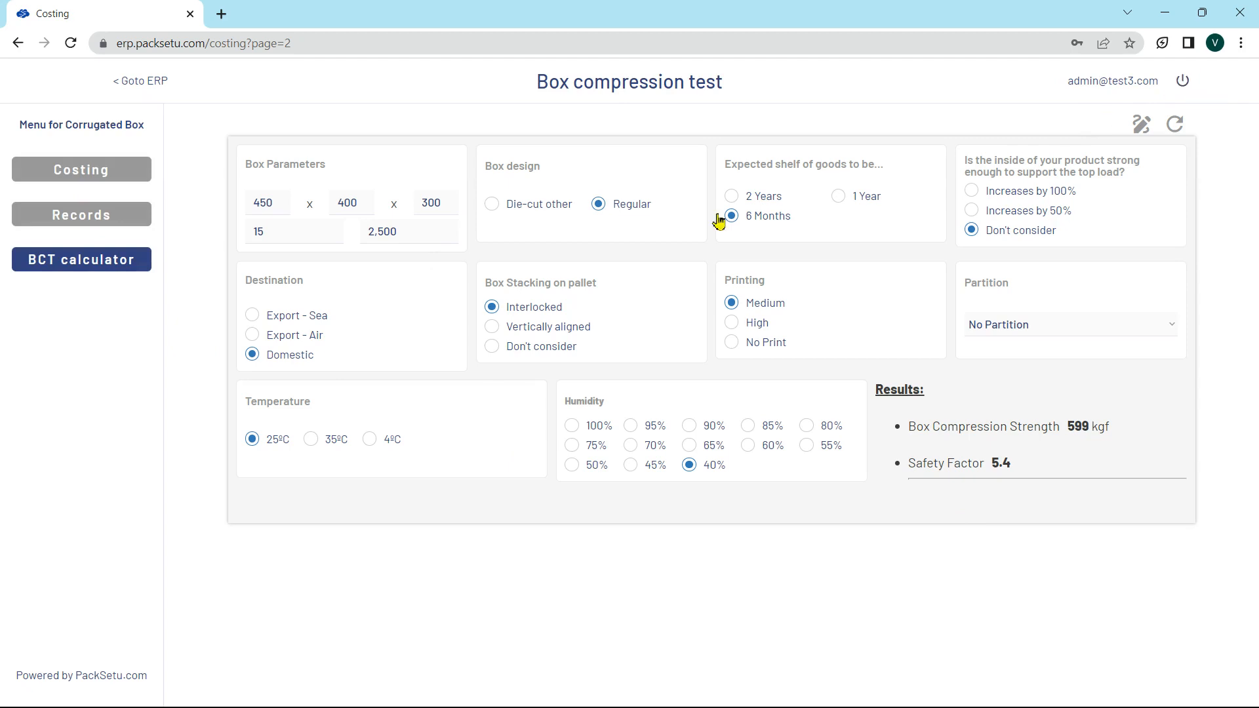
pyautogui.moveTo(82, 214)
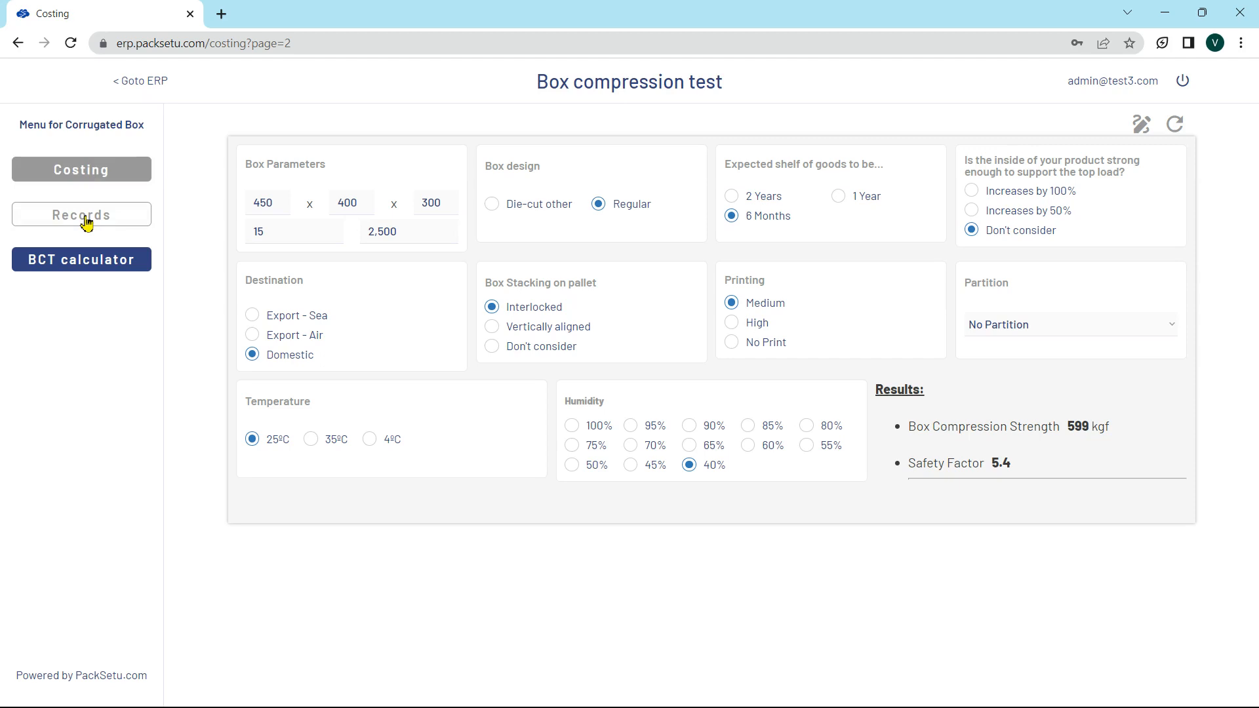
pyautogui.moveTo(833, 197)
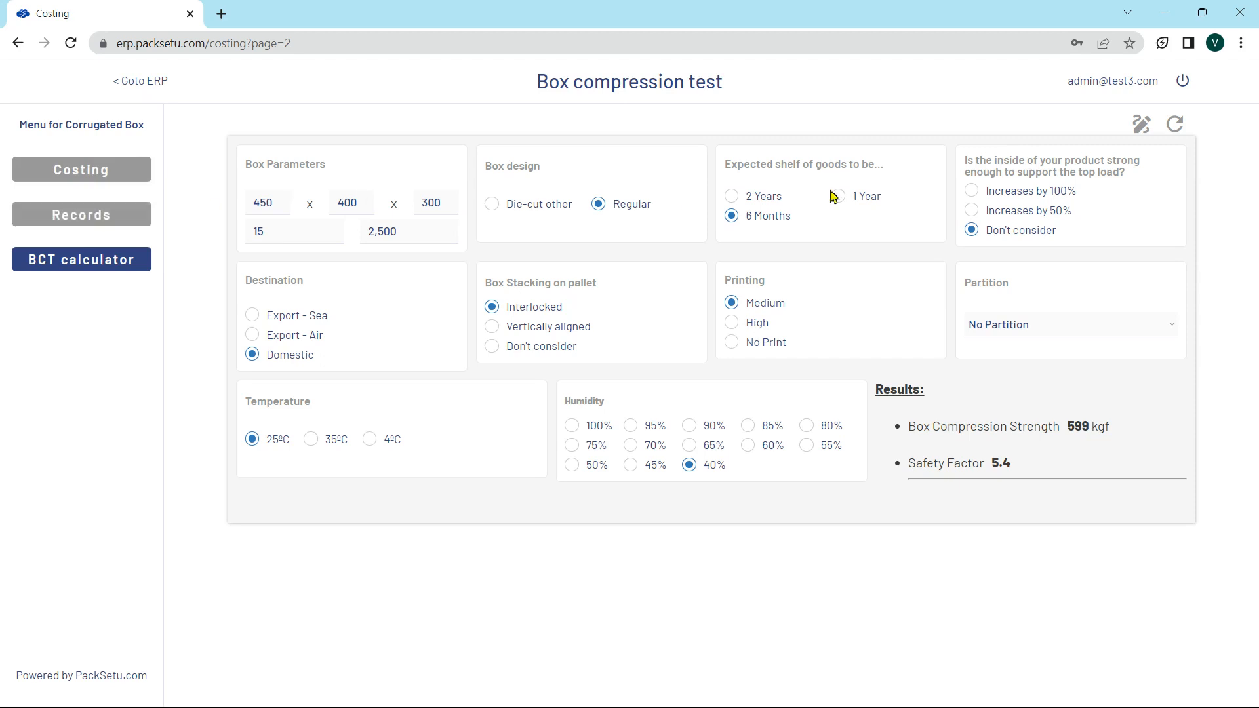
pyautogui.moveTo(1112, 80)
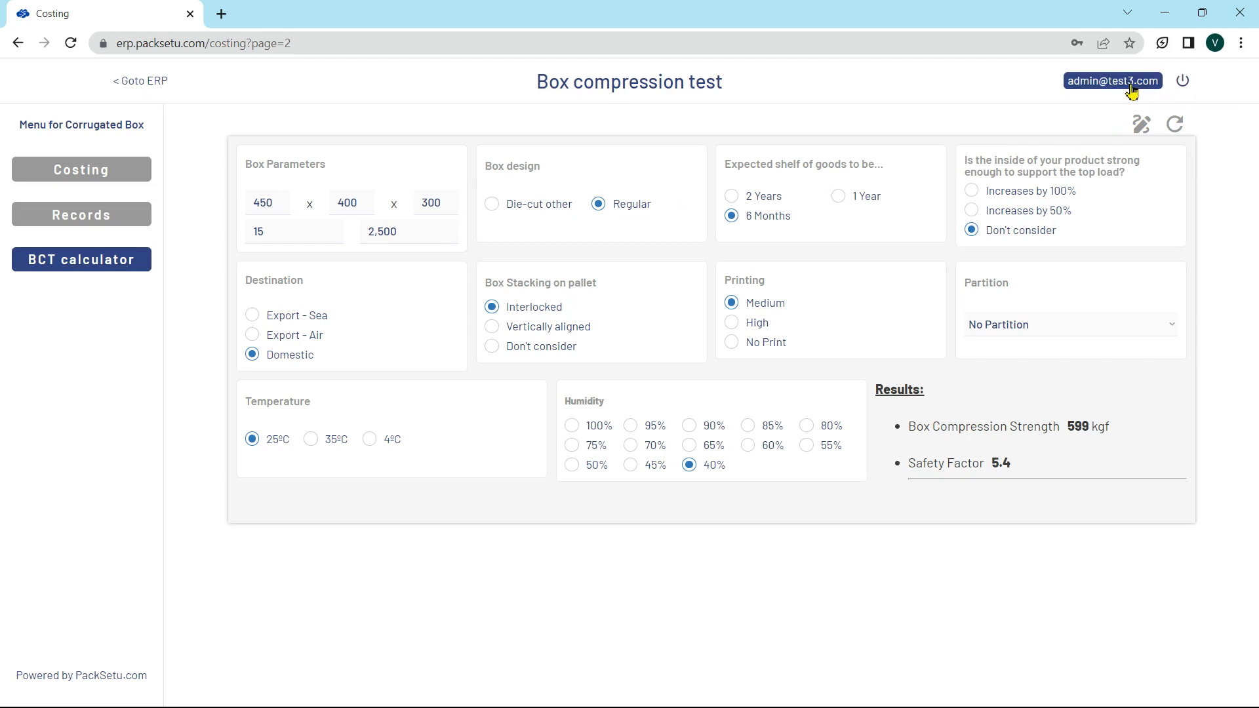
# - View the account profile, then log out of PackSetu
pyautogui.click(1112, 80)
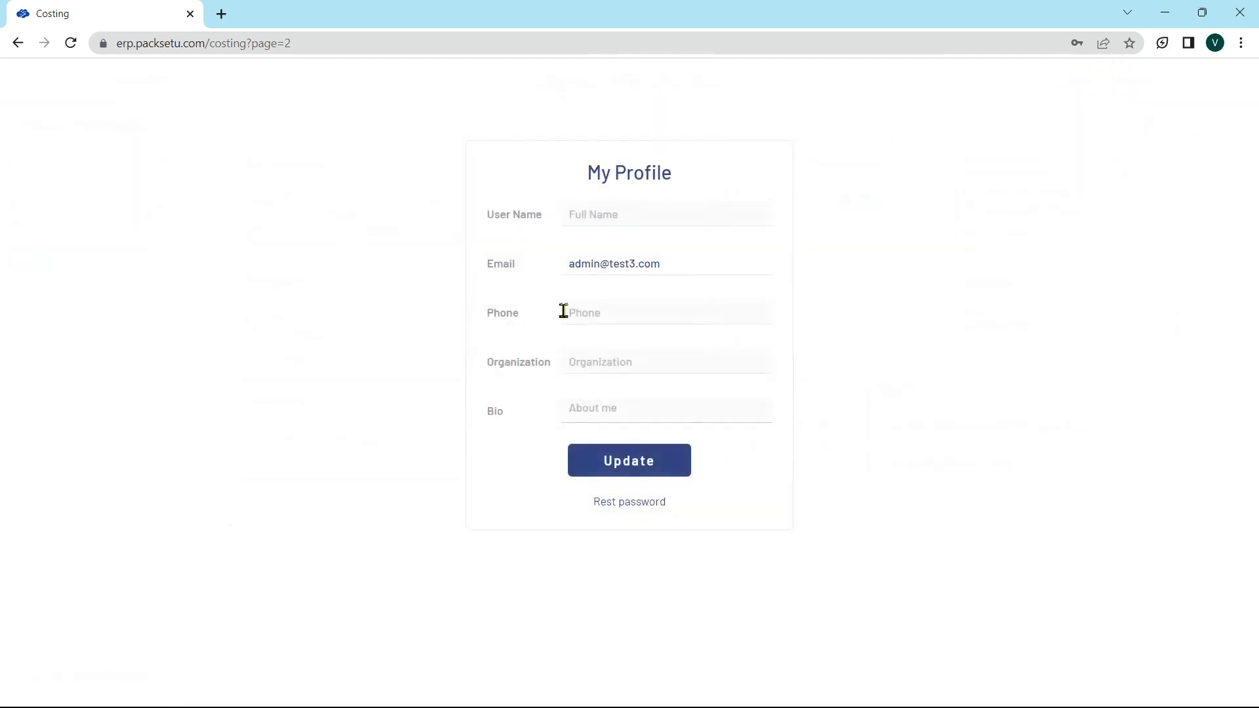
pyautogui.moveTo(913, 404)
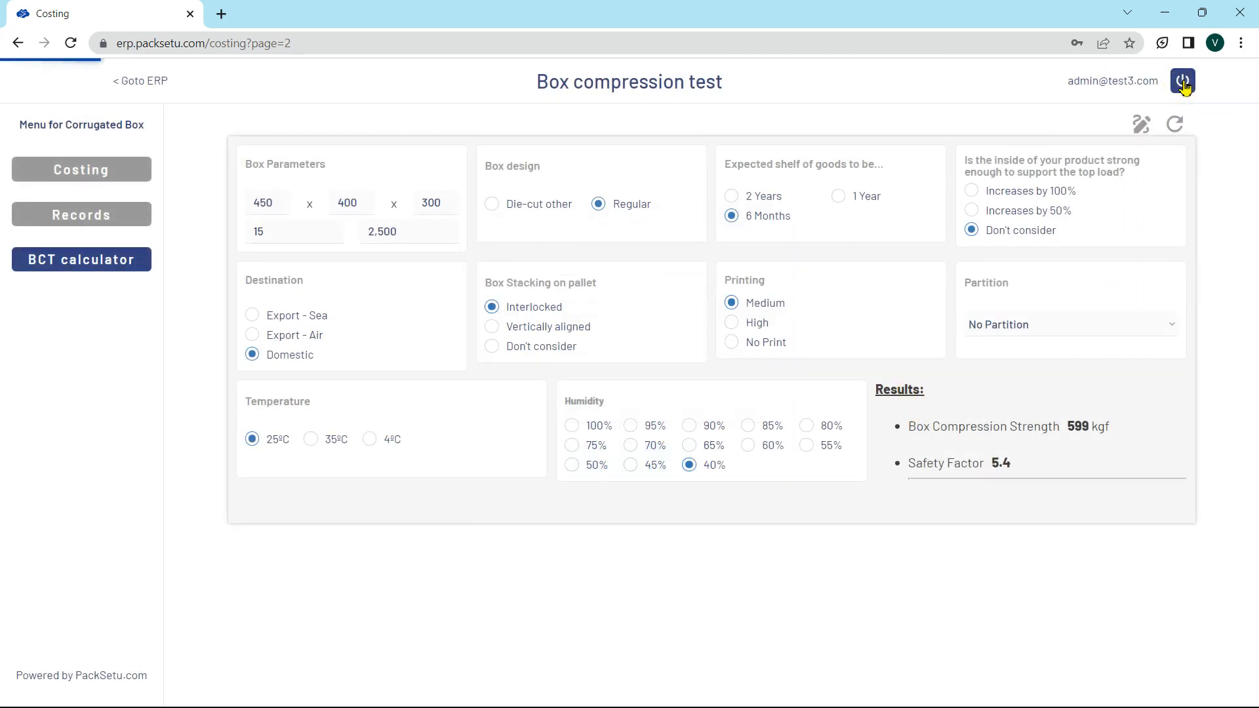
pyautogui.click(1182, 81)
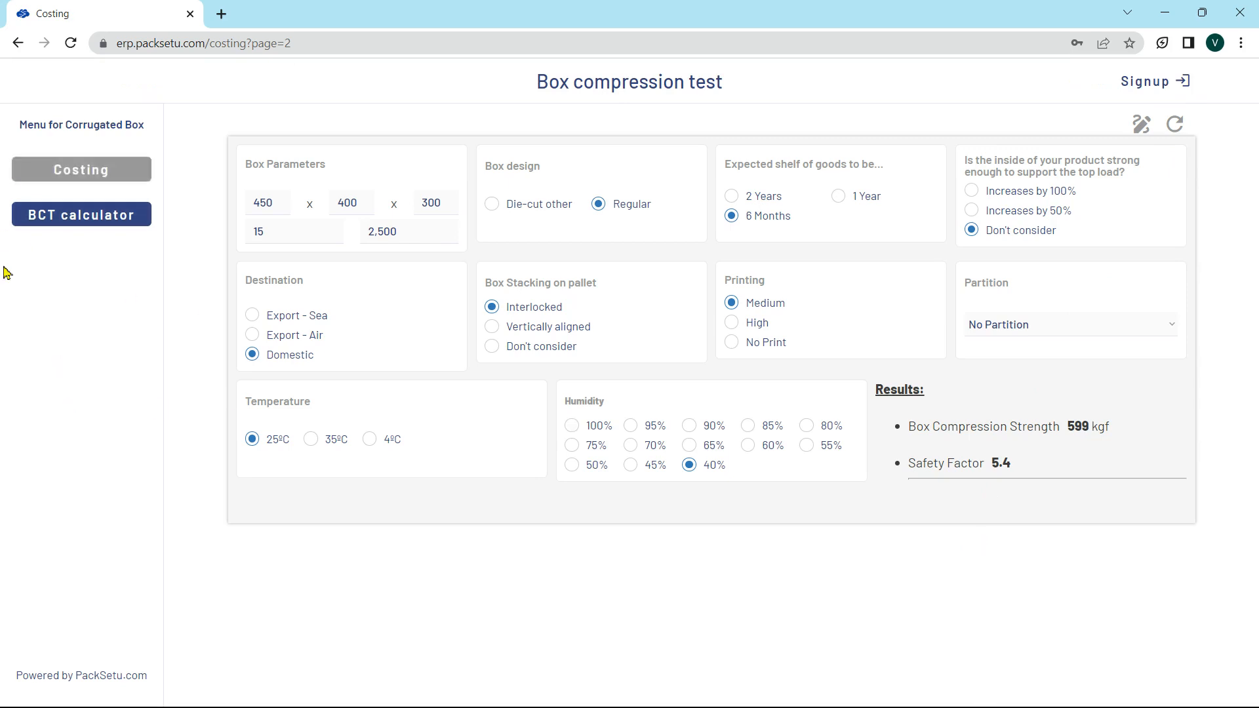
pyautogui.moveTo(874, 502)
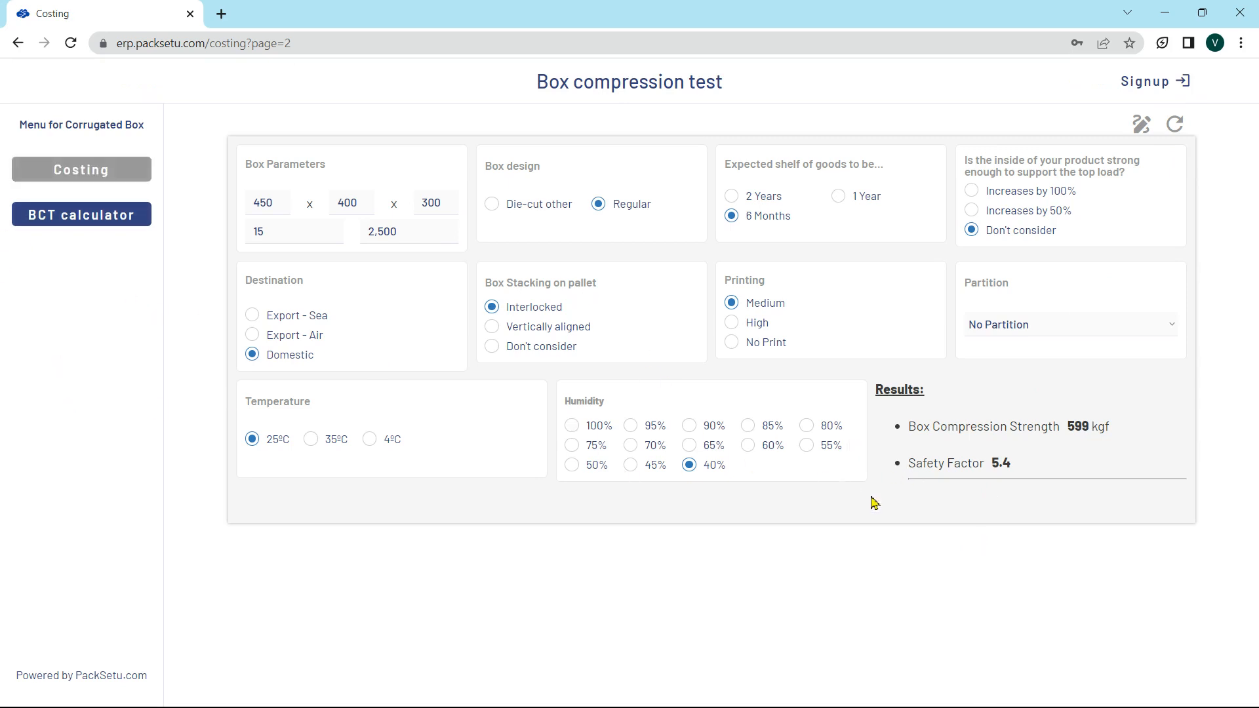
pyautogui.moveTo(408, 519)
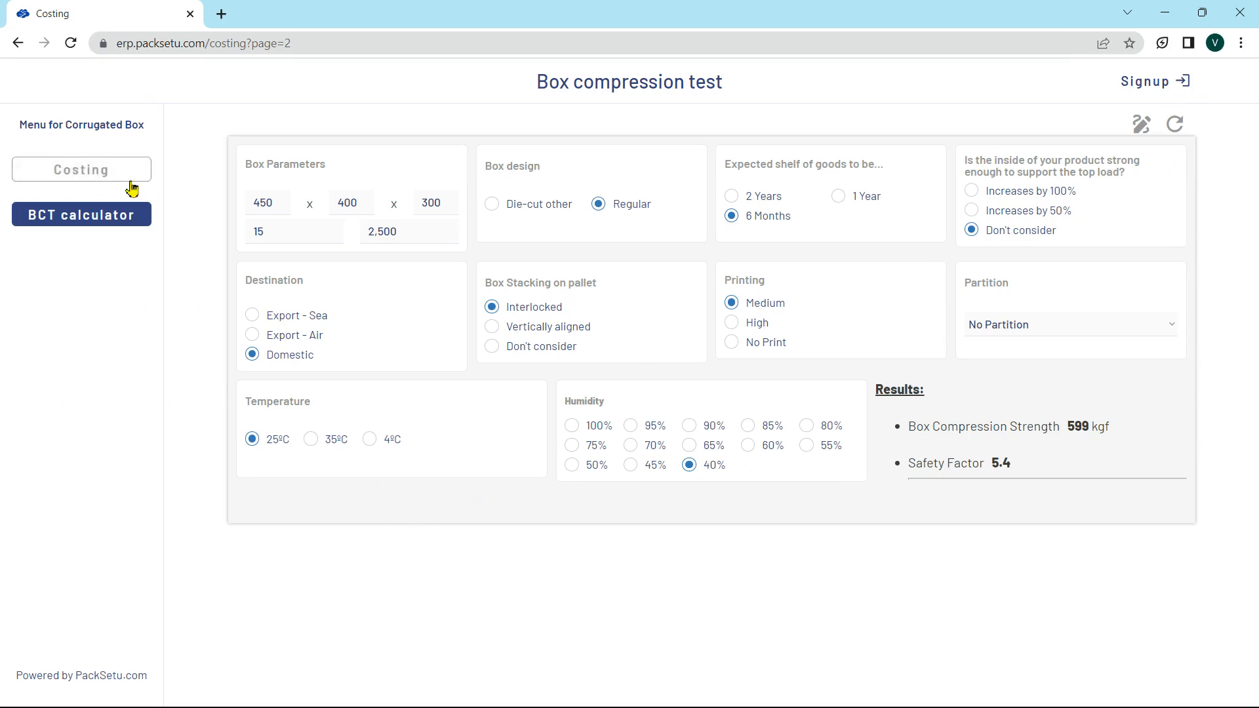
pyautogui.moveTo(118, 175)
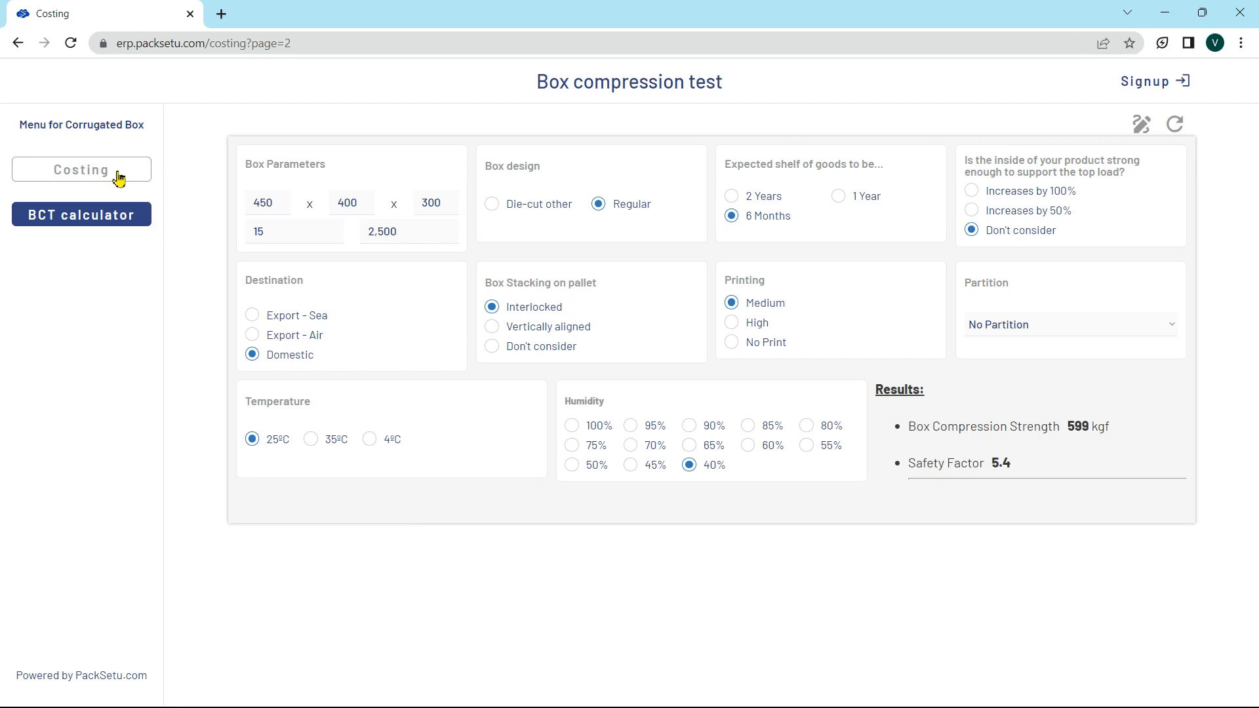
# - Return to the Costing for Corrugated Box page showing the default 201 RSC box at ₹27.49
pyautogui.click(82, 169)
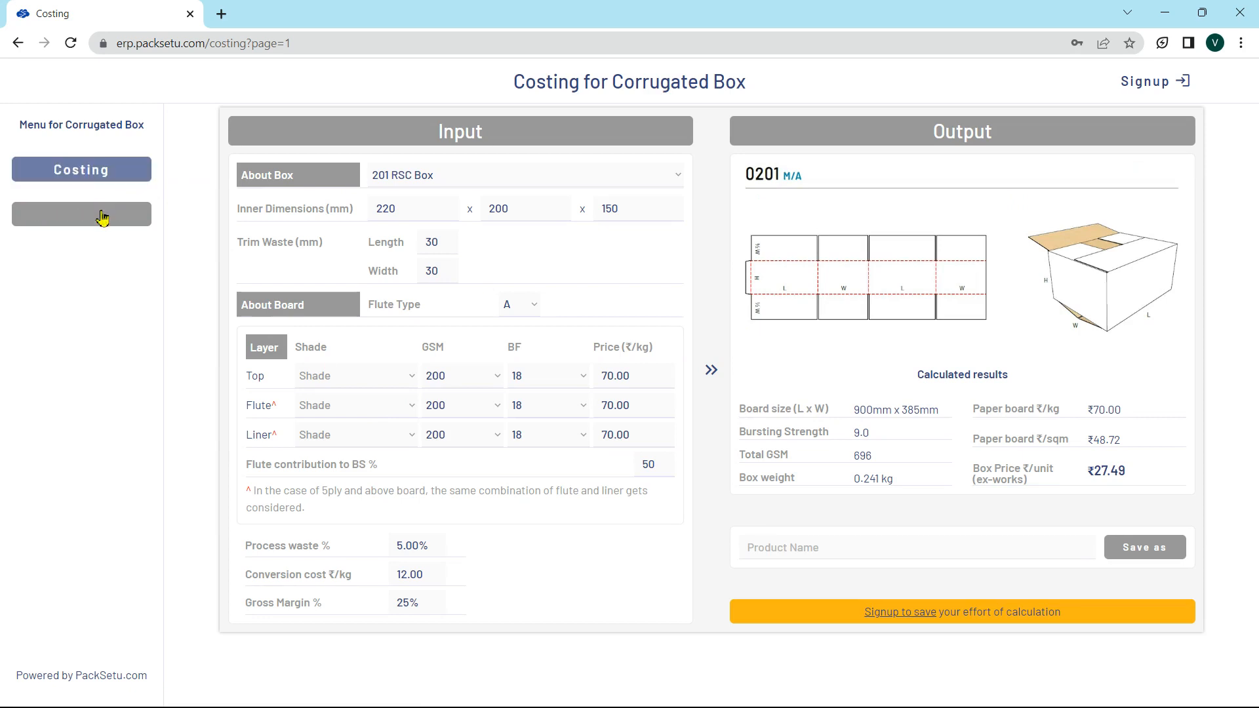
pyautogui.moveTo(82, 214)
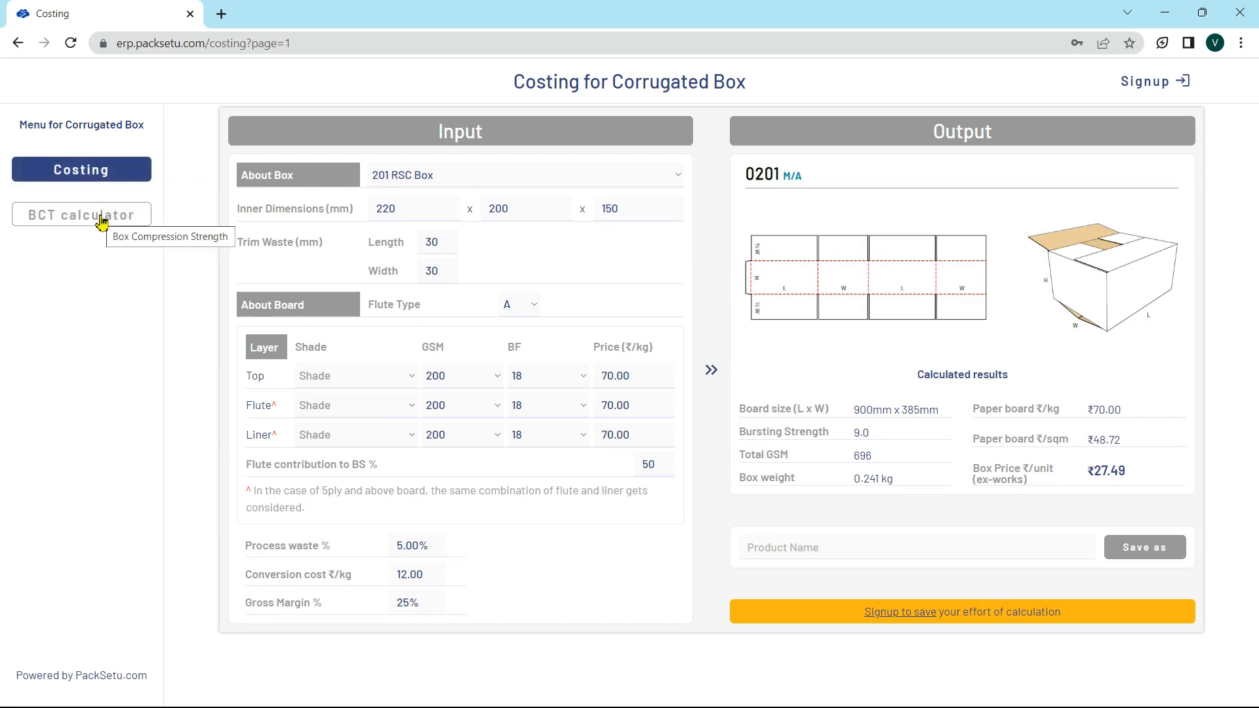
pyautogui.moveTo(115, 139)
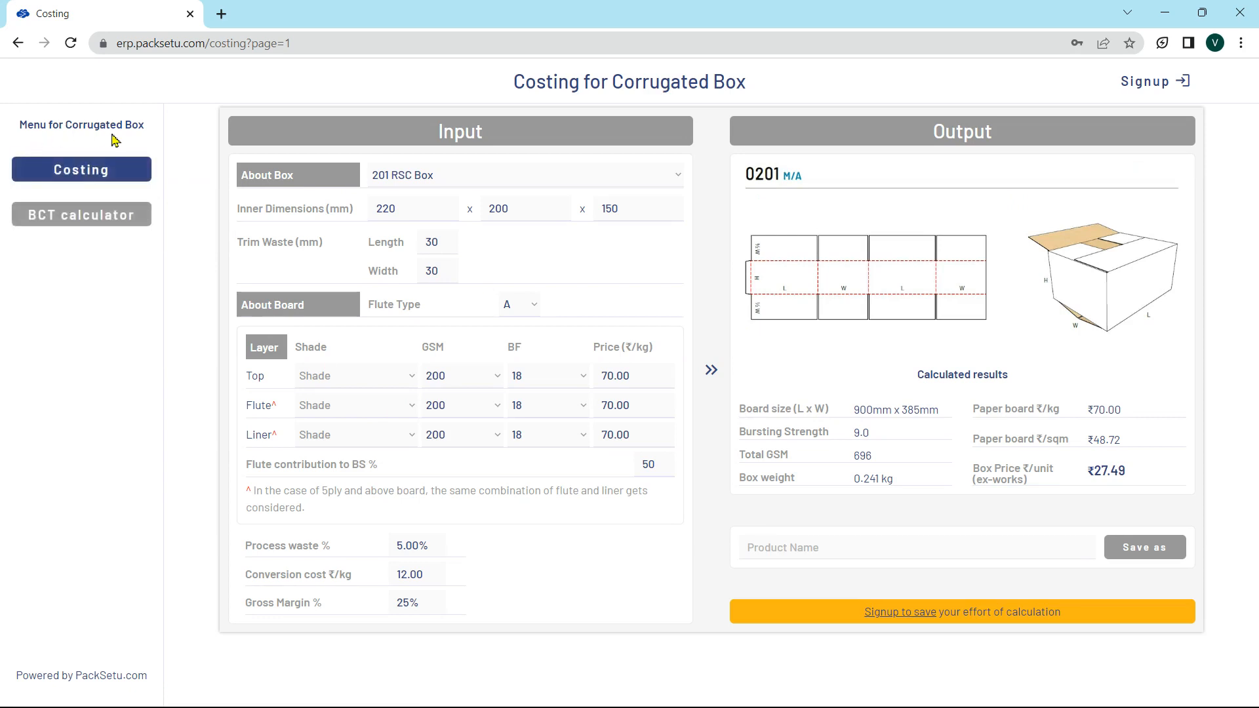
pyautogui.moveTo(130, 343)
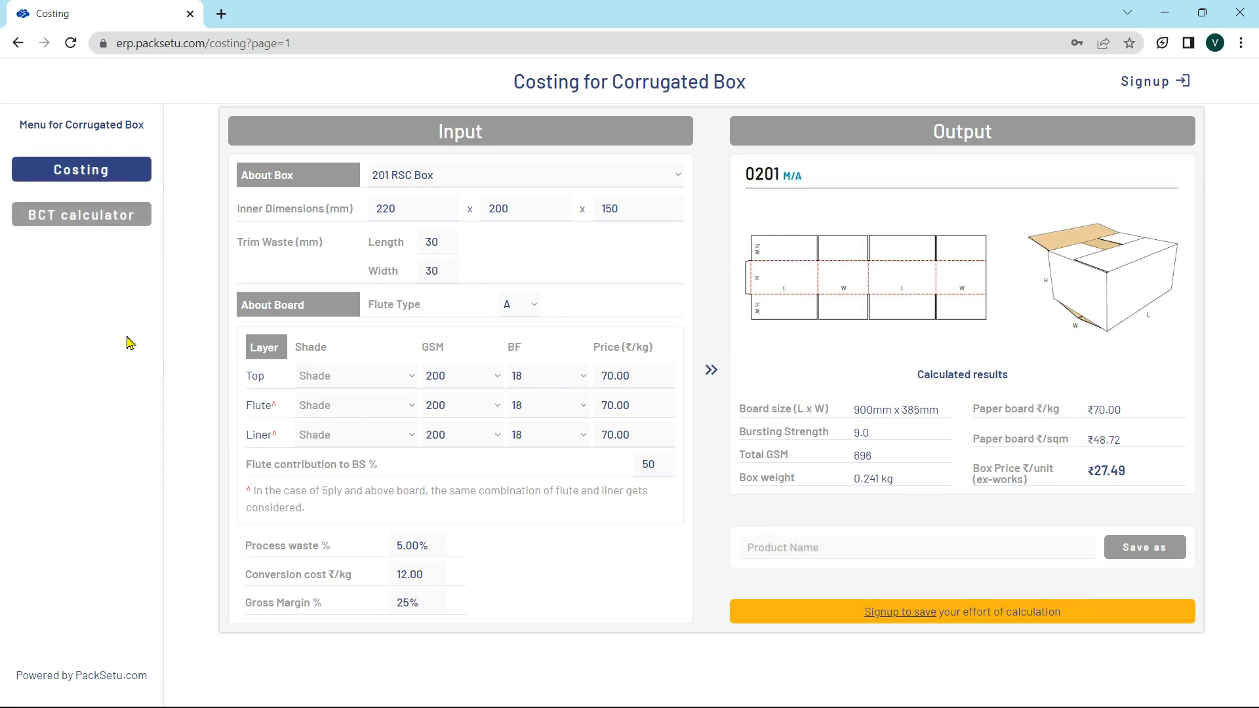